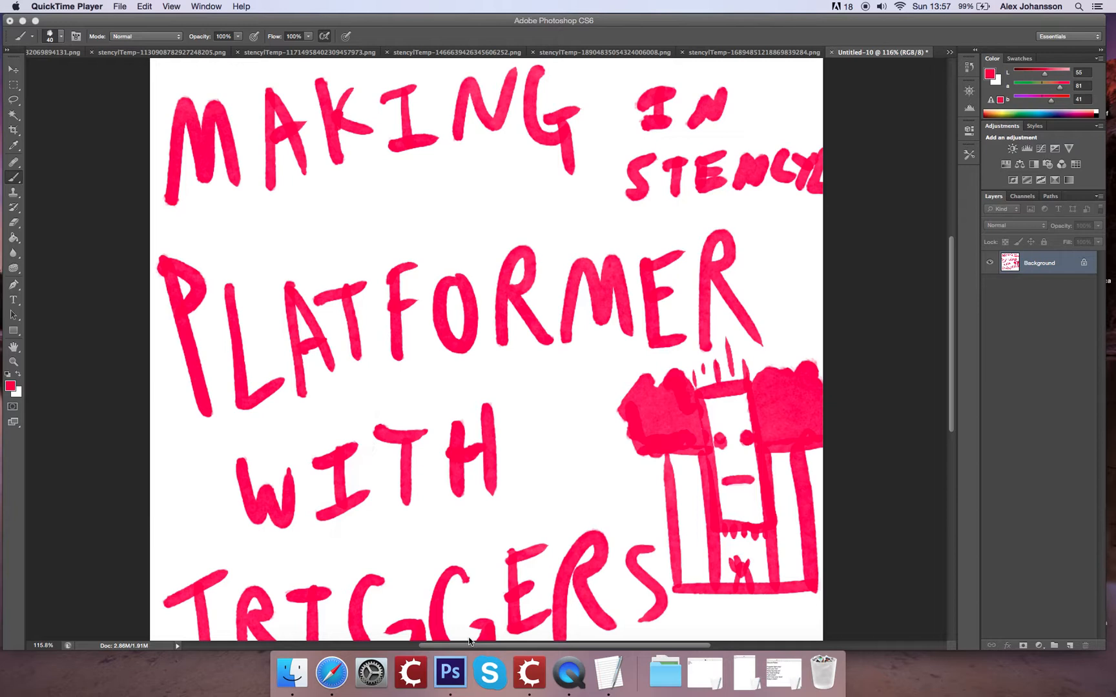
{"action": "mouse_move", "coordinate": [528, 671]}
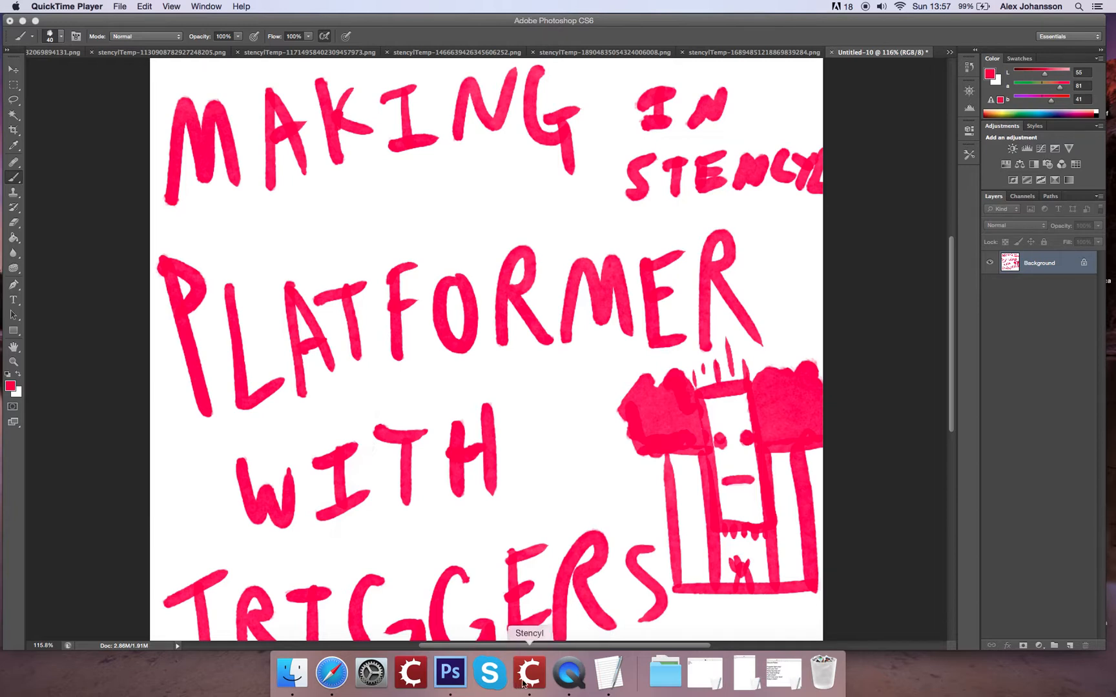
- Switch from Photoshop to Stencyl to start a new game
{"action": "left_click", "coordinate": [528, 672]}
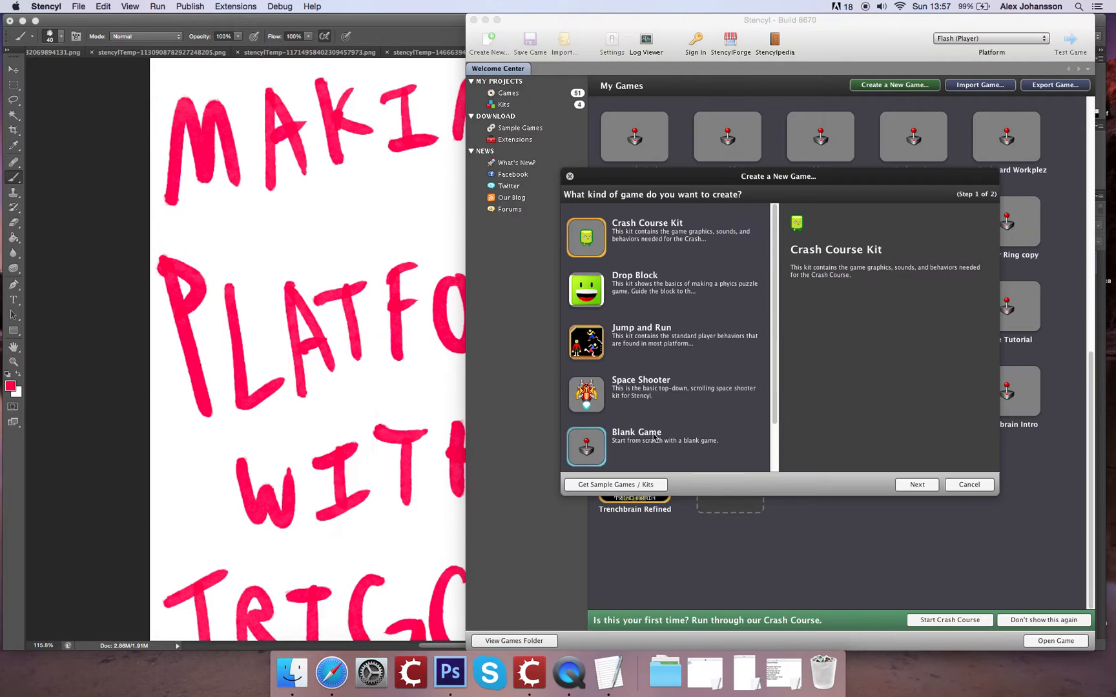
- Create a blank 640×480 game named 'Push the button'
{"action": "left_click", "coordinate": [916, 484]}
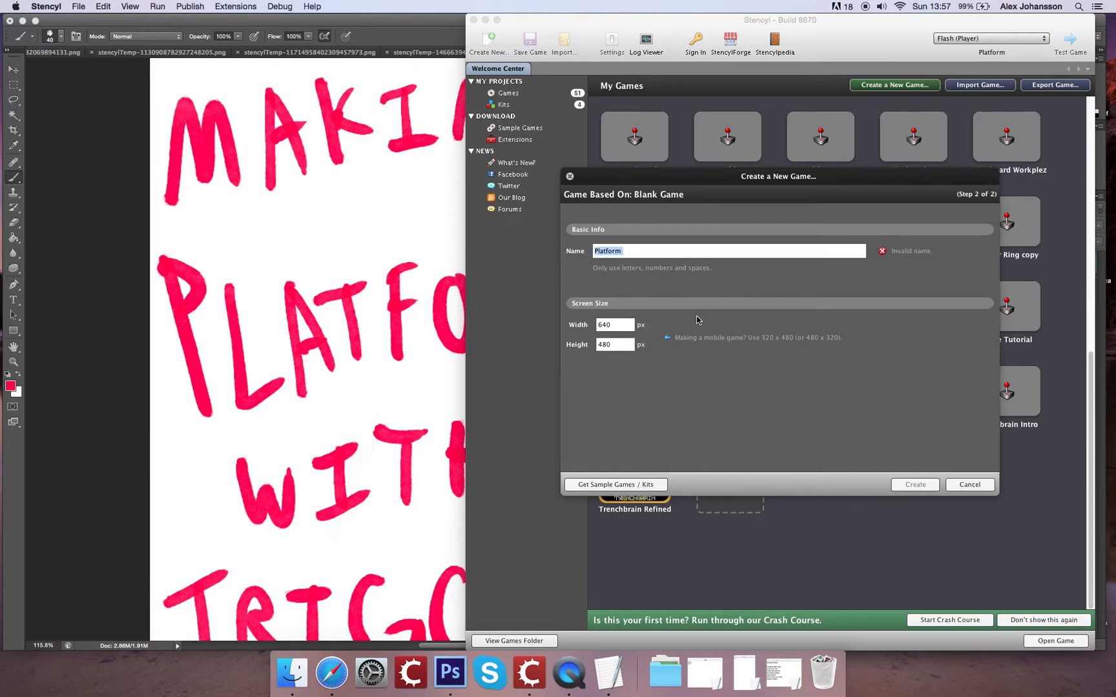
{"action": "type", "text": "Push The b"}
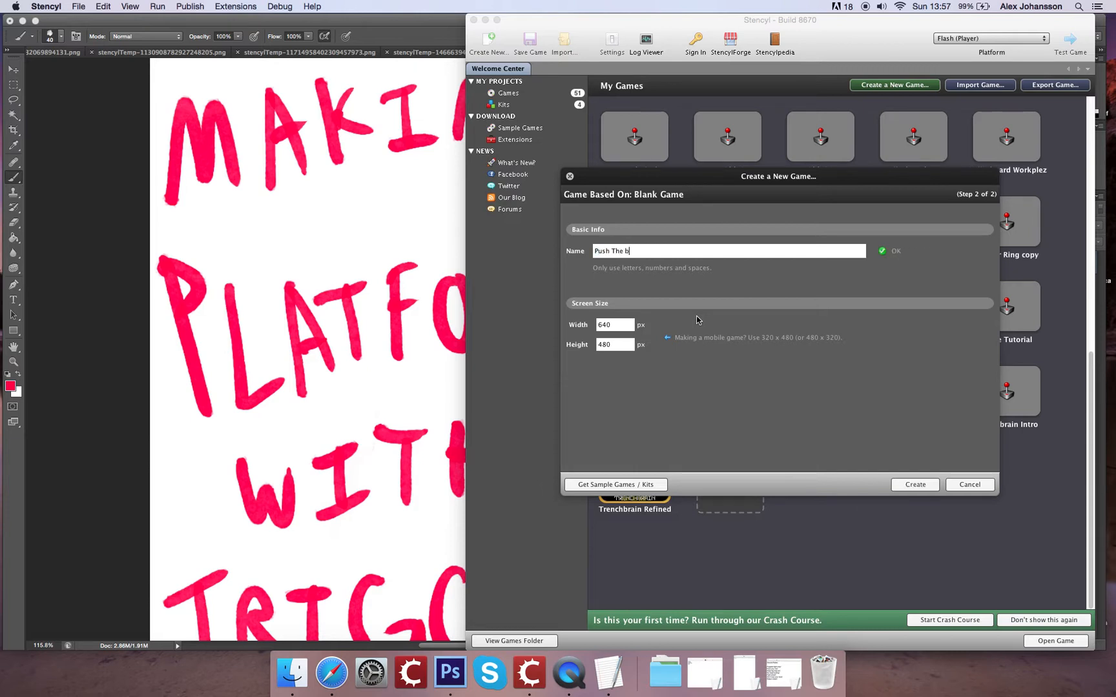
{"action": "key", "text": "backspace"}
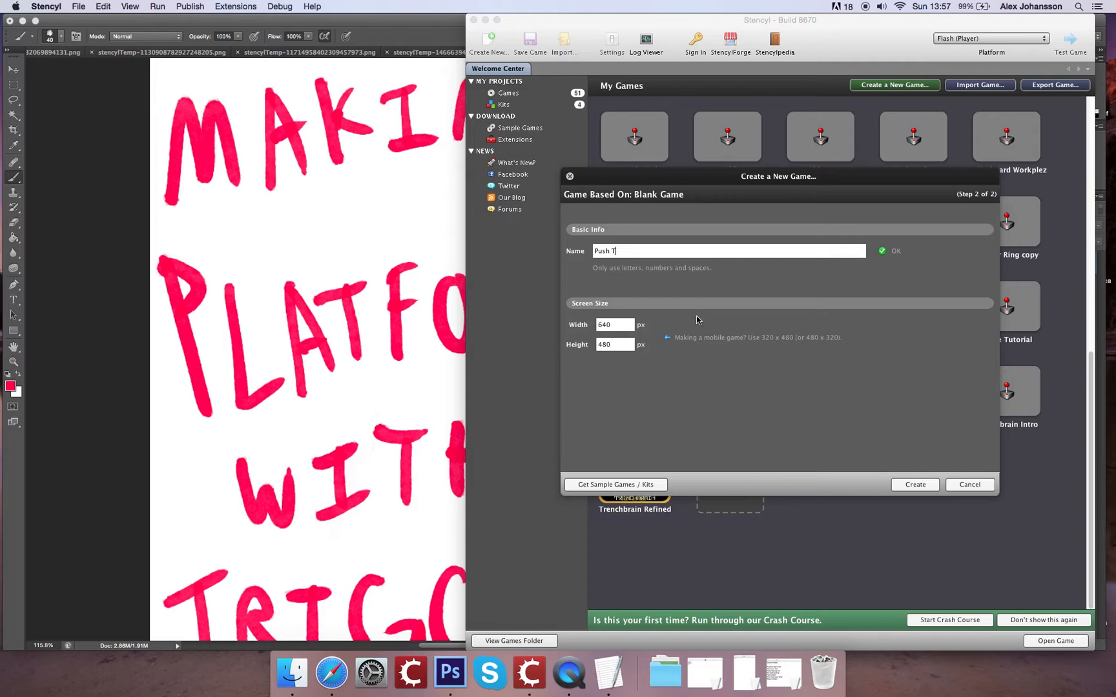
{"action": "type", "text": "he button"}
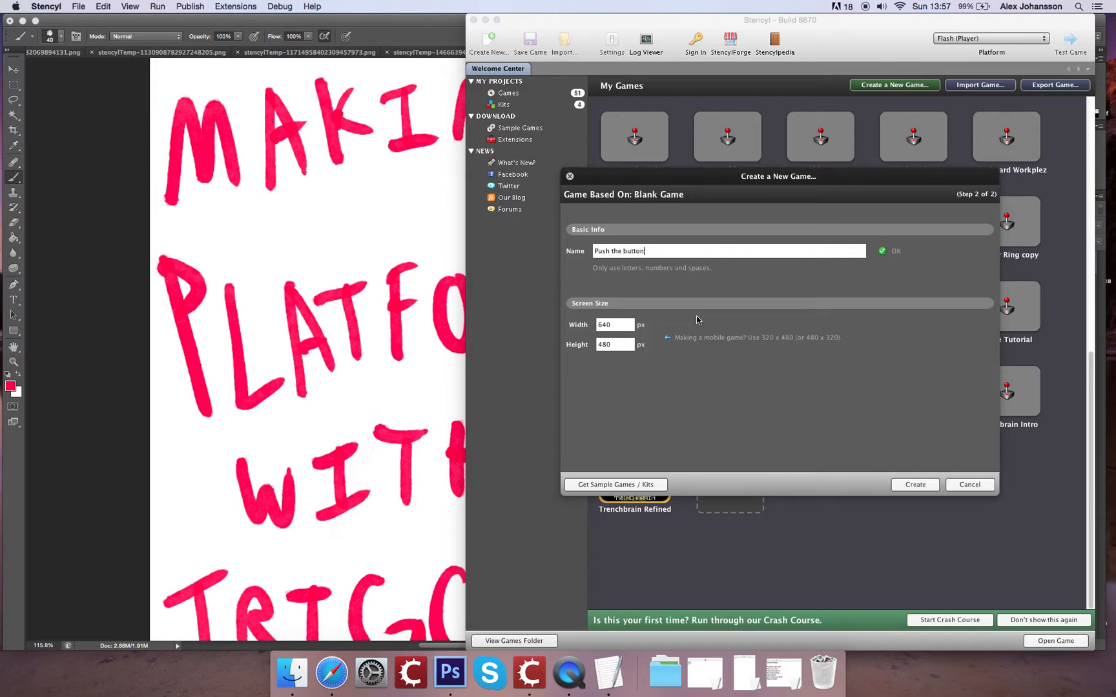
{"action": "mouse_move", "coordinate": [639, 335]}
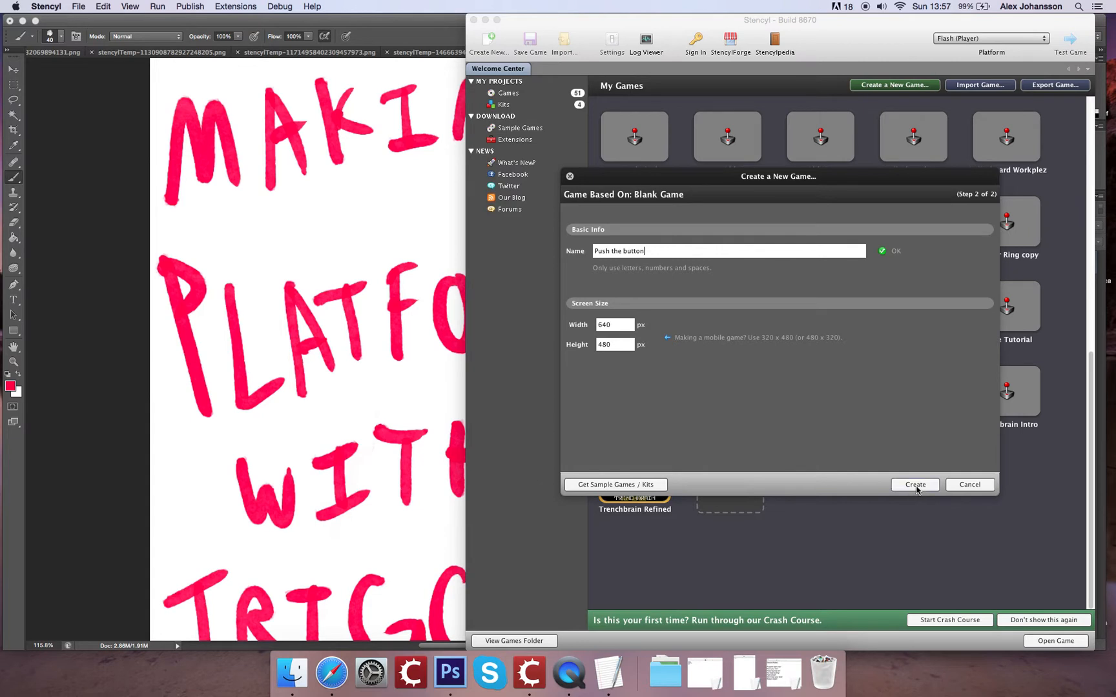
{"action": "left_click", "coordinate": [914, 485]}
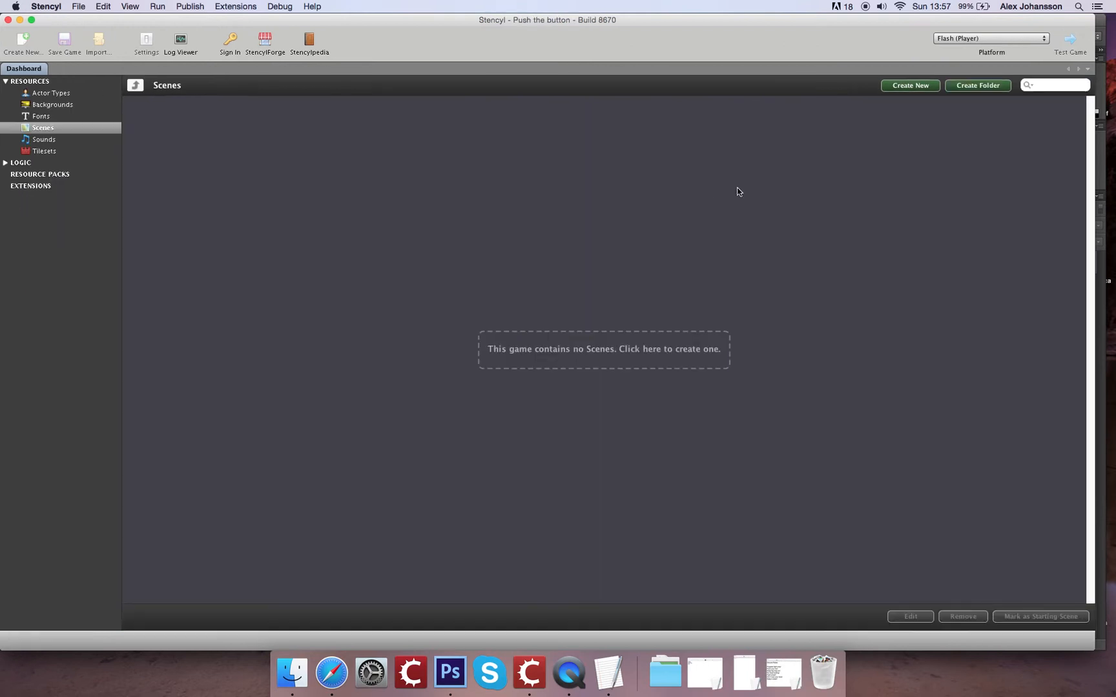
- Expand the LOGIC section in the dashboard sidebar
{"action": "left_click", "coordinate": [20, 162]}
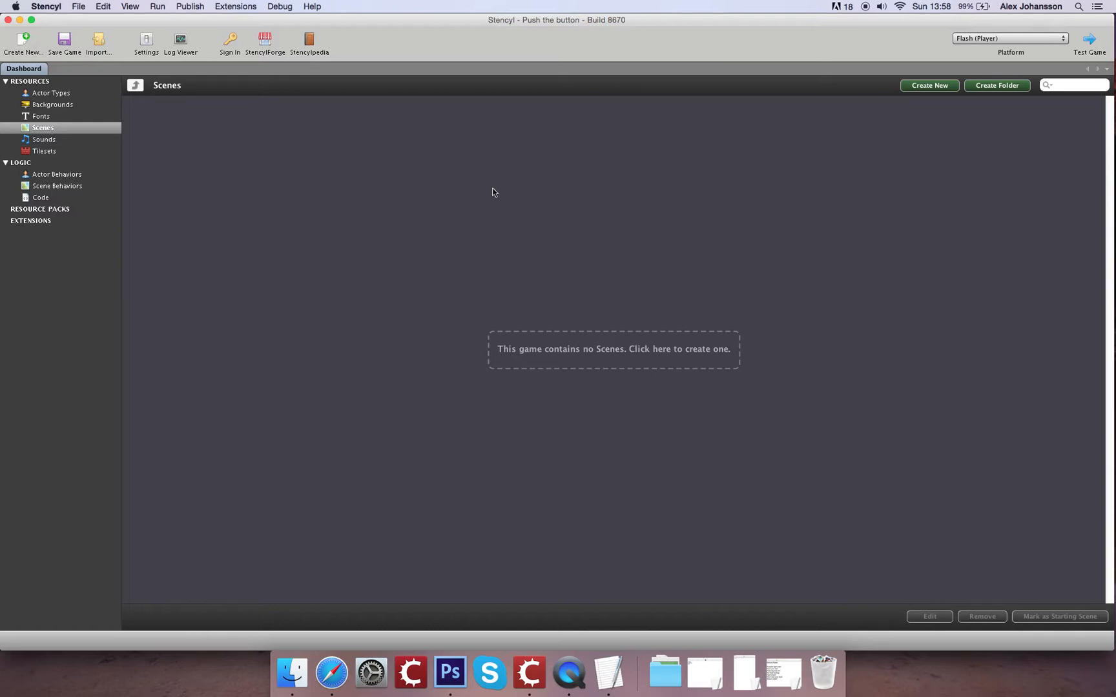
{"action": "mouse_move", "coordinate": [489, 306]}
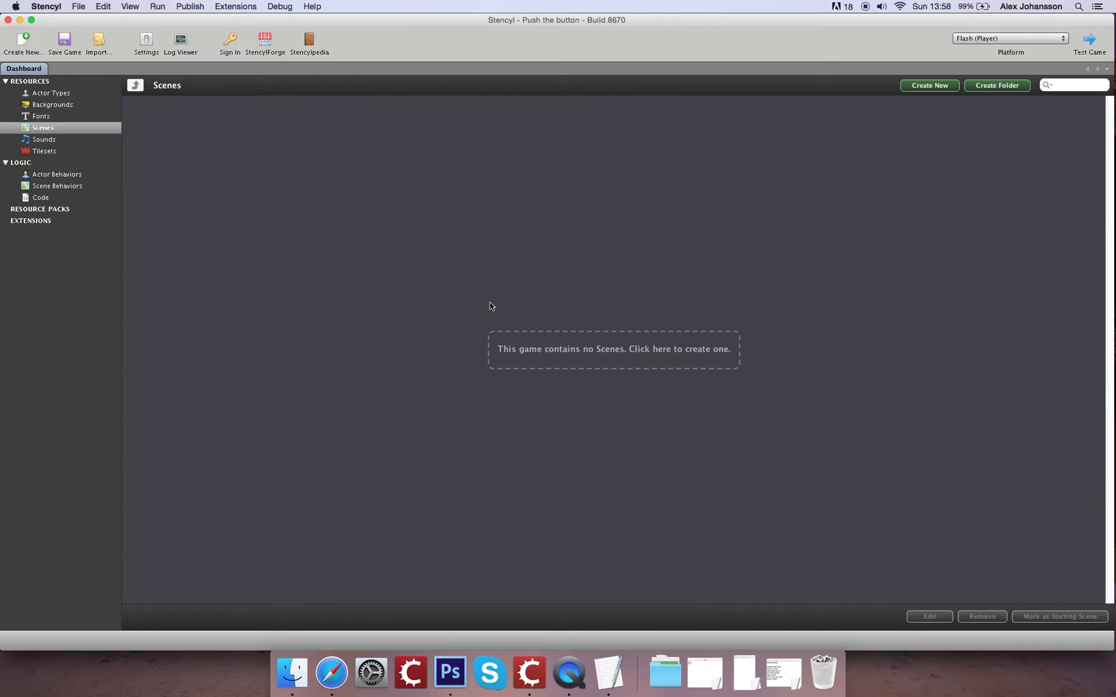
{"action": "mouse_move", "coordinate": [415, 299]}
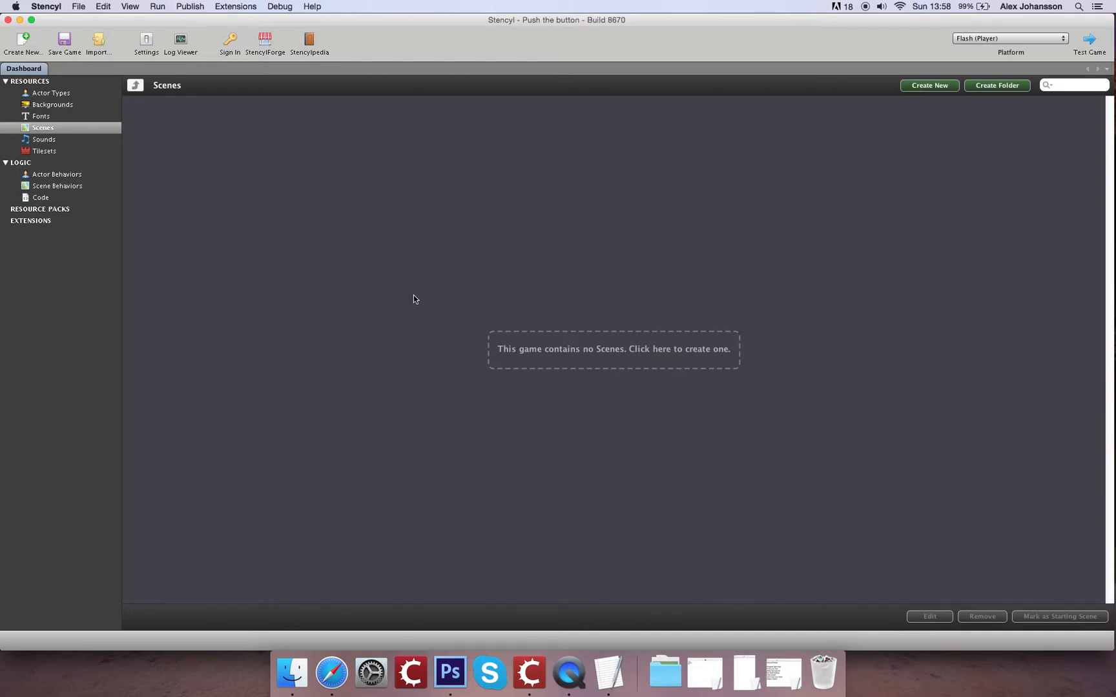
{"action": "mouse_move", "coordinate": [283, 248]}
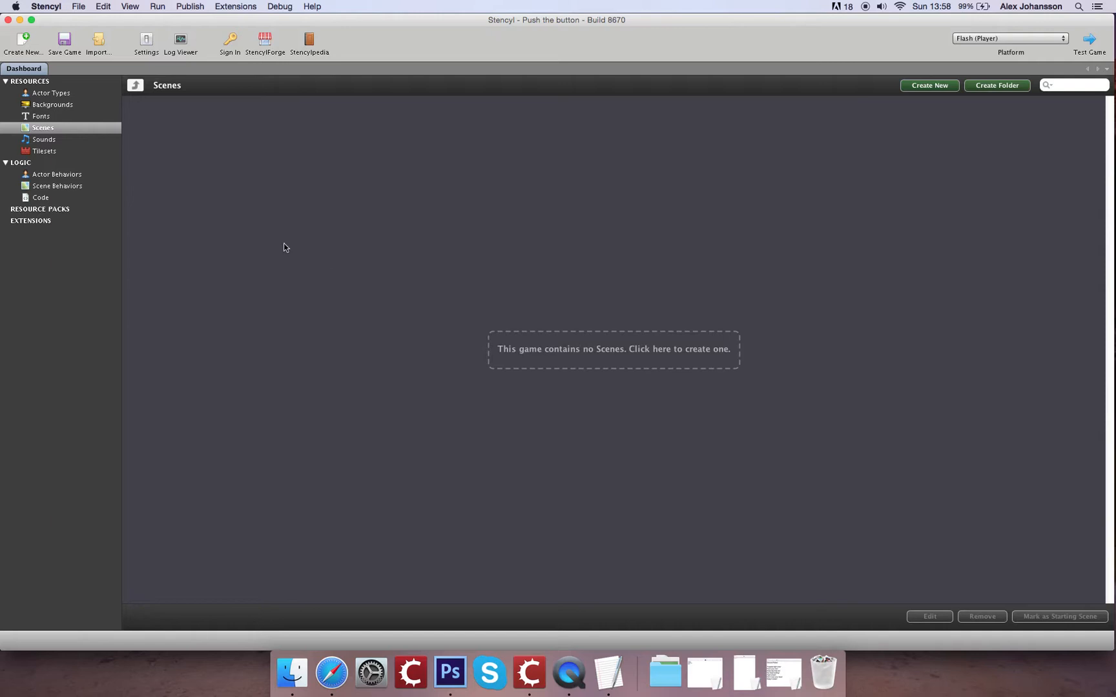
{"action": "mouse_move", "coordinate": [494, 319]}
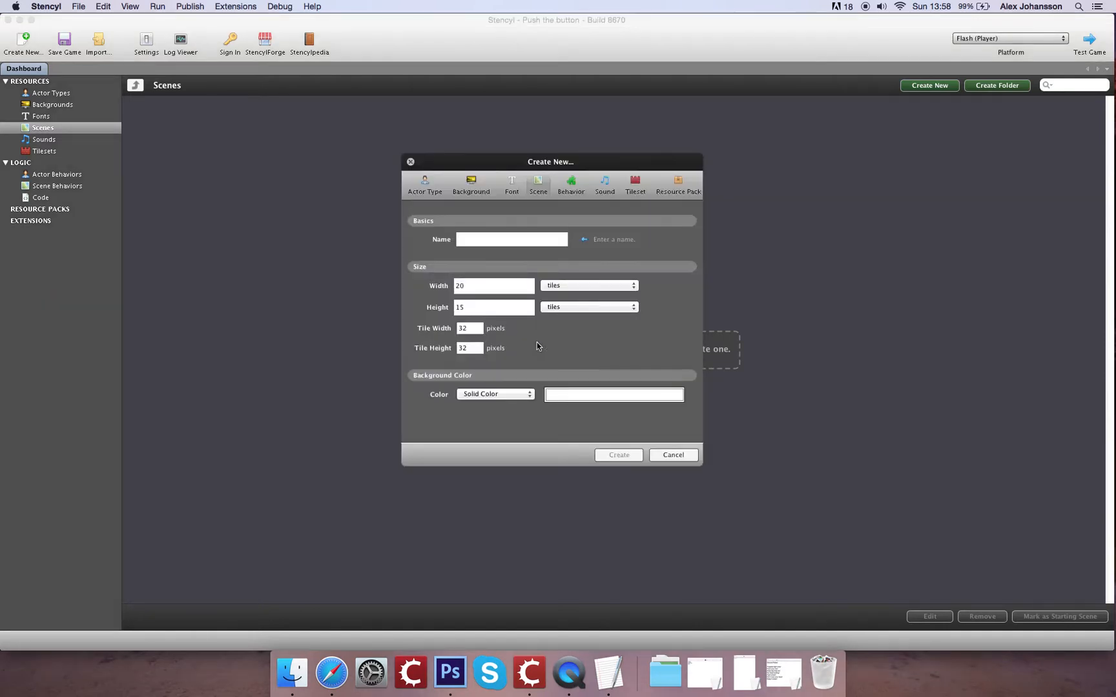
- Name the scene 'Level' and give it a very dark red background colour
{"action": "type", "text": "Level"}
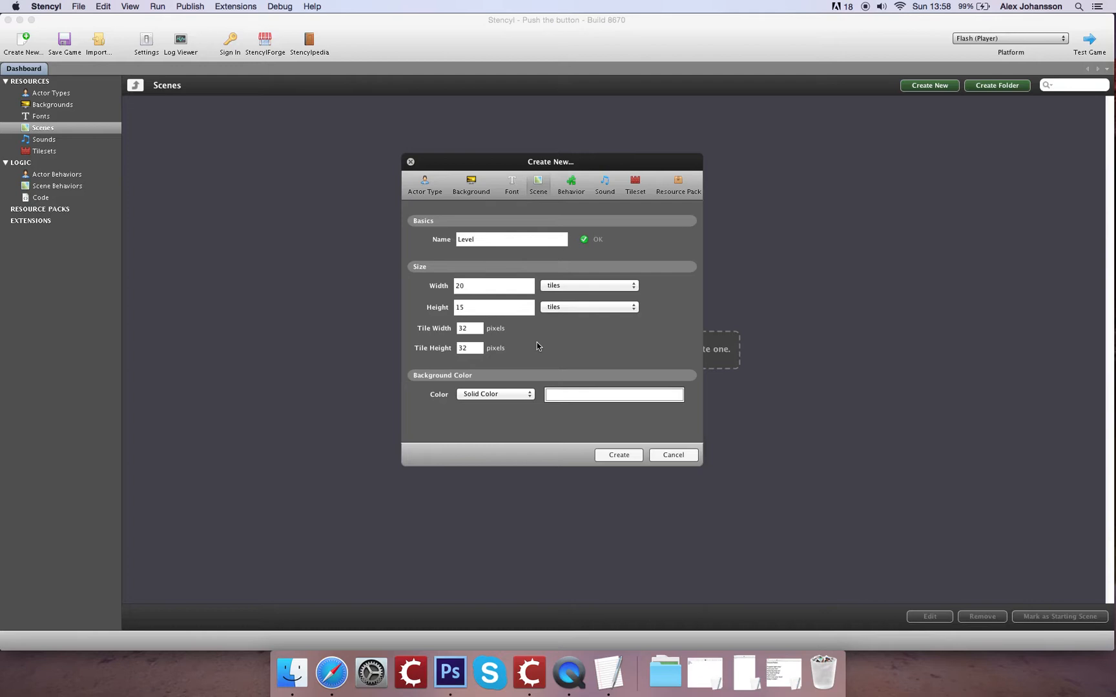
{"action": "mouse_move", "coordinate": [616, 402]}
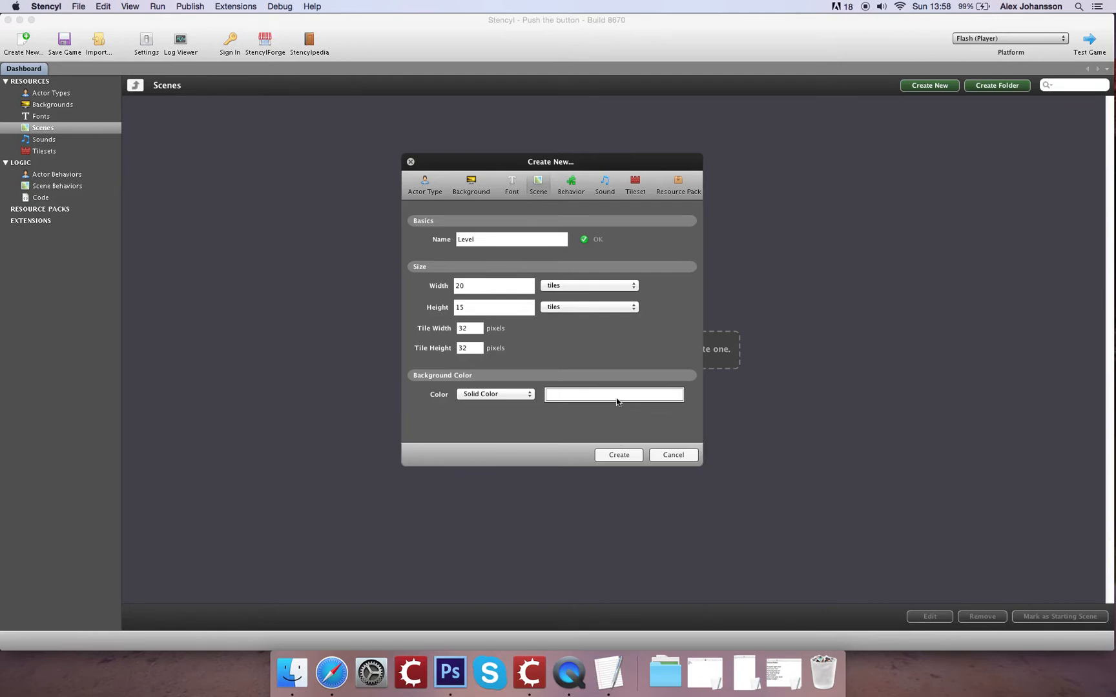
{"action": "left_click", "coordinate": [614, 394]}
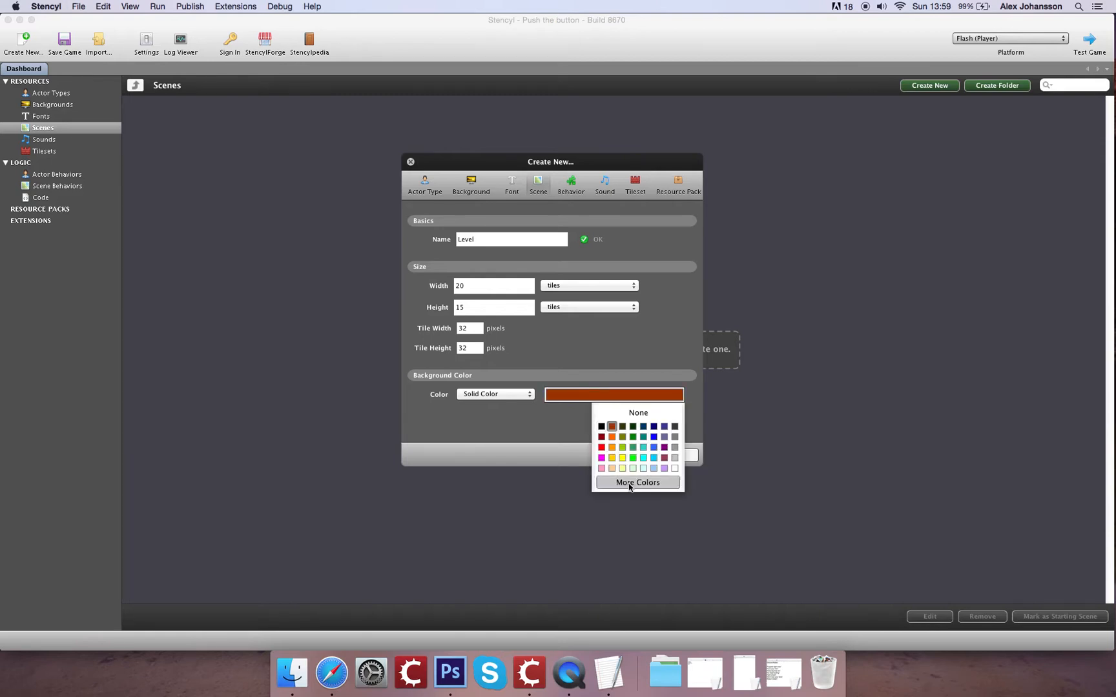
{"action": "left_click", "coordinate": [636, 482]}
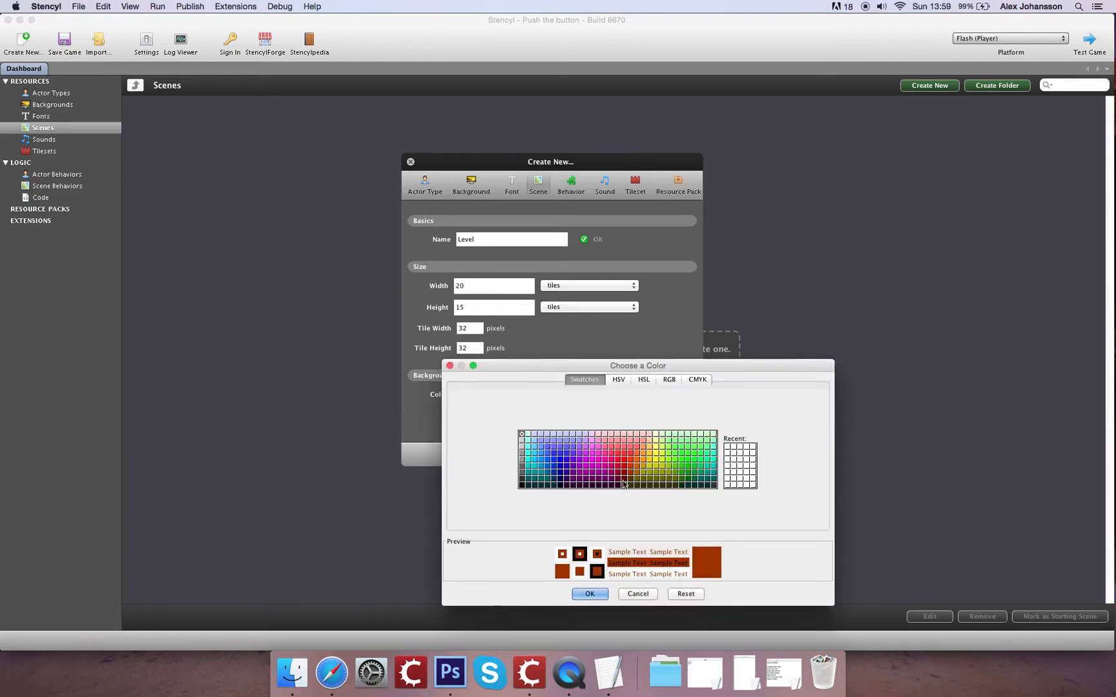
{"action": "left_click", "coordinate": [616, 479]}
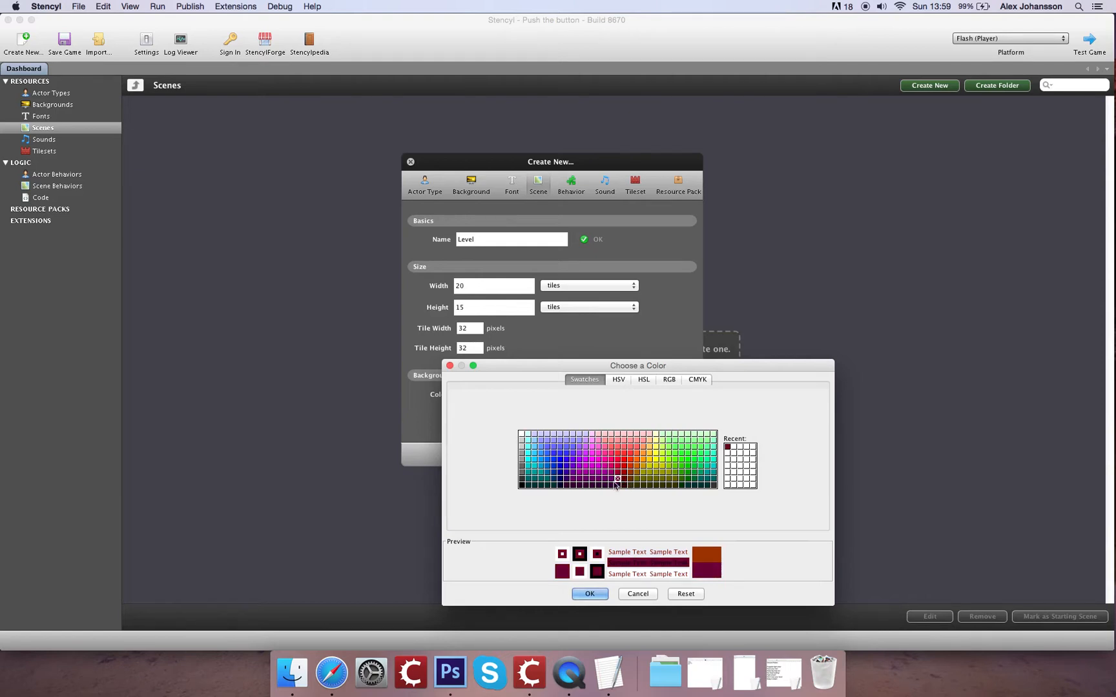
{"action": "left_click", "coordinate": [616, 484]}
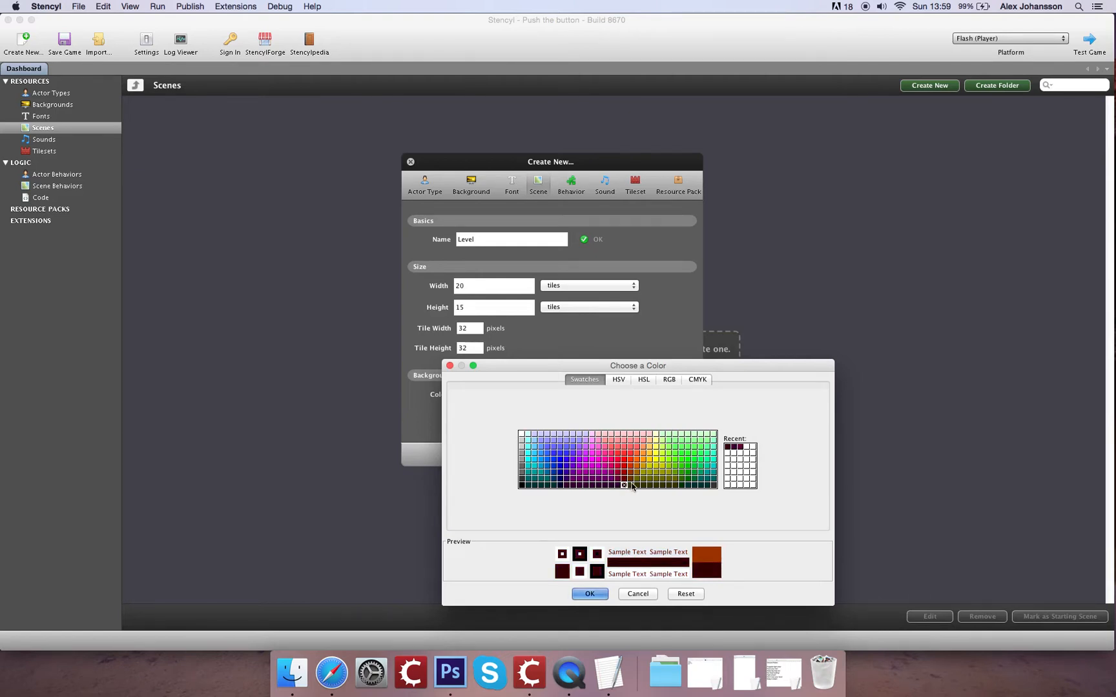
{"action": "left_click", "coordinate": [589, 594]}
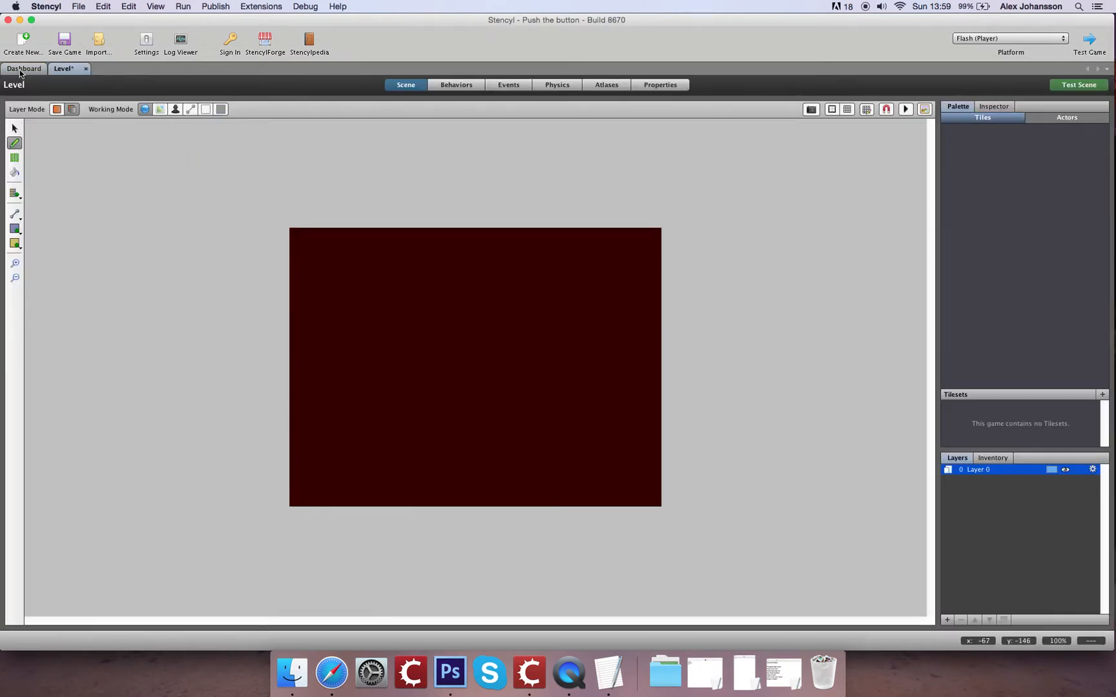
- Return to the Dashboard and open the Tilesets category
{"action": "left_click", "coordinate": [23, 69]}
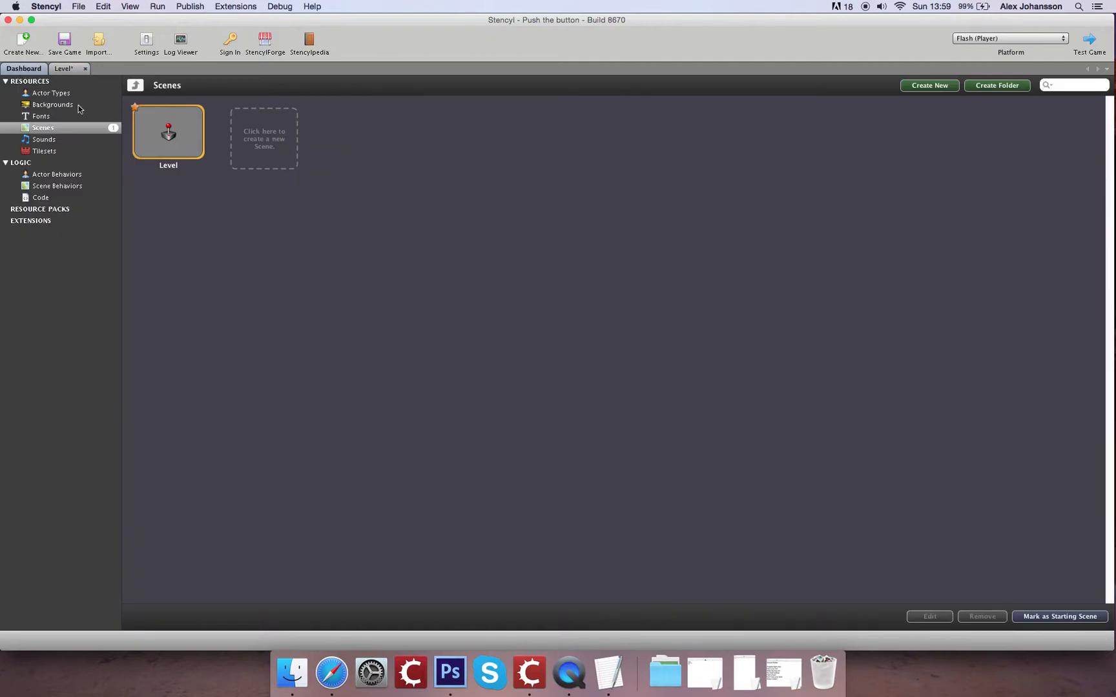
{"action": "mouse_move", "coordinate": [64, 155]}
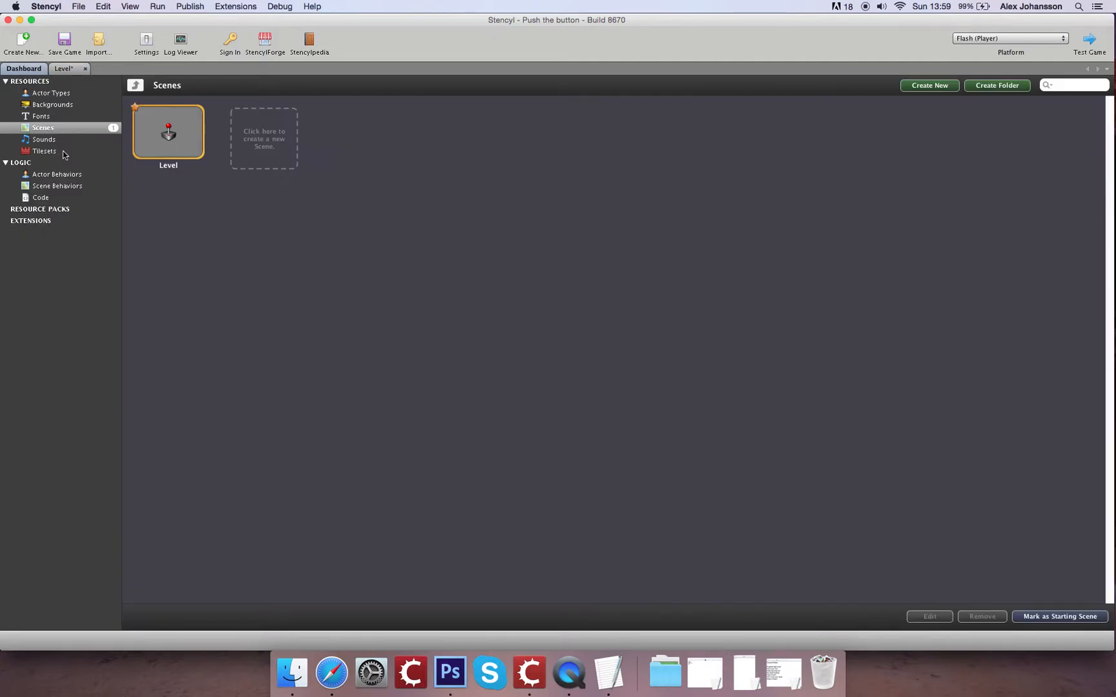
{"action": "mouse_move", "coordinate": [67, 95]}
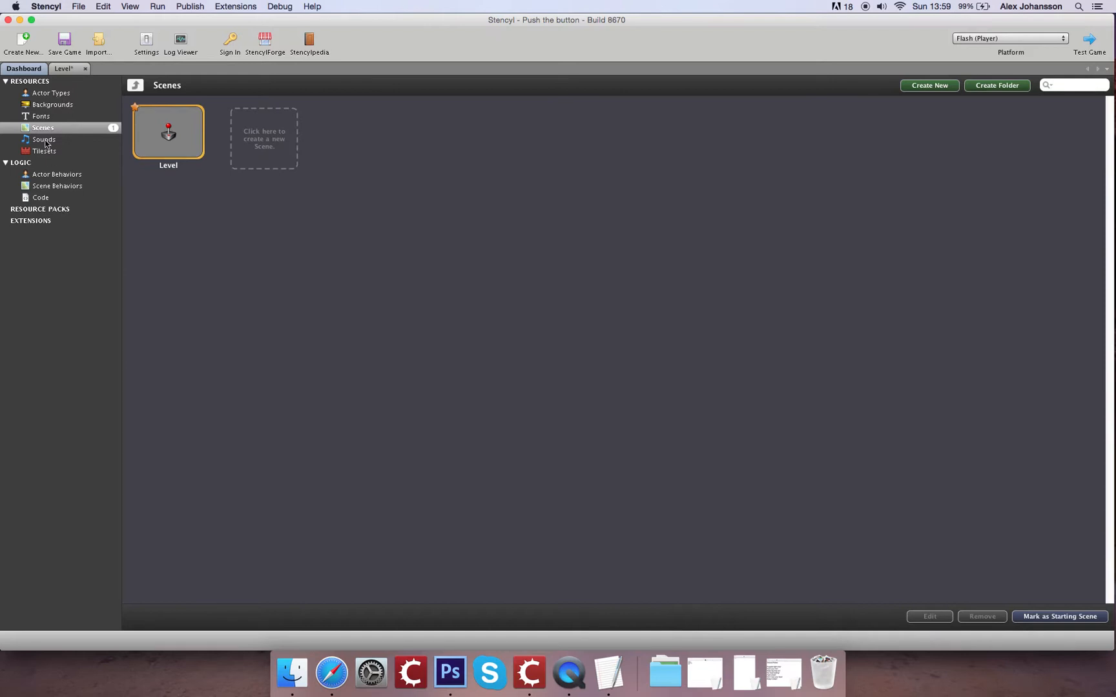
{"action": "mouse_move", "coordinate": [58, 155]}
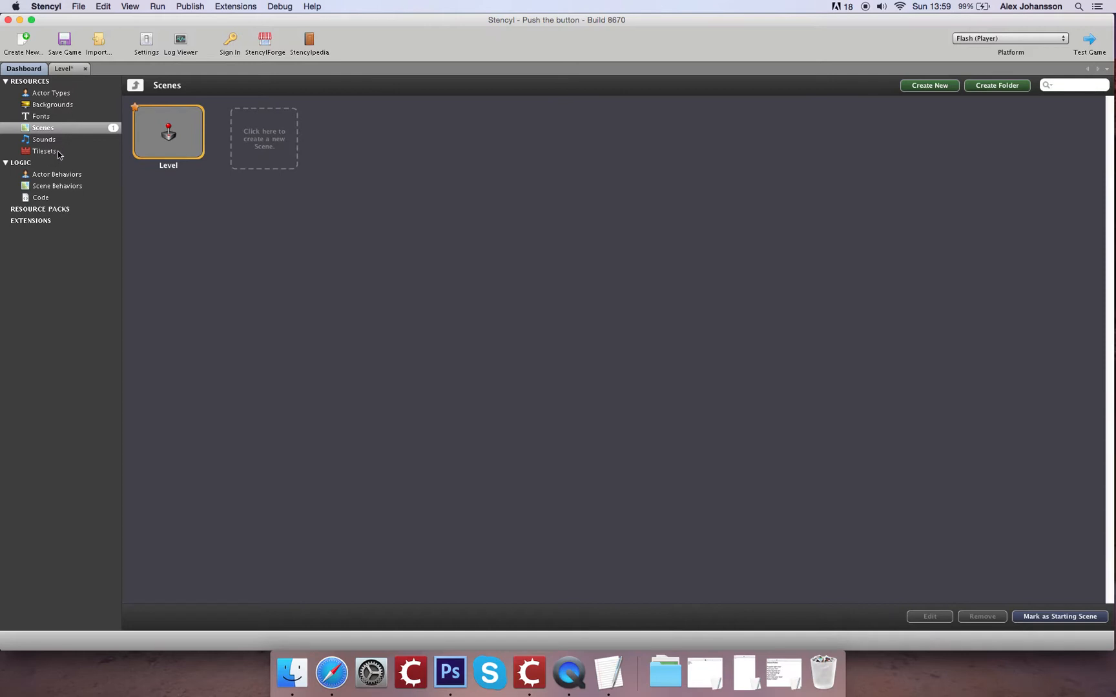
{"action": "left_click", "coordinate": [44, 151]}
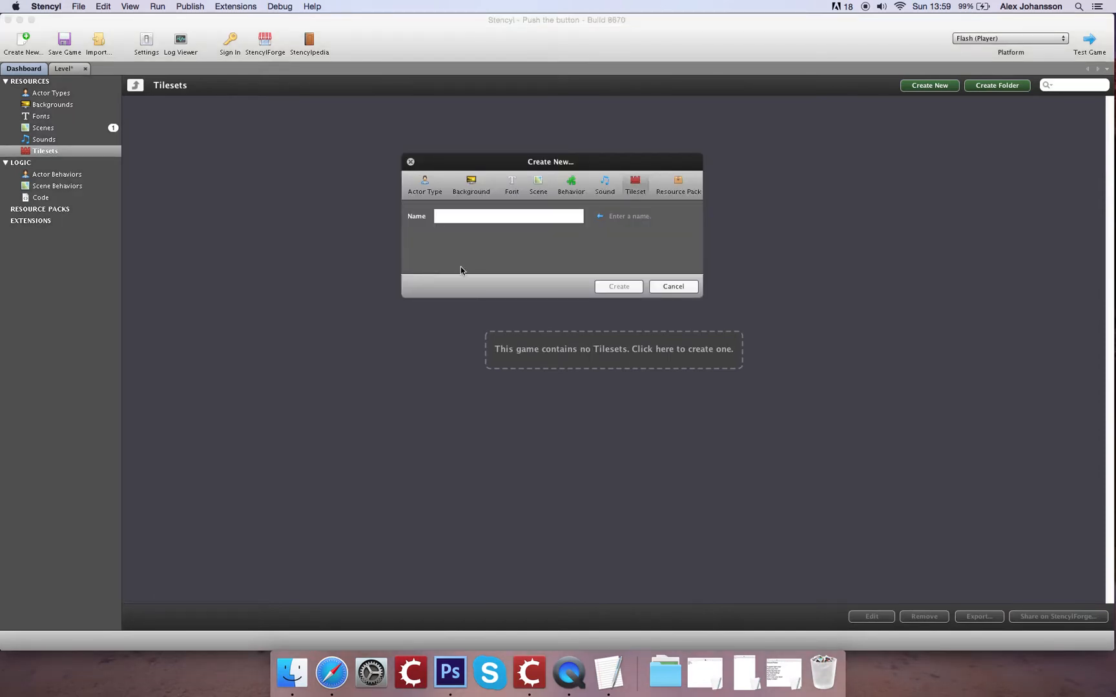
- Create a tileset named 'Blocks'
{"action": "type", "text": "Blocks"}
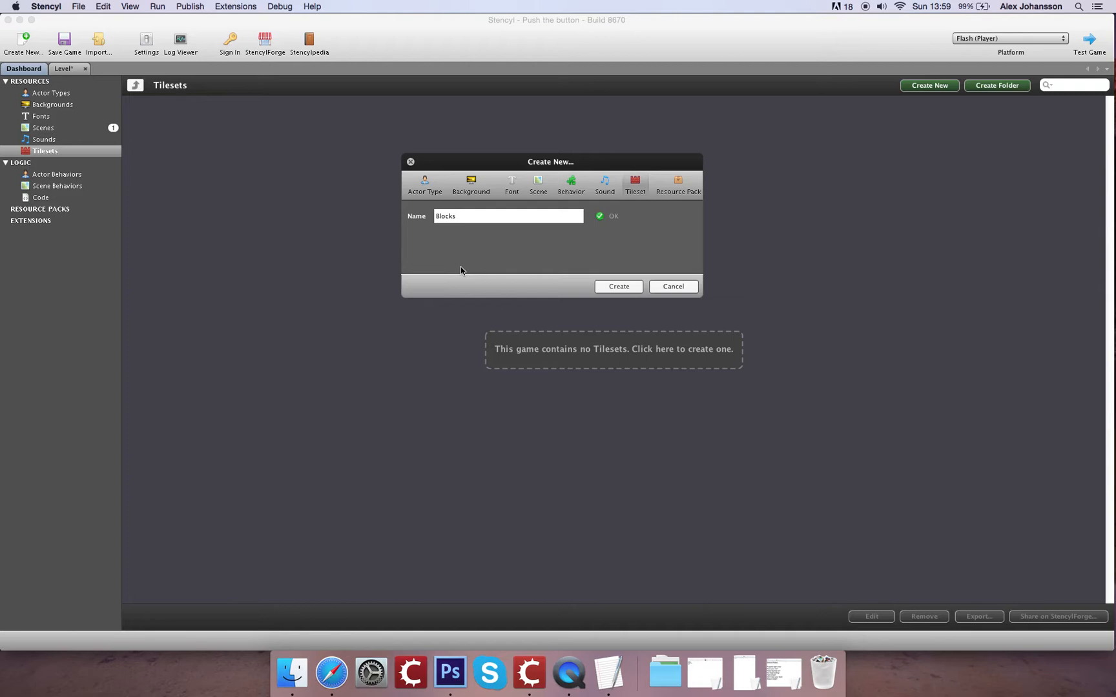
{"action": "left_click", "coordinate": [618, 286]}
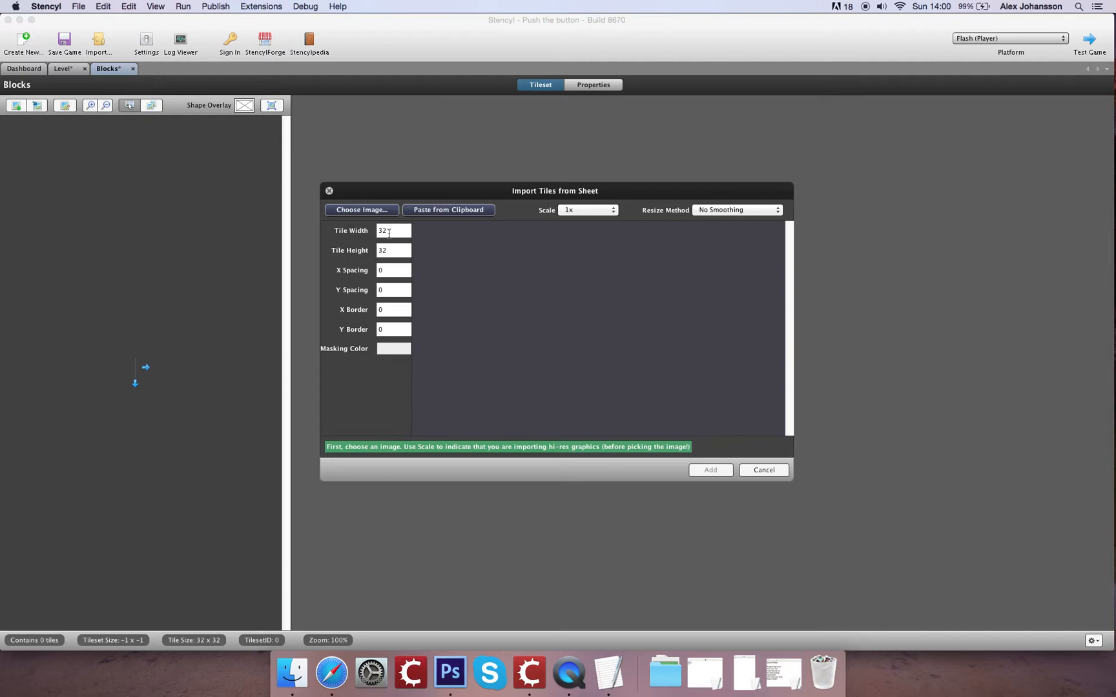
{"action": "mouse_move", "coordinate": [578, 244]}
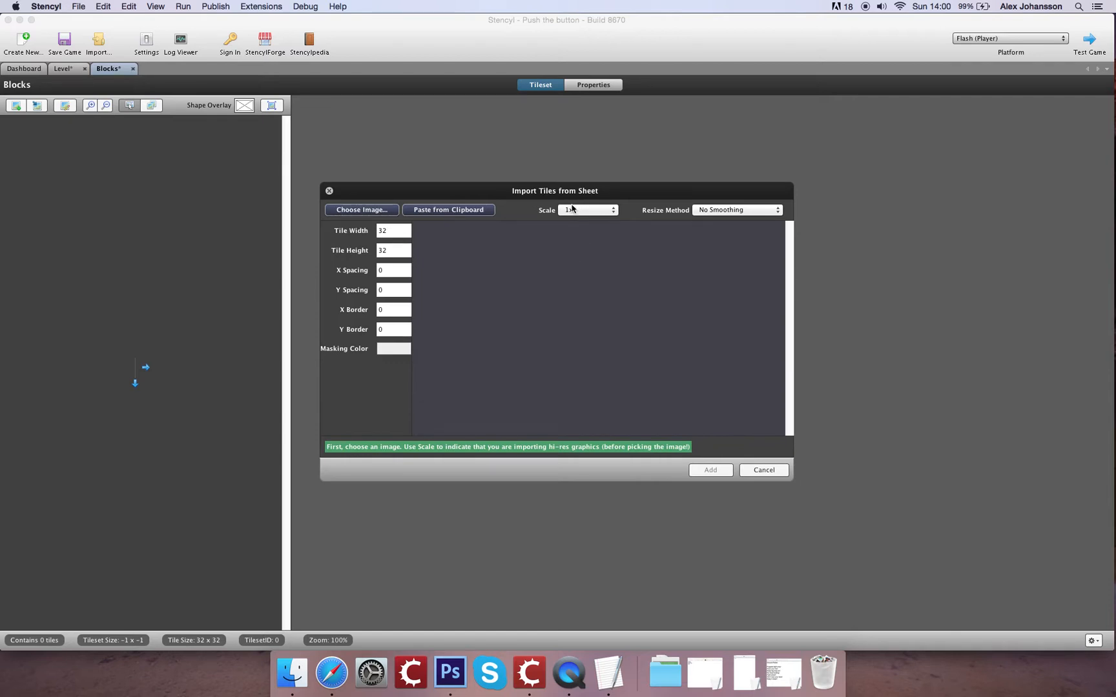
{"action": "left_click", "coordinate": [587, 209]}
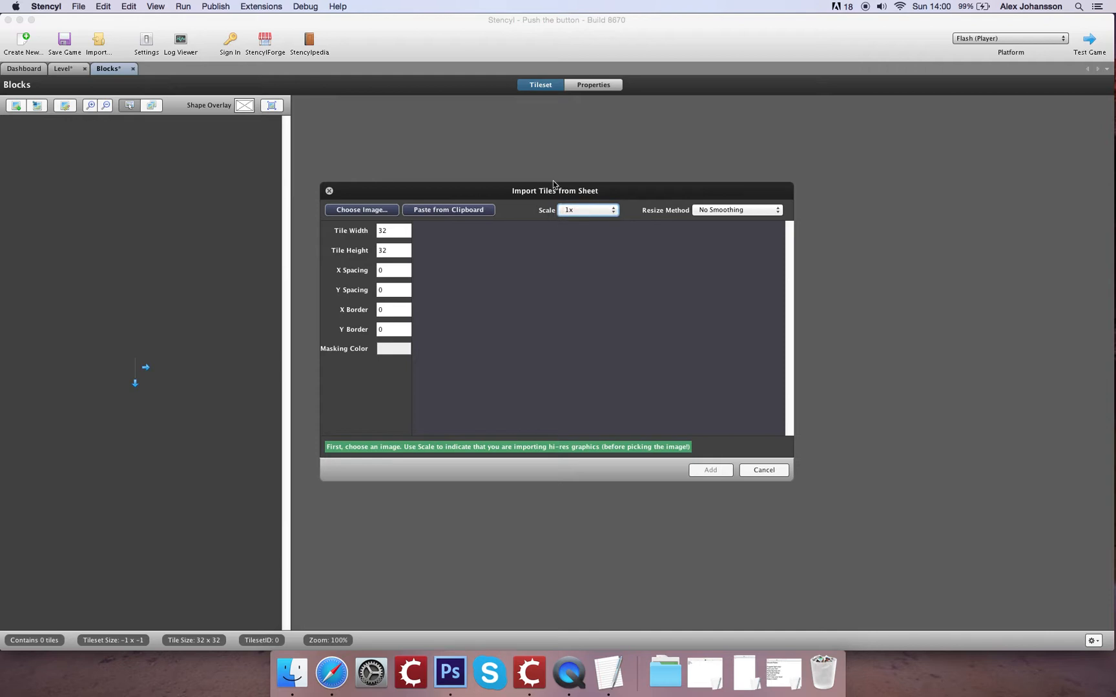
{"action": "left_click_drag", "start_coordinate": [555, 191], "coordinate": [559, 163]}
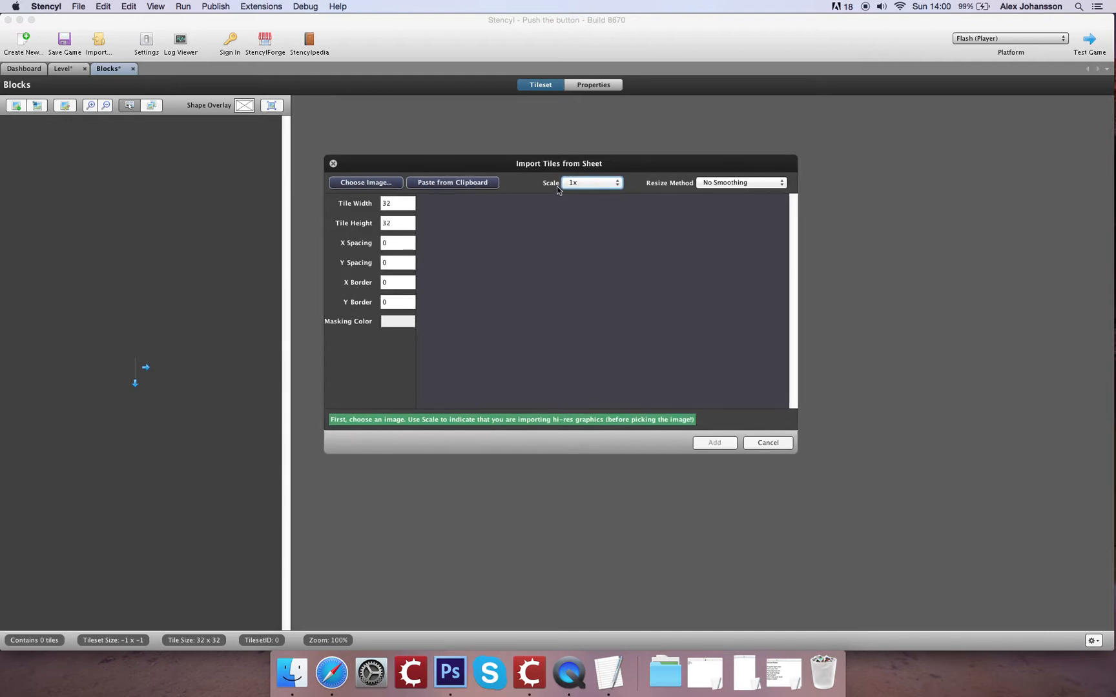
{"action": "left_click", "coordinate": [592, 182]}
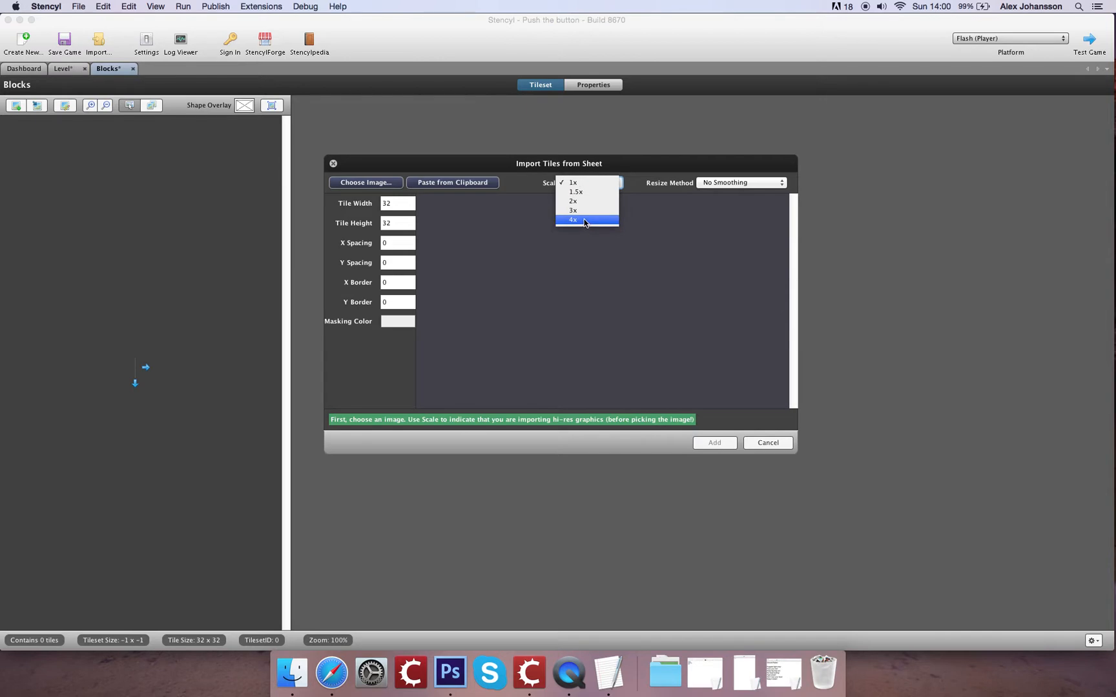
{"action": "left_click", "coordinate": [740, 182]}
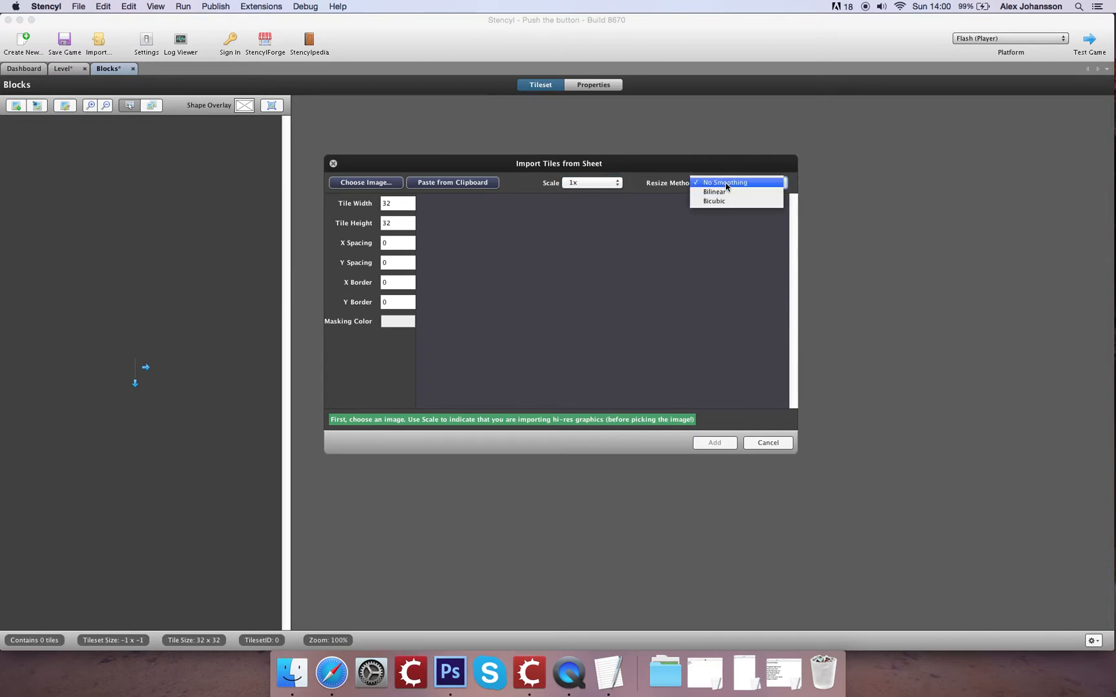
{"action": "mouse_move", "coordinate": [727, 187]}
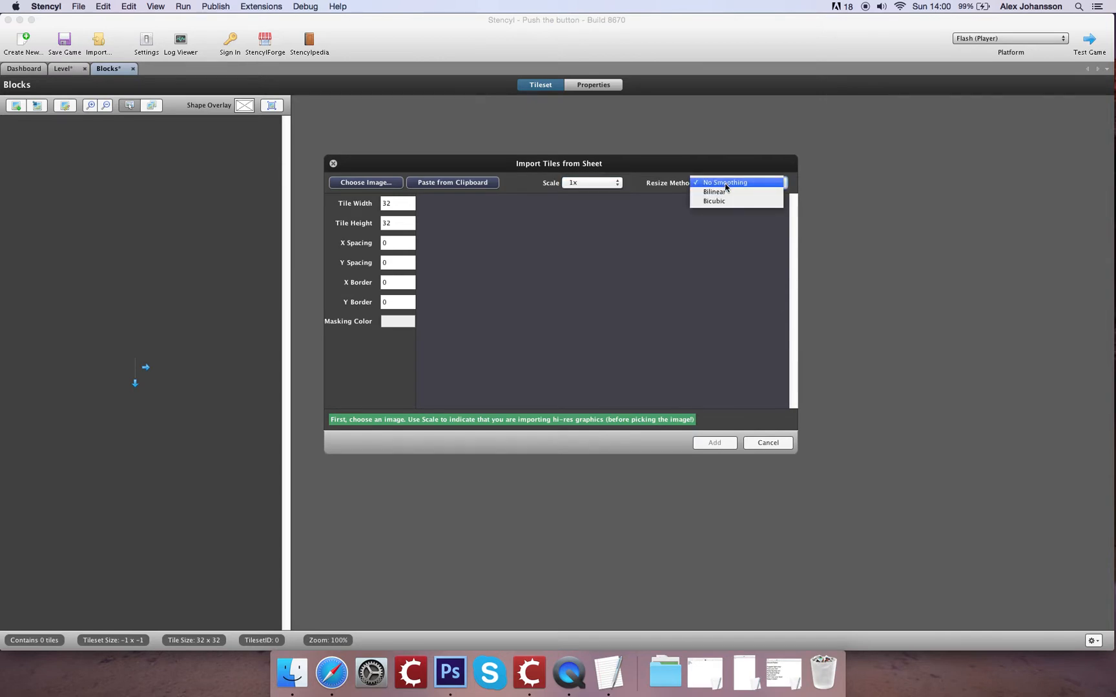
{"action": "mouse_move", "coordinate": [714, 191]}
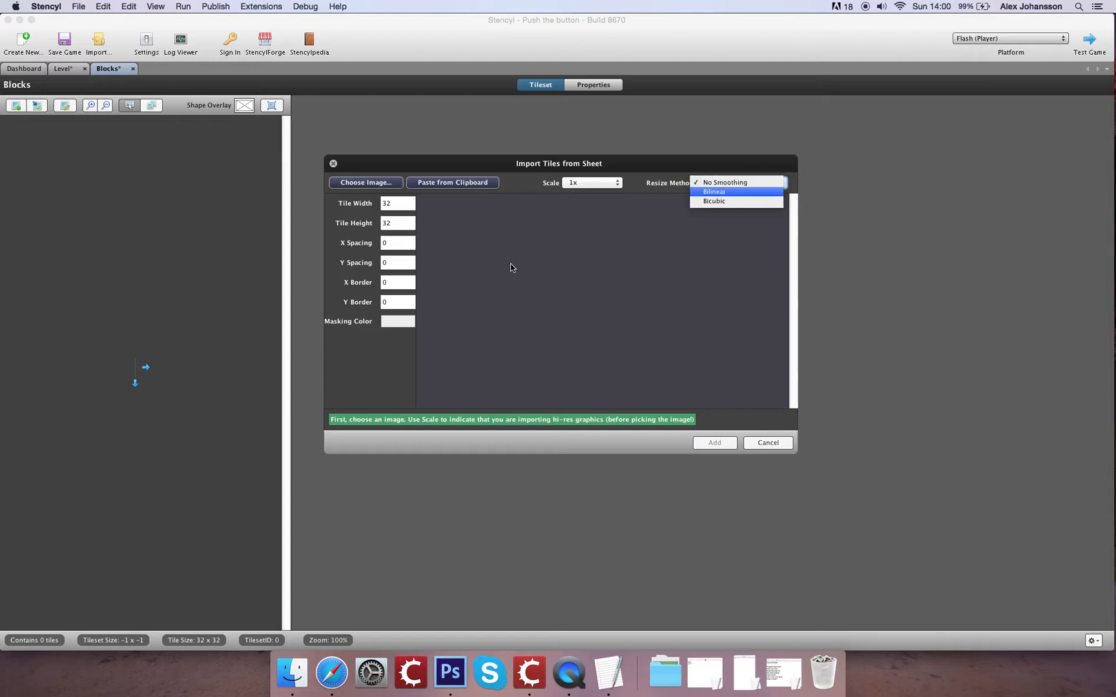
- Load Blocks.png from the Platformer Tutorial folder into the tile-sheet importer
{"action": "left_click", "coordinate": [365, 182]}
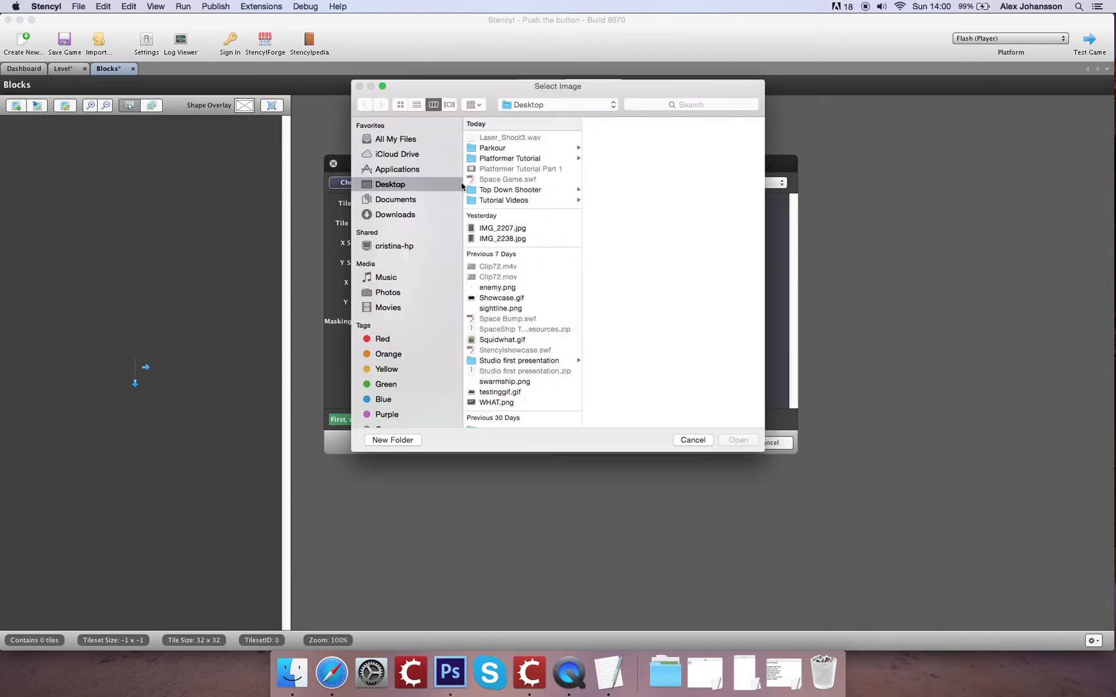
{"action": "scroll", "scroll_direction": "down", "scroll_amount": 3}
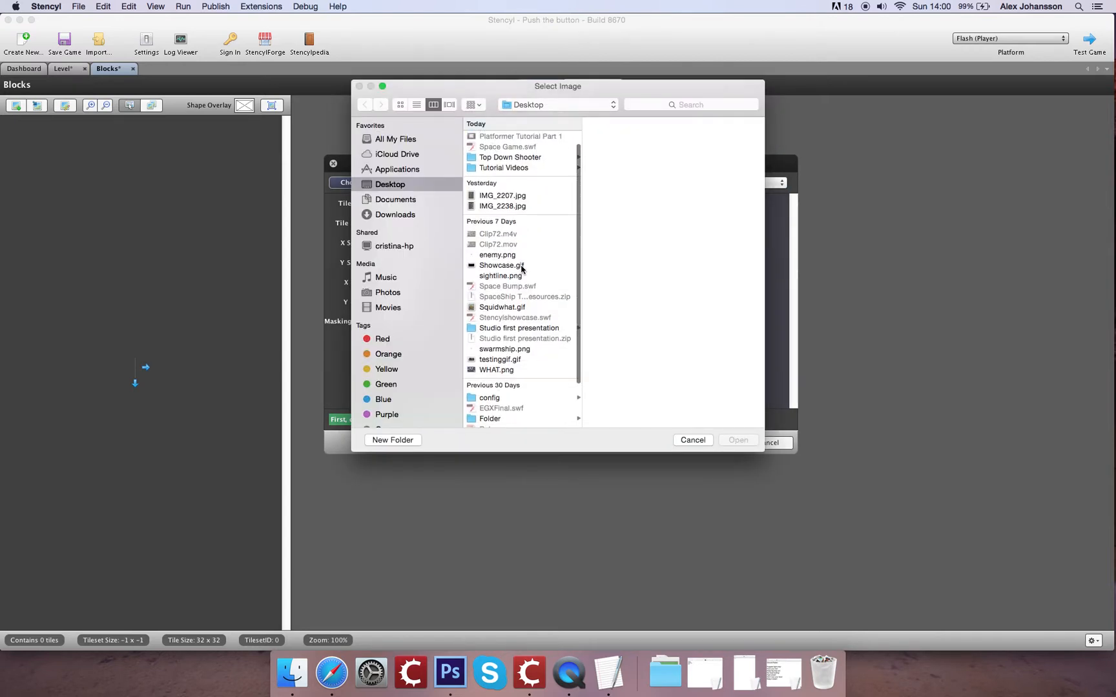
{"action": "scroll", "scroll_direction": "down", "scroll_amount": 3}
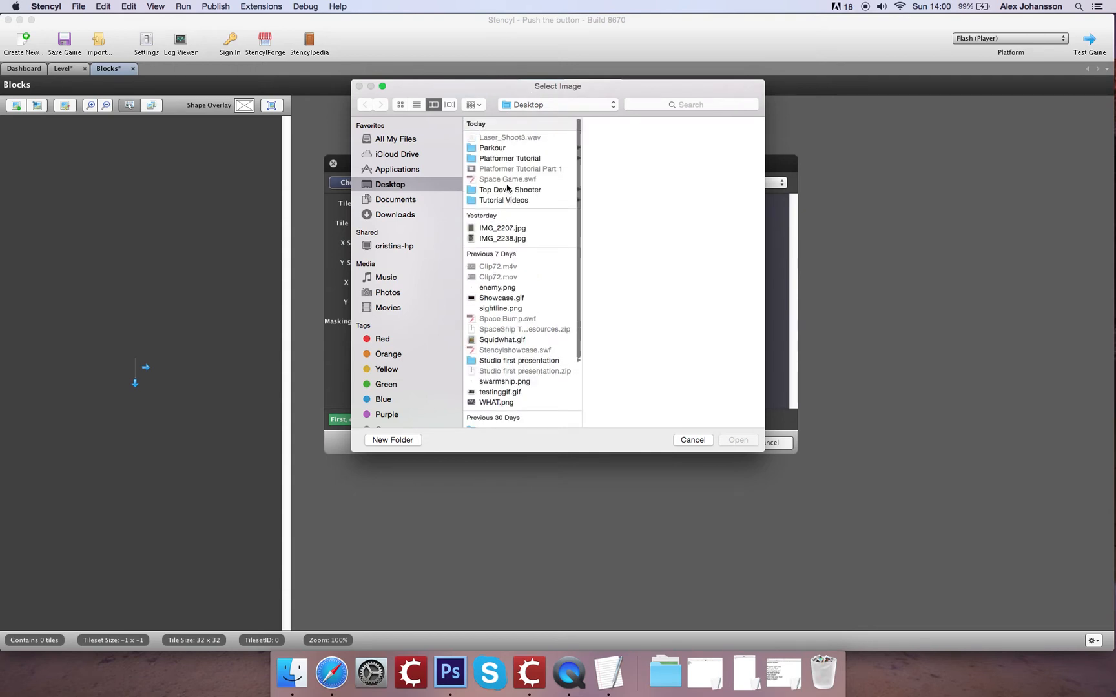
{"action": "left_click", "coordinate": [509, 159]}
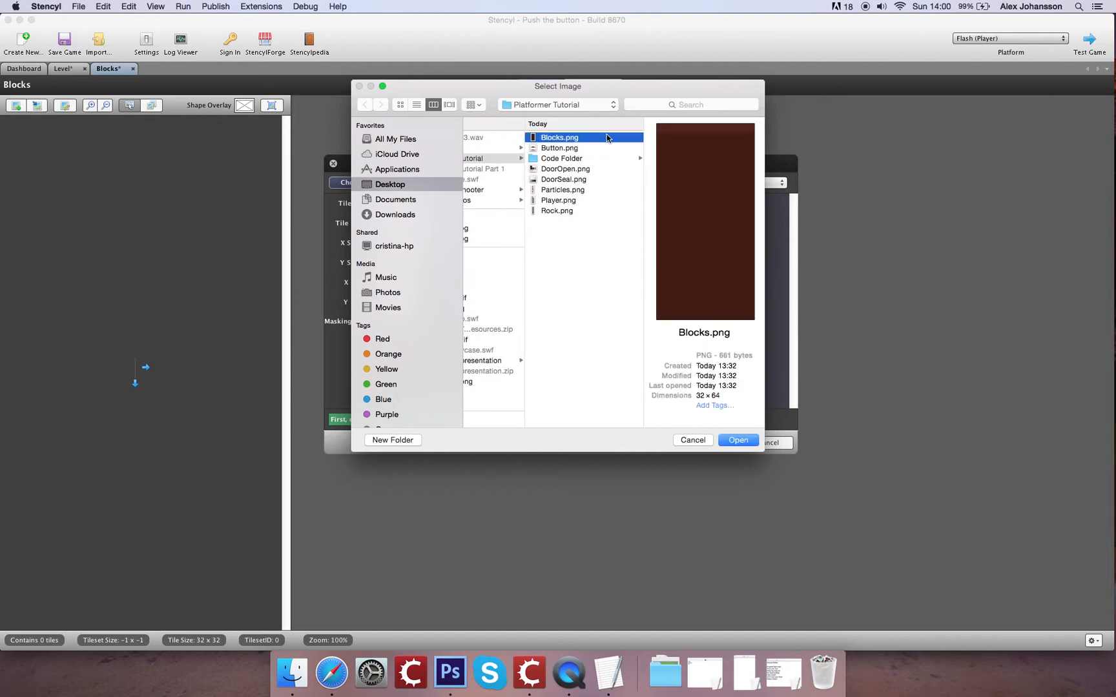
{"action": "mouse_move", "coordinate": [669, 193]}
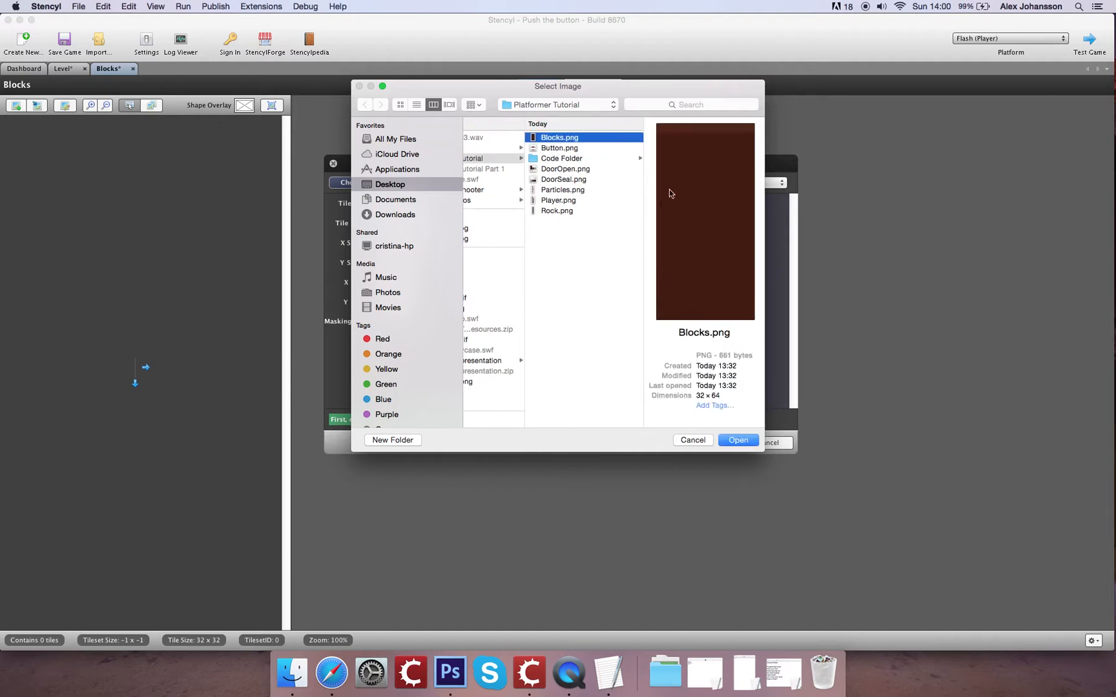
{"action": "left_click", "coordinate": [737, 440]}
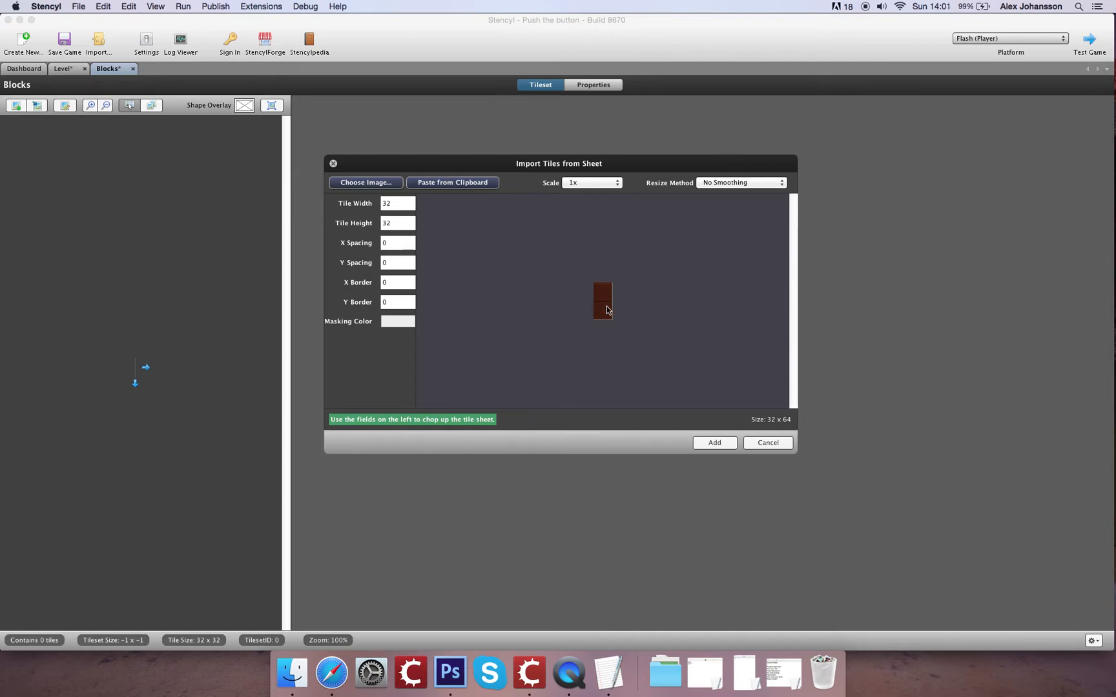
{"action": "mouse_move", "coordinate": [604, 345]}
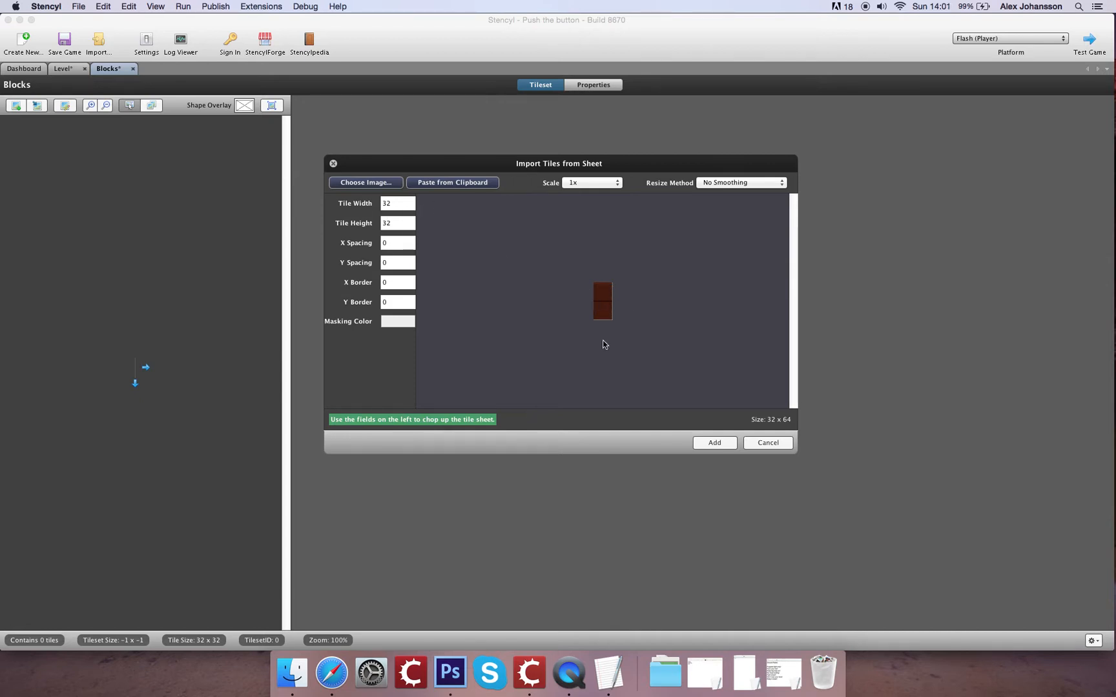
{"action": "mouse_move", "coordinate": [528, 279]}
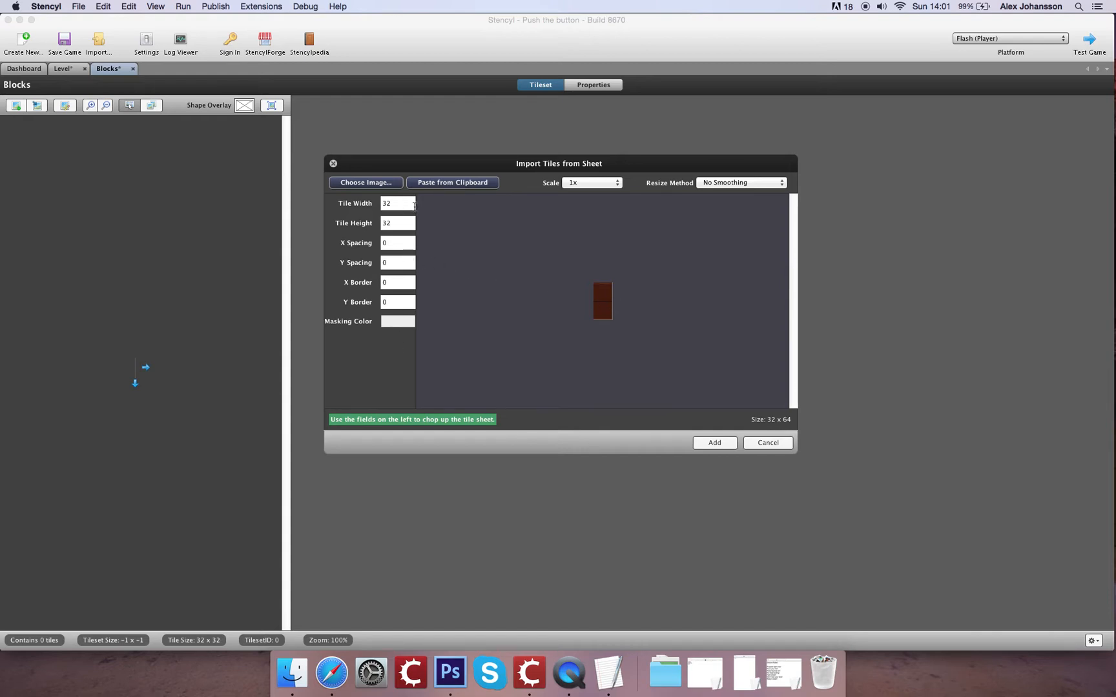
{"action": "mouse_move", "coordinate": [640, 379]}
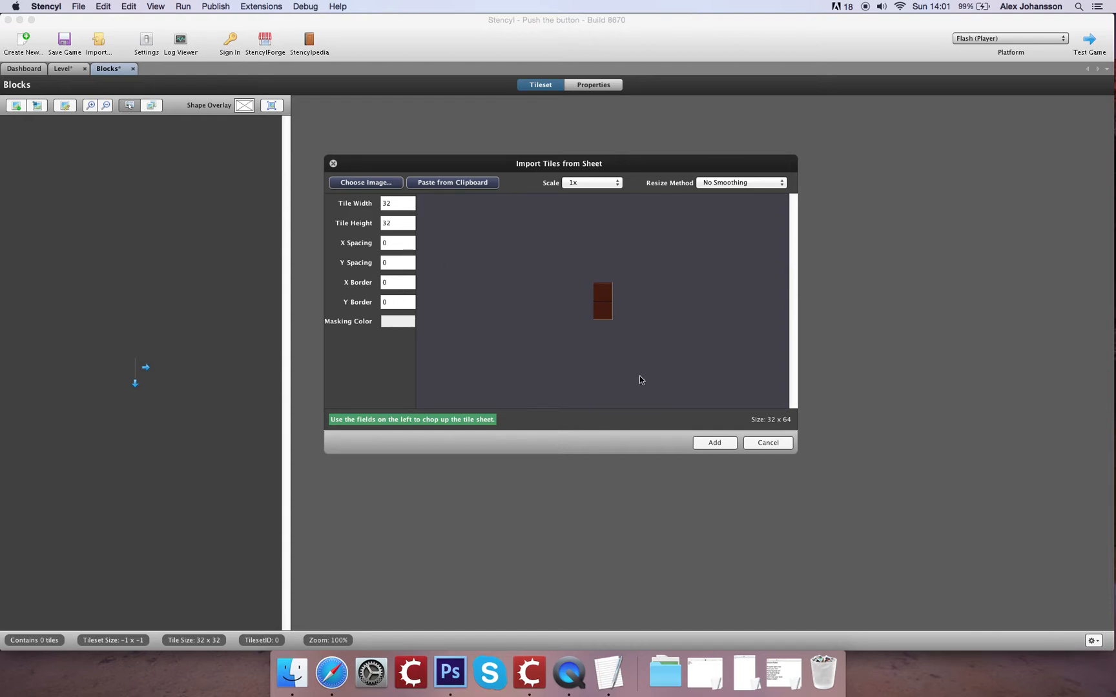
{"action": "mouse_move", "coordinate": [565, 317]}
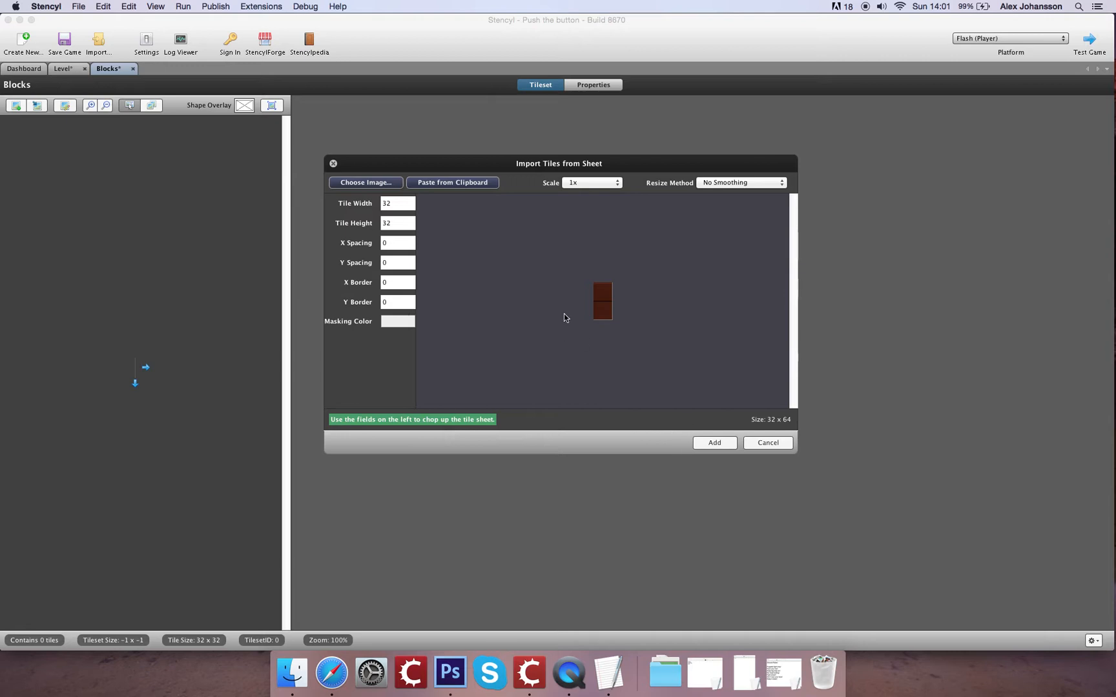
{"action": "mouse_move", "coordinate": [598, 300]}
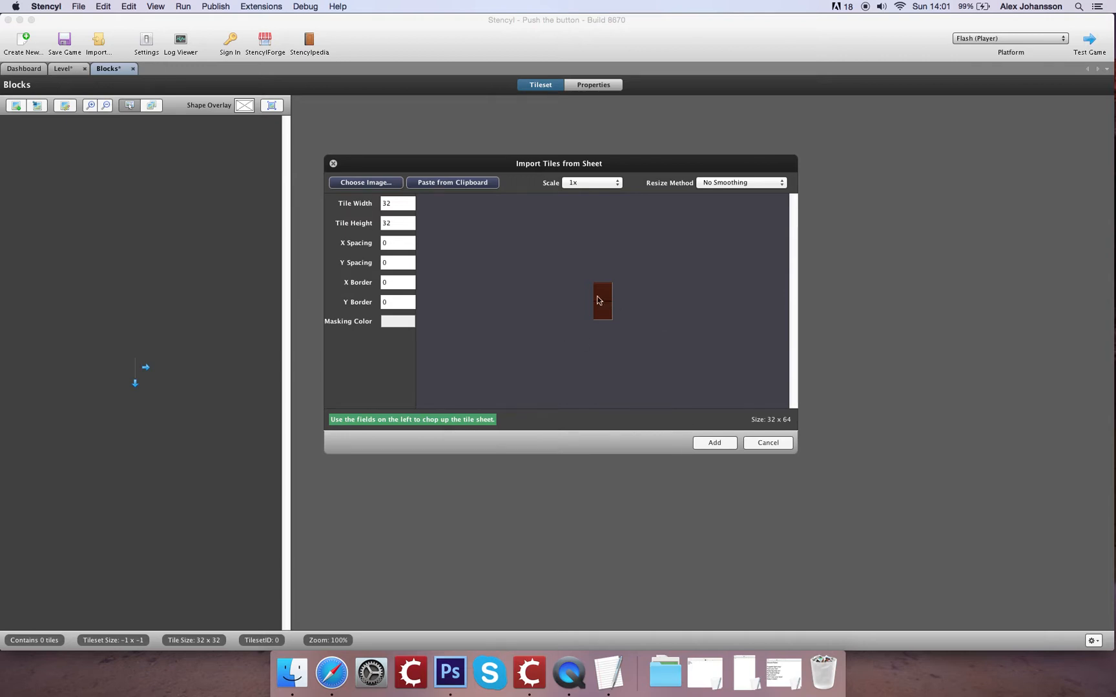
{"action": "mouse_move", "coordinate": [597, 287]}
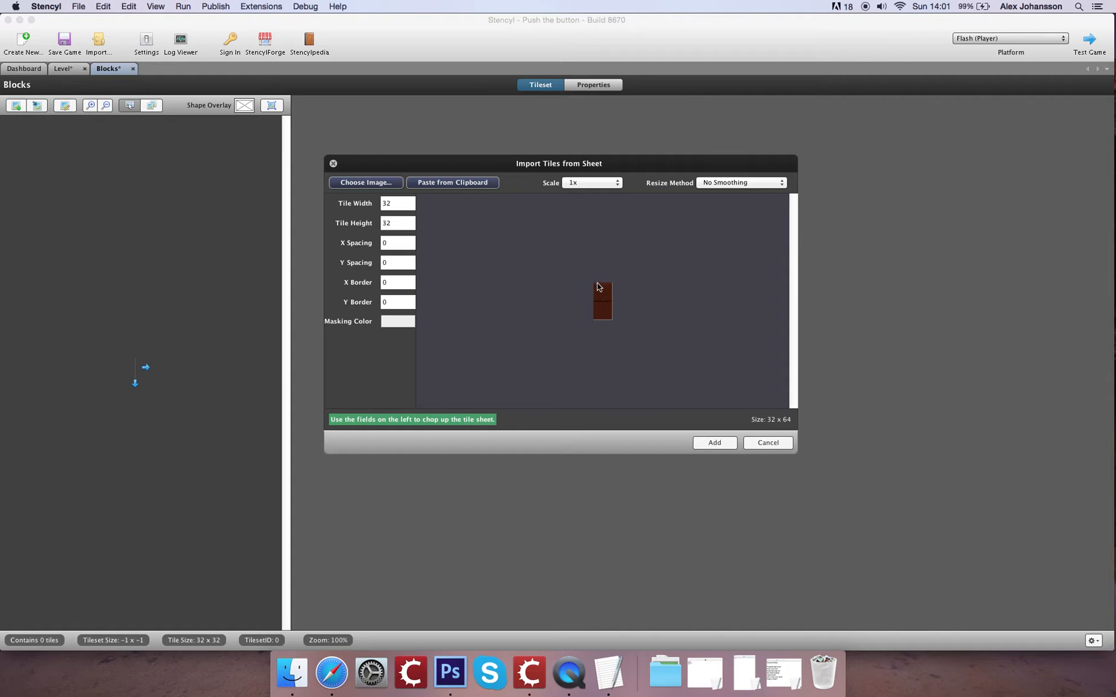
{"action": "mouse_move", "coordinate": [641, 313]}
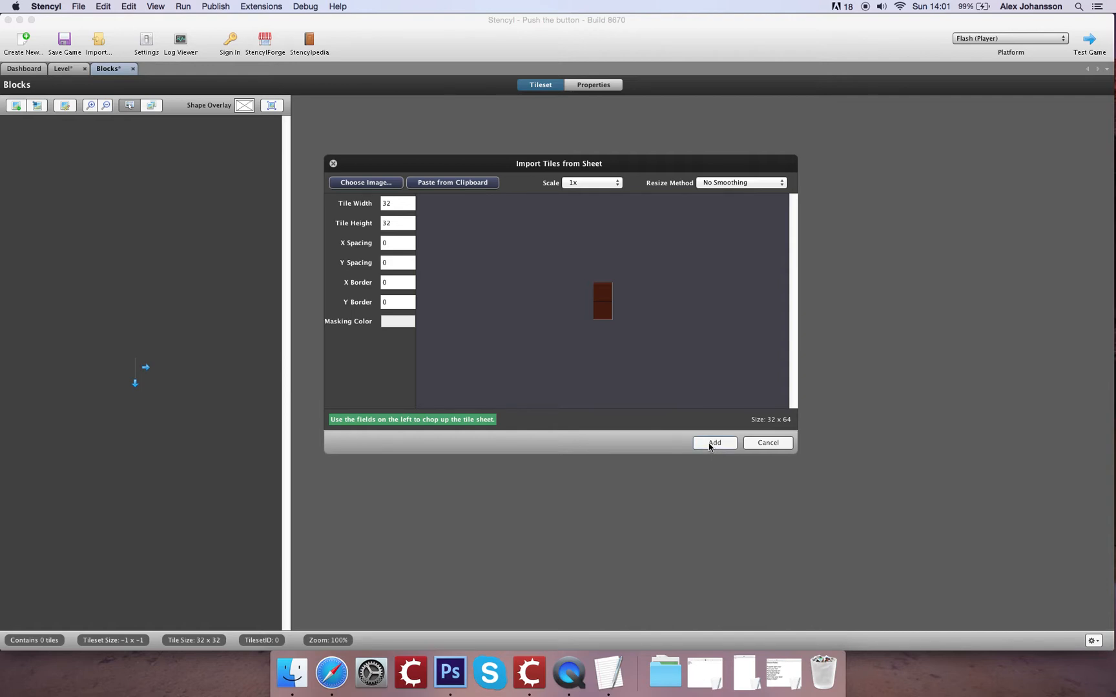
- Add the two 32×32 tiles from the sheet to the Blocks tileset
{"action": "left_click", "coordinate": [714, 442]}
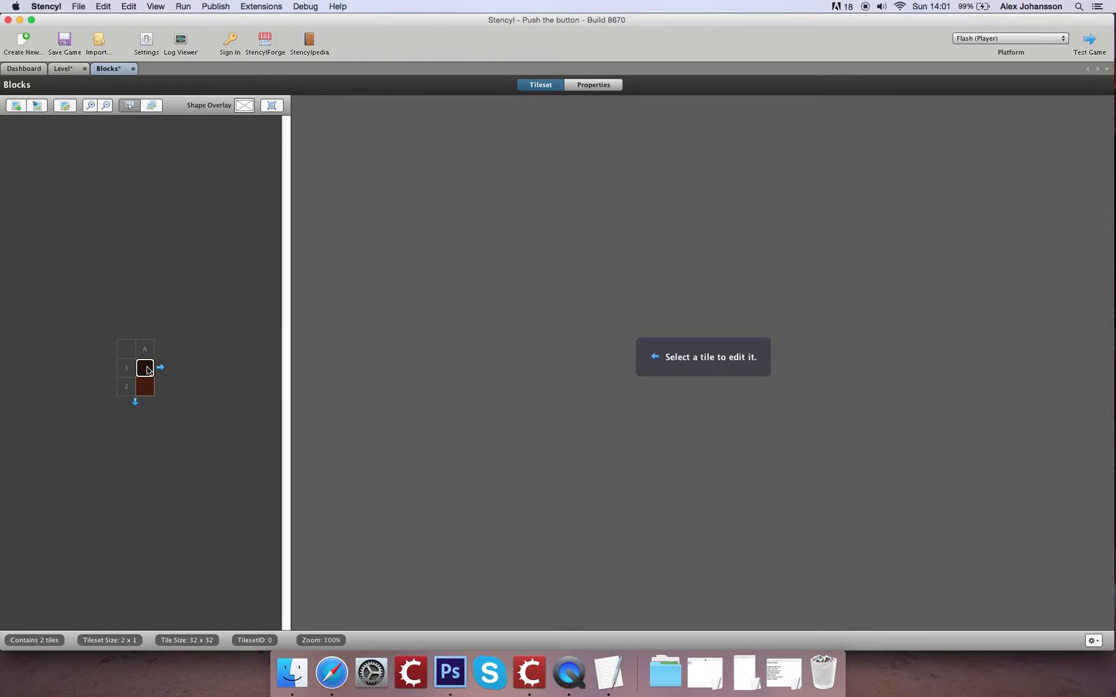
- Set Square collision bounds on both Blocks tiles and check the second tile
{"action": "left_click", "coordinate": [144, 368]}
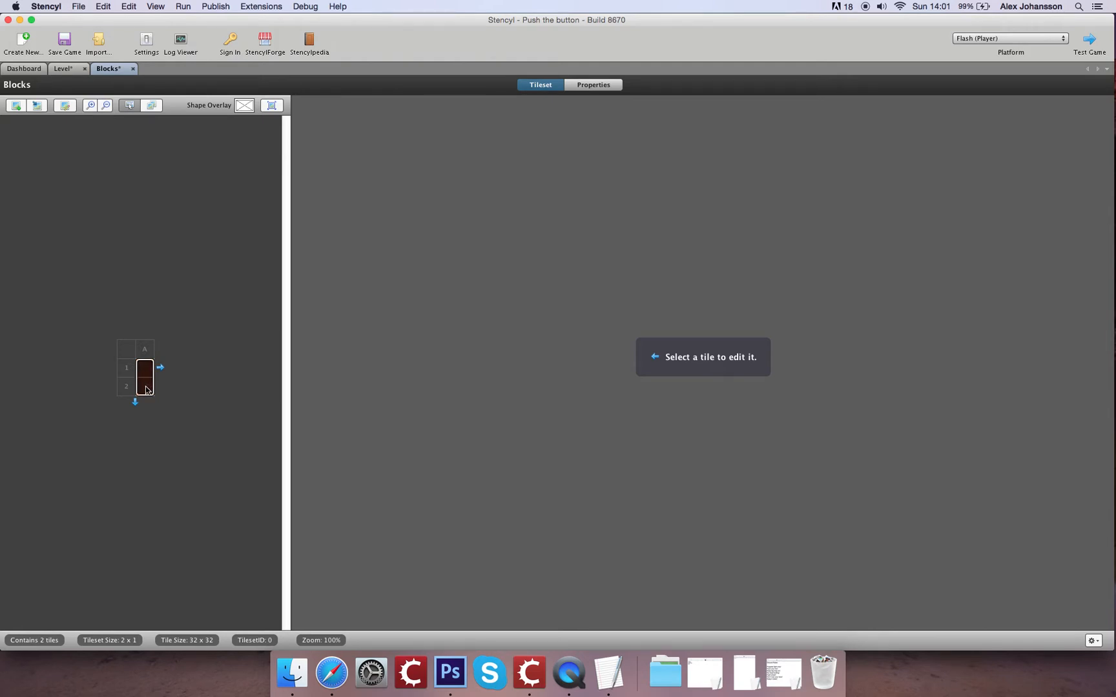
{"action": "left_click", "coordinate": [144, 376]}
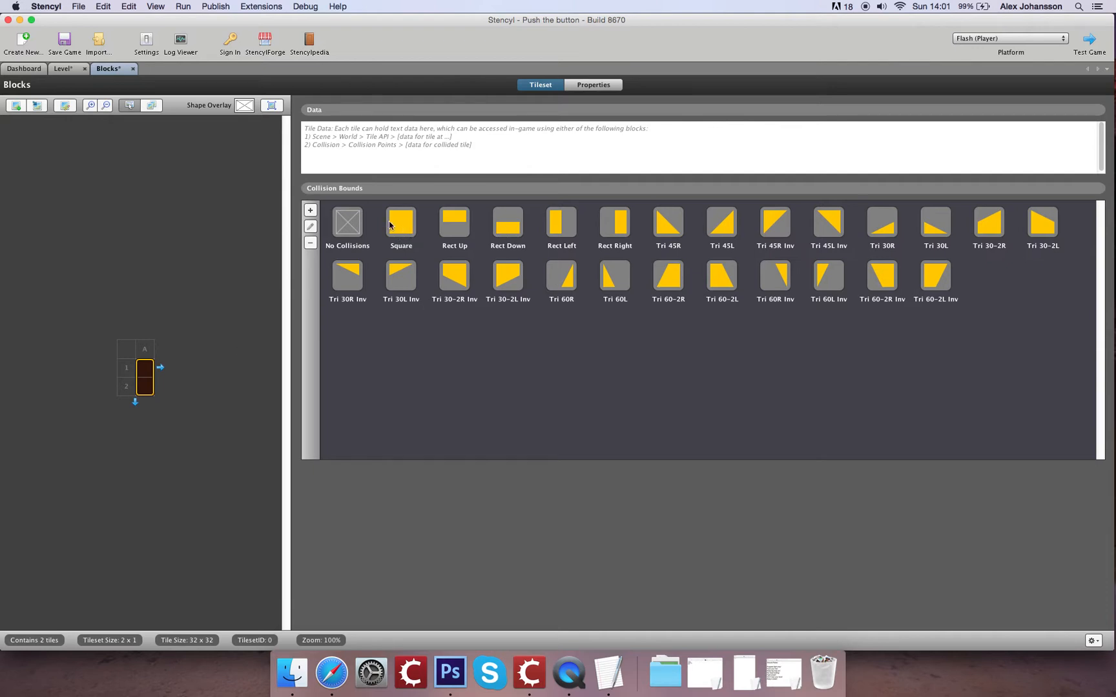
{"action": "left_click", "coordinate": [400, 222]}
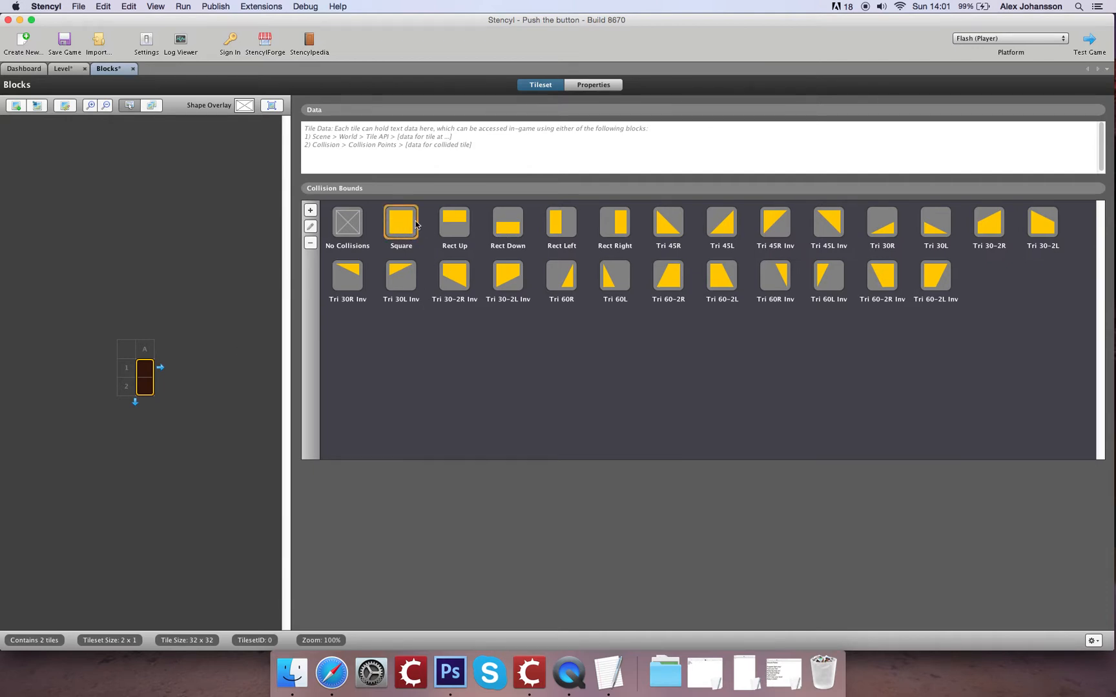
{"action": "mouse_move", "coordinate": [760, 218]}
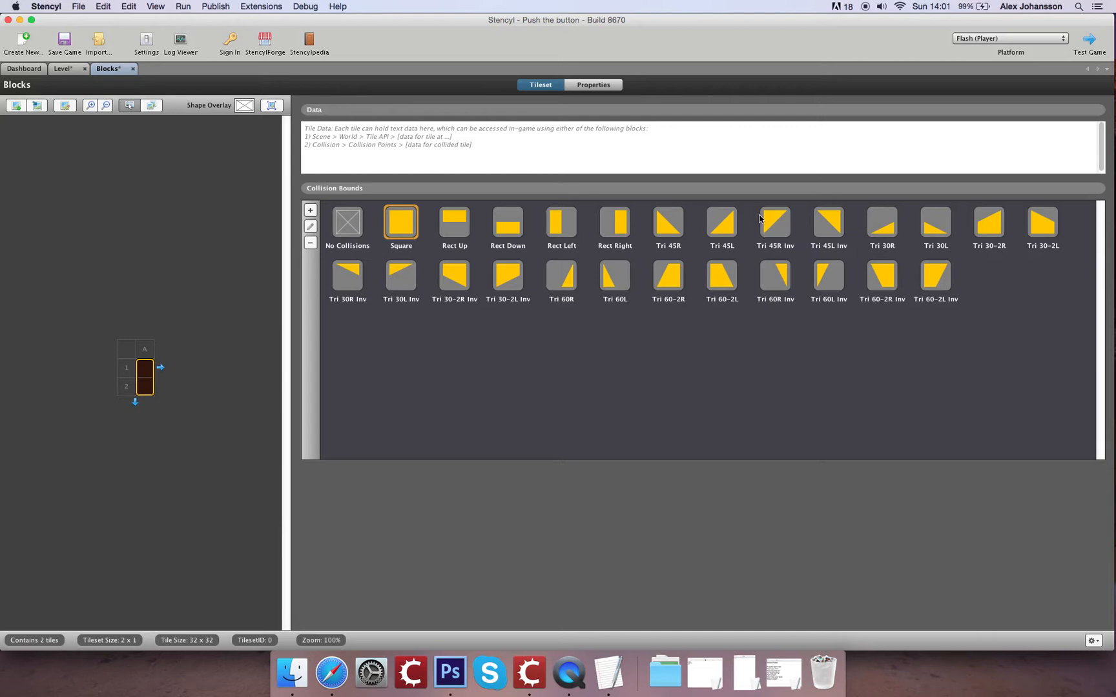
{"action": "mouse_move", "coordinate": [780, 236]}
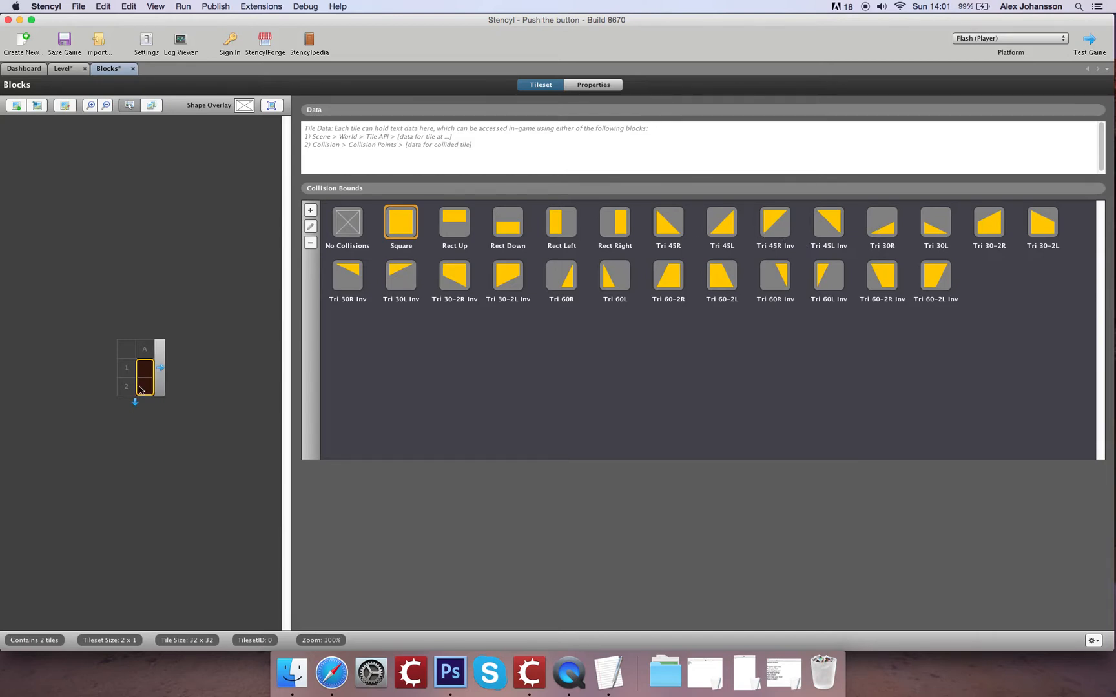
{"action": "left_click", "coordinate": [144, 387]}
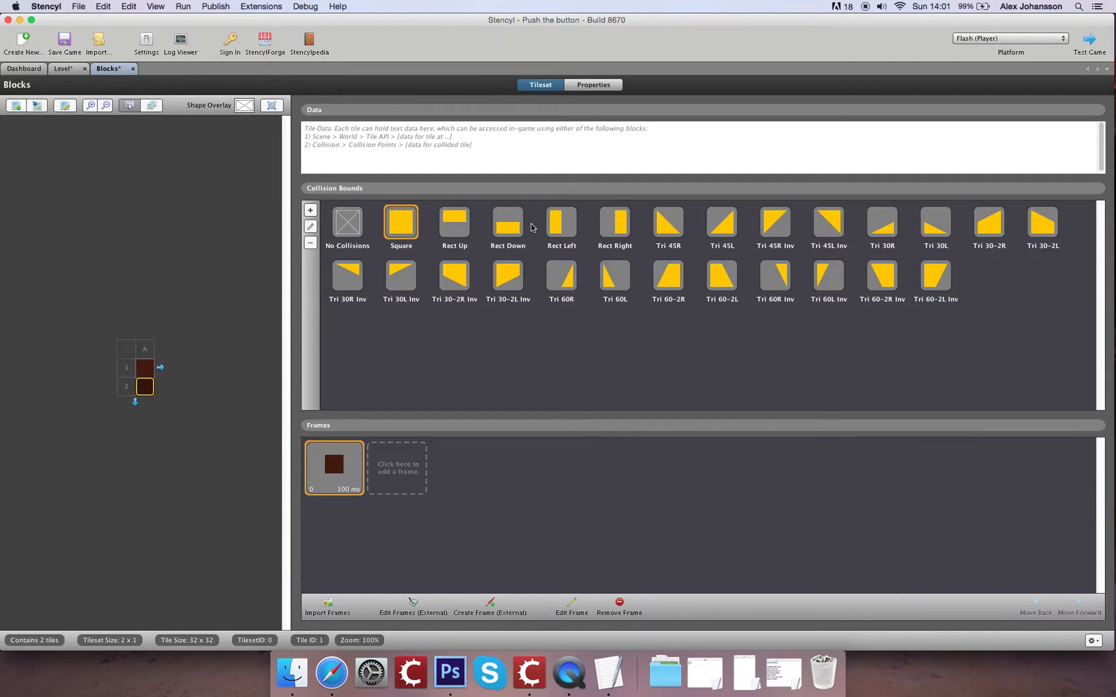
{"action": "mouse_move", "coordinate": [384, 341]}
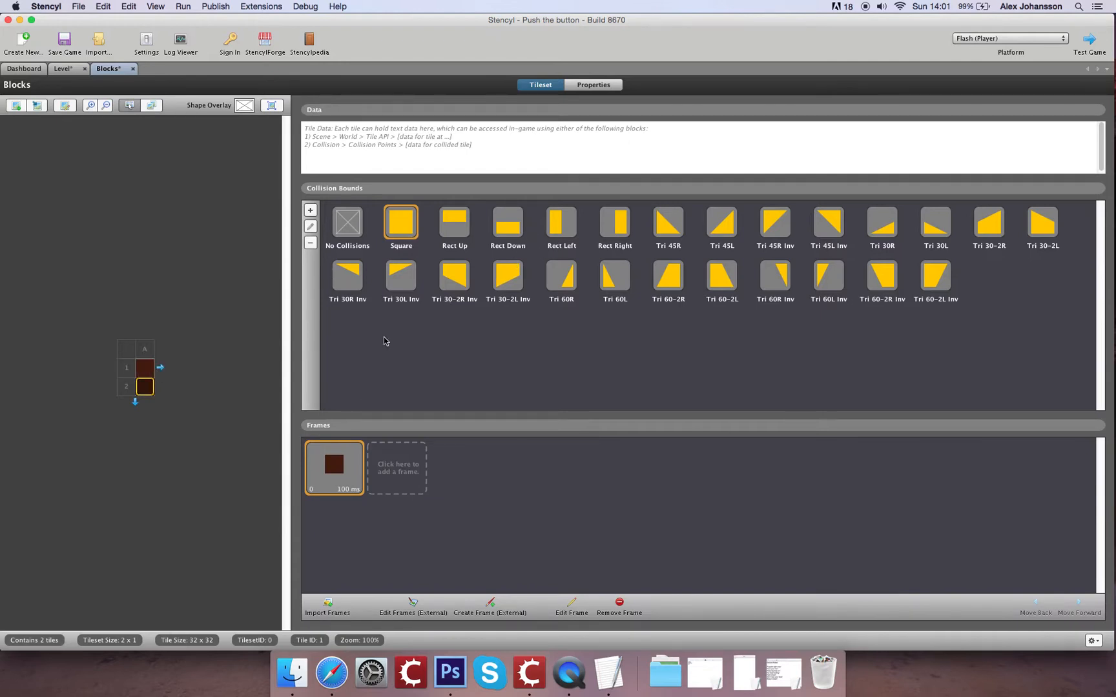
{"action": "mouse_move", "coordinate": [614, 293]}
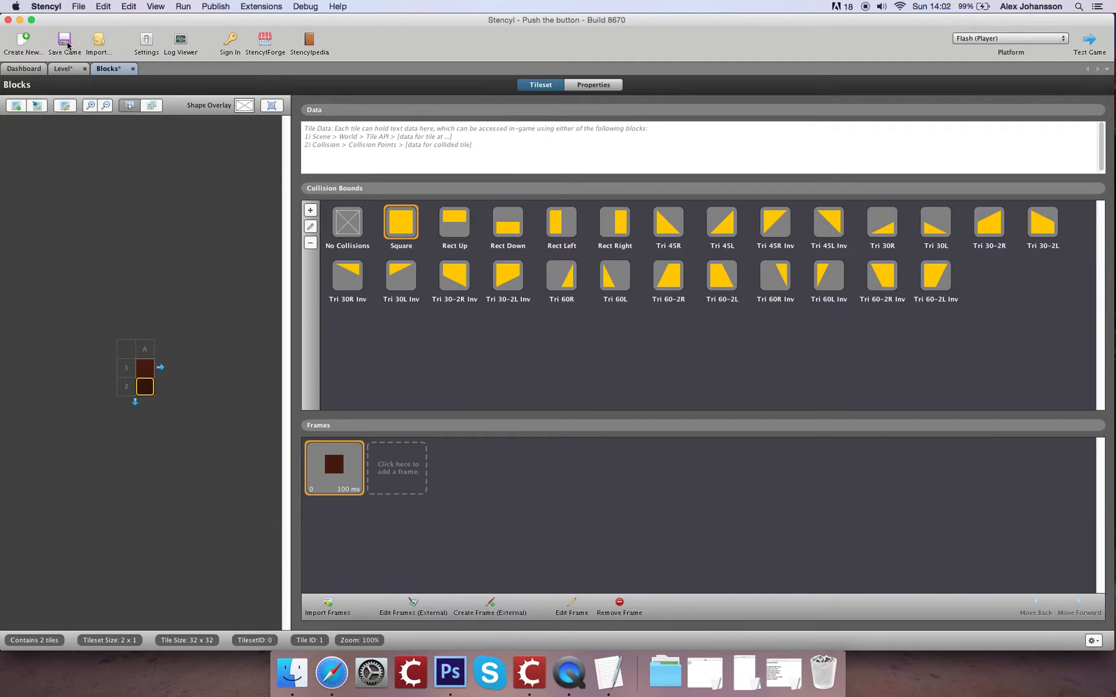
- Save the Push the button game with the new Blocks tileset
{"action": "left_click", "coordinate": [64, 41]}
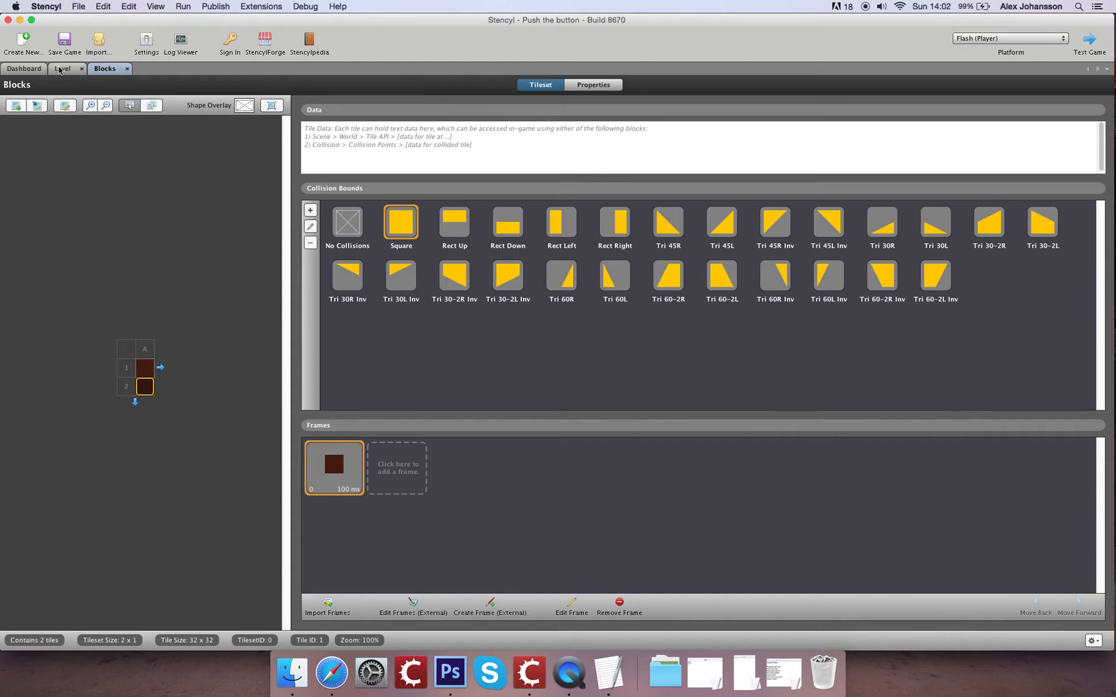
- Flood-fill the Level scene with the two-tile block, leaving a left shaft and corridor empty
{"action": "left_click", "coordinate": [62, 69]}
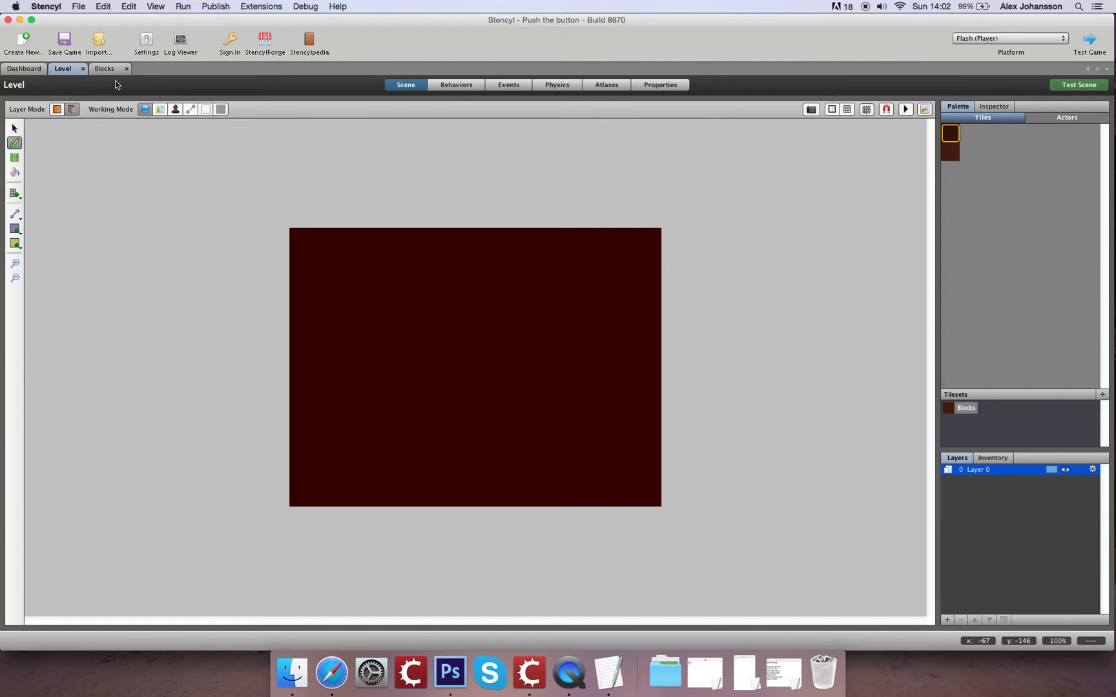
{"action": "left_click", "coordinate": [951, 152]}
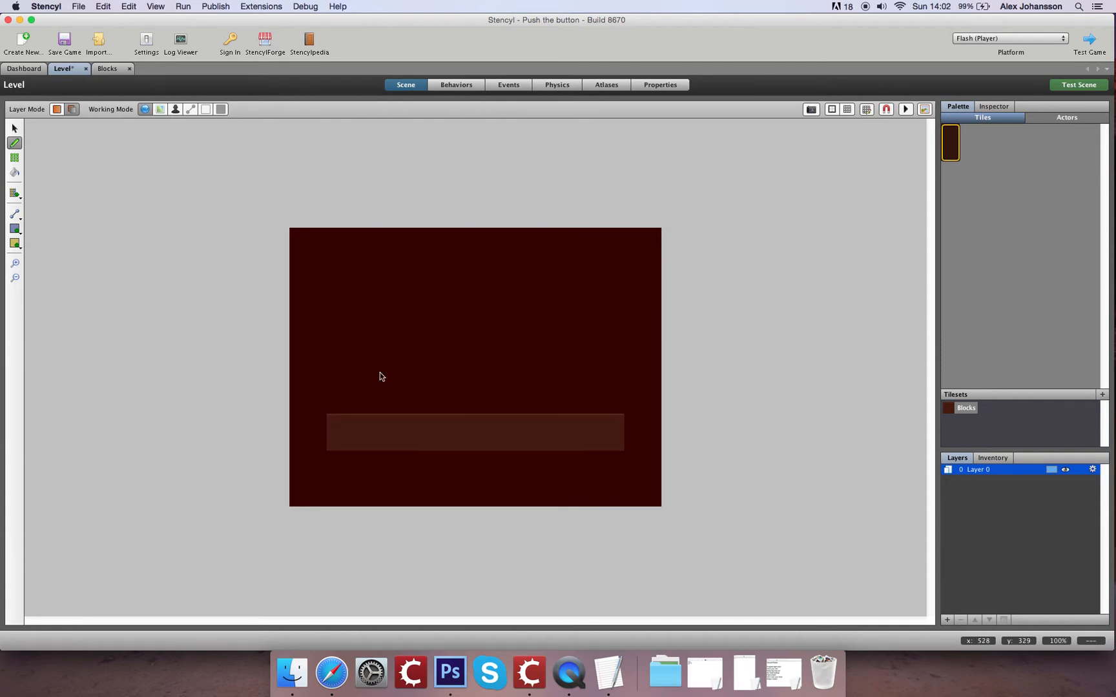
{"action": "left_click", "coordinate": [14, 157]}
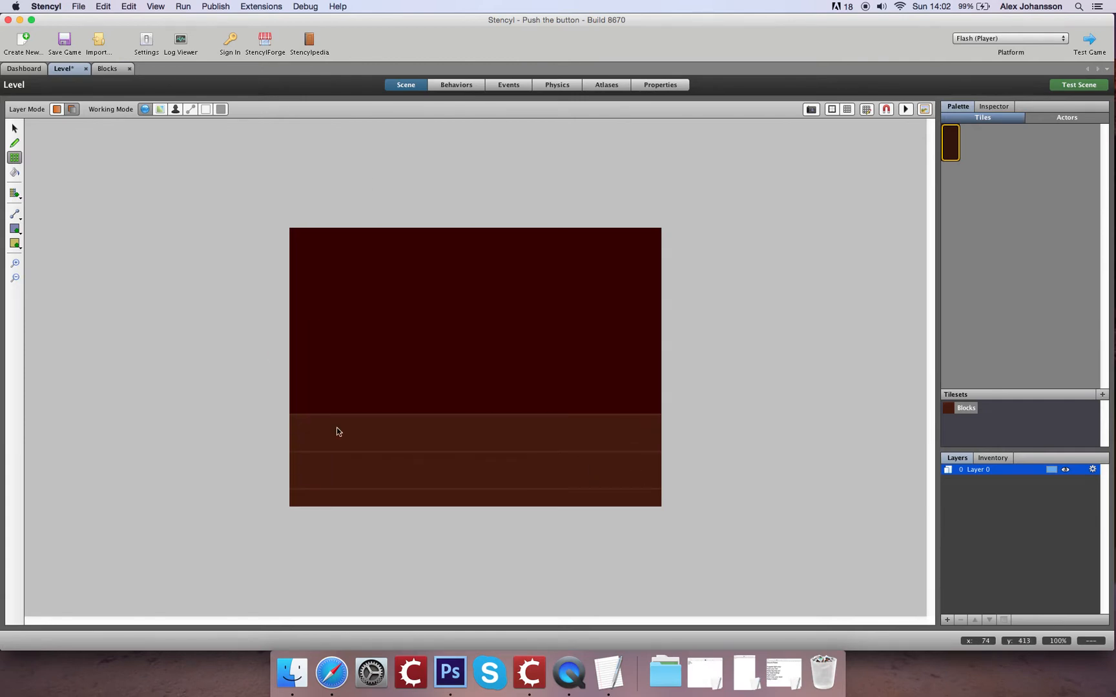
{"action": "left_click", "coordinate": [14, 142]}
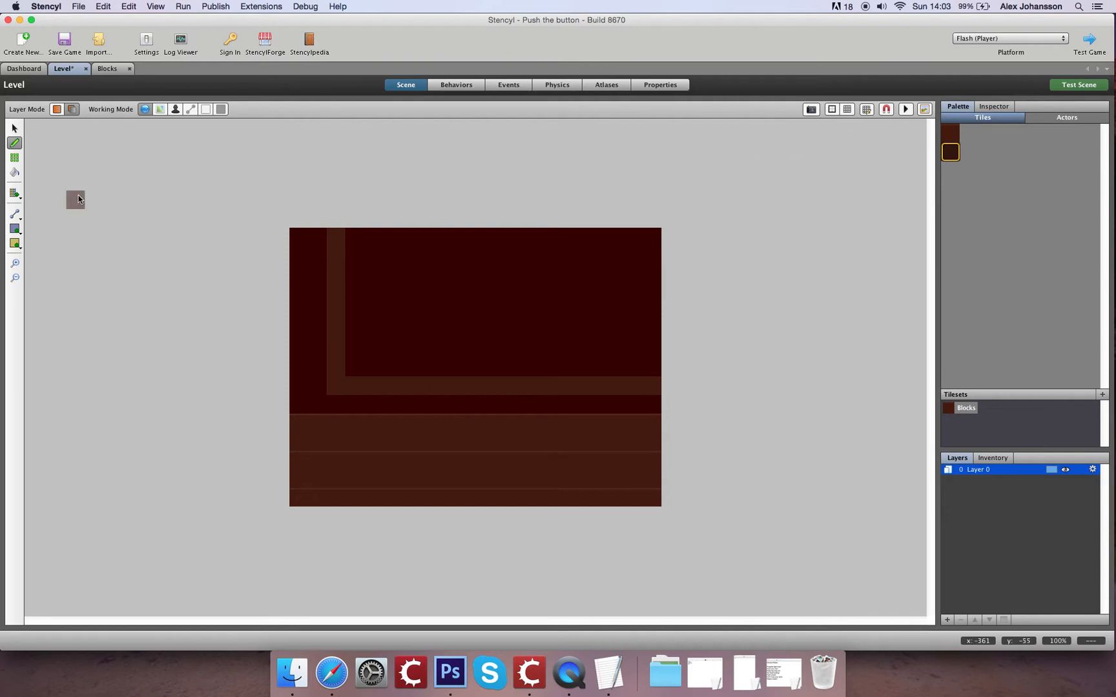
{"action": "left_click", "coordinate": [15, 173]}
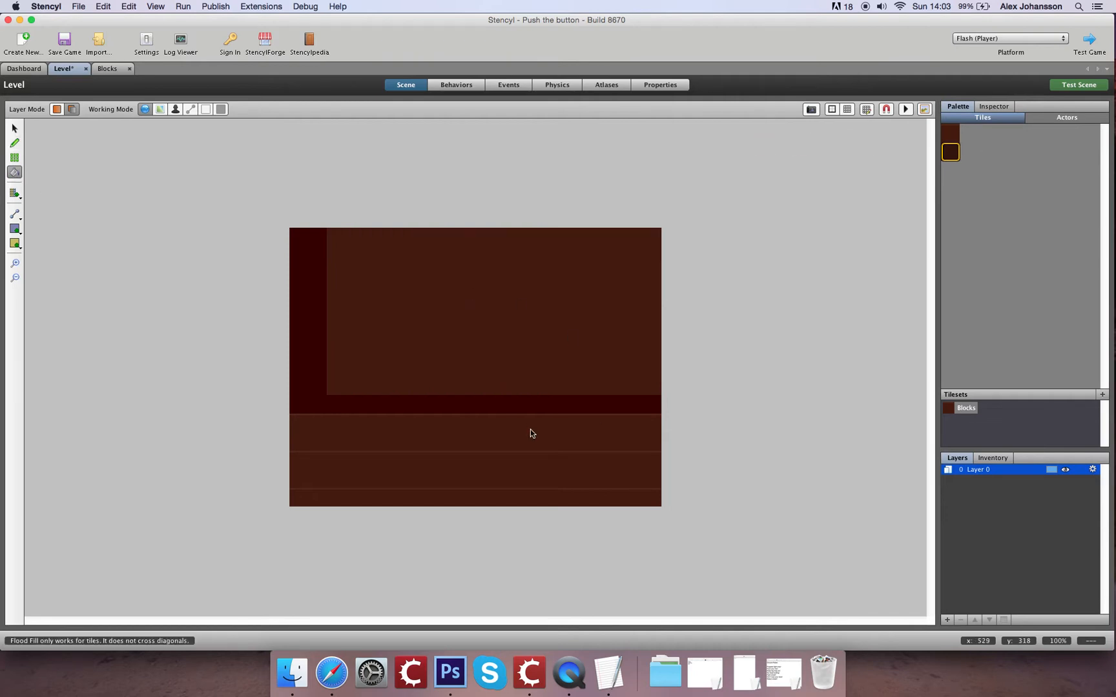
{"action": "mouse_move", "coordinate": [989, 100]}
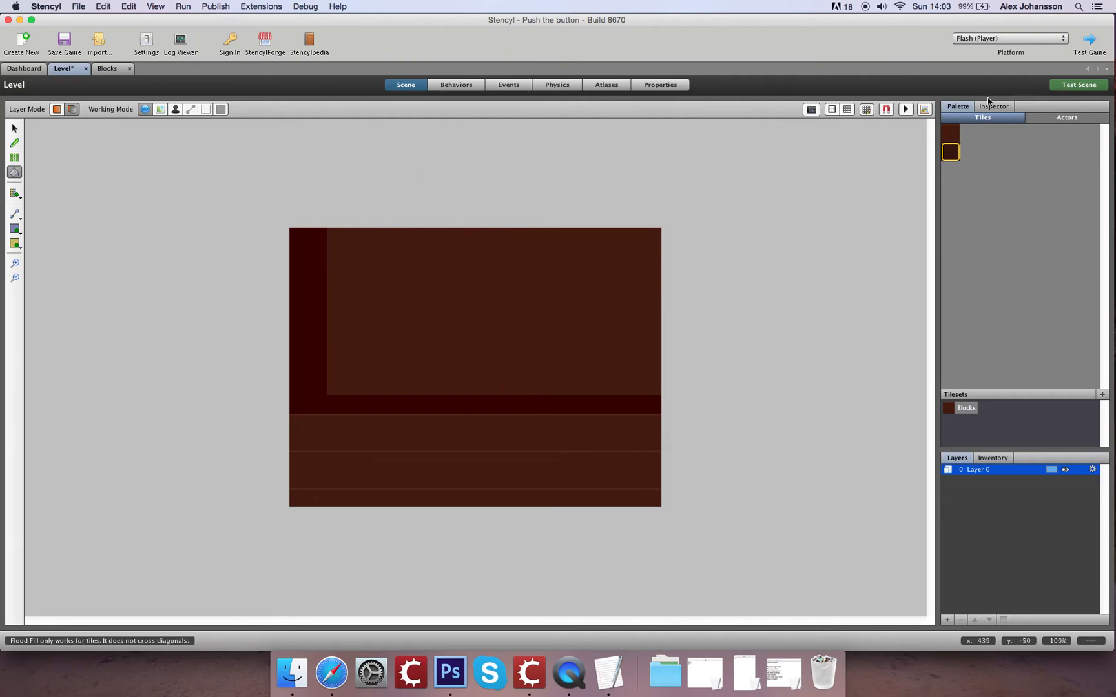
{"action": "left_click", "coordinate": [302, 283]}
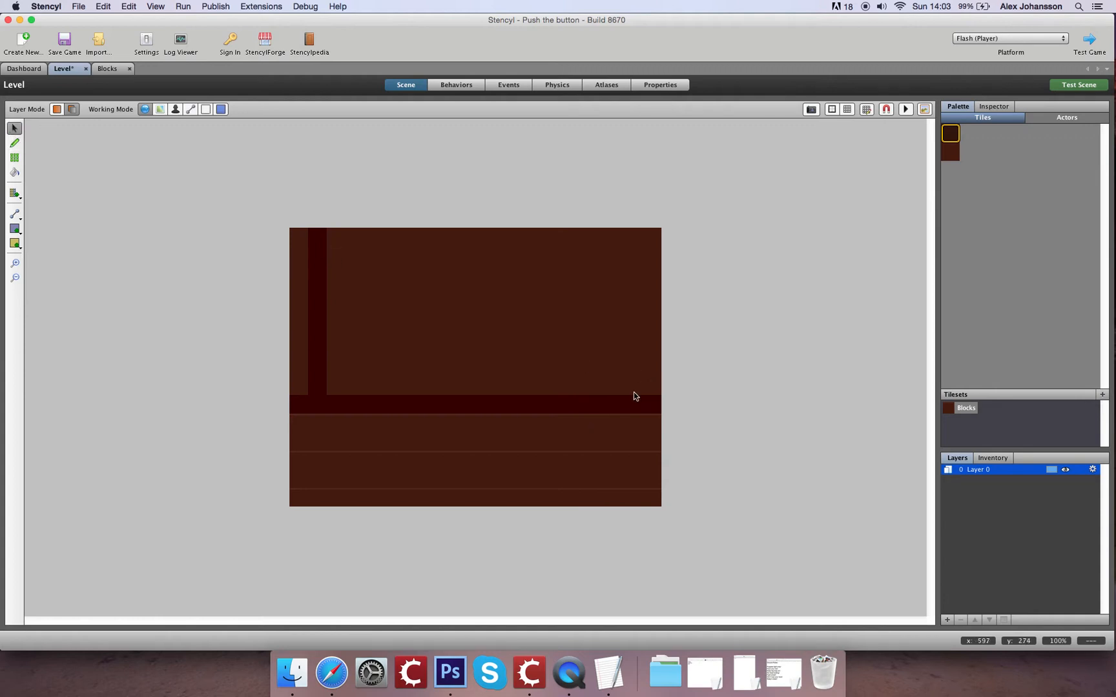
{"action": "mouse_move", "coordinate": [626, 407]}
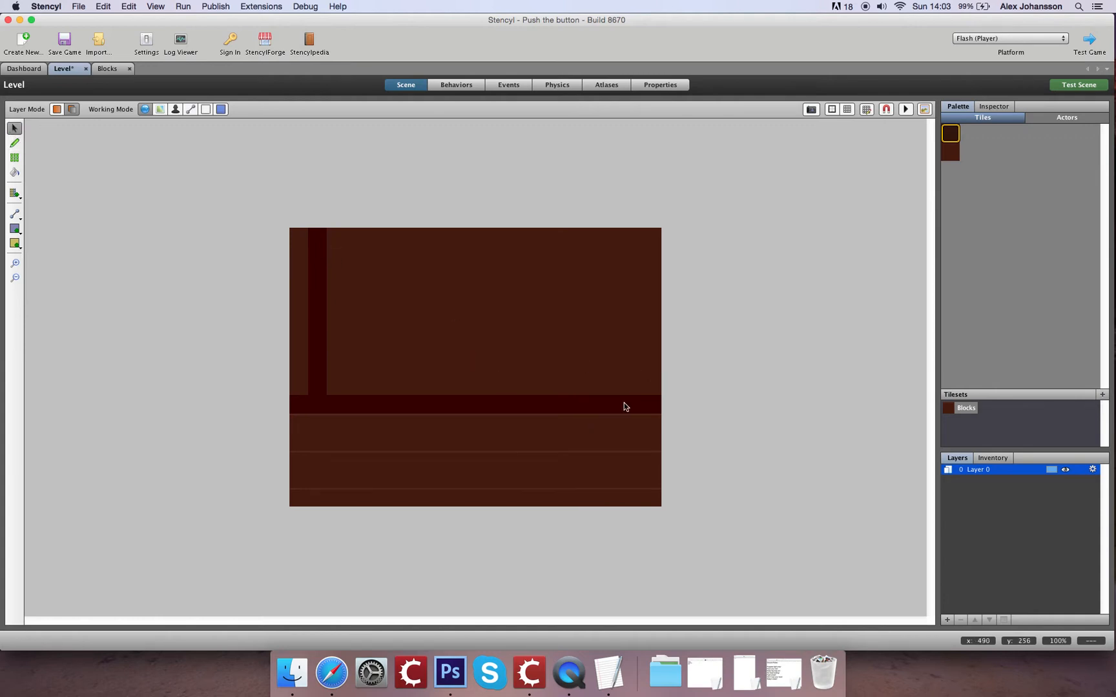
- Carve a shaft through the floor on the right and a gap below the corridor
{"action": "left_click_drag", "start_coordinate": [633, 412], "coordinate": [634, 509]}
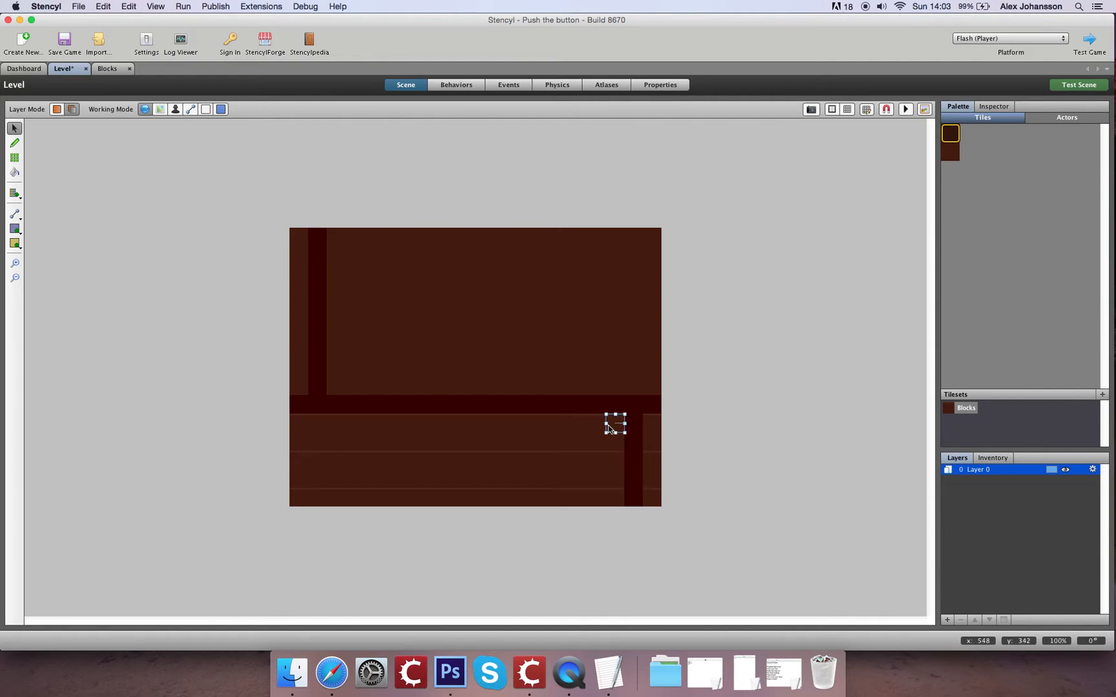
{"action": "left_click_drag", "start_coordinate": [613, 425], "coordinate": [614, 498]}
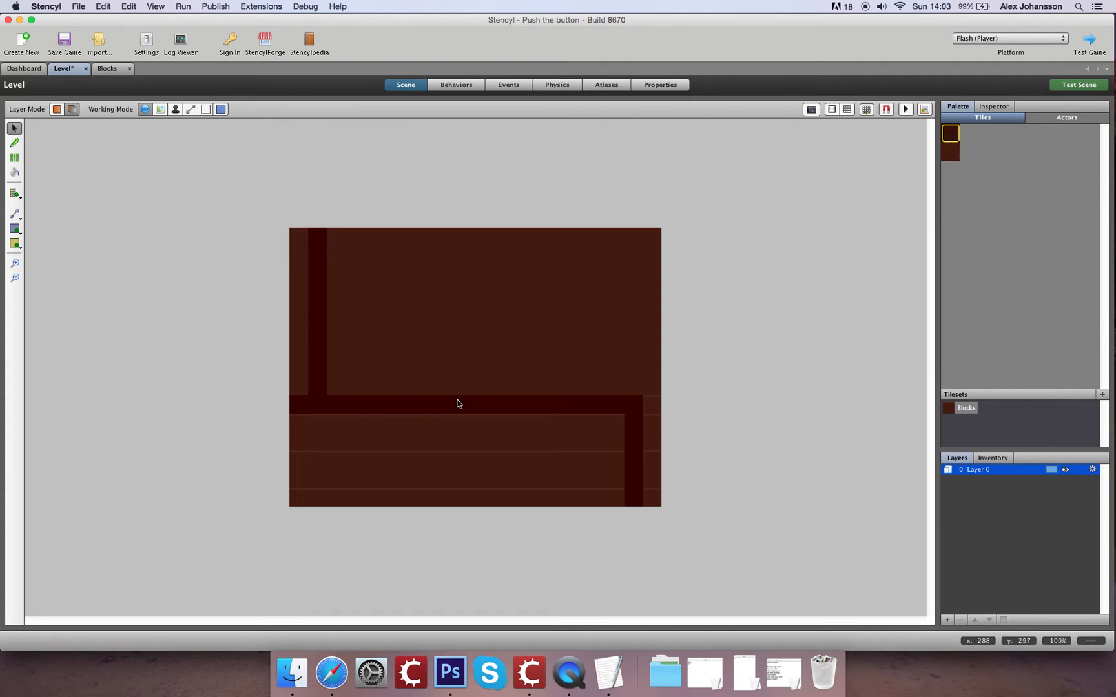
{"action": "left_click", "coordinate": [484, 424]}
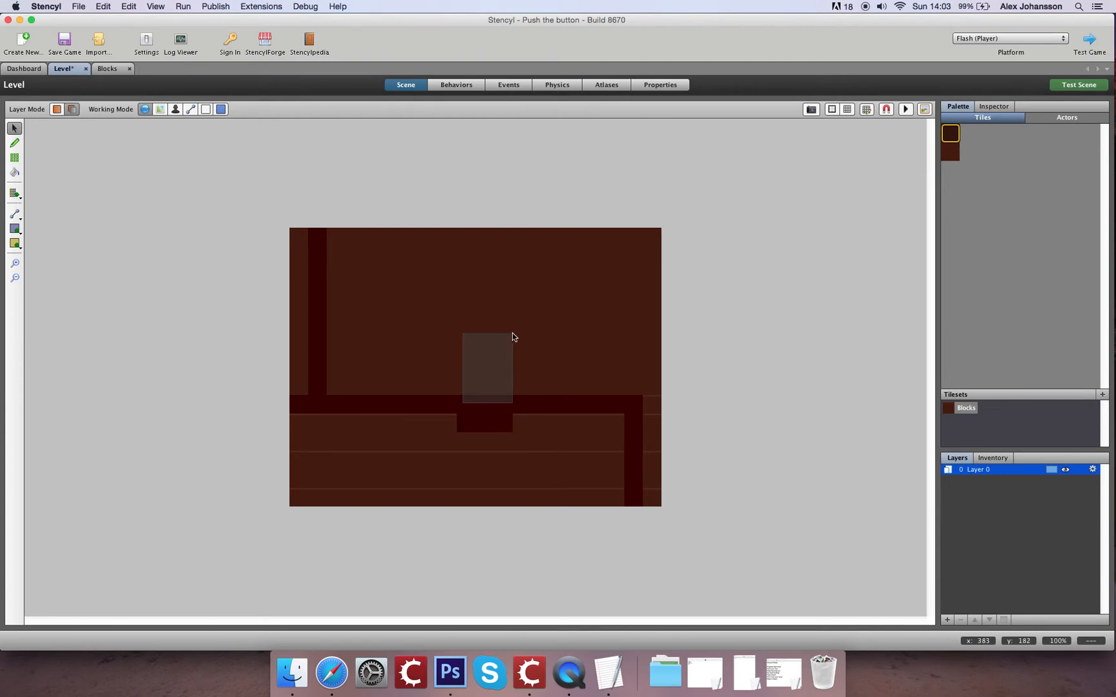
- Carve a tall central chamber with a small notch above it
{"action": "left_click", "coordinate": [483, 363]}
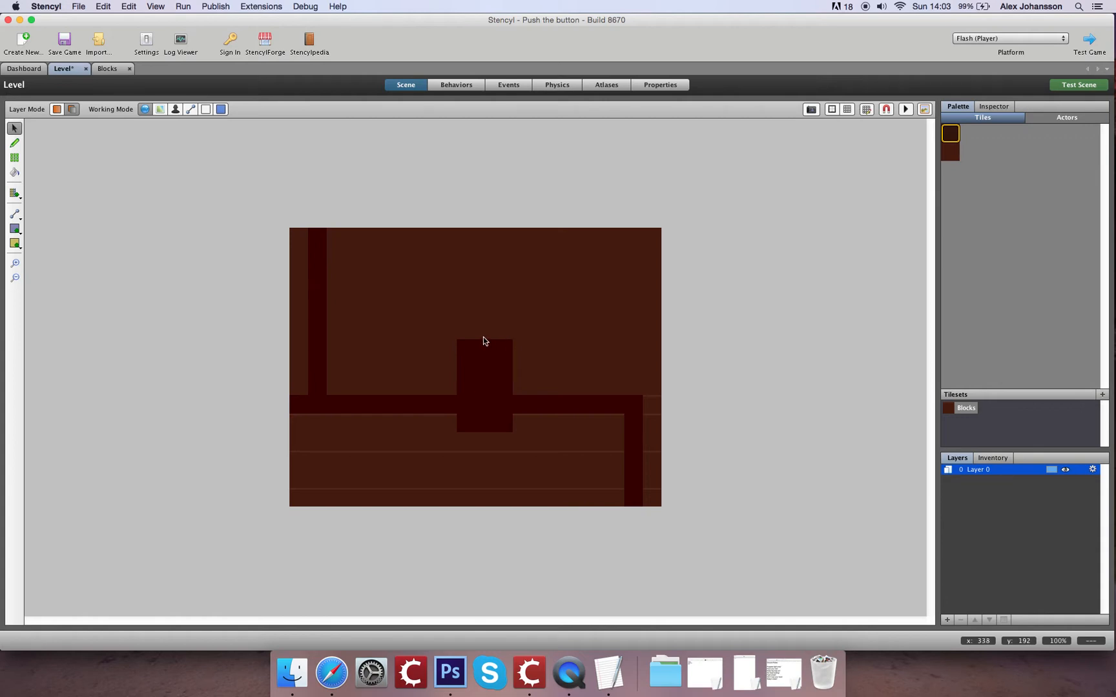
{"action": "left_click", "coordinate": [482, 336]}
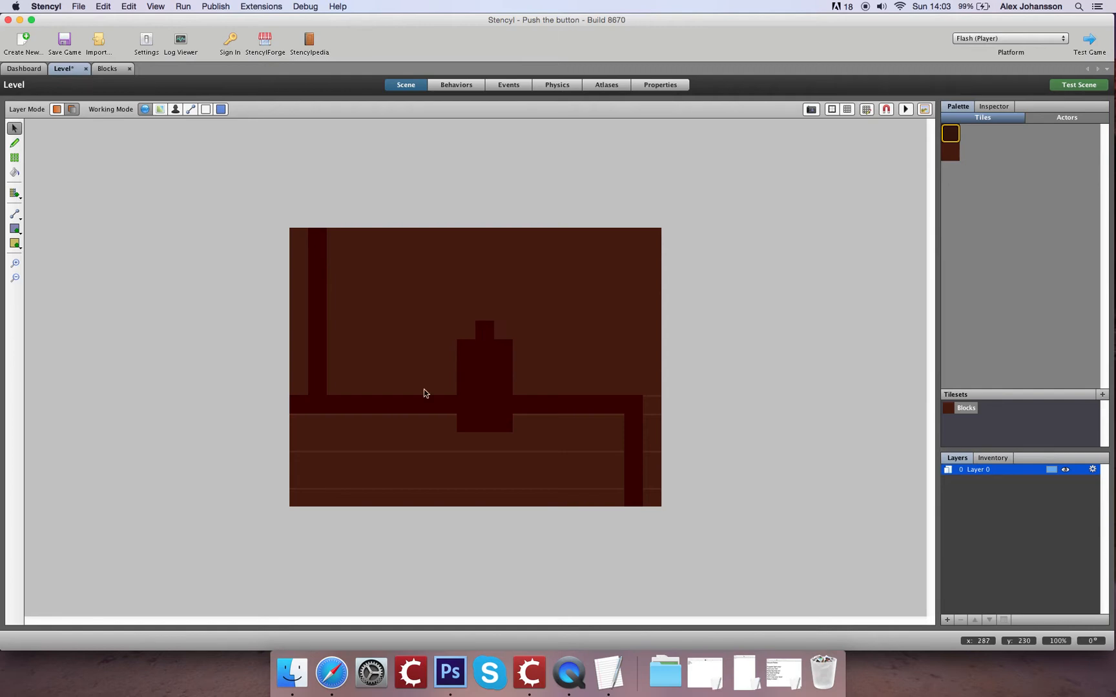
{"action": "left_click", "coordinate": [63, 40]}
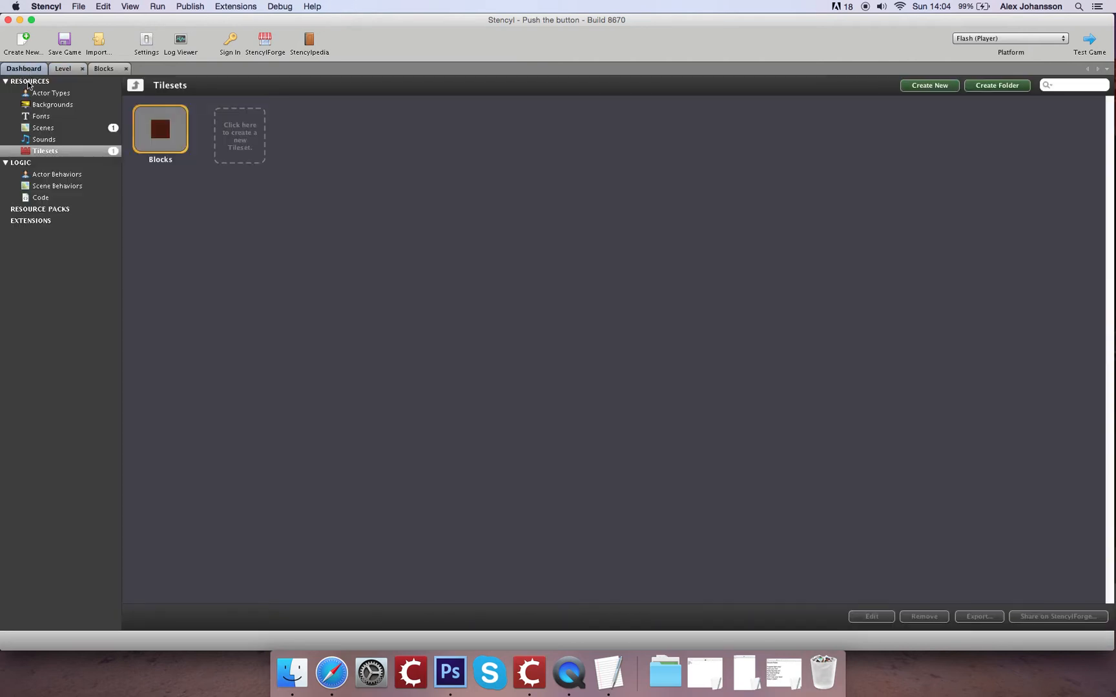
- Create the Player actor type with one empty animation ready for frame import
{"action": "left_click", "coordinate": [51, 93]}
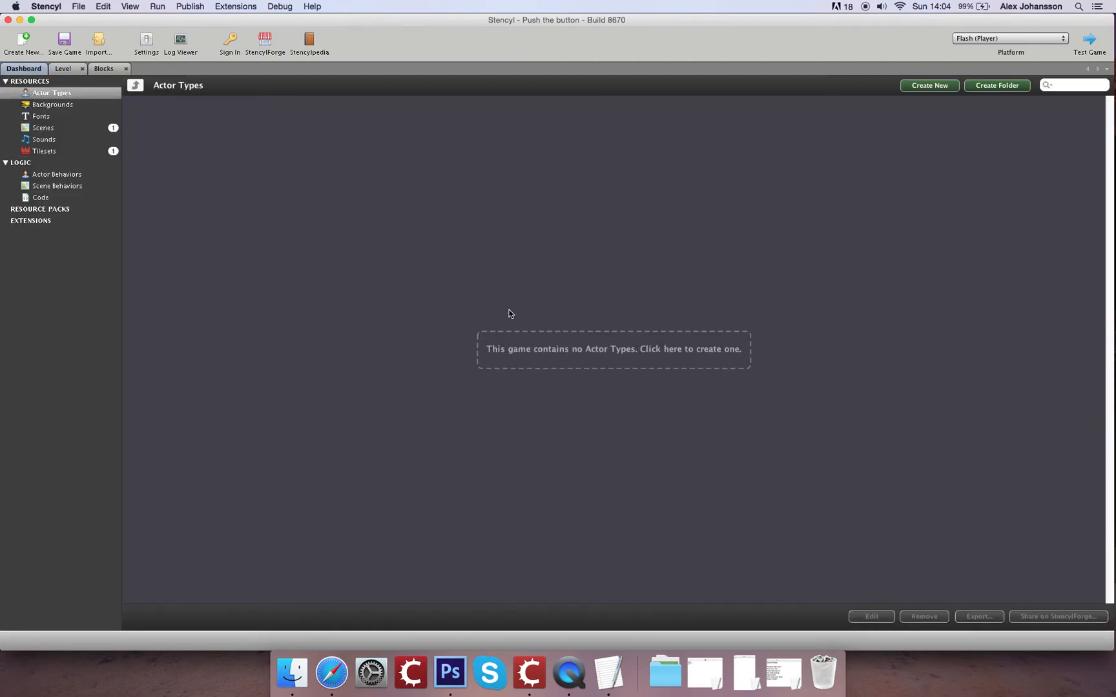
{"action": "mouse_move", "coordinate": [553, 348]}
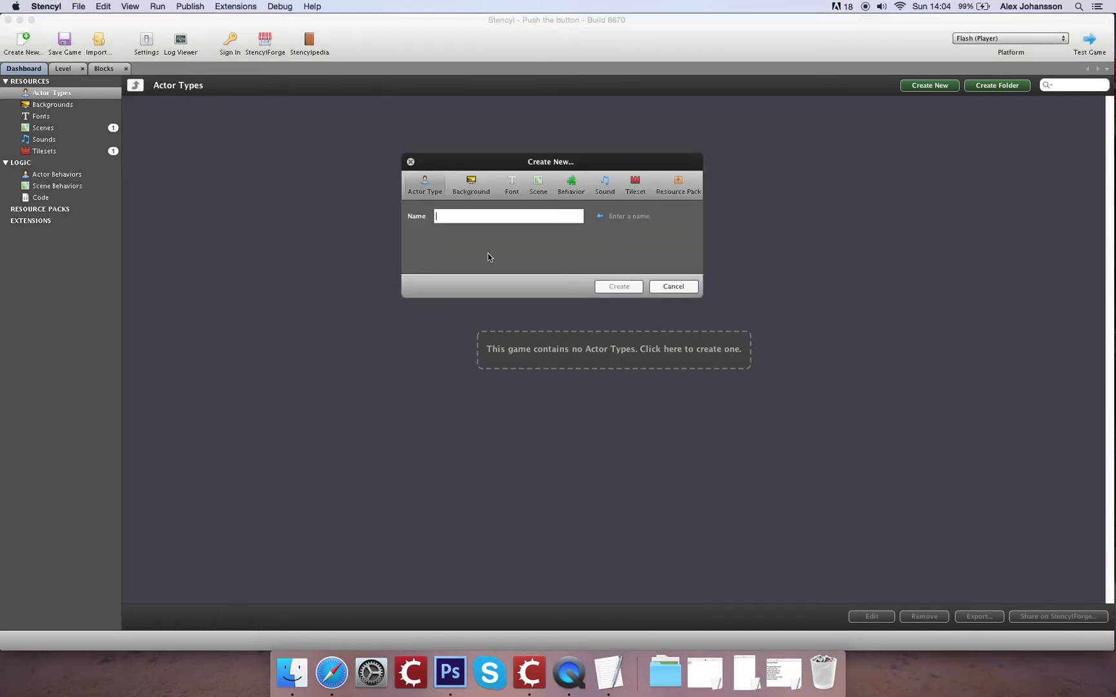
{"action": "left_click", "coordinate": [672, 286]}
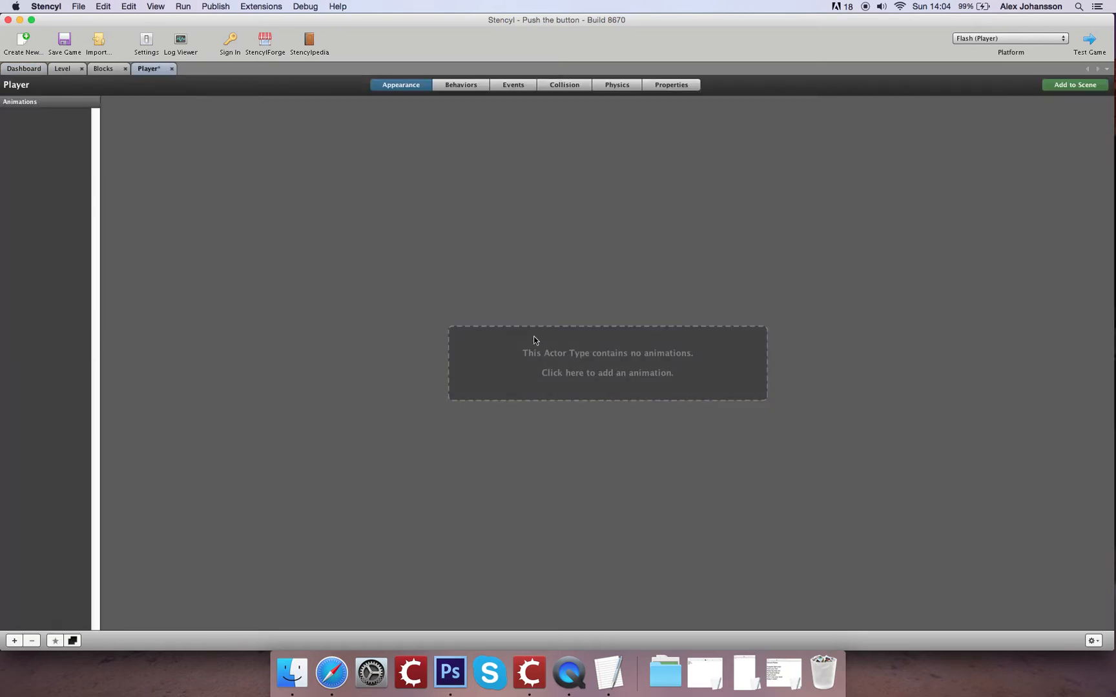
{"action": "left_click", "coordinate": [607, 363]}
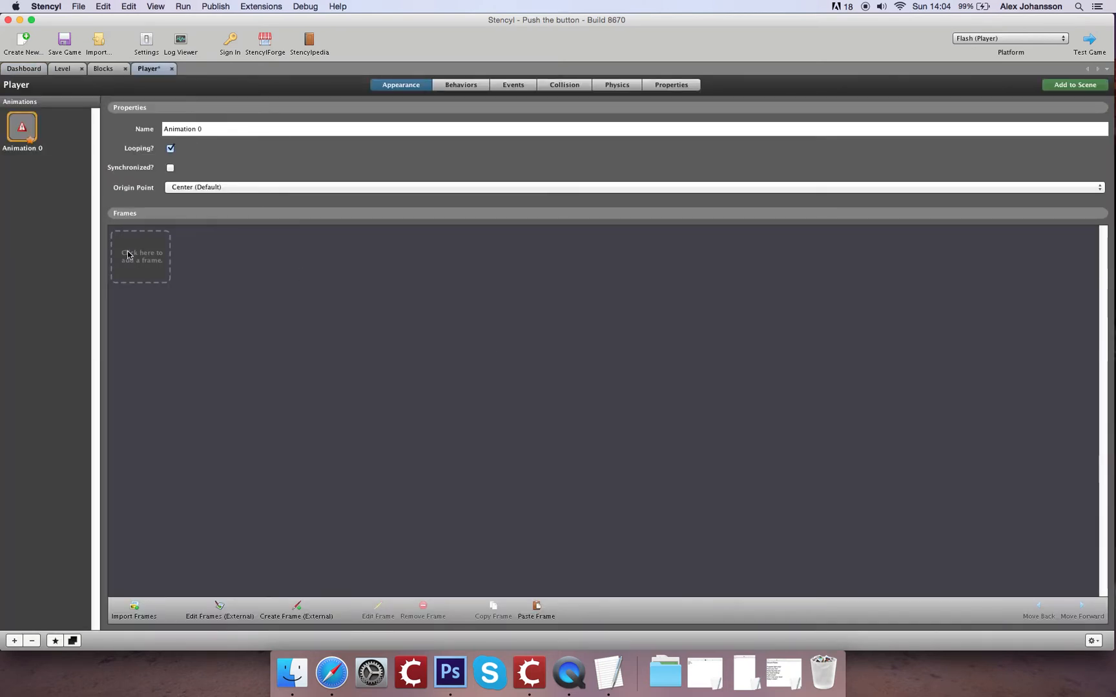
{"action": "left_click", "coordinate": [134, 611]}
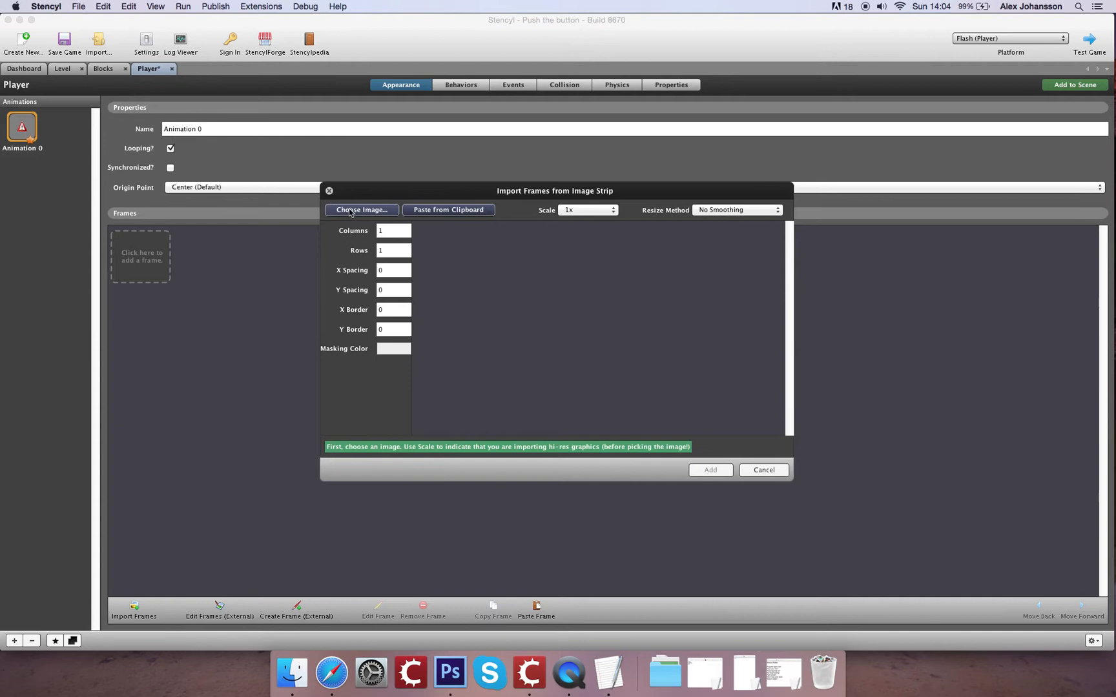
- Load the 64×160 Player.png sheet, slice it into 2 columns and 5 rows, and add it
{"action": "left_click", "coordinate": [361, 209]}
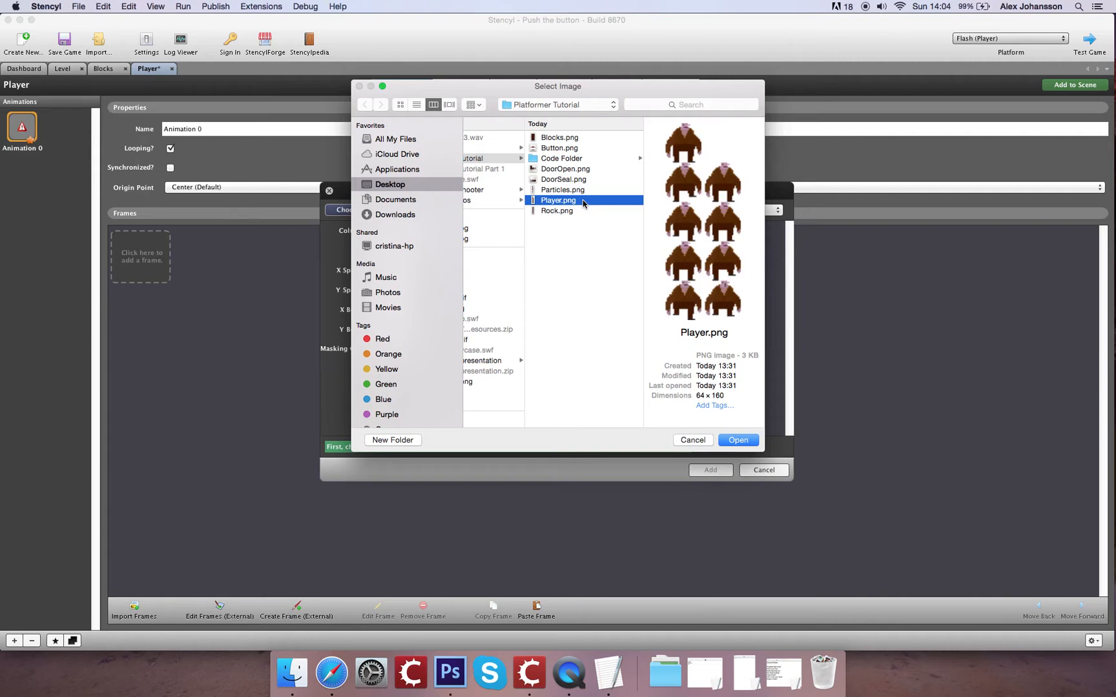
{"action": "left_click", "coordinate": [738, 440]}
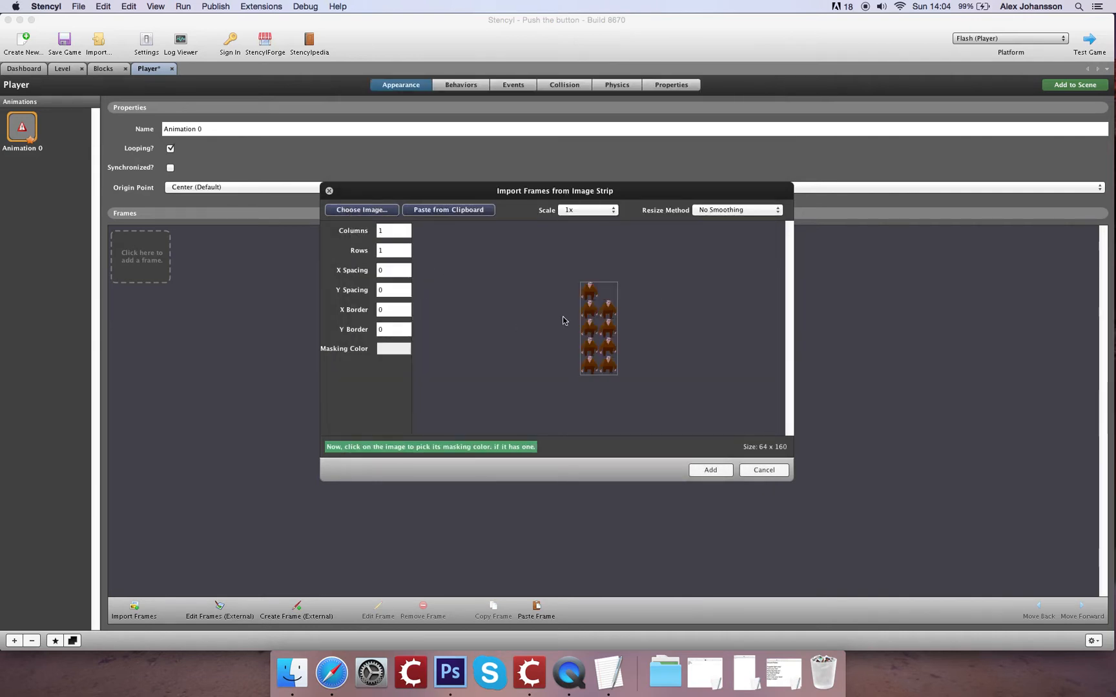
{"action": "left_click", "coordinate": [393, 231]}
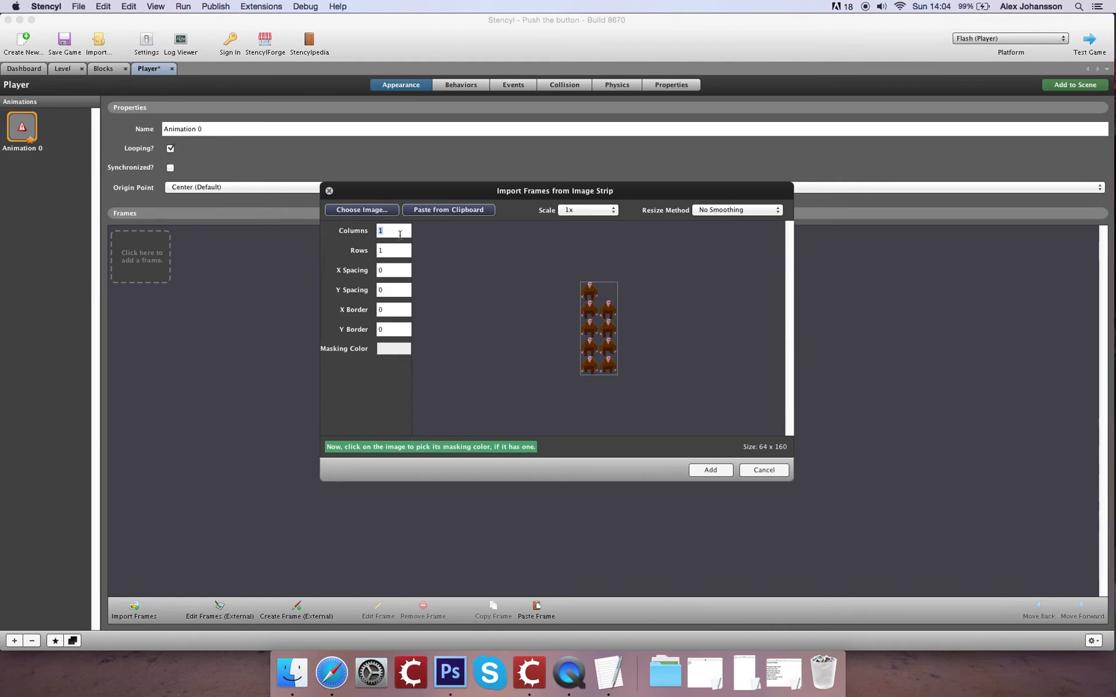
{"action": "type", "text": "2"}
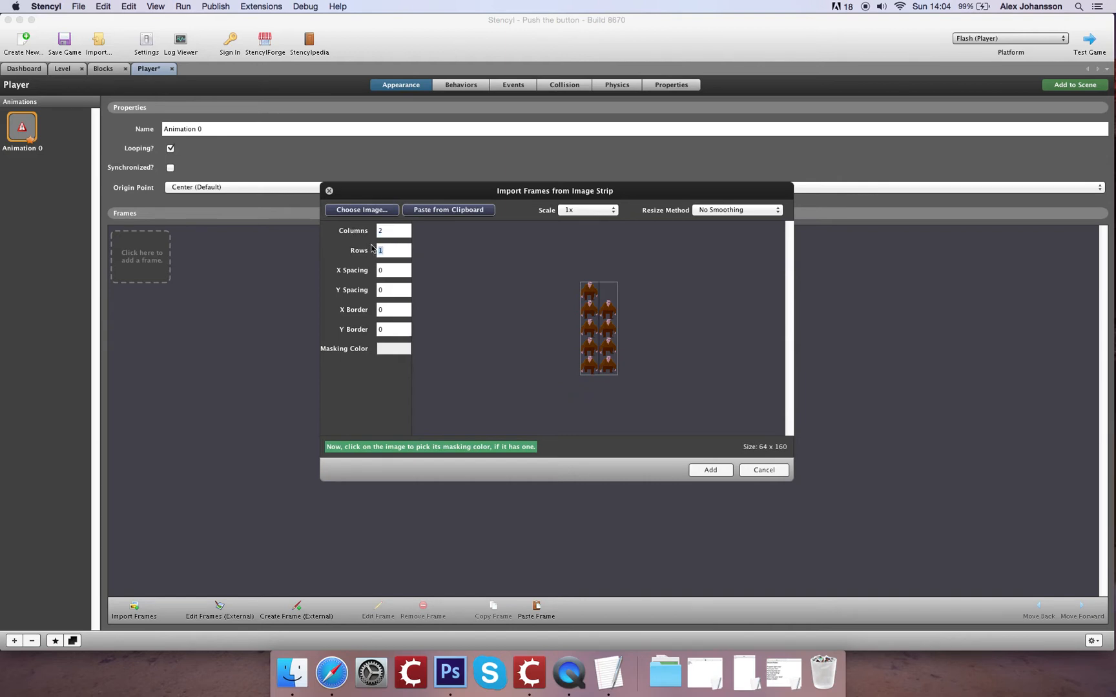
{"action": "type", "text": "5"}
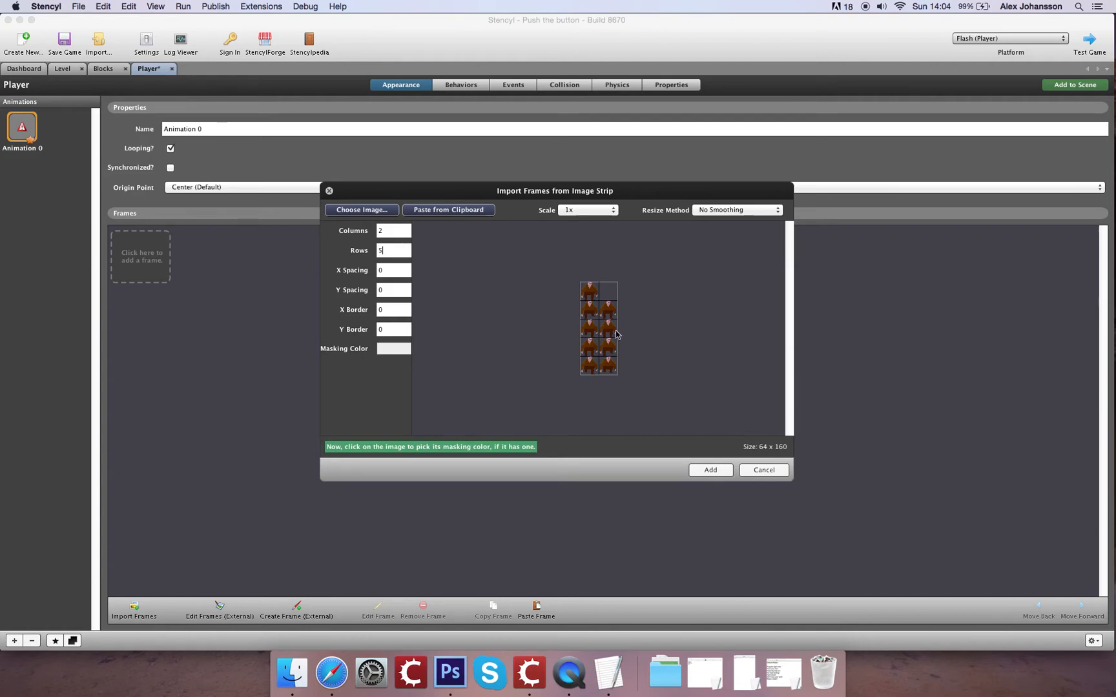
{"action": "mouse_move", "coordinate": [614, 308]}
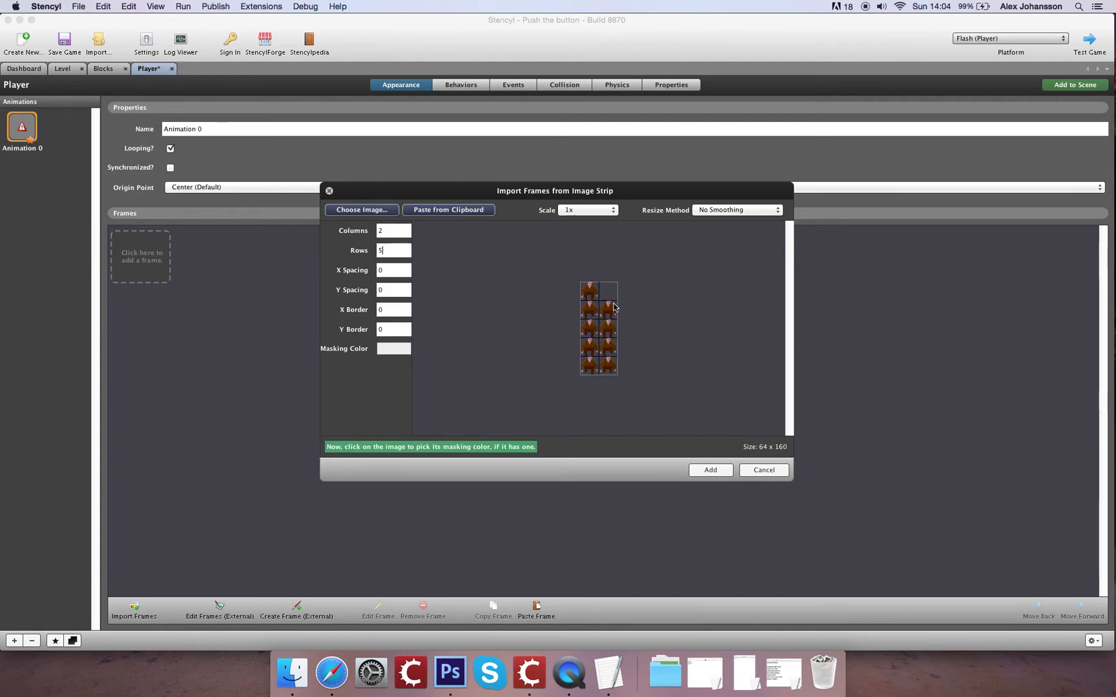
{"action": "left_click", "coordinate": [763, 470]}
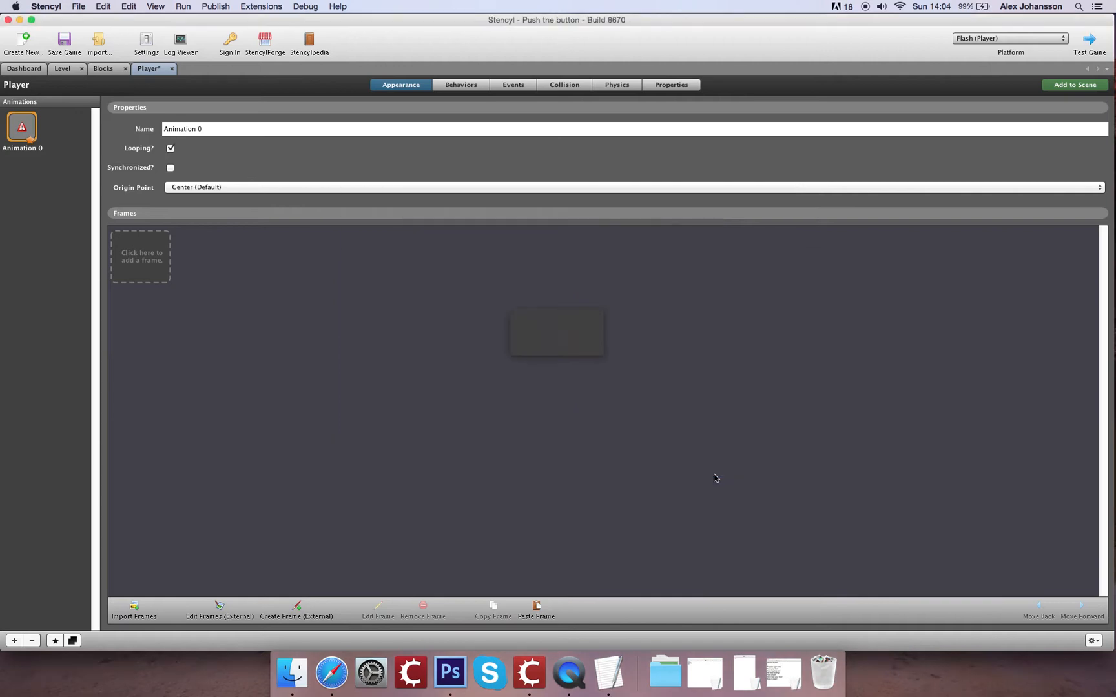
- Name the first two Player animations 'idle' and 'moving'
{"action": "left_click", "coordinate": [133, 608]}
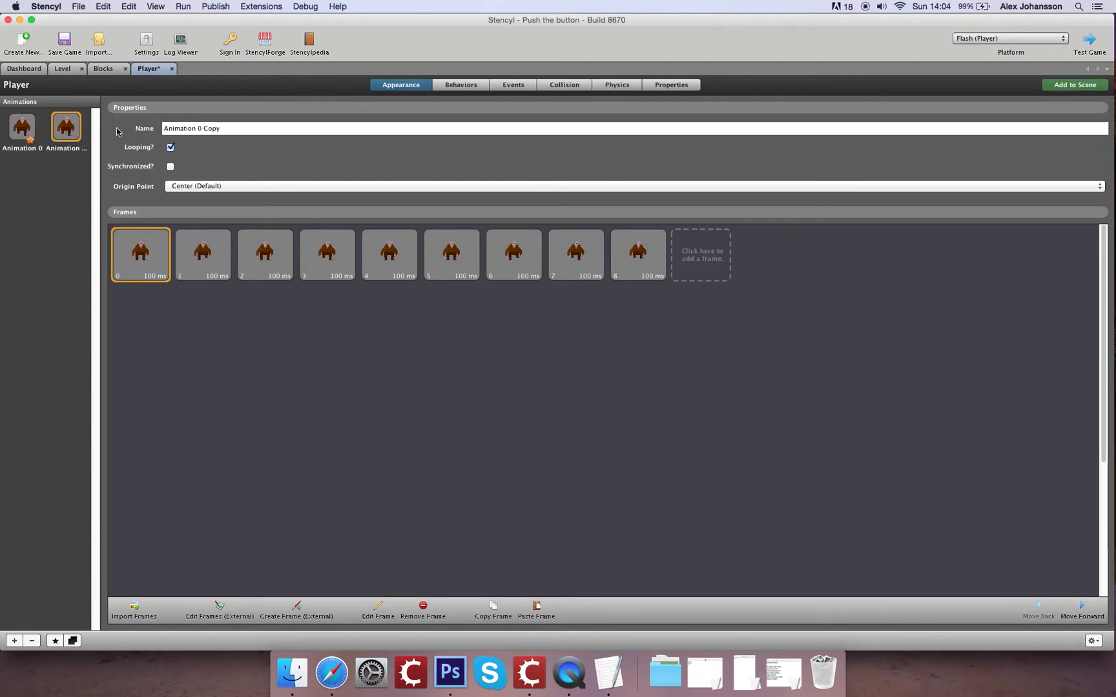
{"action": "mouse_move", "coordinate": [50, 139]}
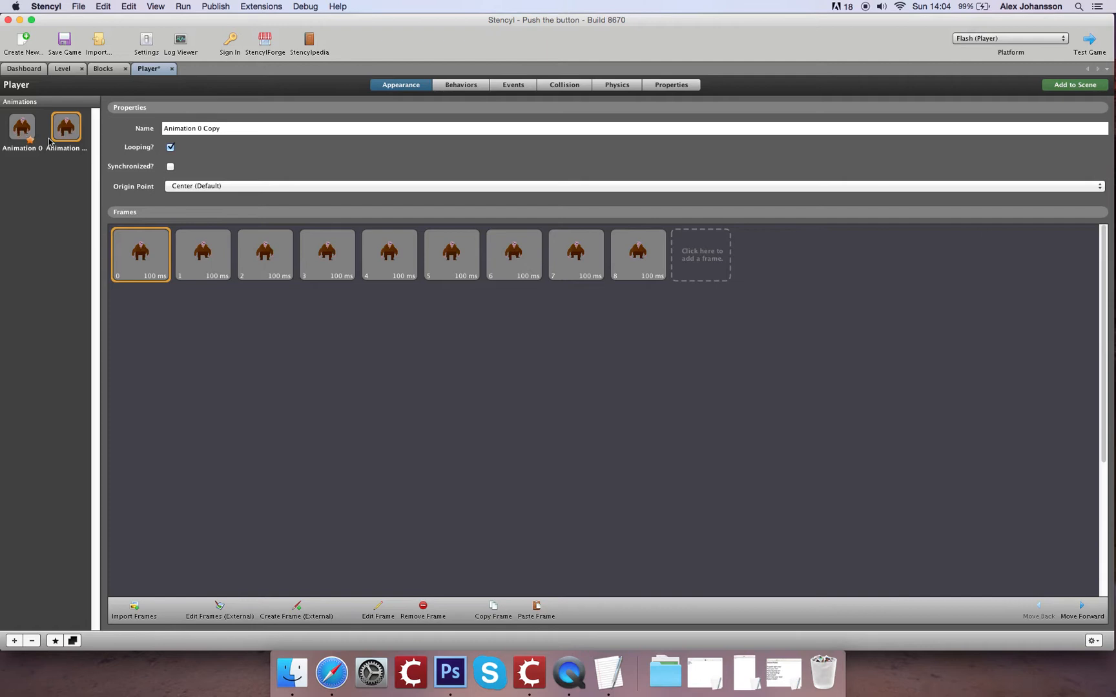
{"action": "mouse_move", "coordinate": [381, 251]}
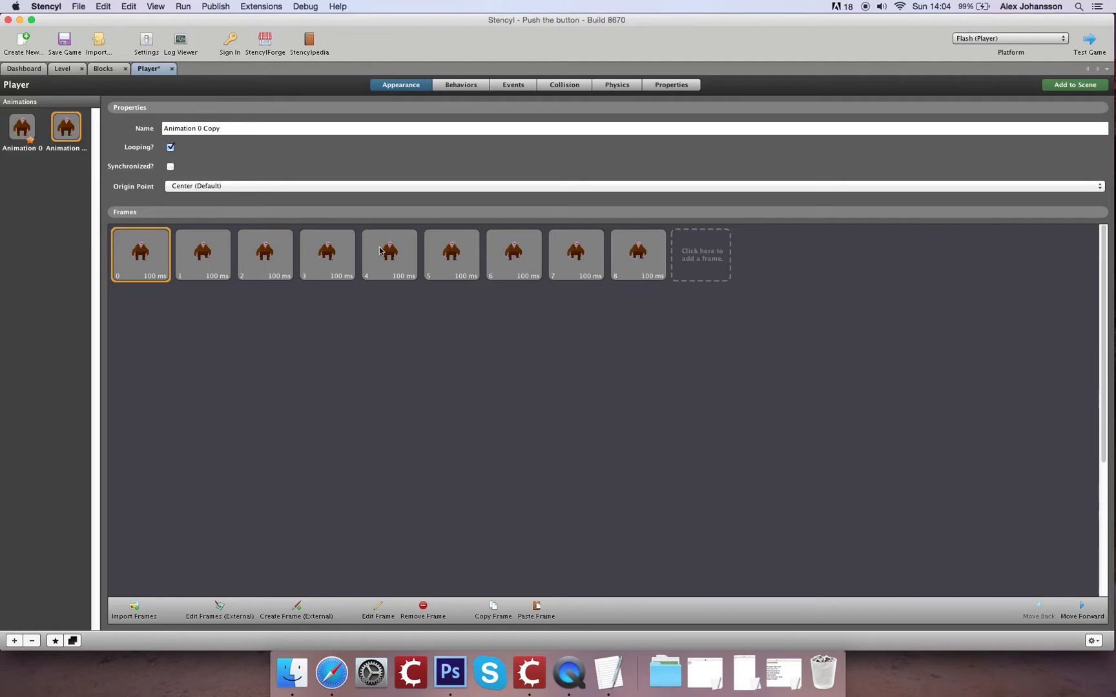
{"action": "left_click", "coordinate": [21, 126]}
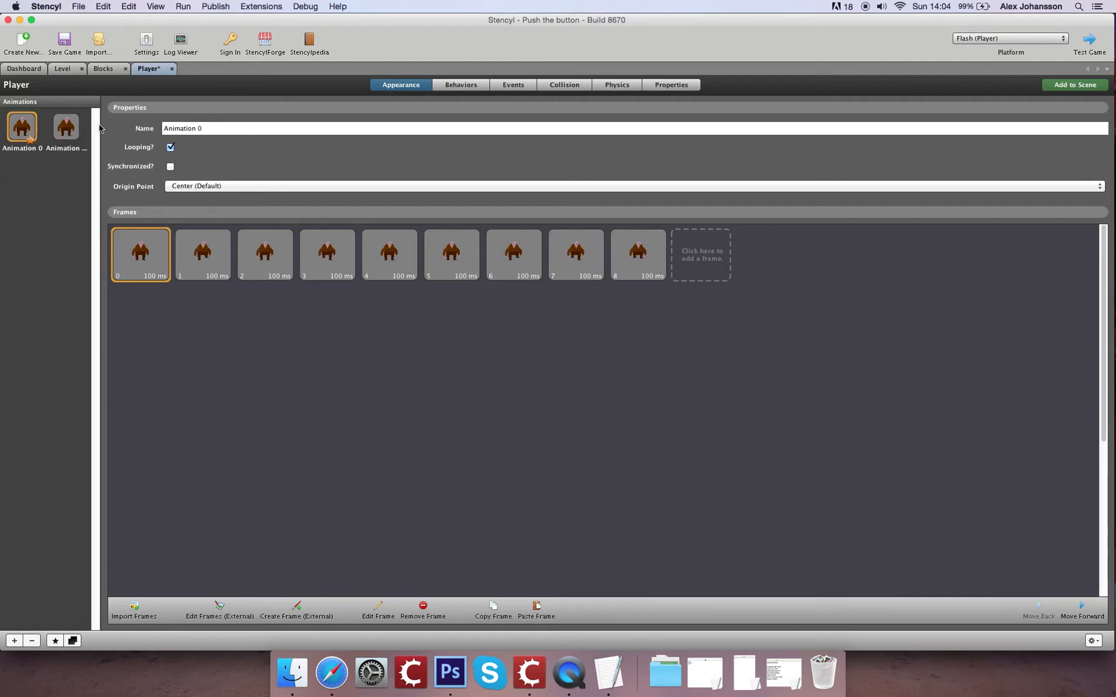
{"action": "type", "text": "idle"}
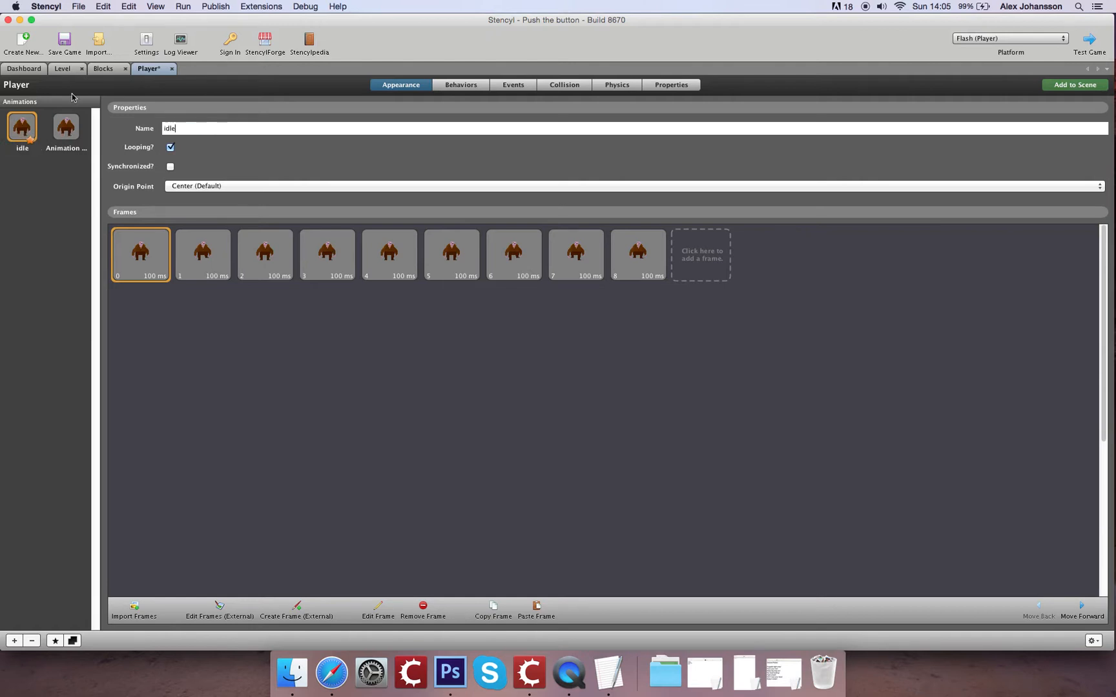
{"action": "type", "text": "moving"}
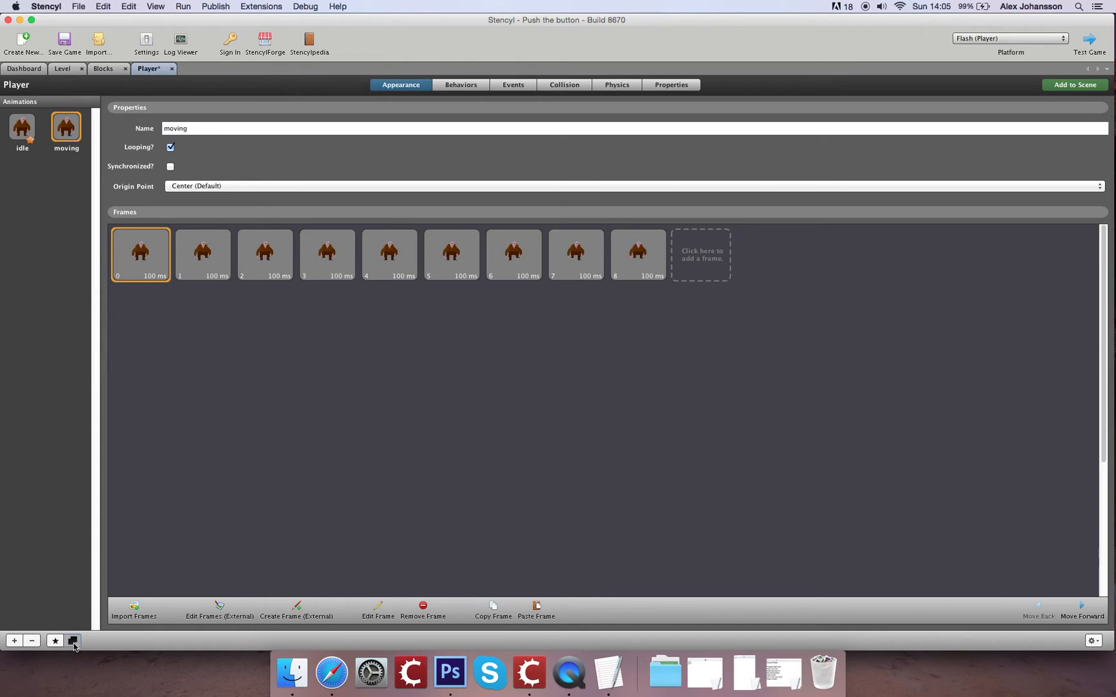
- Rename the 'moving Copy' animation to 'jump' and save the game
{"action": "left_click", "coordinate": [72, 641]}
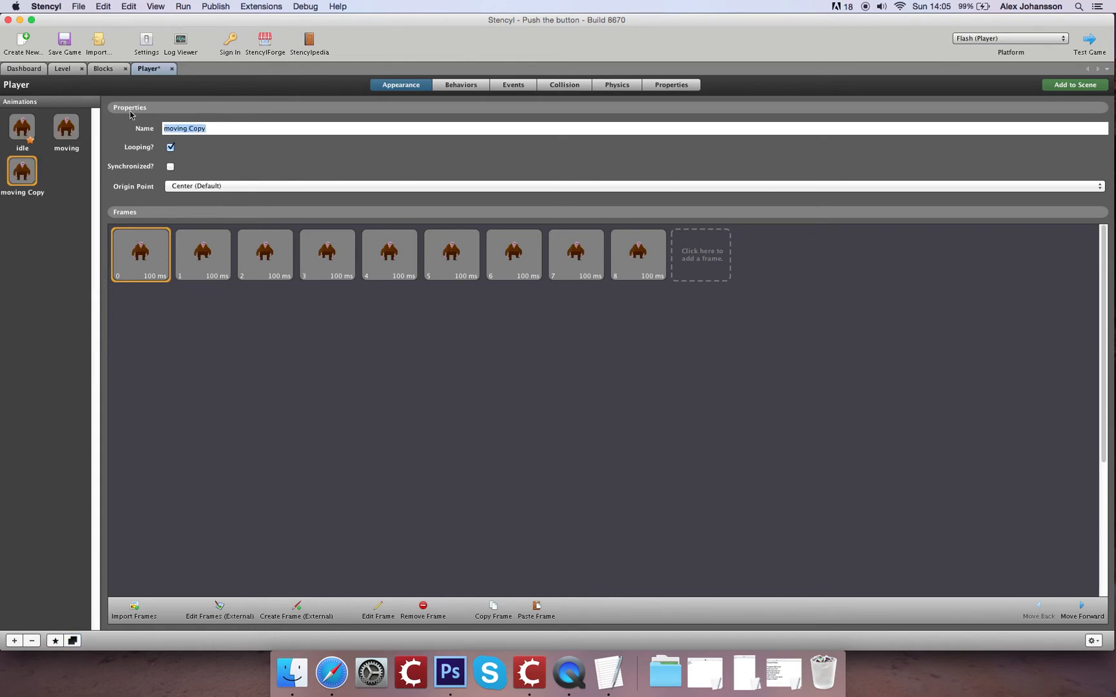
{"action": "type", "text": "jump"}
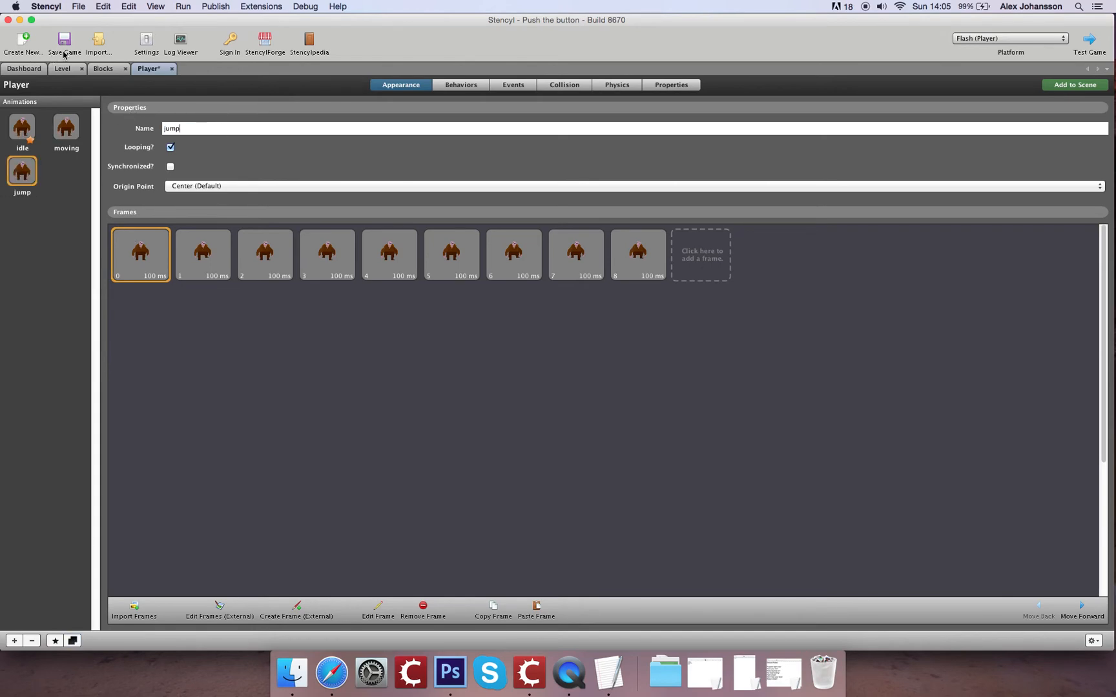
{"action": "left_click", "coordinate": [64, 41]}
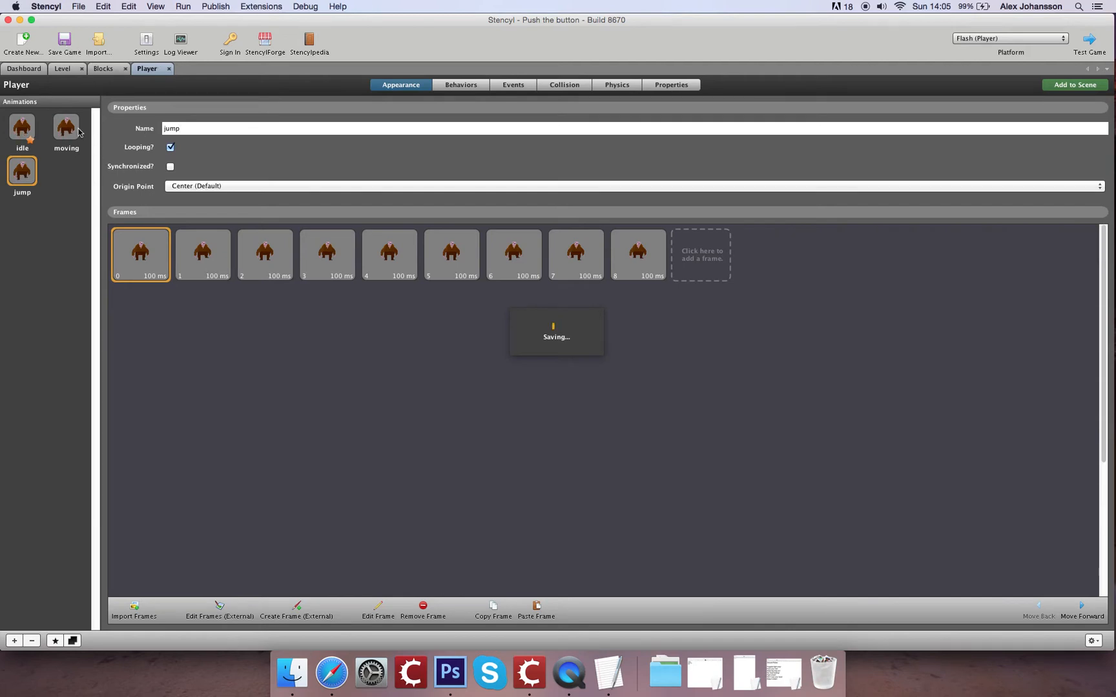
- Remove the extra frames from the idle animation
{"action": "left_click", "coordinate": [65, 127]}
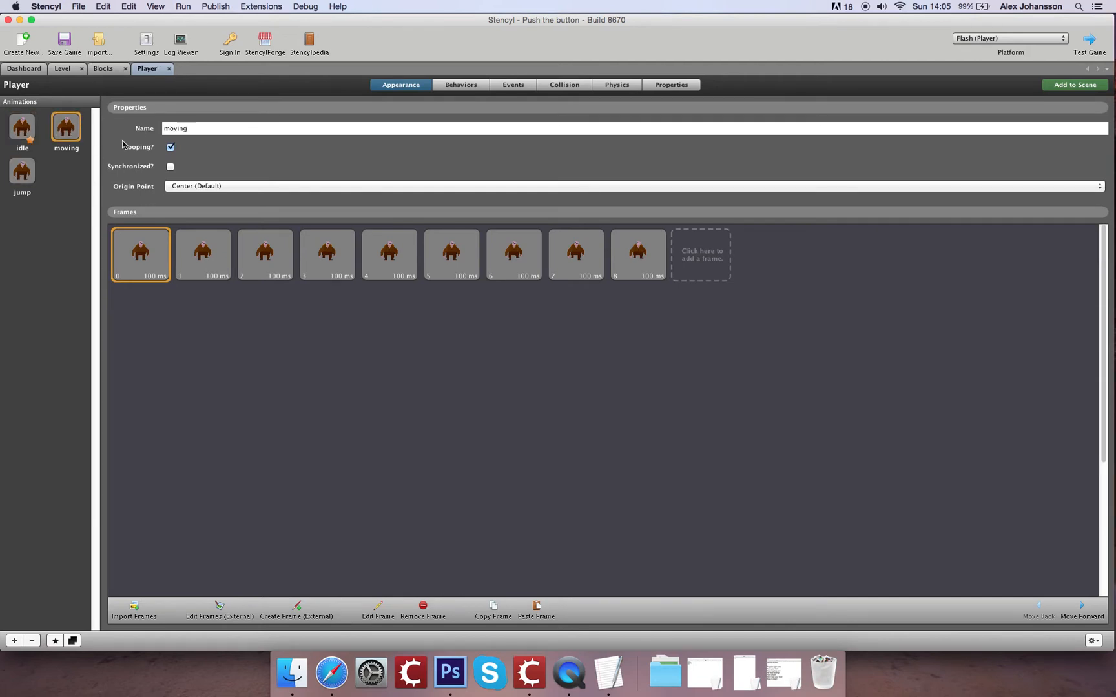
{"action": "left_click", "coordinate": [21, 127]}
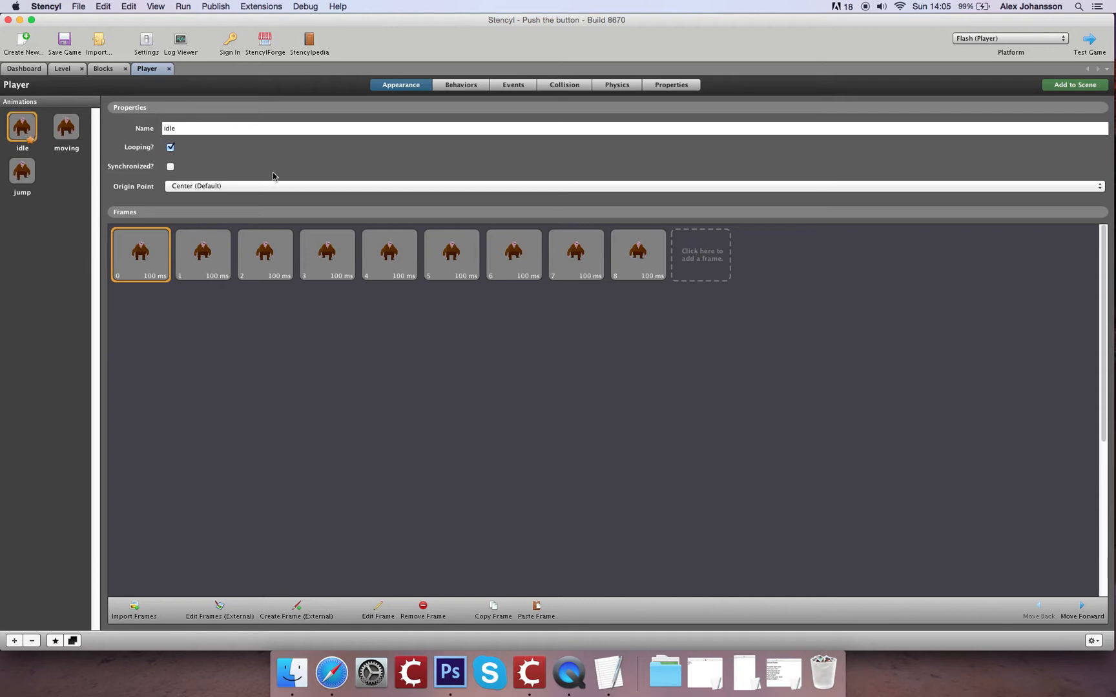
{"action": "left_click", "coordinate": [202, 253]}
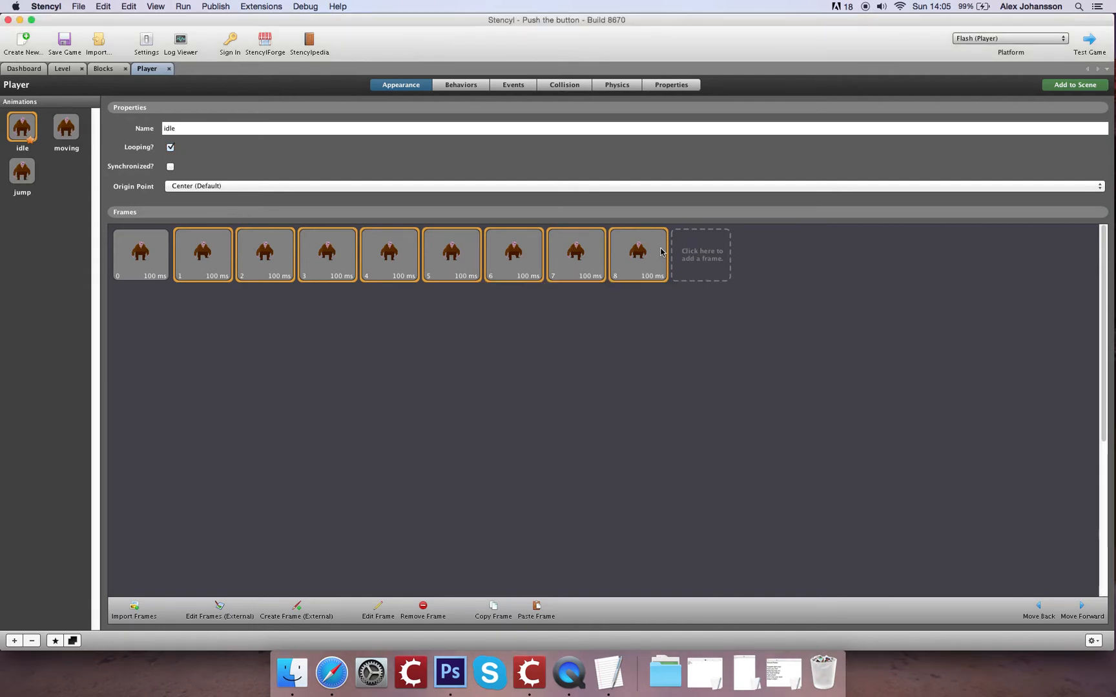
{"action": "left_click", "coordinate": [65, 126]}
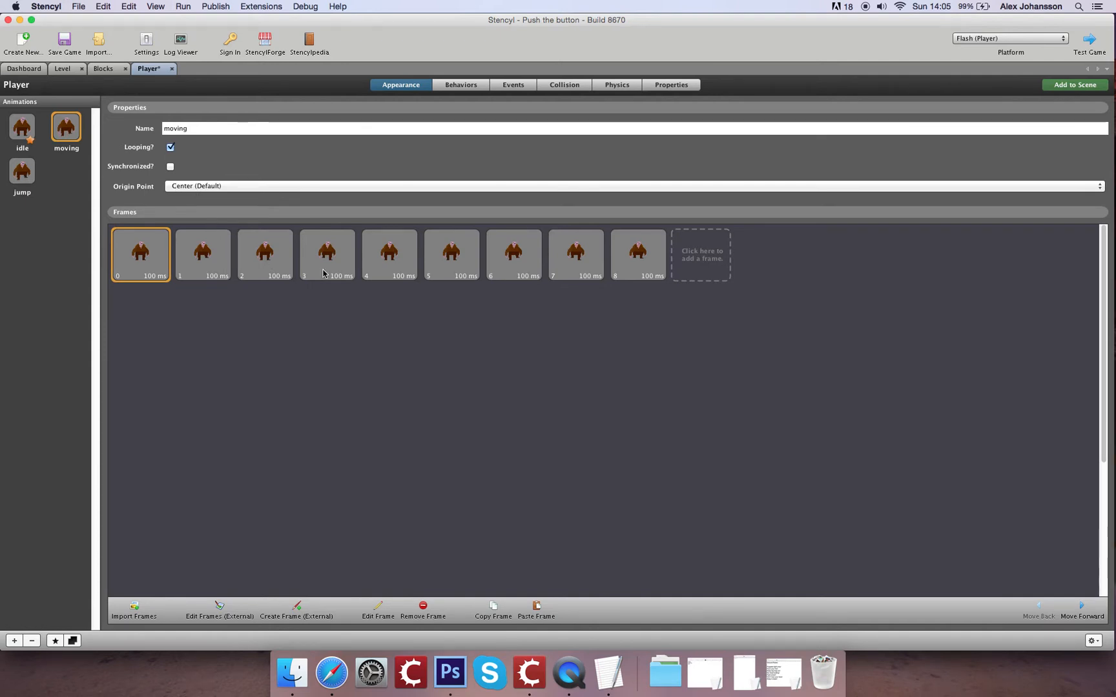
{"action": "mouse_move", "coordinate": [472, 257]}
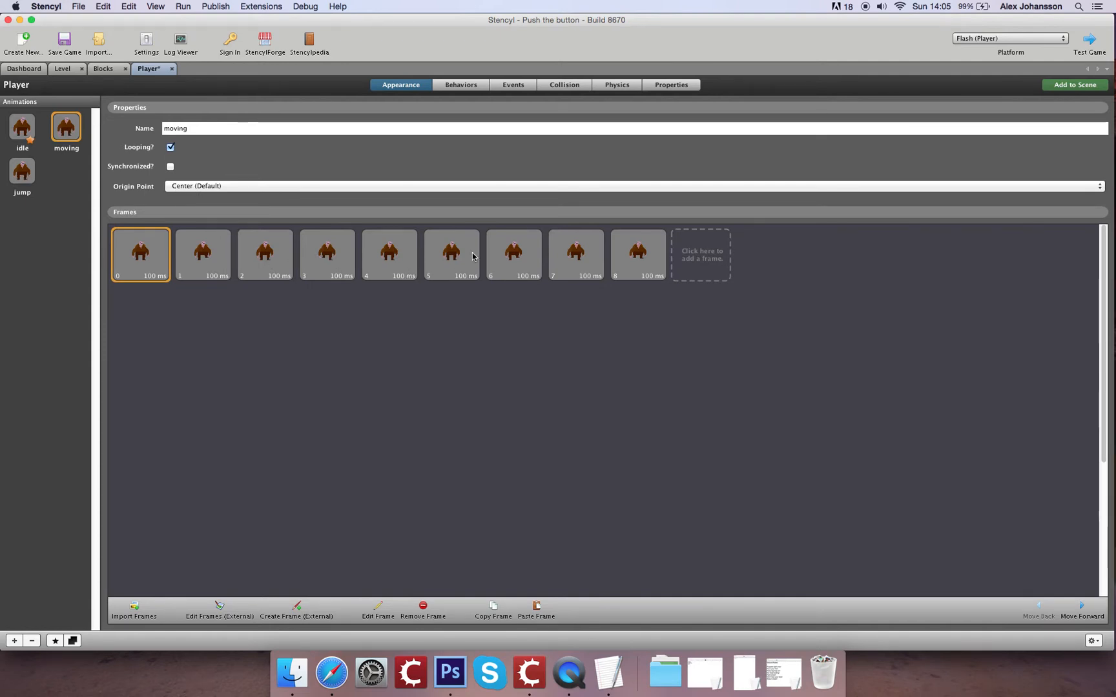
- Remove the unneeded frames from the moving animation, keeping four
{"action": "left_click", "coordinate": [451, 254]}
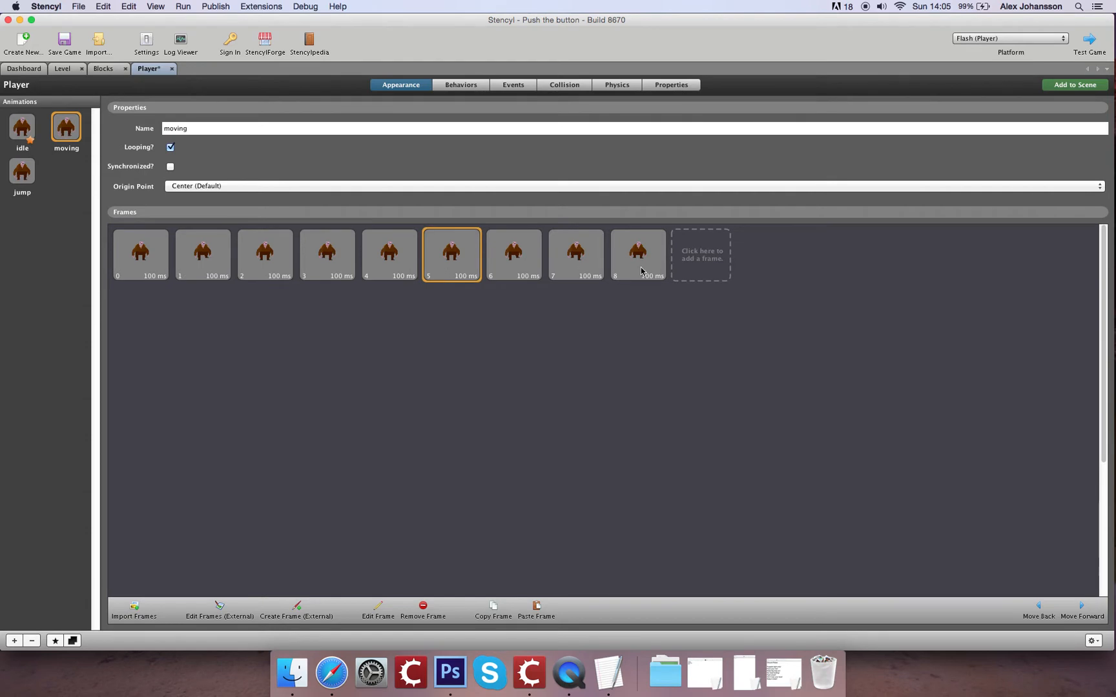
{"action": "left_click", "coordinate": [389, 252]}
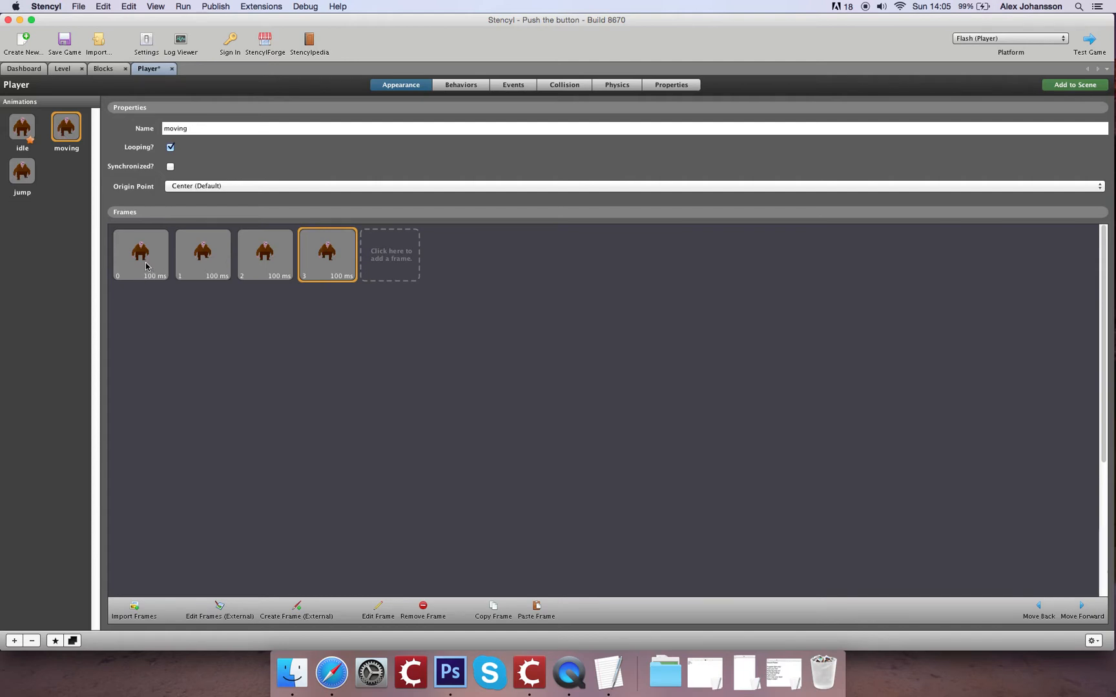
{"action": "left_click", "coordinate": [203, 254]}
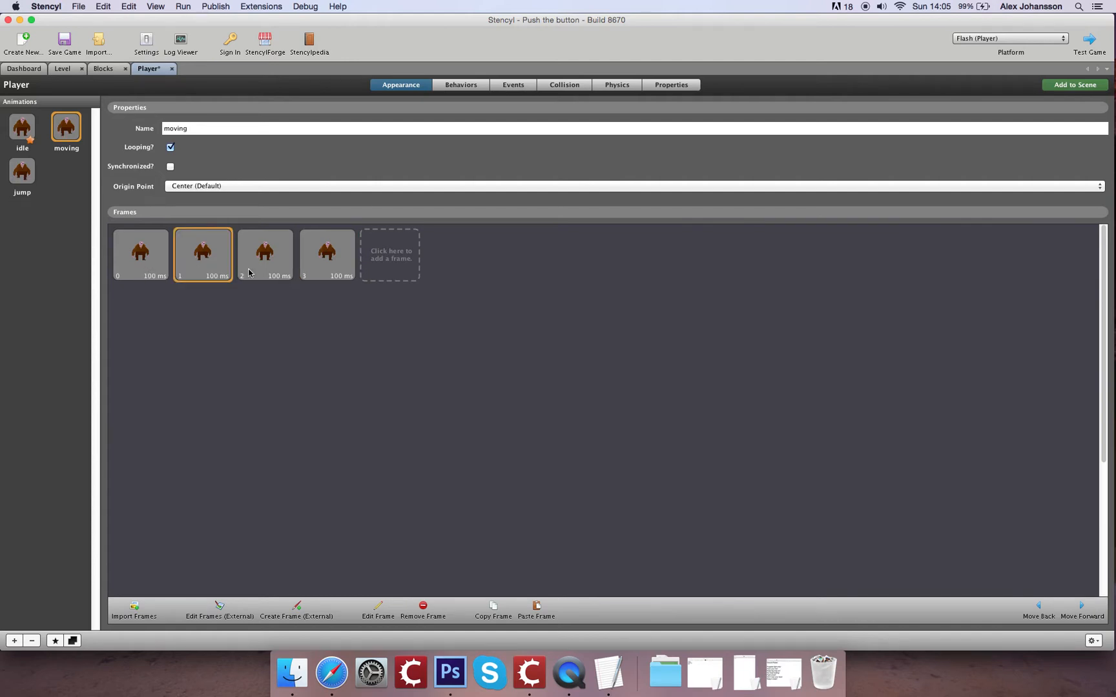
{"action": "left_click", "coordinate": [265, 254]}
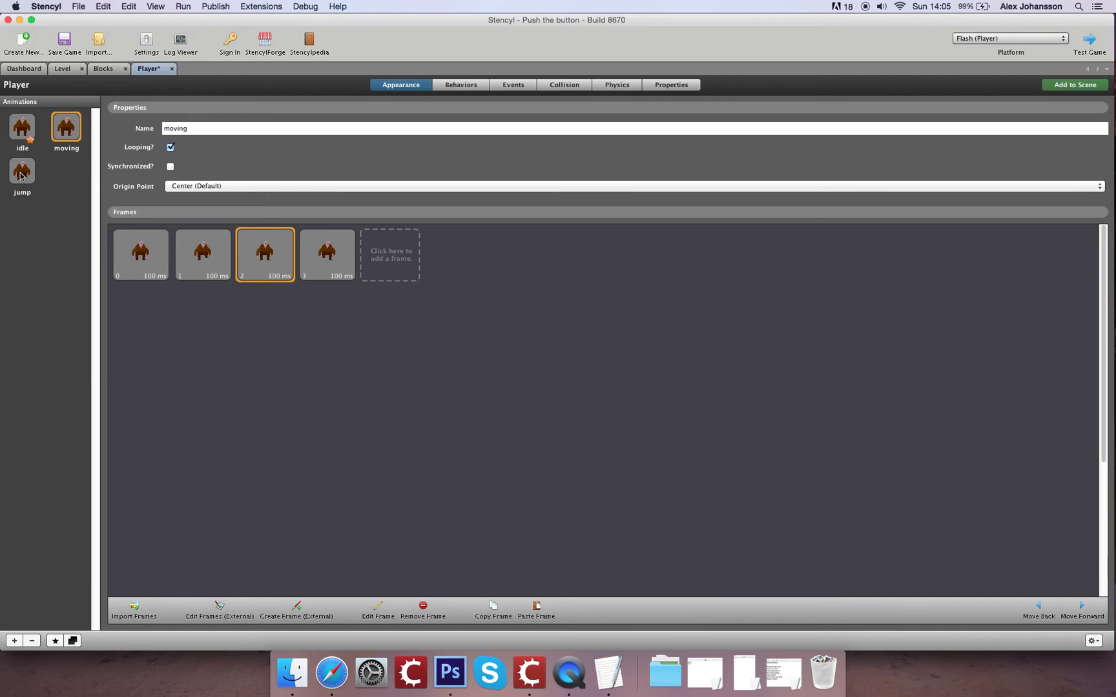
- Remove the extra frames from the jump animation
{"action": "left_click", "coordinate": [22, 173]}
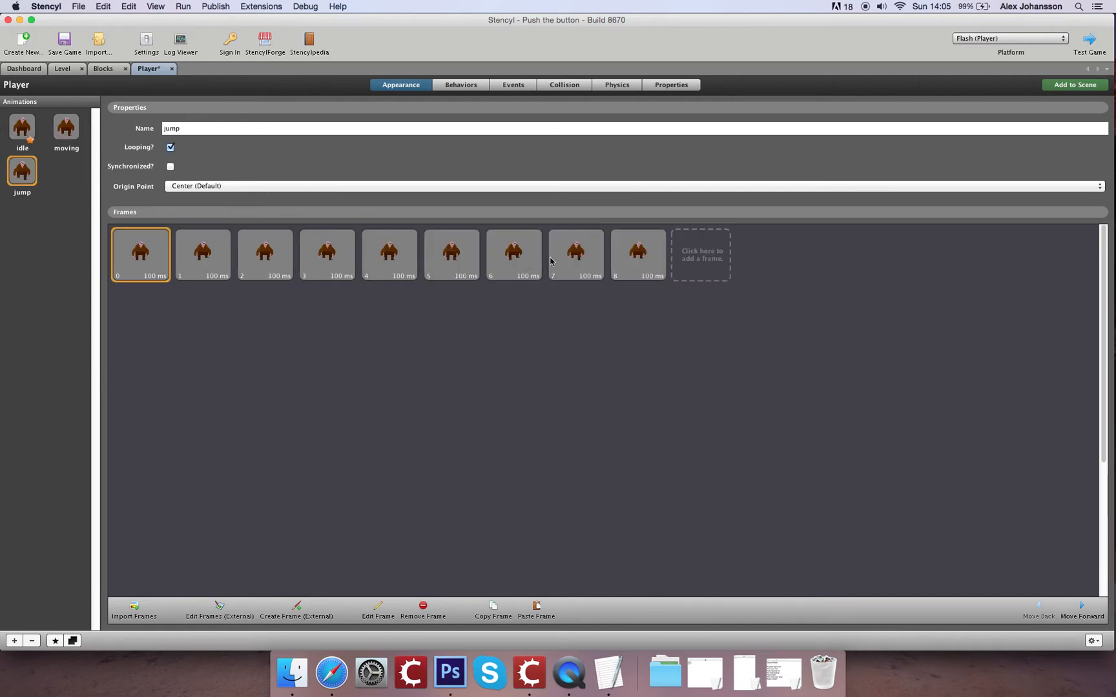
{"action": "left_click", "coordinate": [421, 606]}
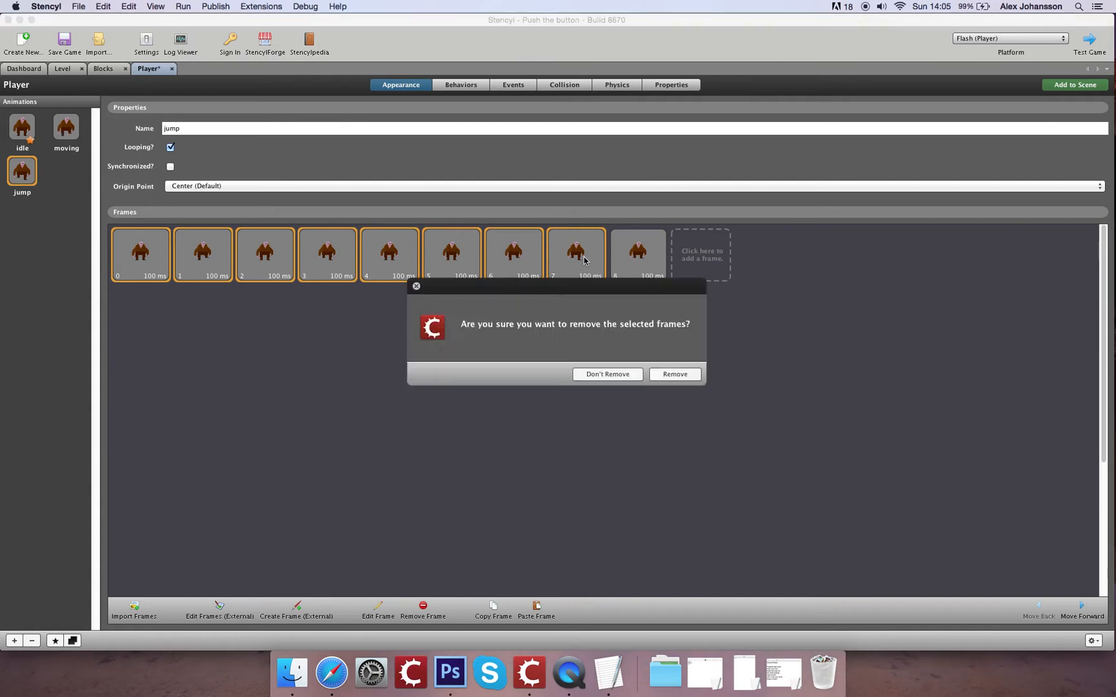
{"action": "left_click", "coordinate": [674, 374]}
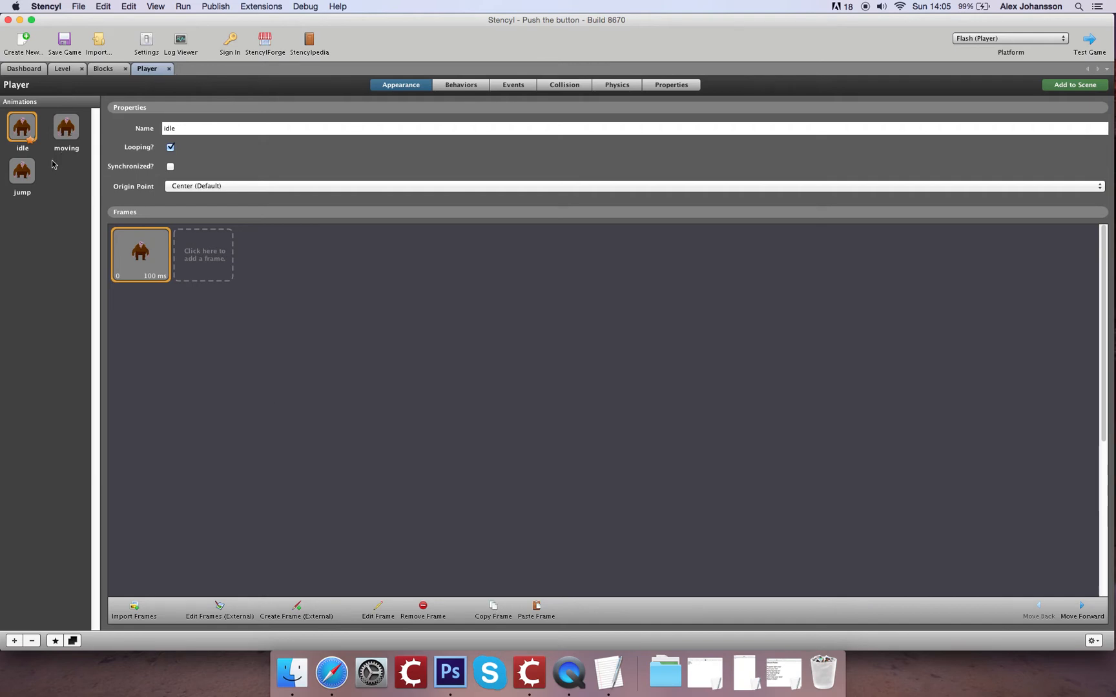
{"action": "mouse_move", "coordinate": [442, 576]}
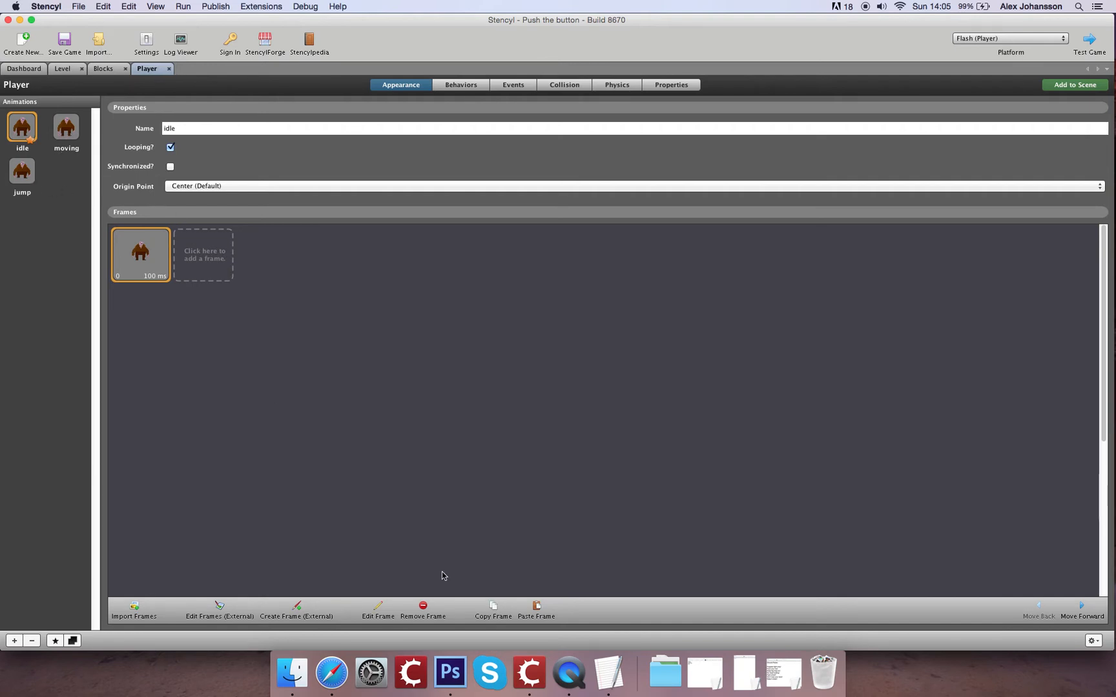
- Add a second frame back to idle and jump, then save the game
{"action": "left_click", "coordinate": [203, 253]}
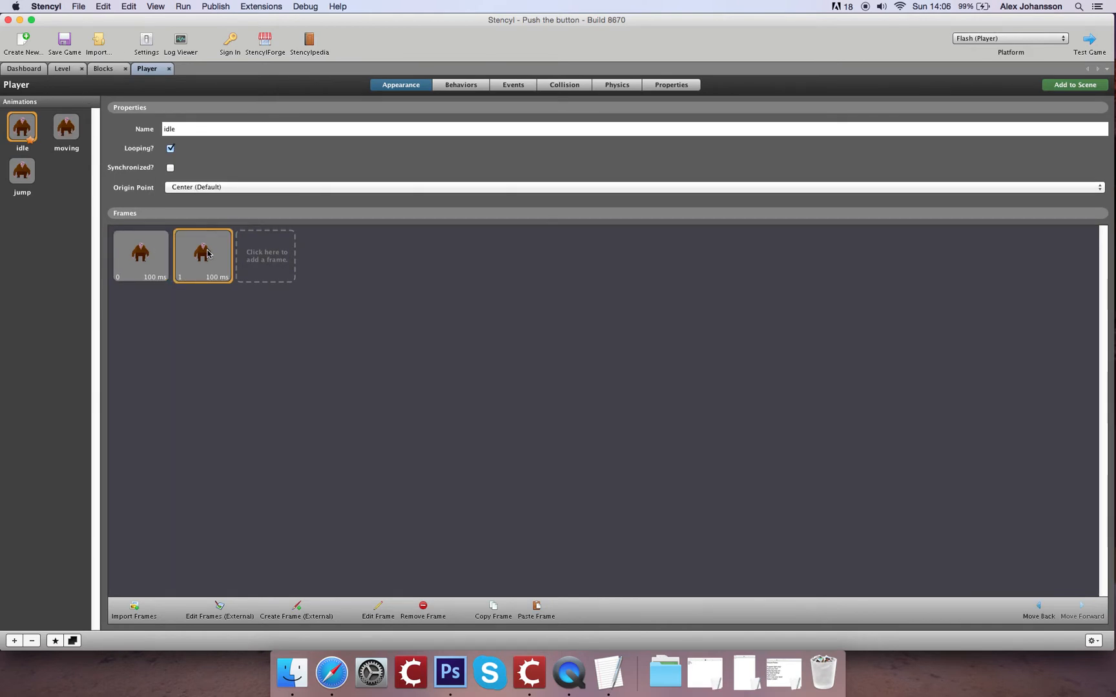
{"action": "left_click", "coordinate": [21, 170]}
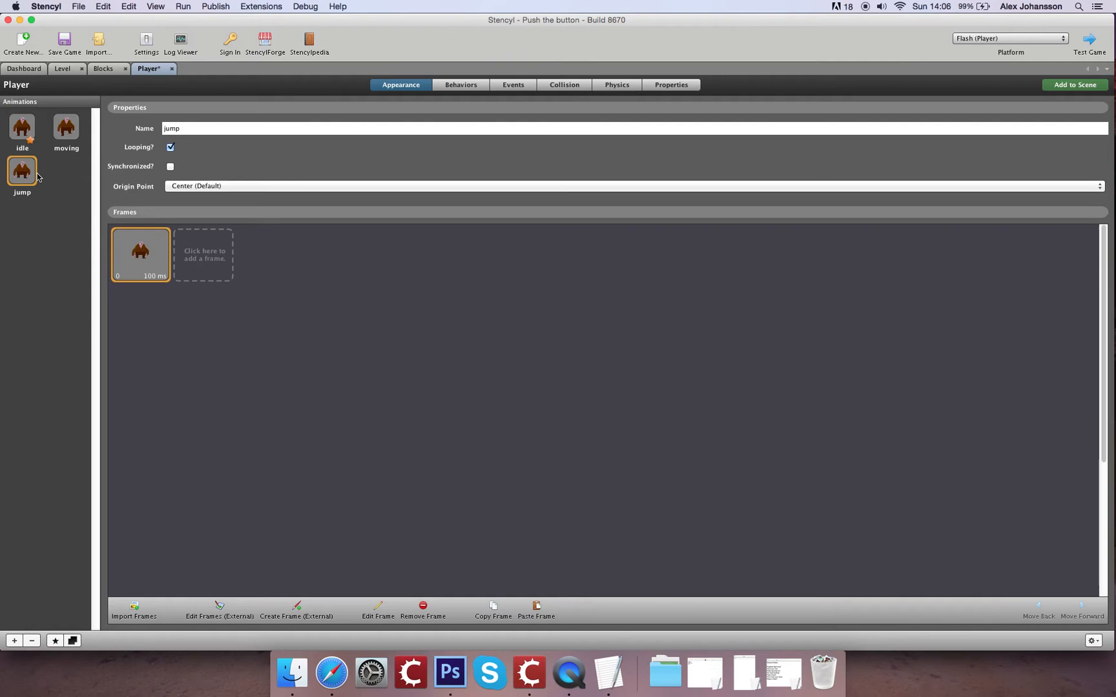
{"action": "left_click", "coordinate": [204, 254]}
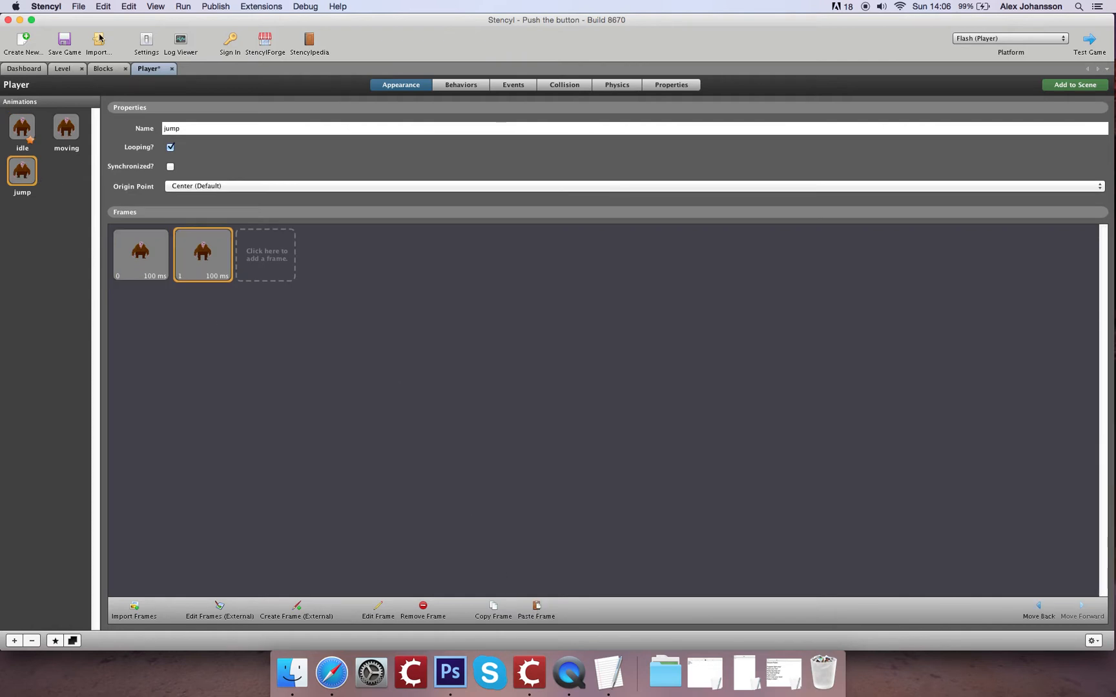
{"action": "left_click", "coordinate": [63, 41]}
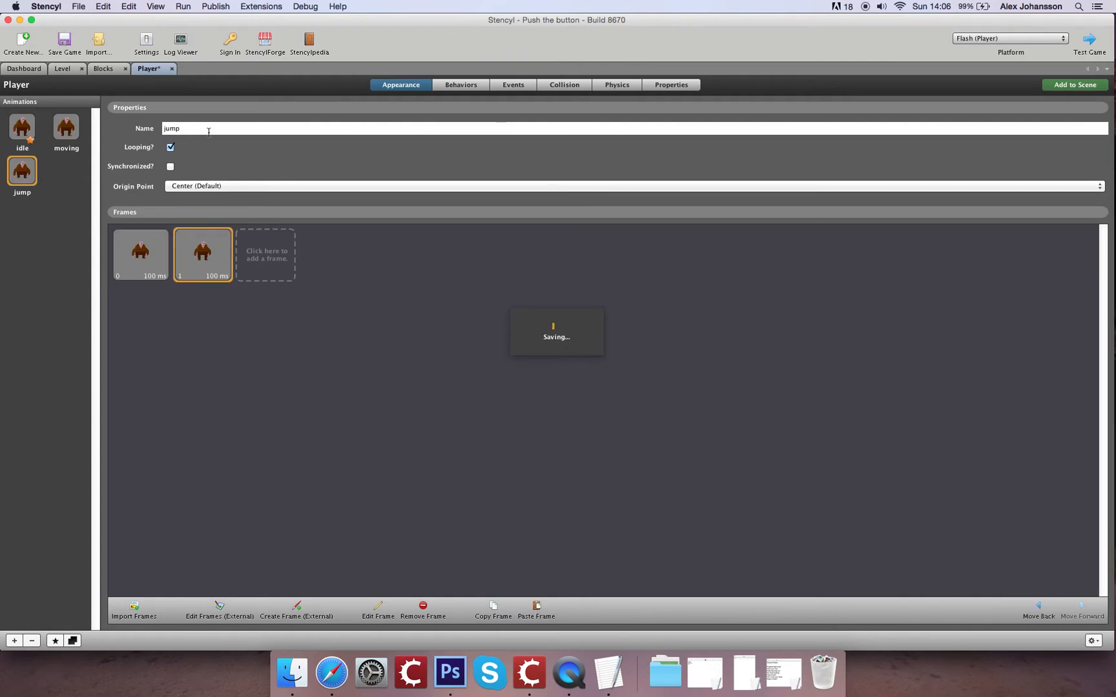
{"action": "left_click", "coordinate": [62, 40]}
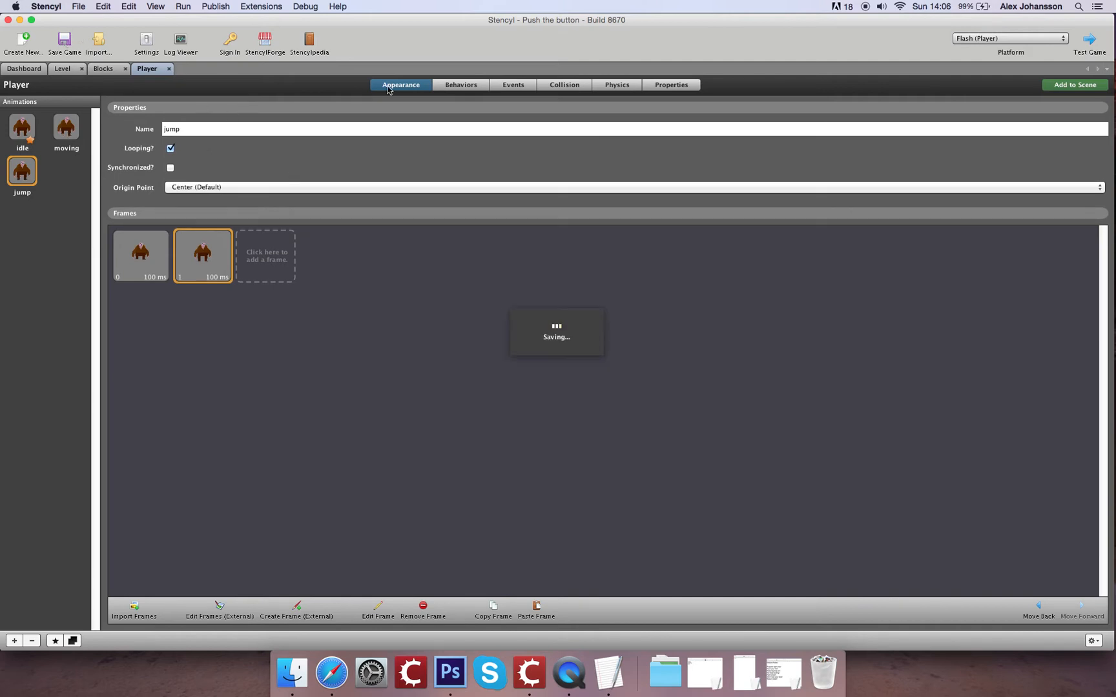
- Create a new actor type named Crusher
{"action": "left_click", "coordinate": [23, 69]}
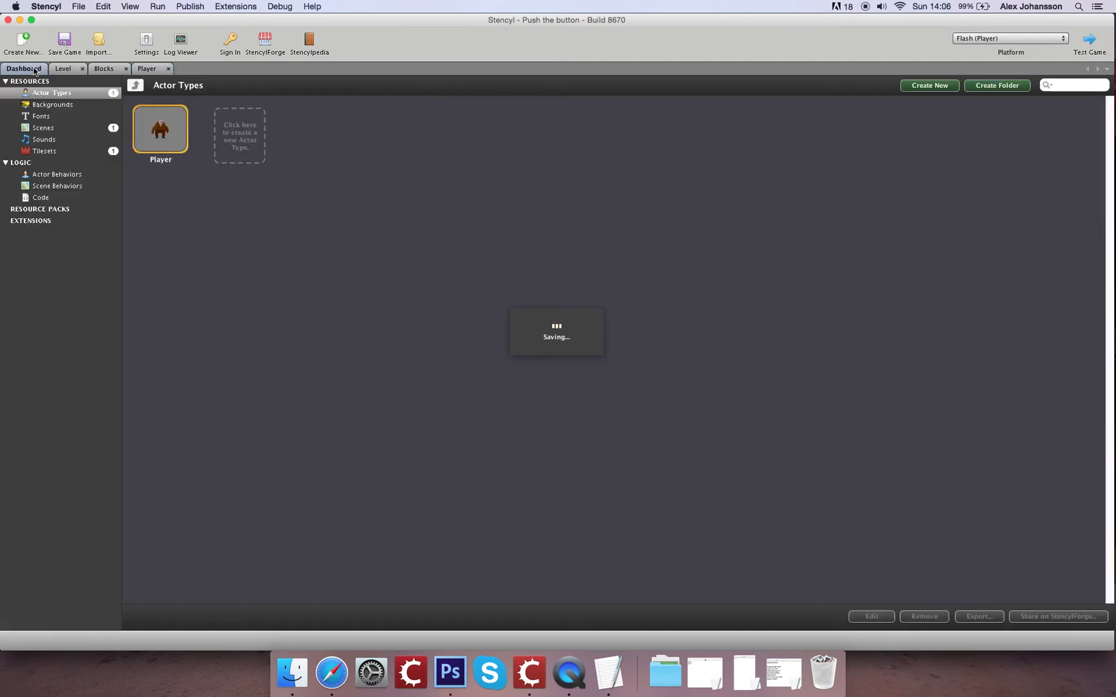
{"action": "left_click", "coordinate": [929, 85]}
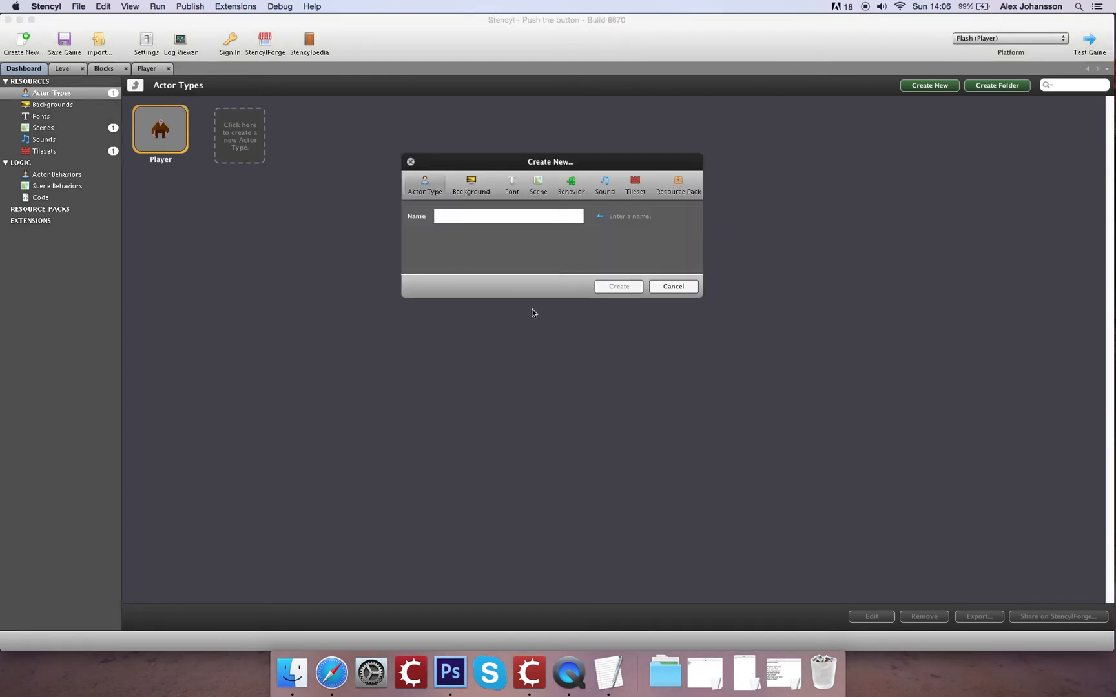
{"action": "type", "text": "Crush"}
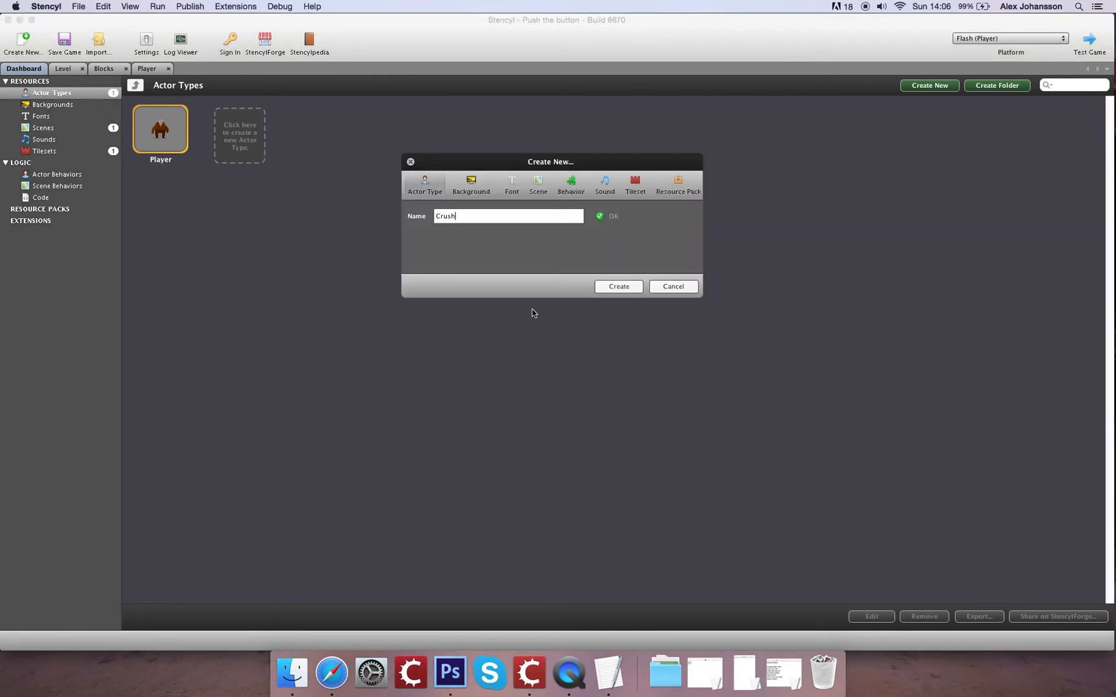
{"action": "left_click", "coordinate": [618, 286]}
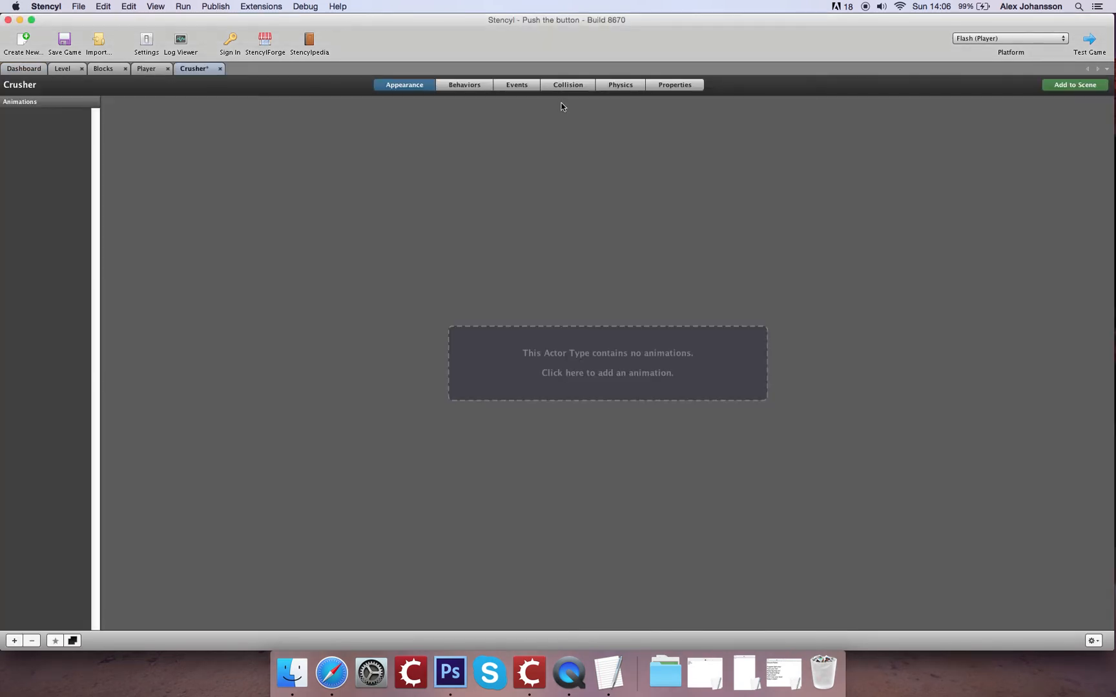
{"action": "left_click", "coordinate": [567, 85]}
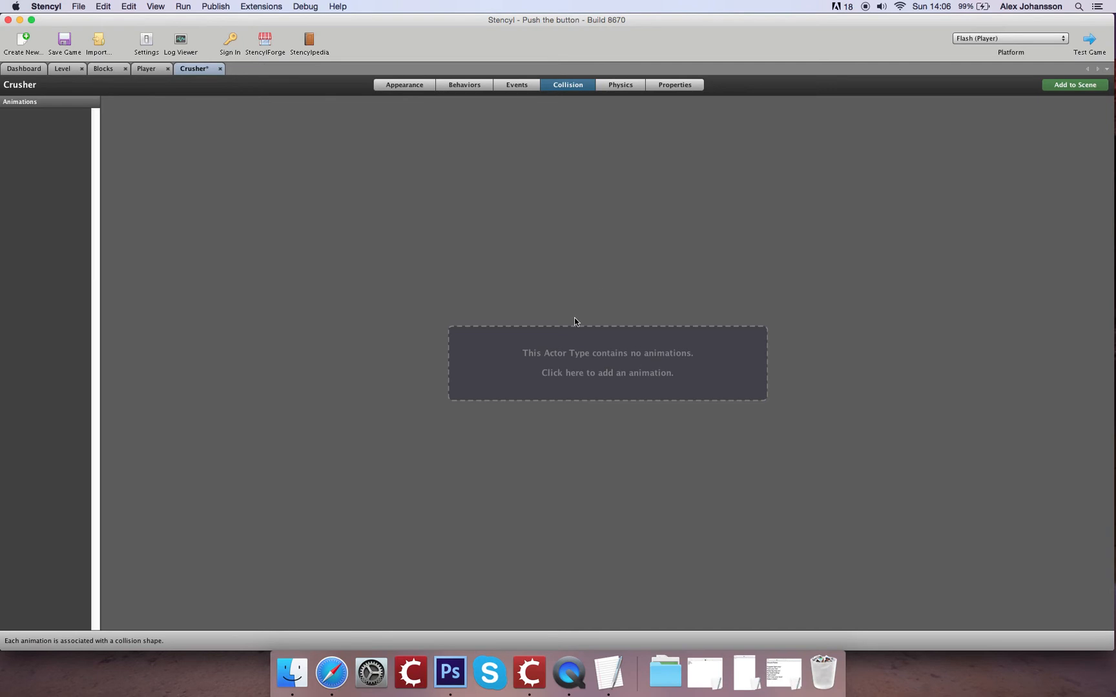
- Add a Crusher animation and load Rock.png for frame import
{"action": "left_click", "coordinate": [606, 363]}
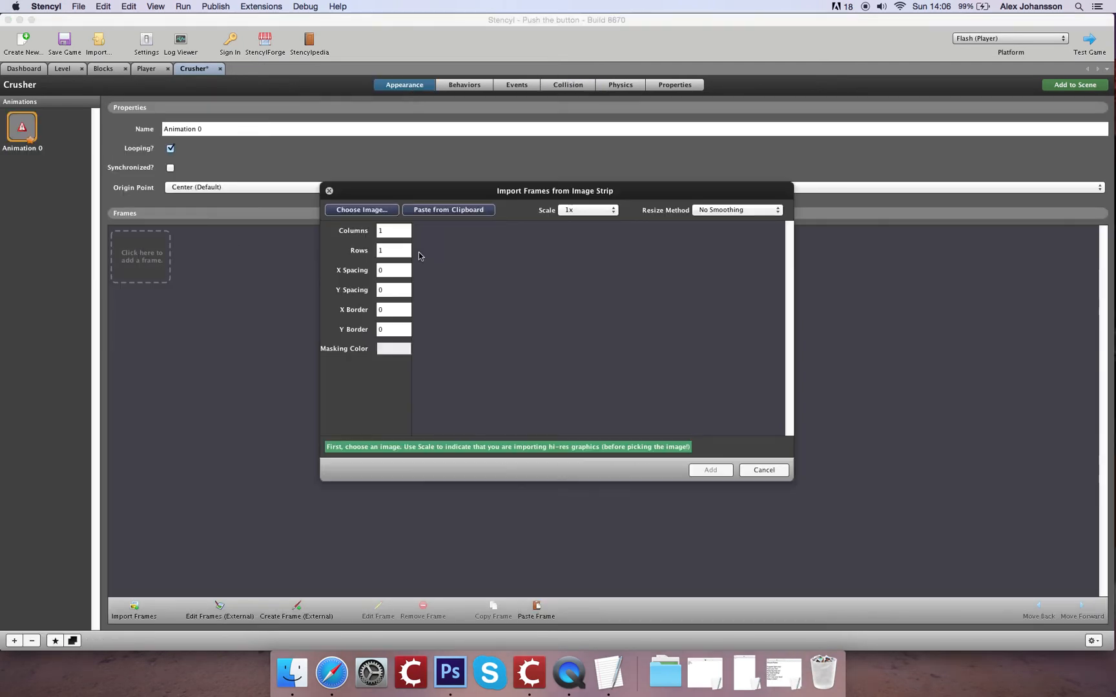
{"action": "left_click", "coordinate": [361, 210]}
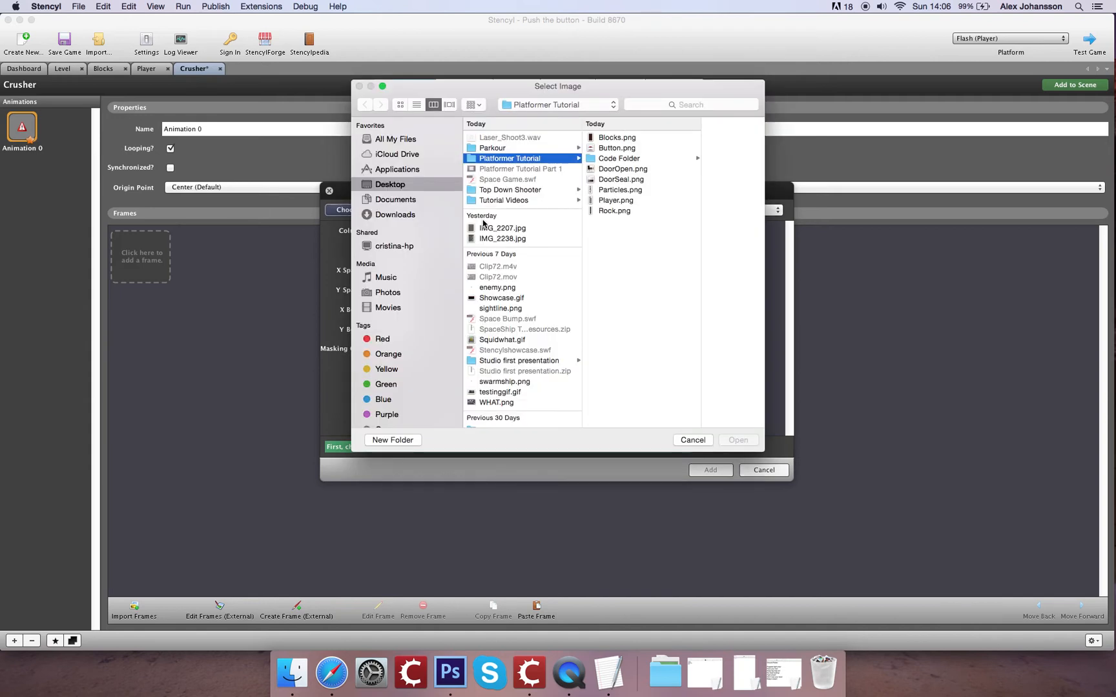
{"action": "mouse_move", "coordinate": [621, 194]}
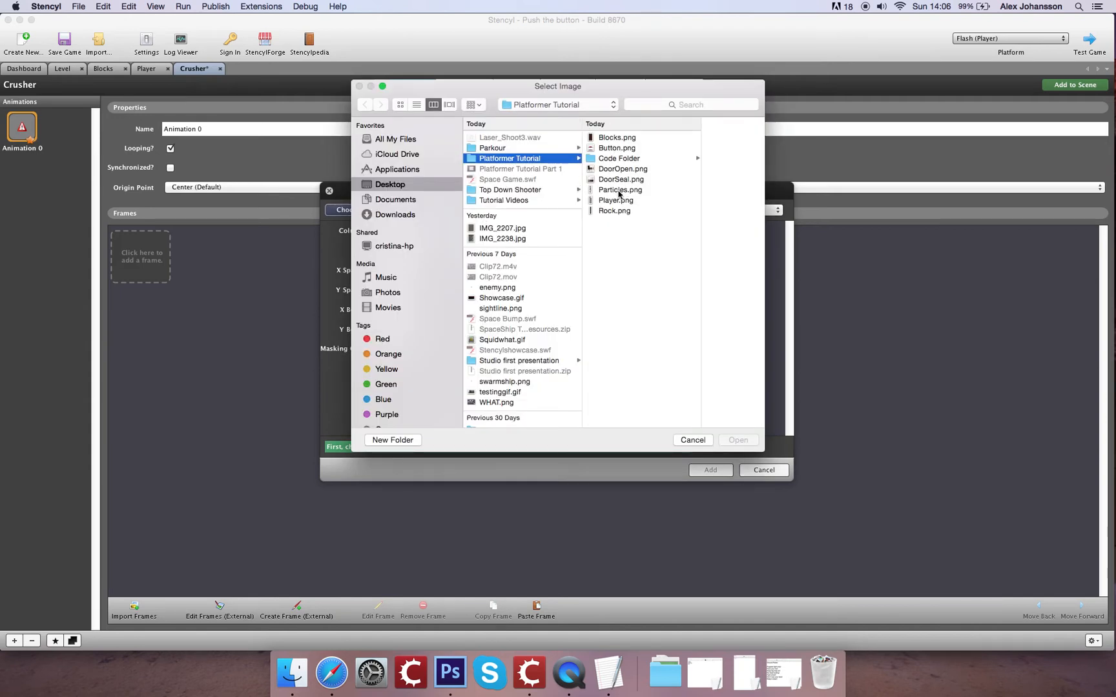
{"action": "left_click", "coordinate": [619, 189]}
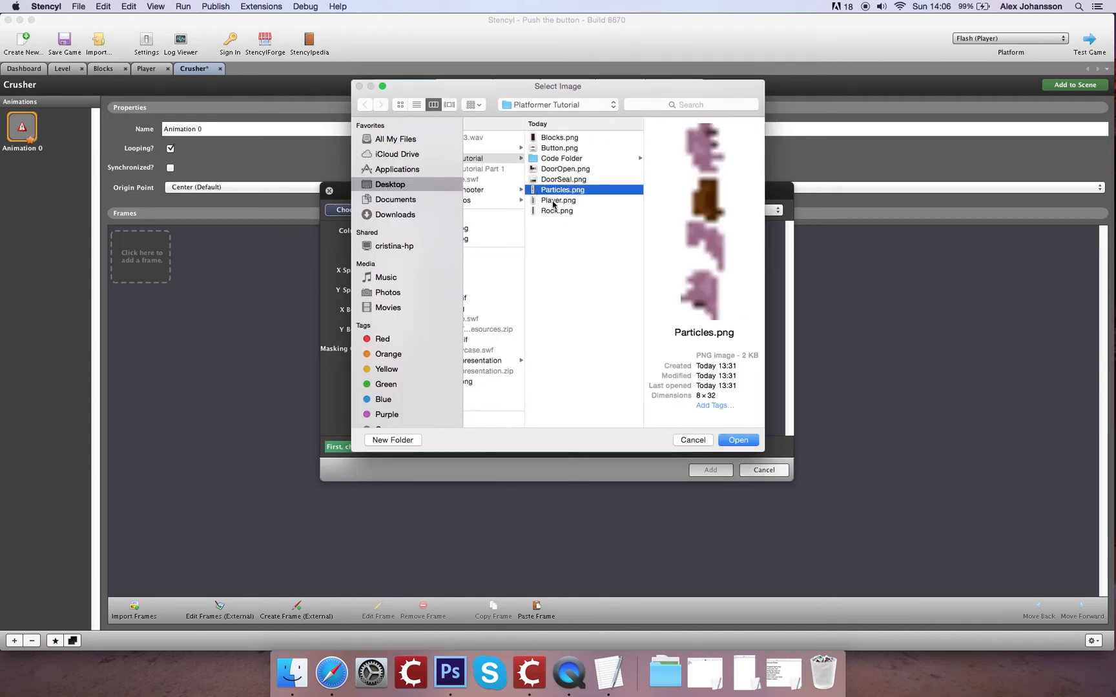
{"action": "left_click", "coordinate": [565, 168]}
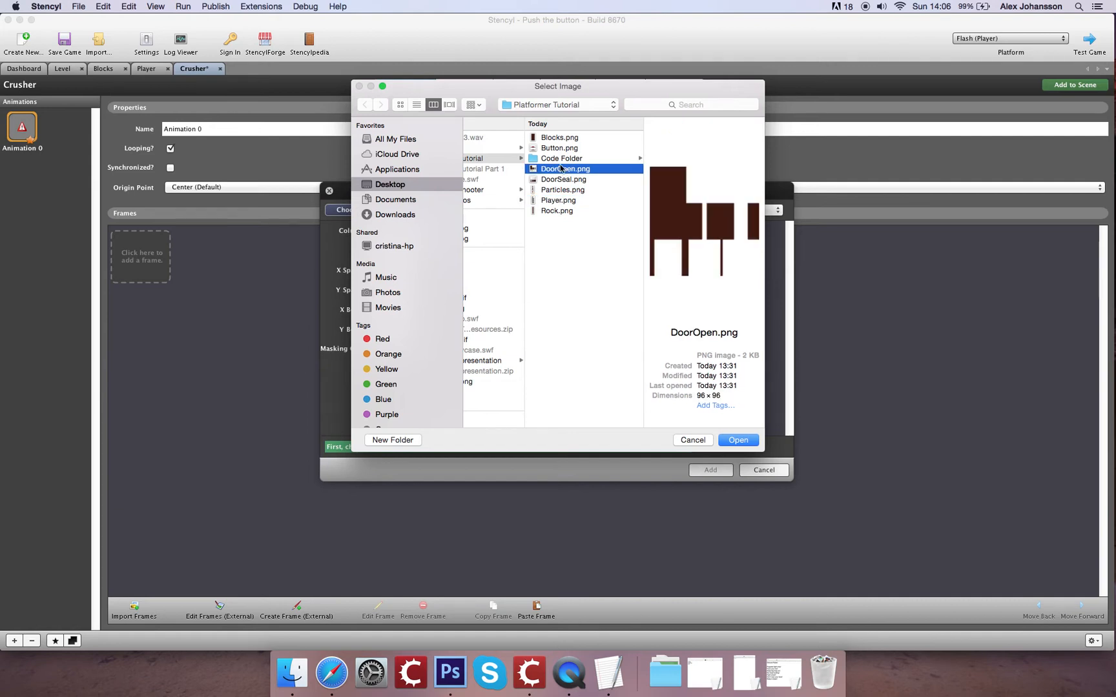
{"action": "left_click", "coordinate": [559, 148]}
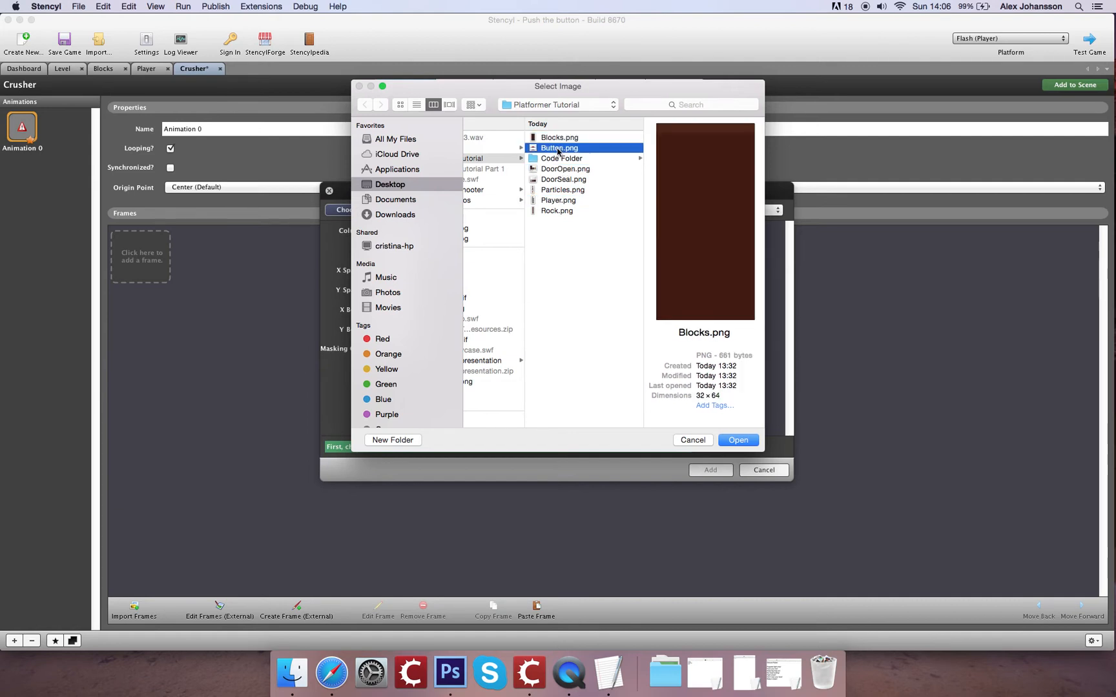
{"action": "left_click", "coordinate": [563, 189]}
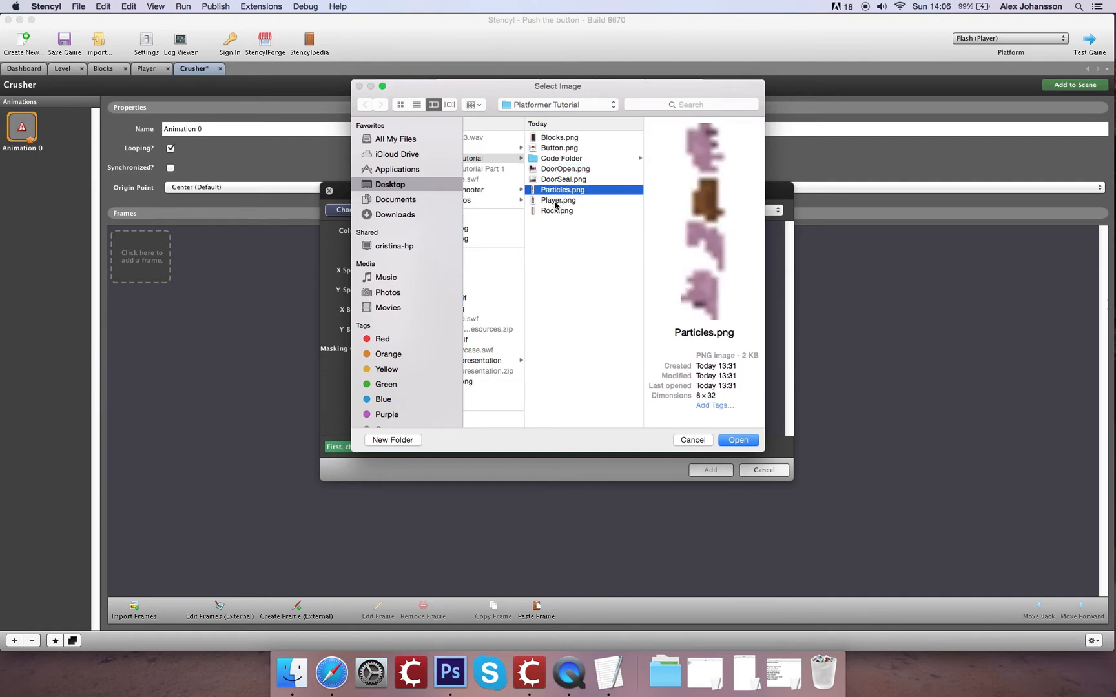
{"action": "left_click", "coordinate": [557, 211]}
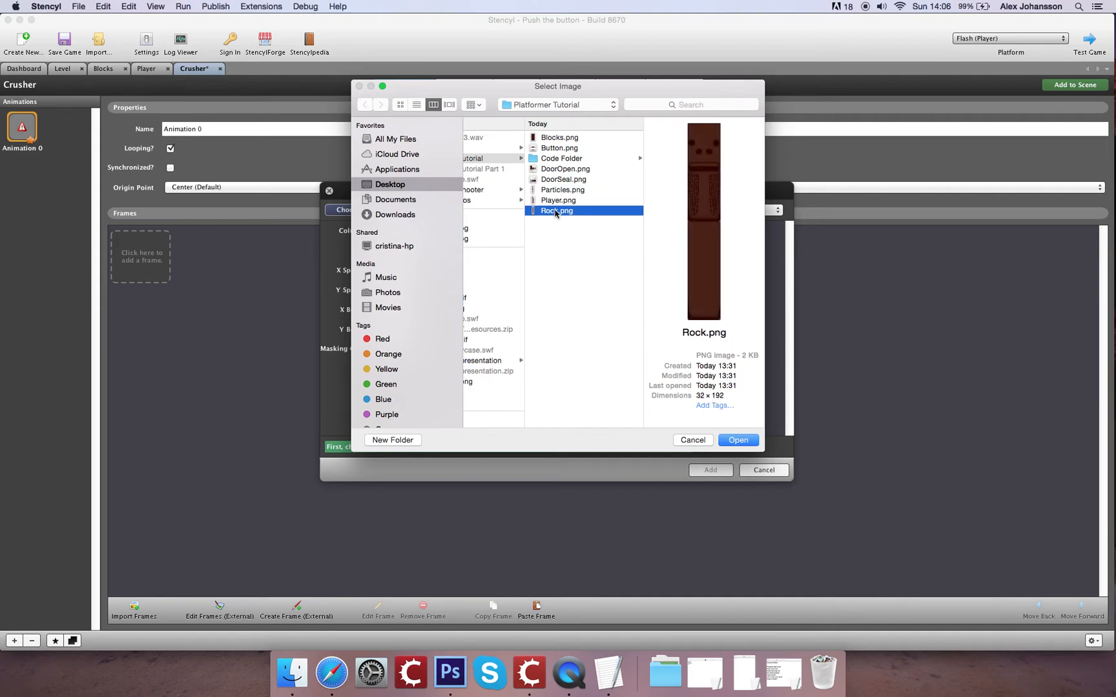
{"action": "left_click", "coordinate": [737, 439]}
{"action": "type", "text": "2"}
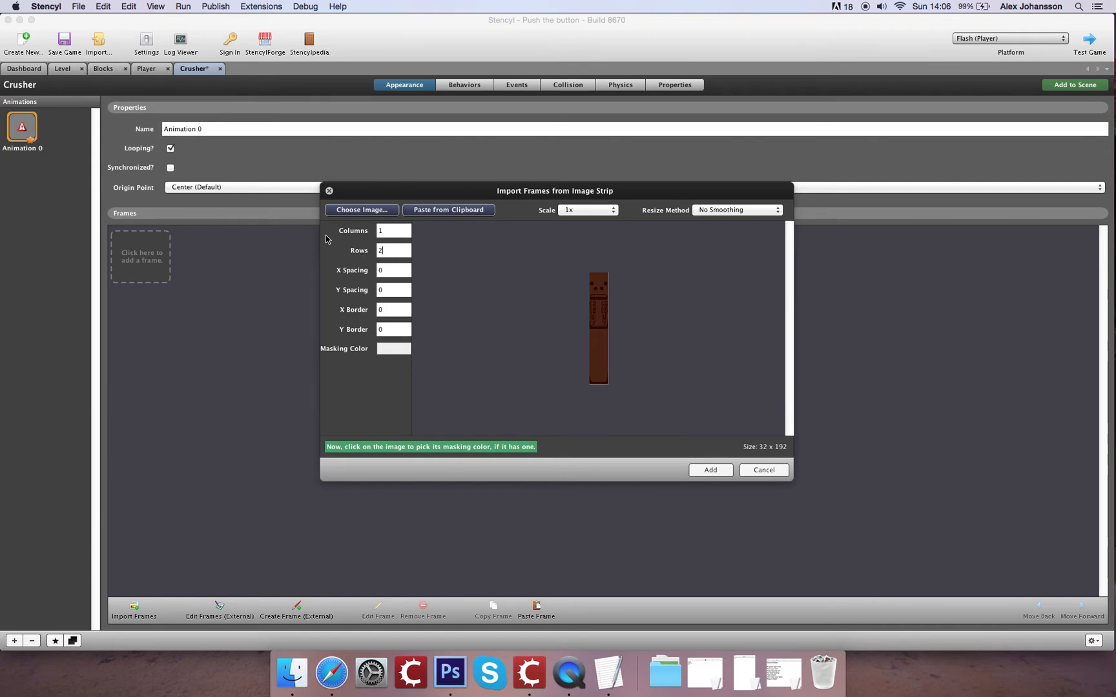
- Add the rock frames and remove the extra second frame, leaving one
{"action": "left_click", "coordinate": [710, 469]}
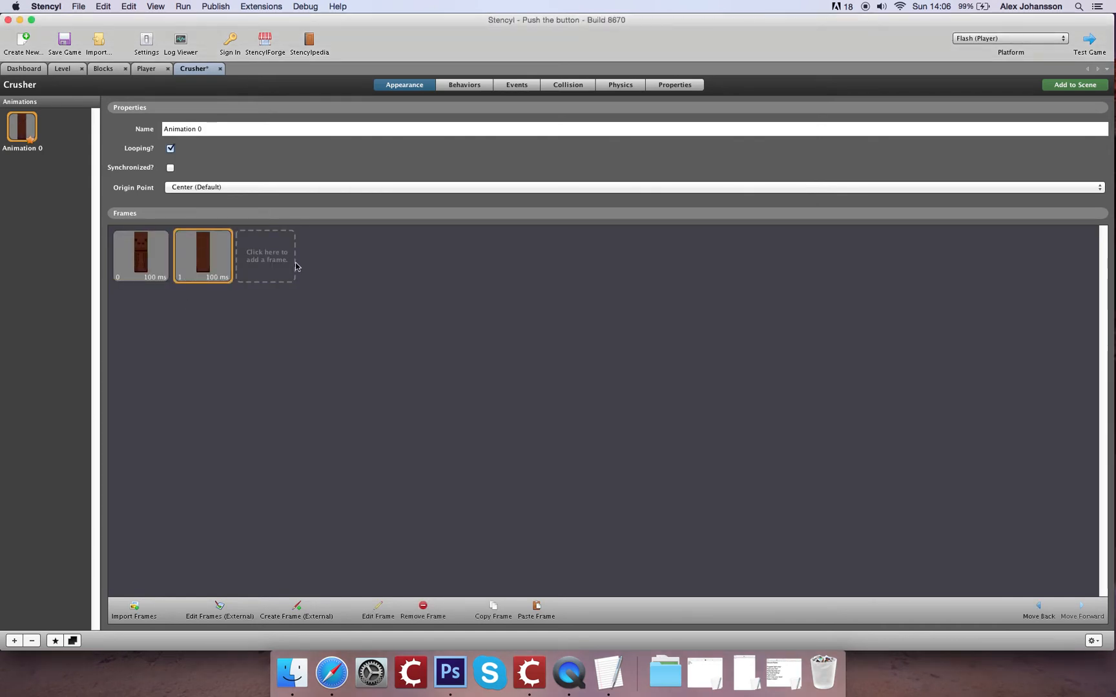
{"action": "left_click", "coordinate": [422, 606]}
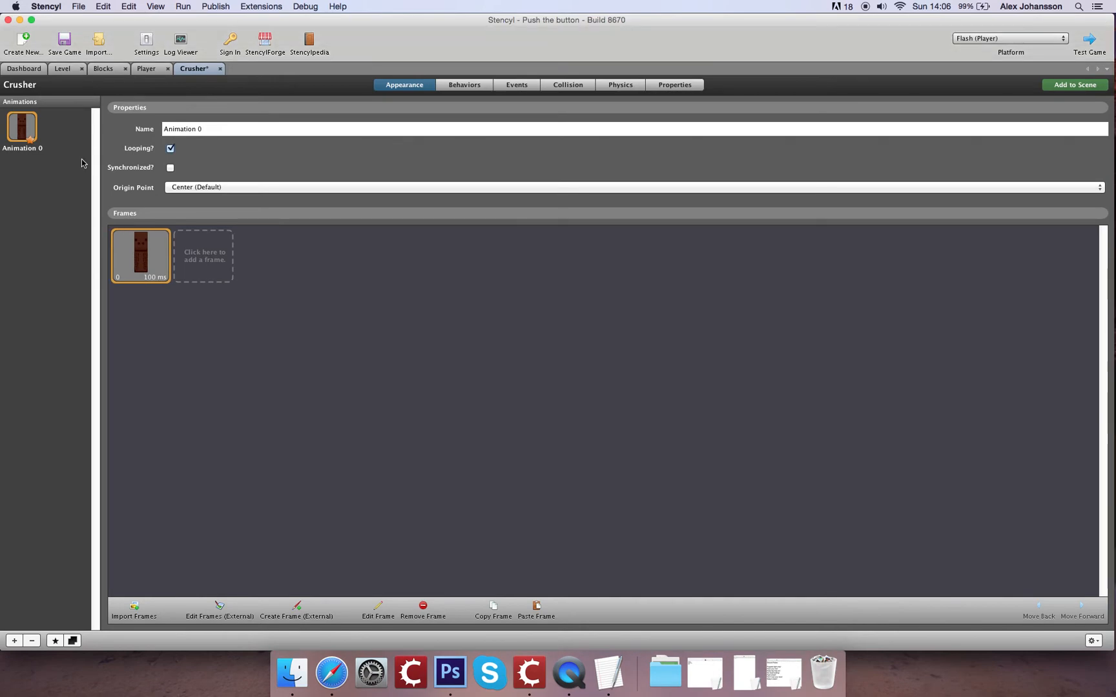
{"action": "left_click", "coordinate": [62, 43]}
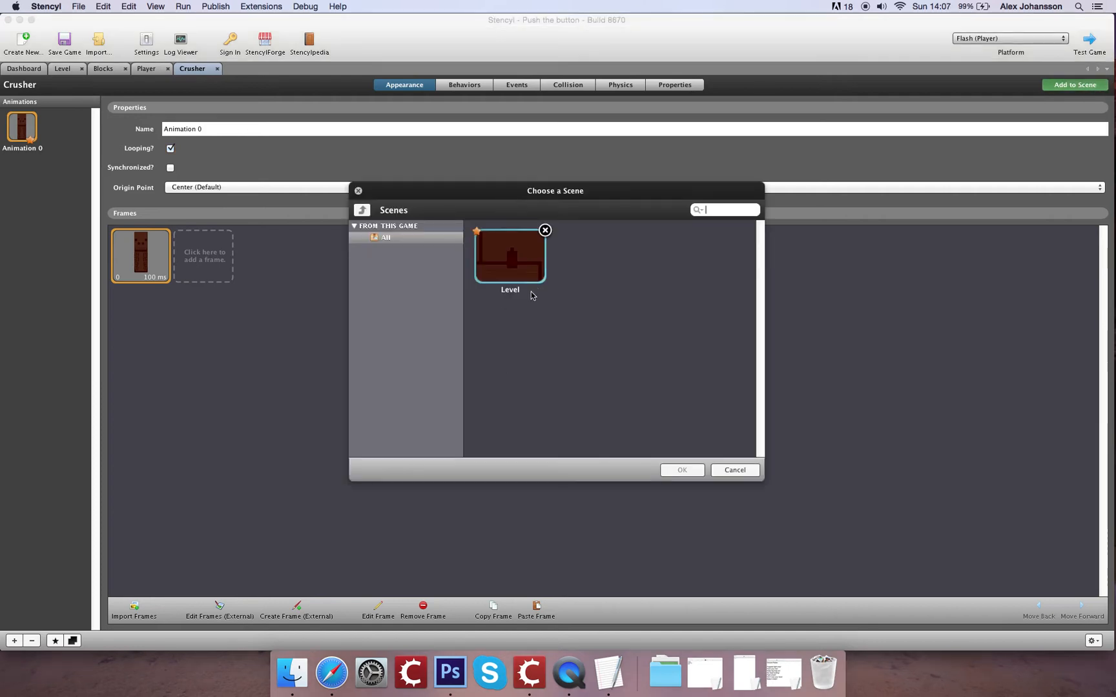
- Open the Level scene to place Crusher pillars above the central pit
{"action": "double_click", "coordinate": [510, 255]}
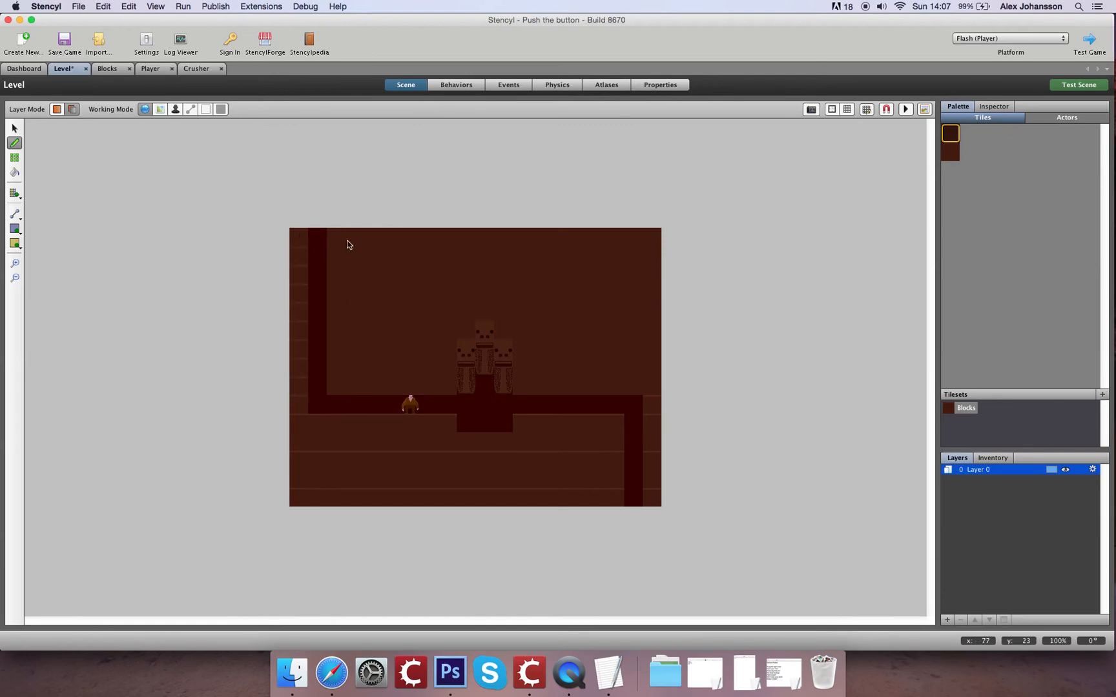
{"action": "mouse_move", "coordinate": [454, 310]}
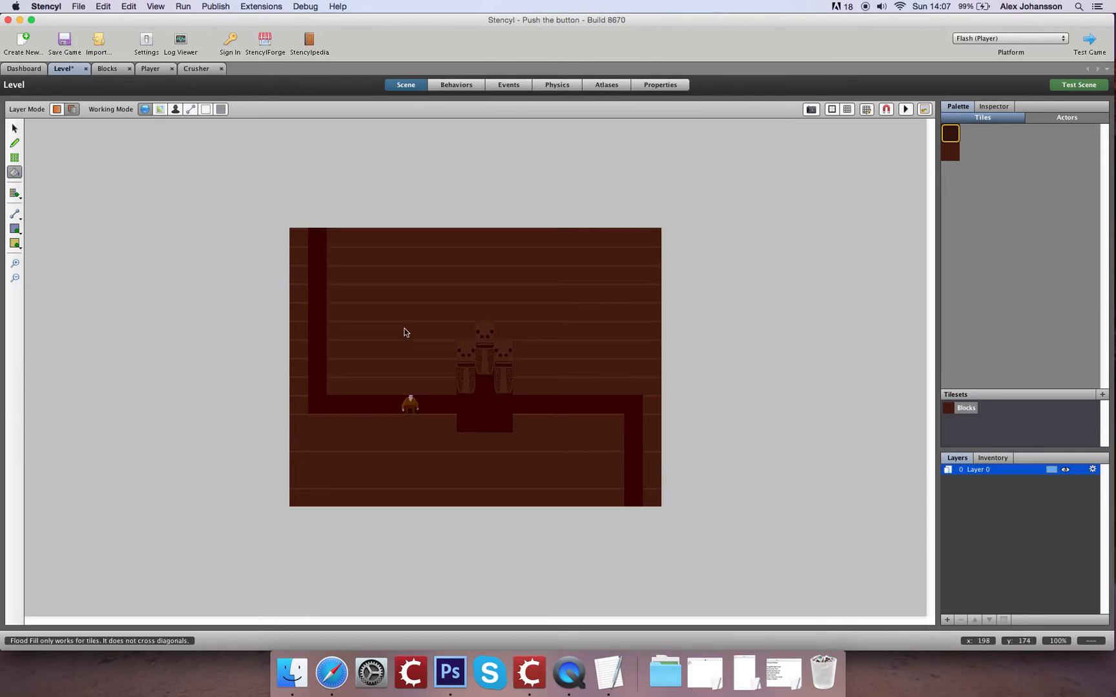
{"action": "mouse_move", "coordinate": [538, 335]}
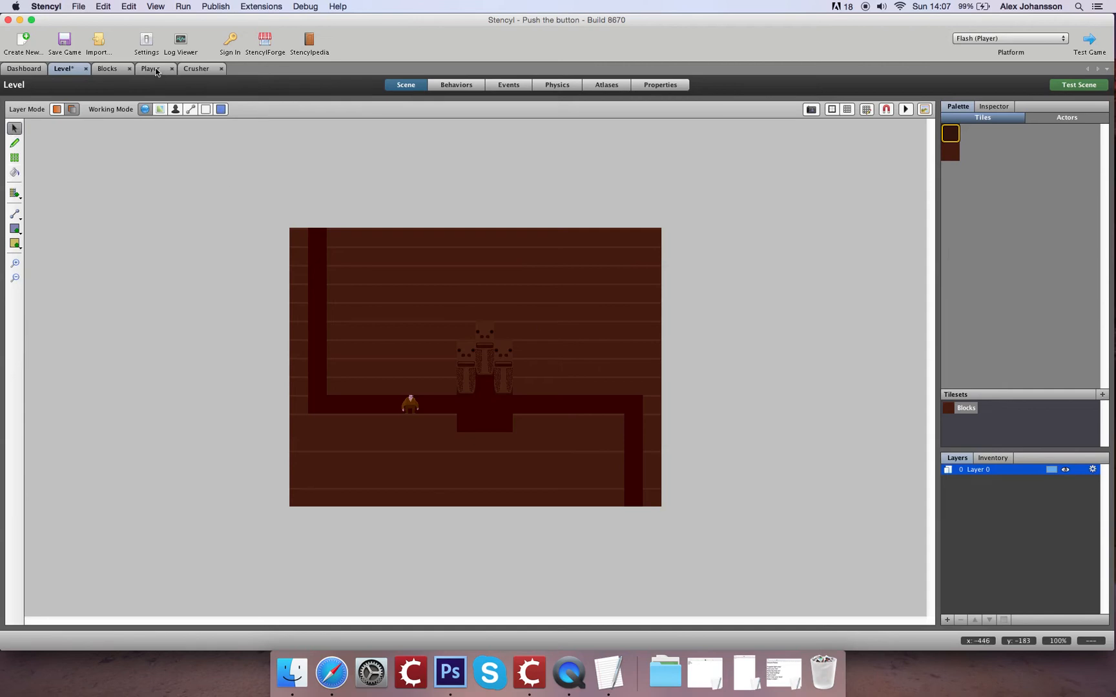
- Resize the Player's idle, moving and jump collision boxes to 30×30
{"action": "left_click", "coordinate": [150, 69]}
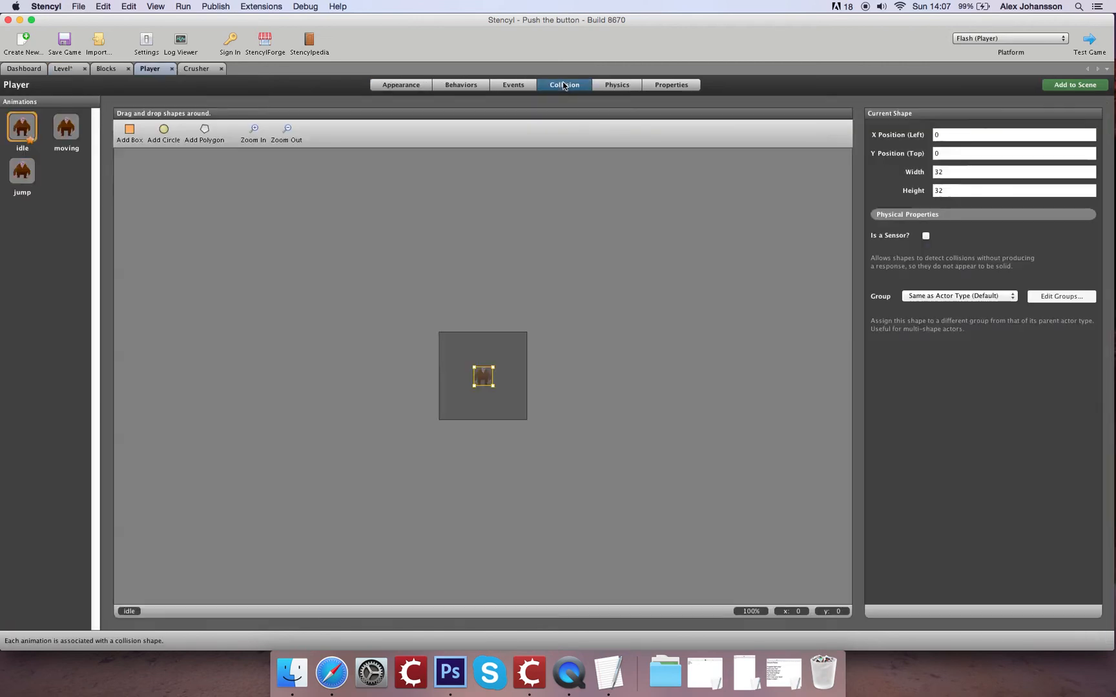
{"action": "left_click", "coordinate": [253, 132]}
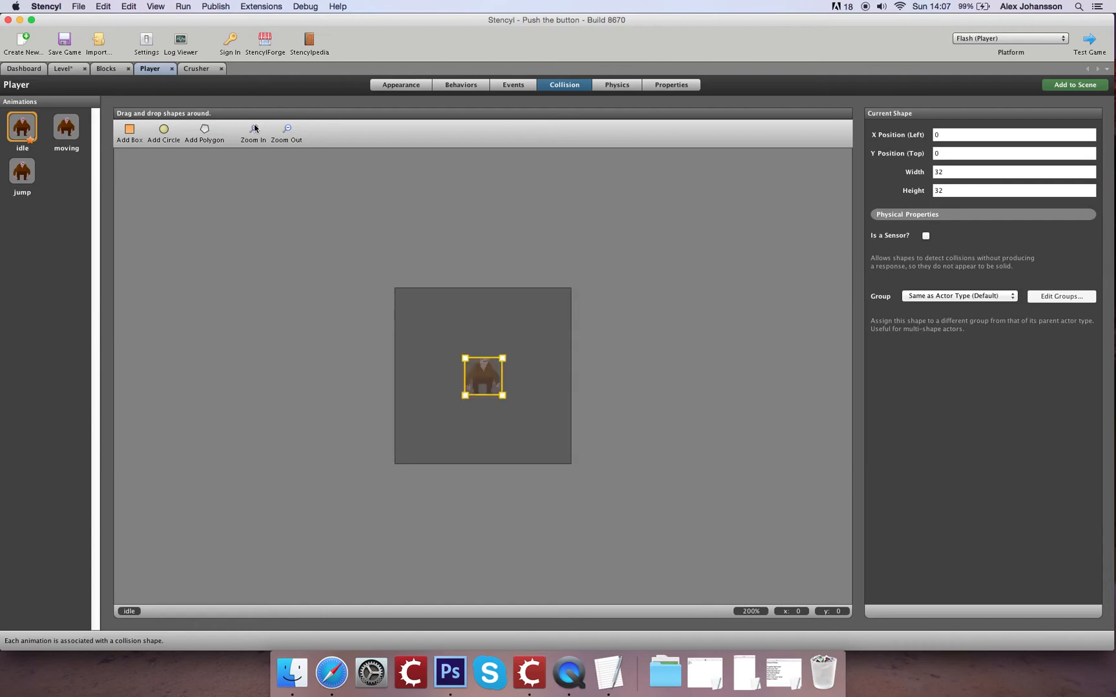
{"action": "left_click", "coordinate": [252, 129]}
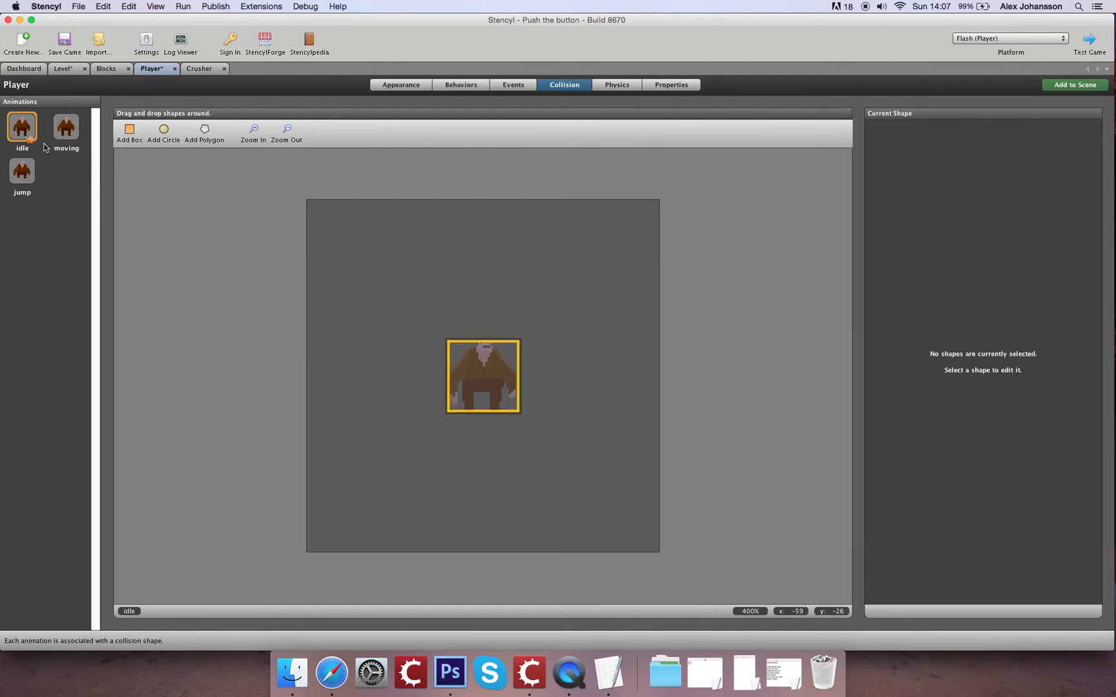
{"action": "left_click", "coordinate": [65, 127]}
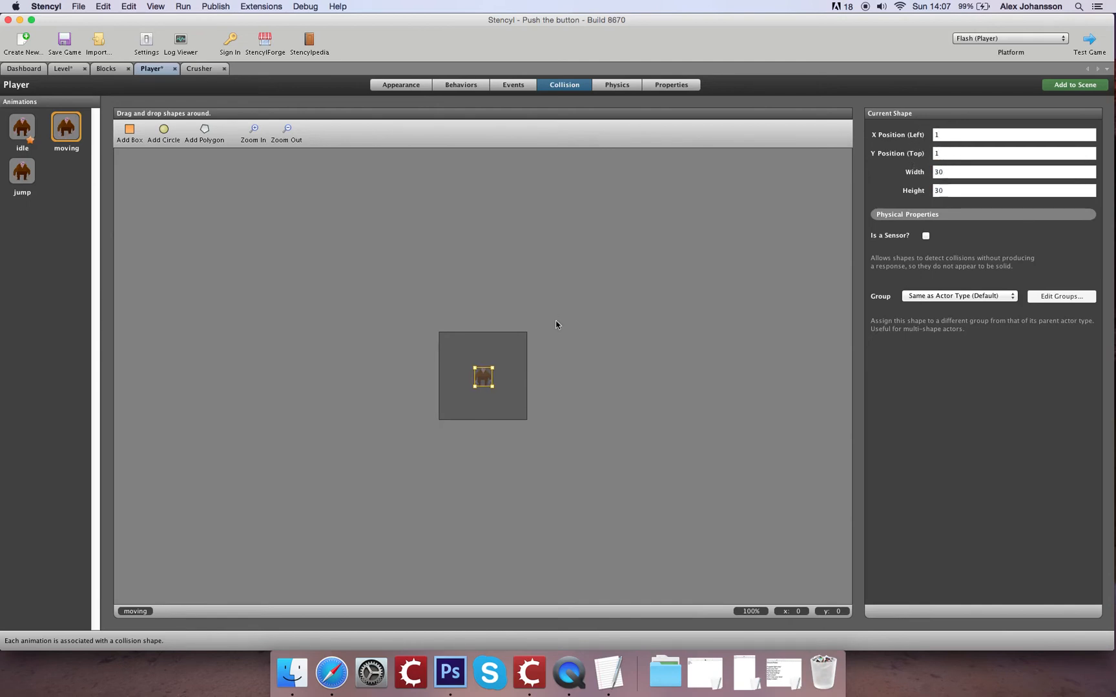
{"action": "left_click", "coordinate": [21, 169]}
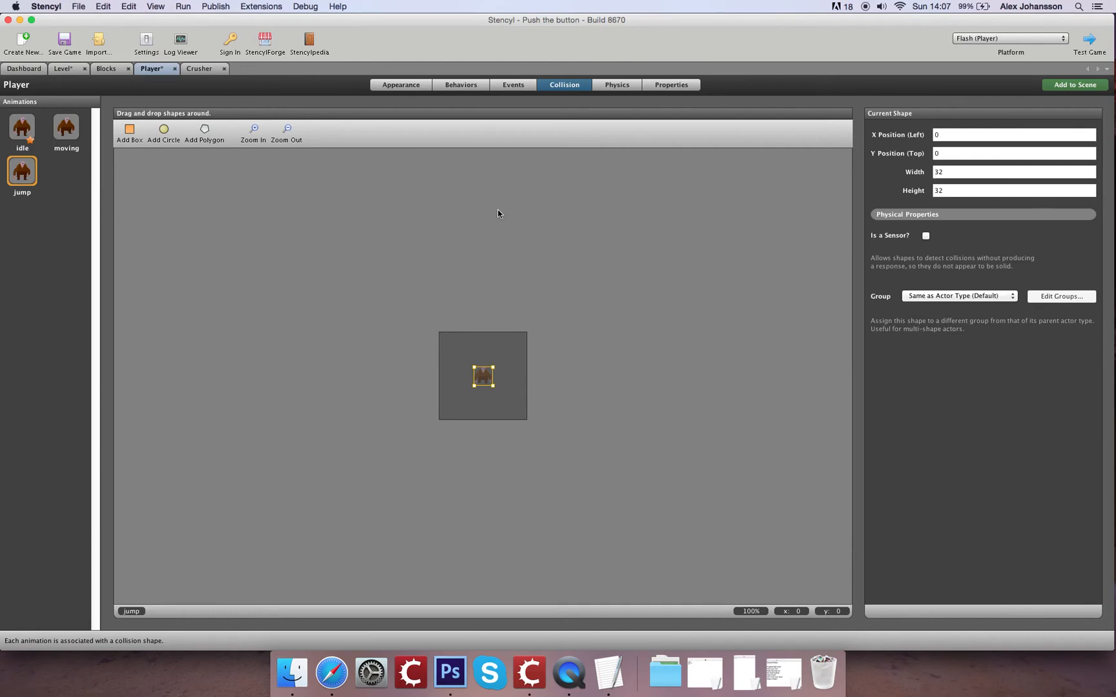
{"action": "left_click", "coordinate": [251, 129]}
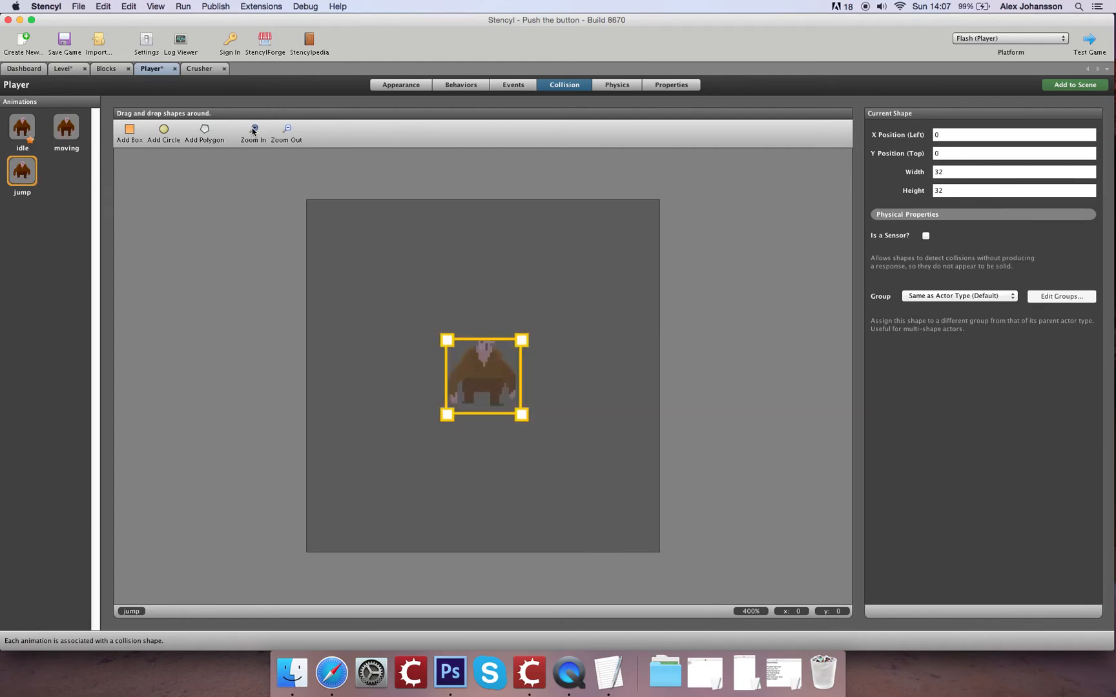
{"action": "left_click", "coordinate": [252, 132]}
{"action": "type", "text": "1"}
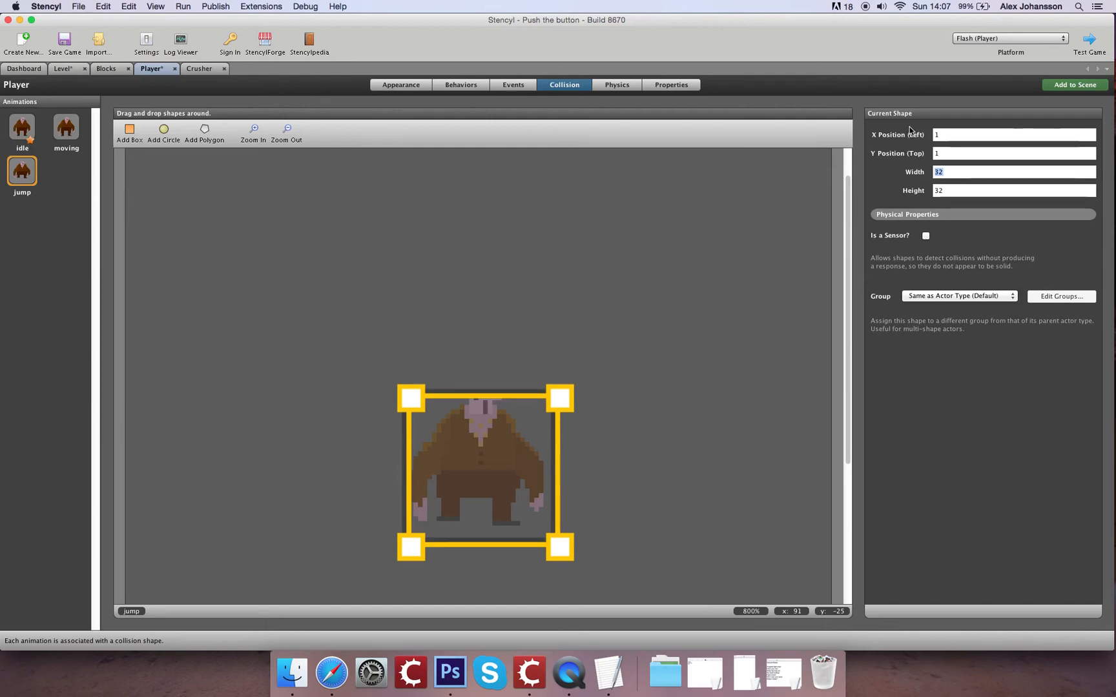
{"action": "type", "text": "30"}
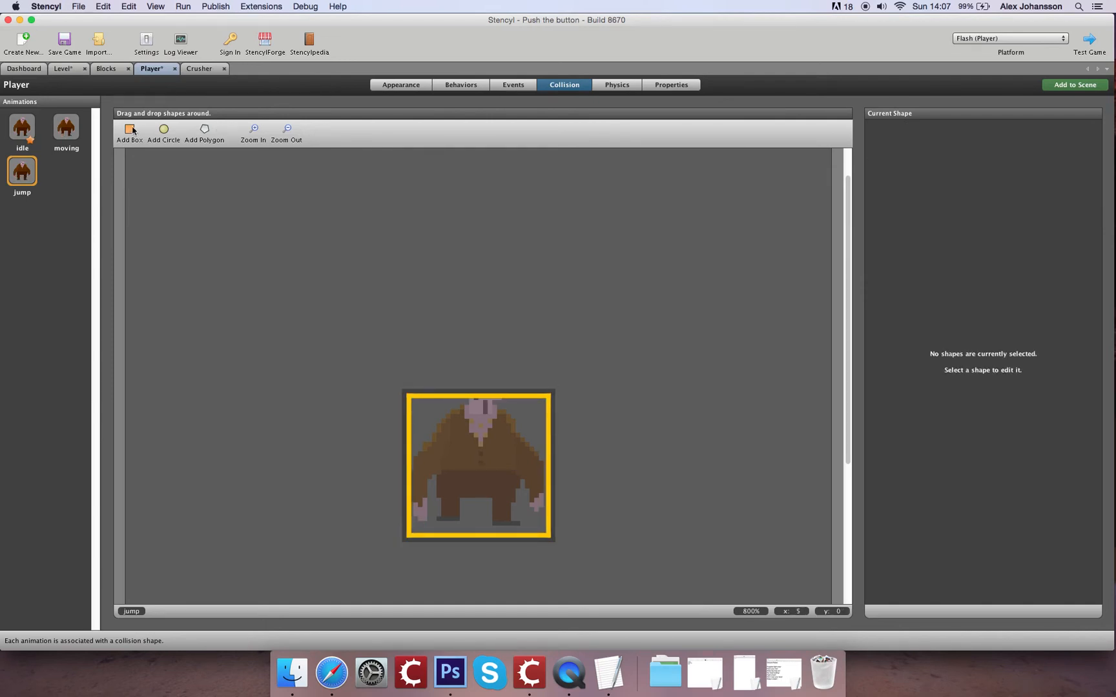
{"action": "mouse_move", "coordinate": [130, 129]}
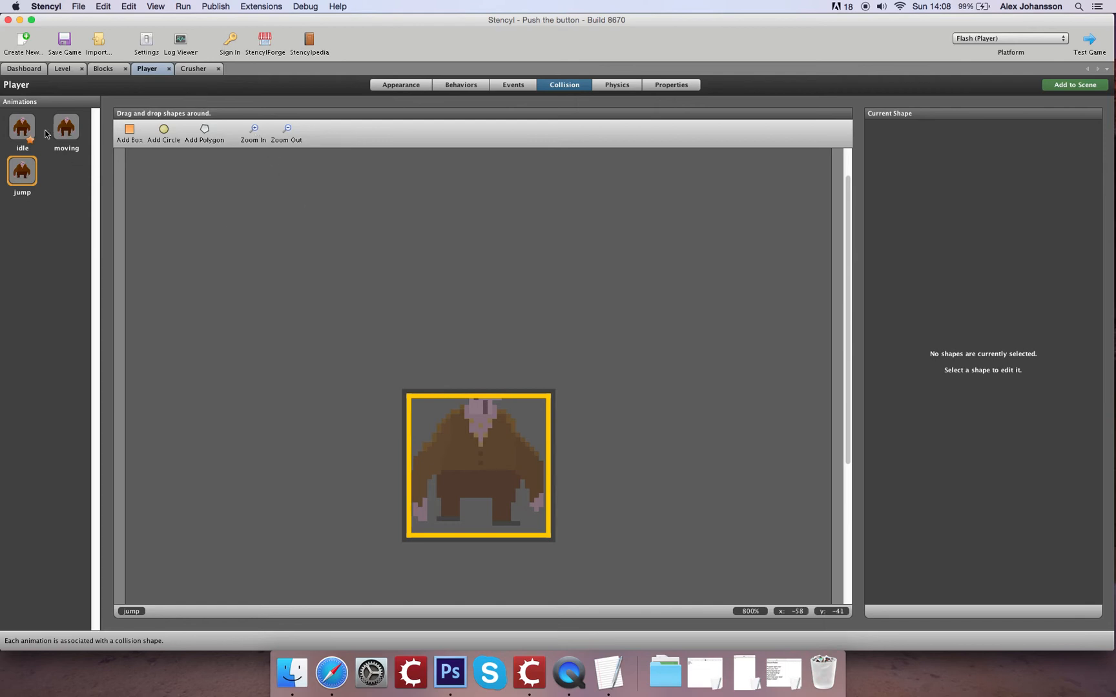
{"action": "left_click", "coordinate": [22, 127]}
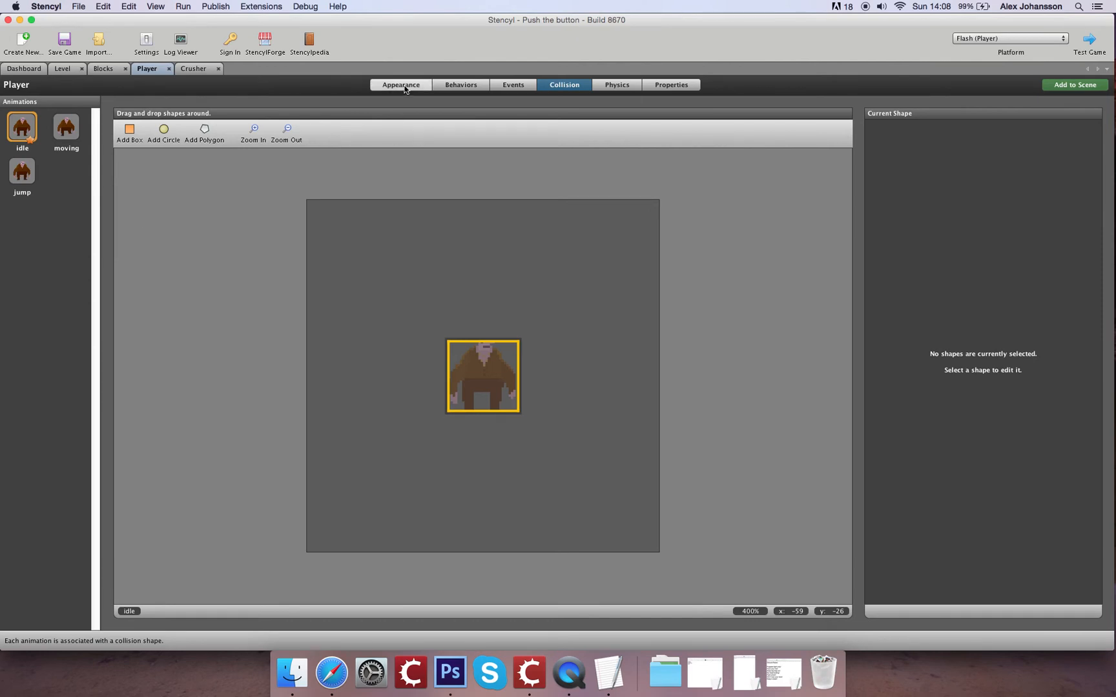
{"action": "left_click", "coordinate": [400, 85]}
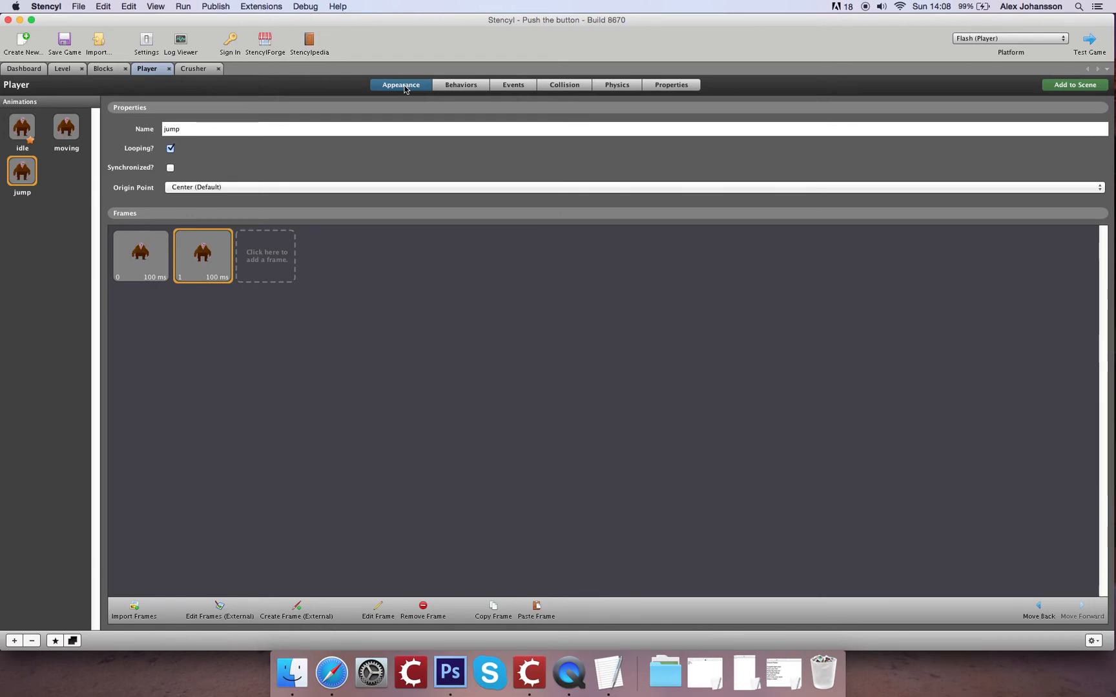
{"action": "mouse_move", "coordinate": [49, 27]}
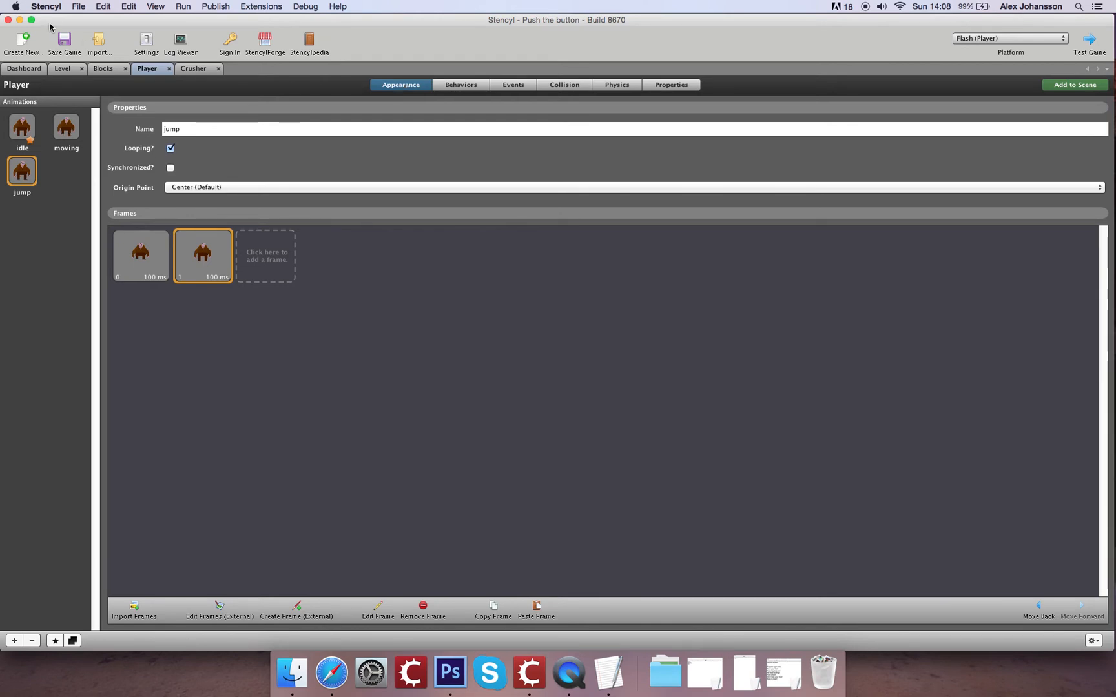
{"action": "left_click", "coordinate": [193, 68]}
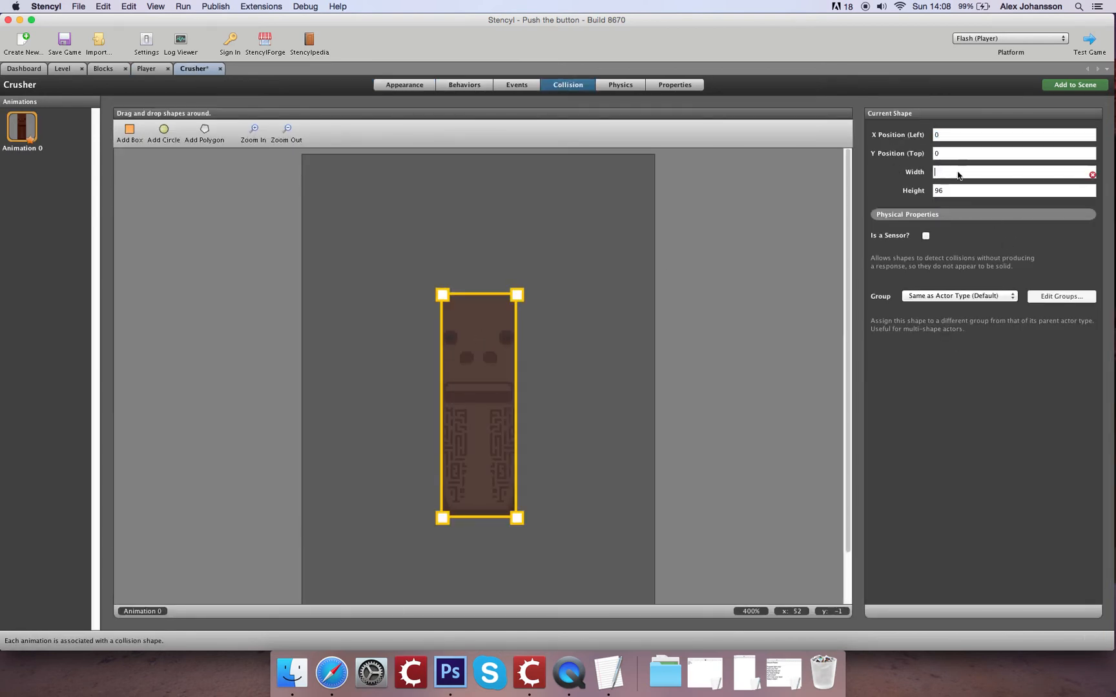
- Size the Crusher's collision box to 30 wide by 94 tall, then deselect it
{"action": "type", "text": "30"}
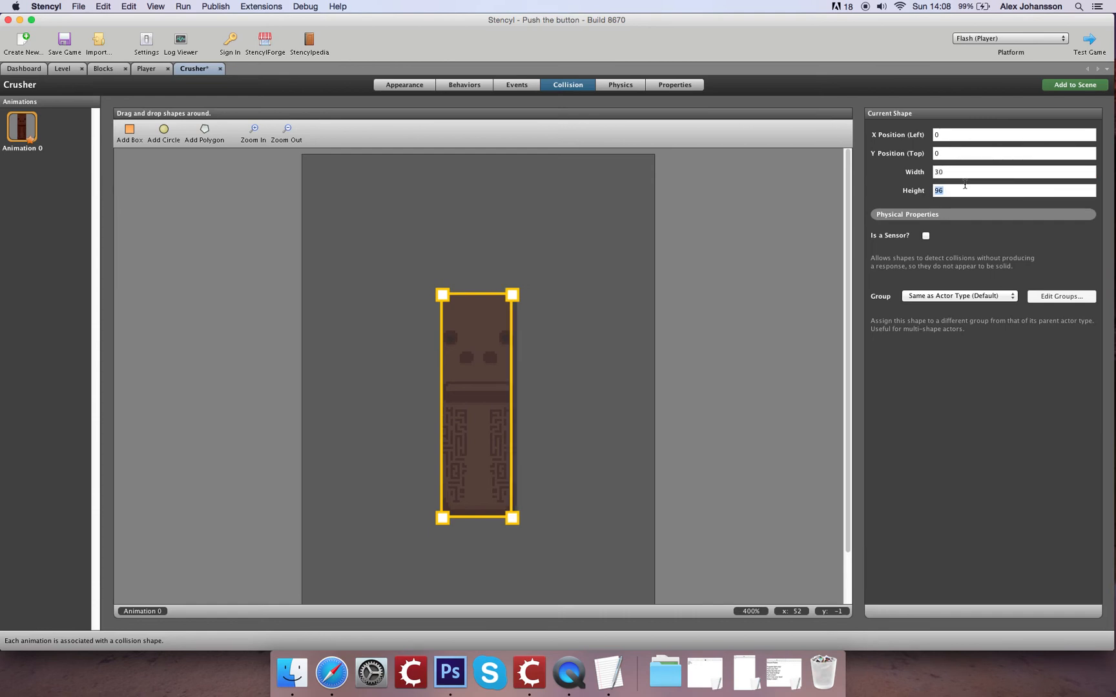
{"action": "type", "text": "94"}
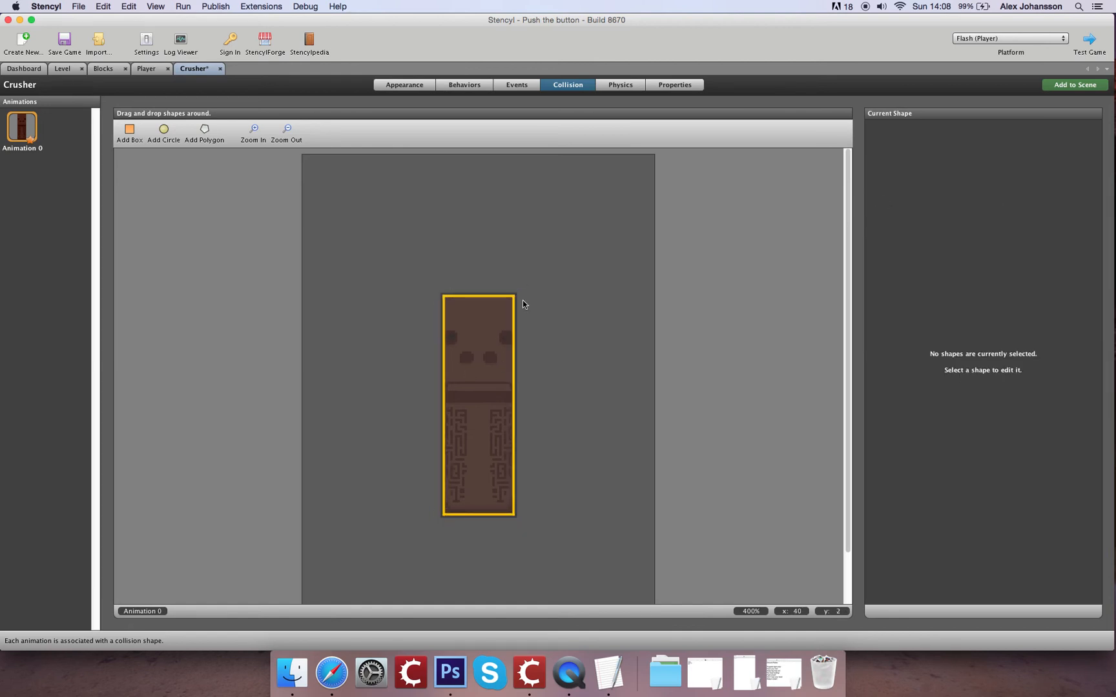
{"action": "left_click", "coordinate": [477, 404]}
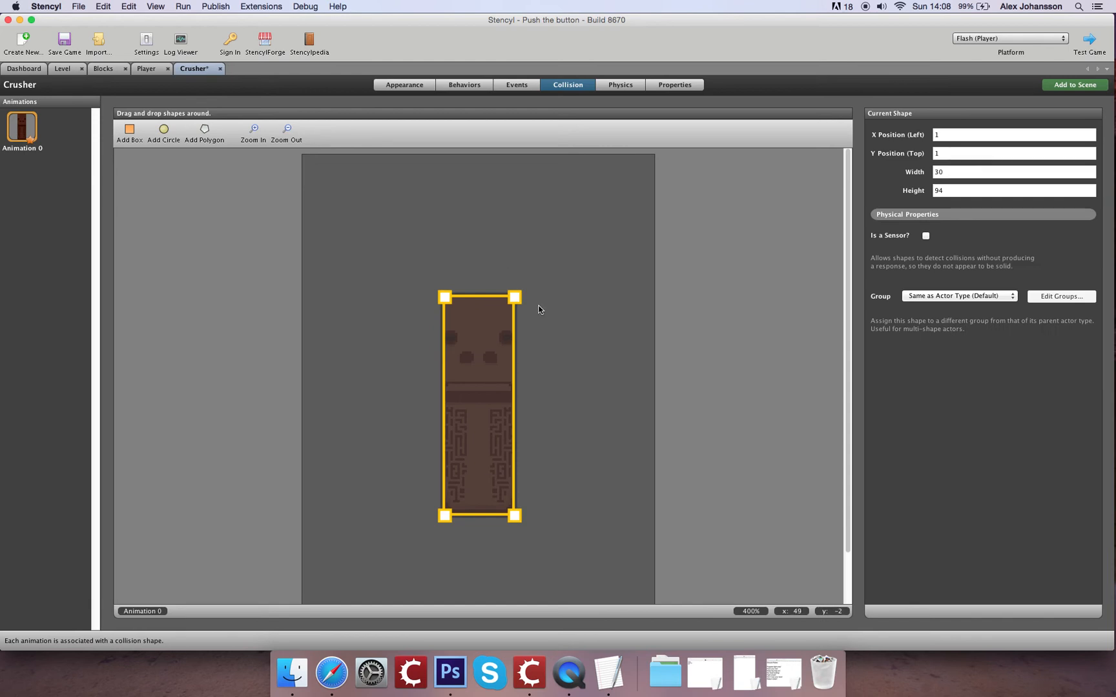
{"action": "left_click", "coordinate": [570, 384]}
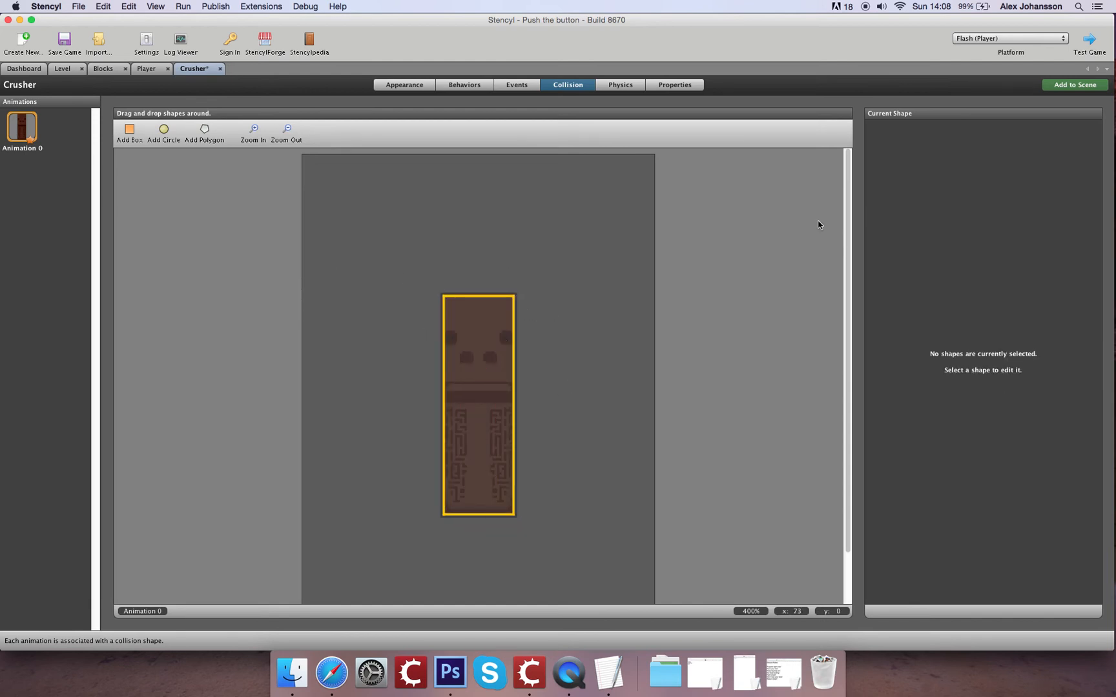
{"action": "left_click", "coordinate": [63, 43]}
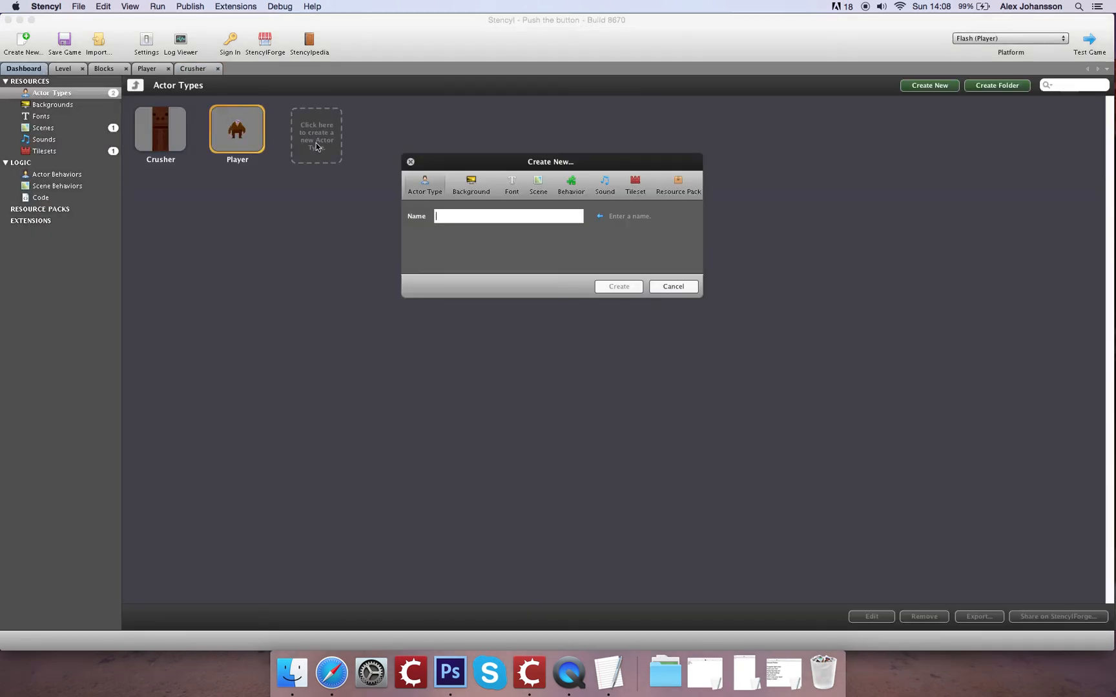
- Create the Button actor type and import the two 32×32 button frames into its animation
{"action": "type", "text": "Button"}
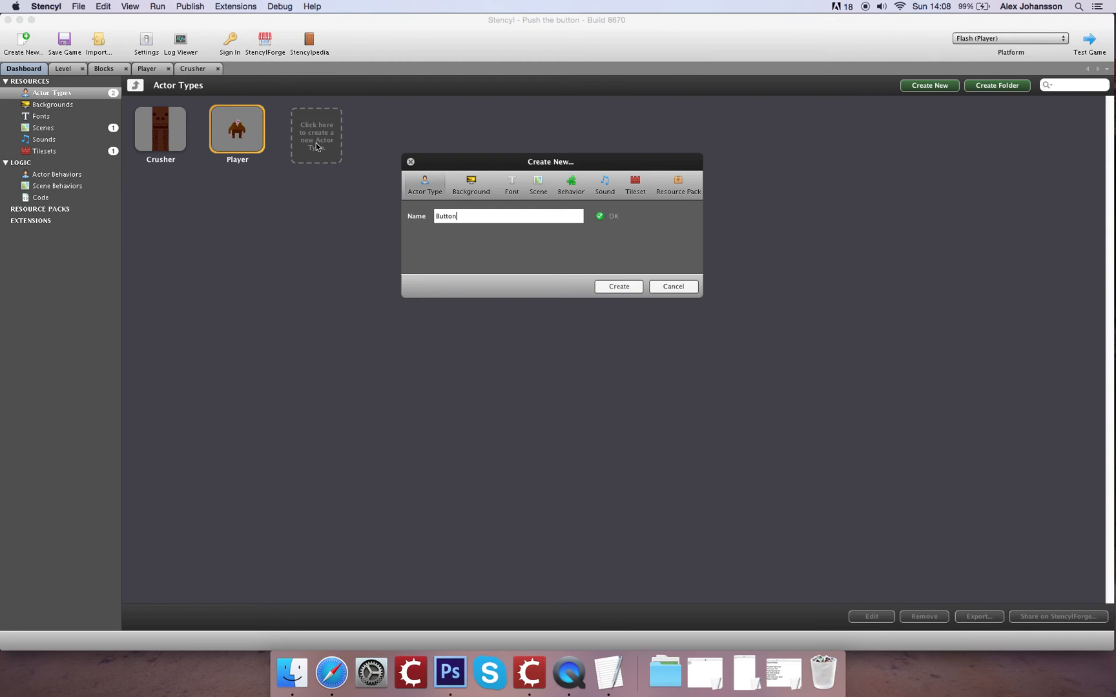
{"action": "left_click", "coordinate": [618, 286]}
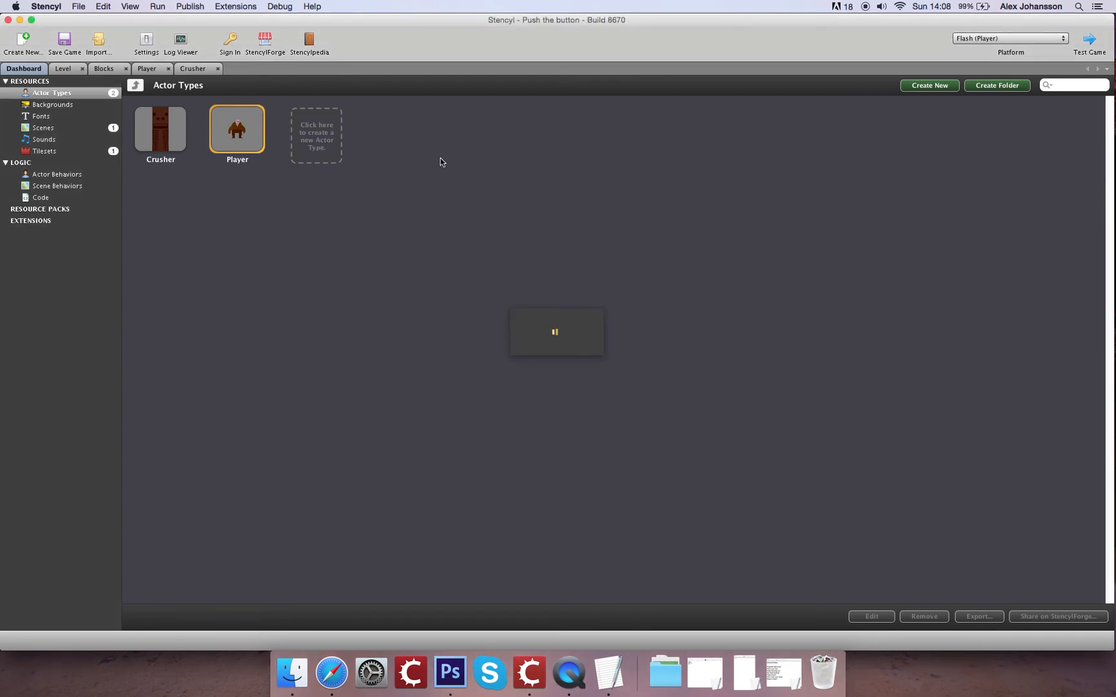
{"action": "left_click", "coordinate": [316, 135]}
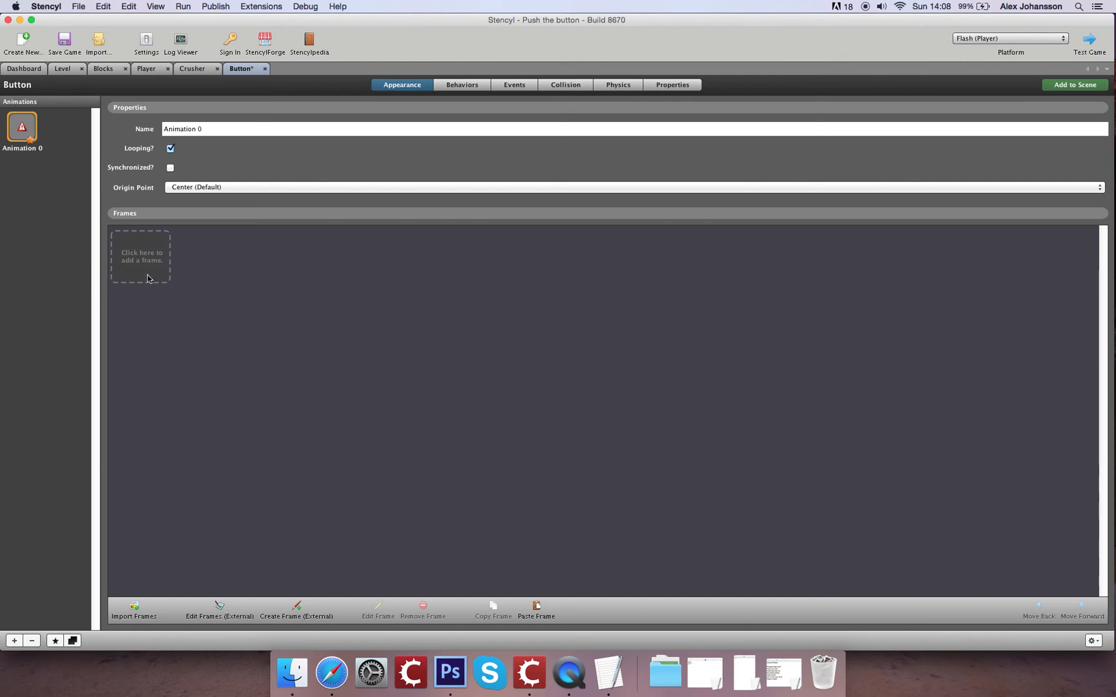
{"action": "left_click", "coordinate": [133, 609]}
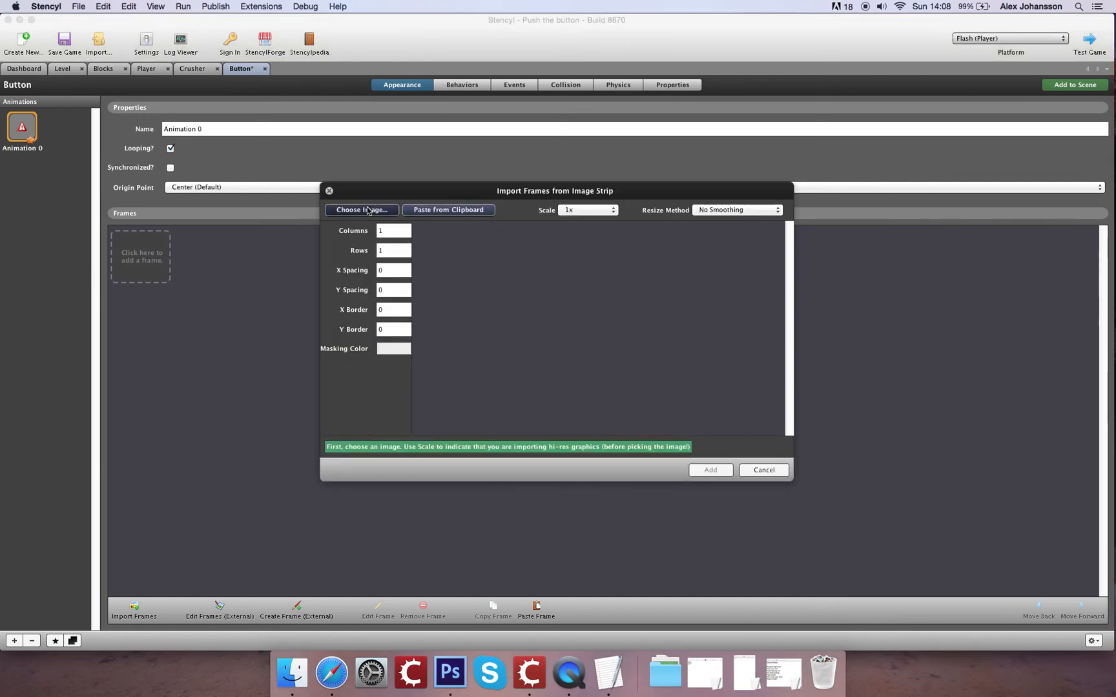
{"action": "left_click", "coordinate": [361, 209]}
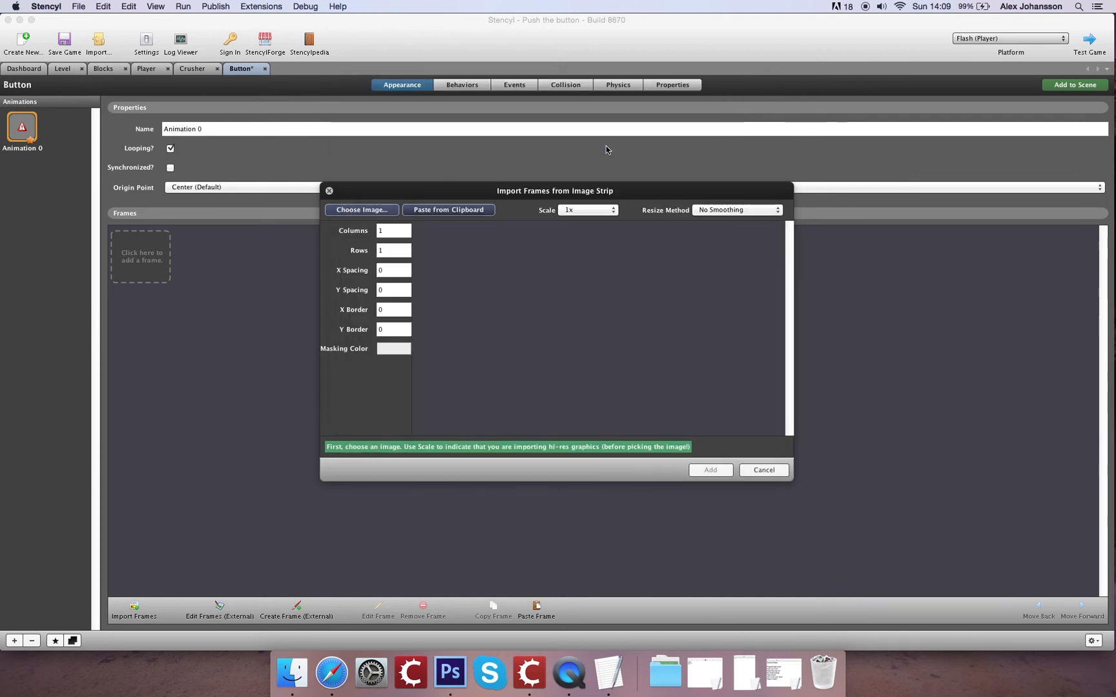
{"action": "left_click", "coordinate": [361, 209]}
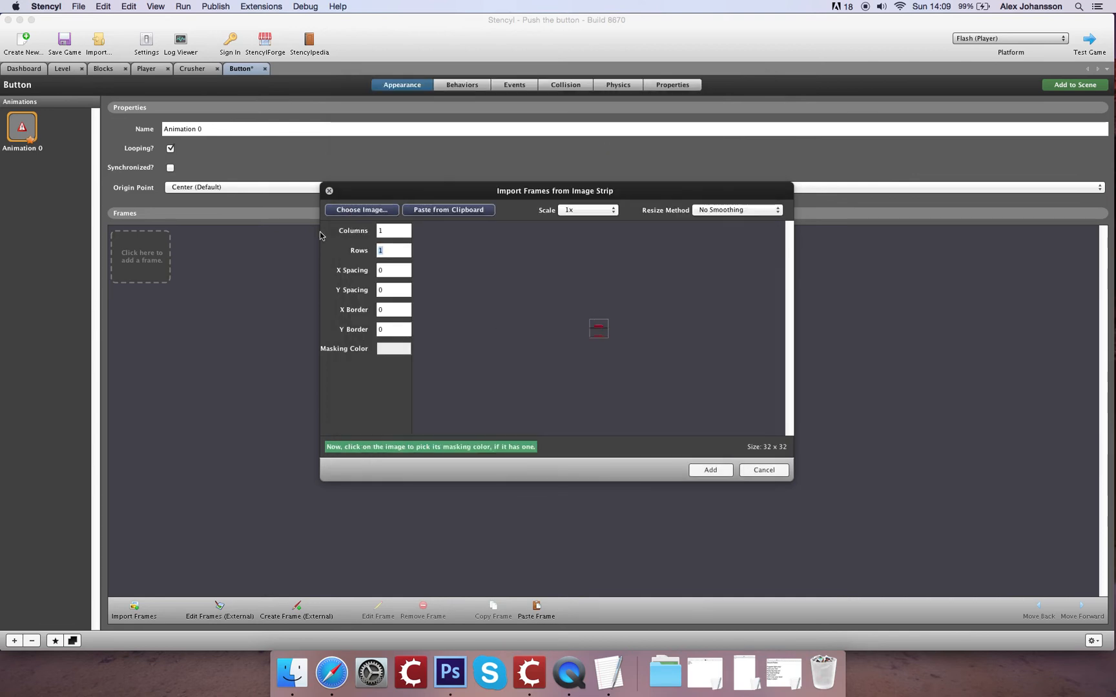
{"action": "left_click", "coordinate": [709, 469]}
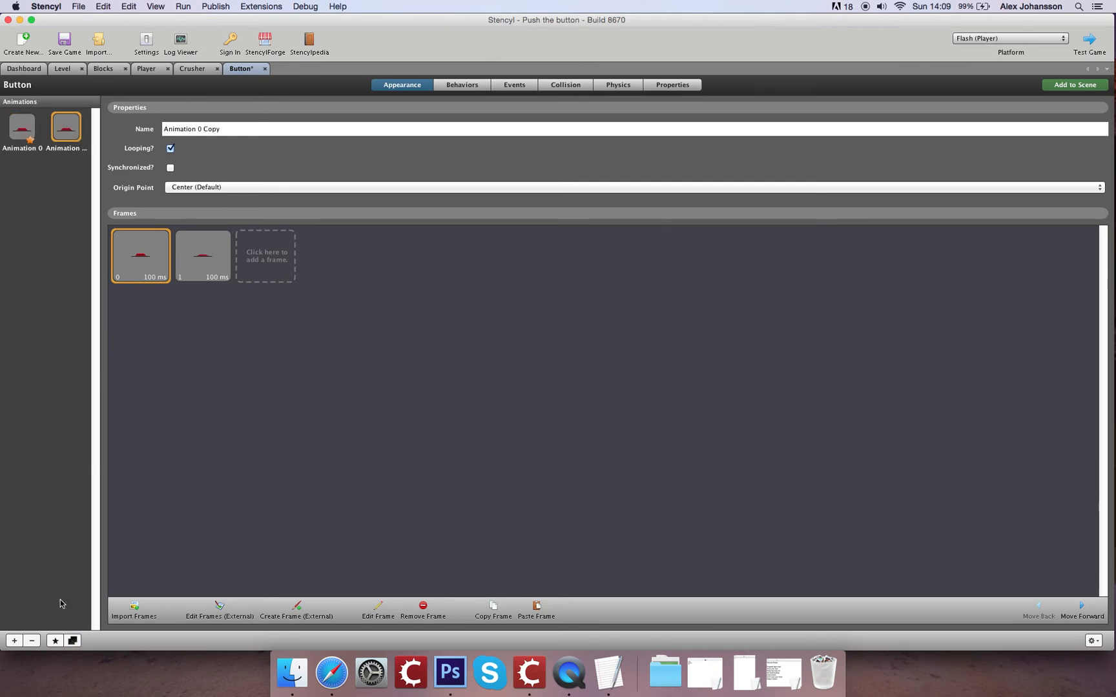
{"action": "mouse_move", "coordinate": [688, 377]}
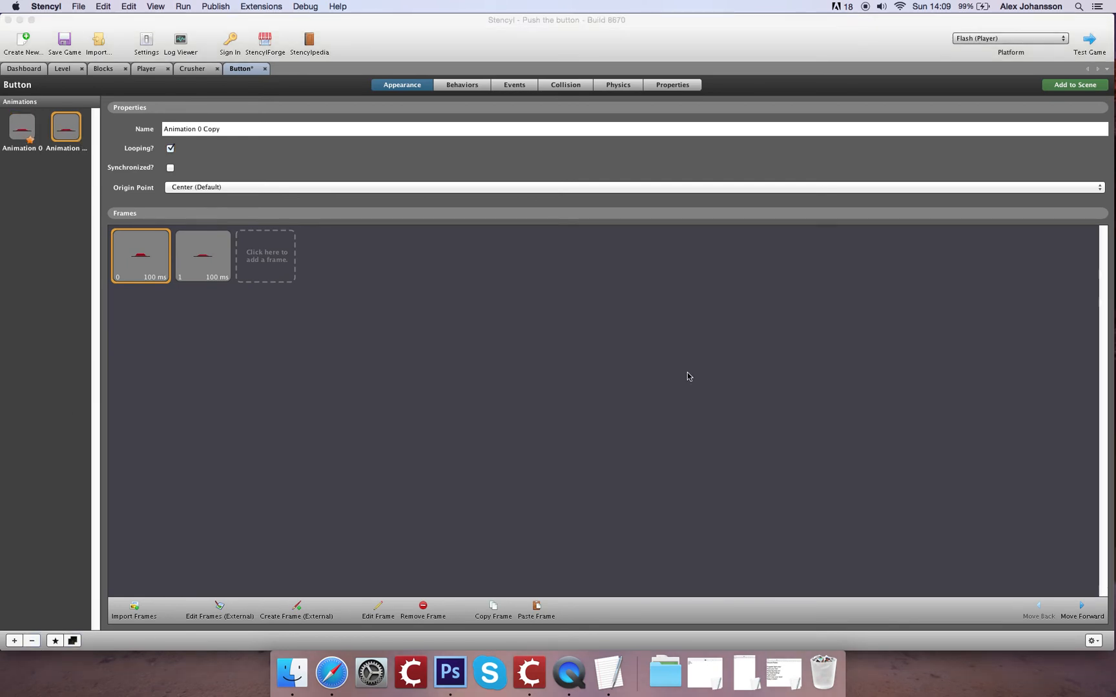
- Make the Button's collision box 16×16 and offset it 8 pixels from the left
{"action": "left_click", "coordinate": [564, 85]}
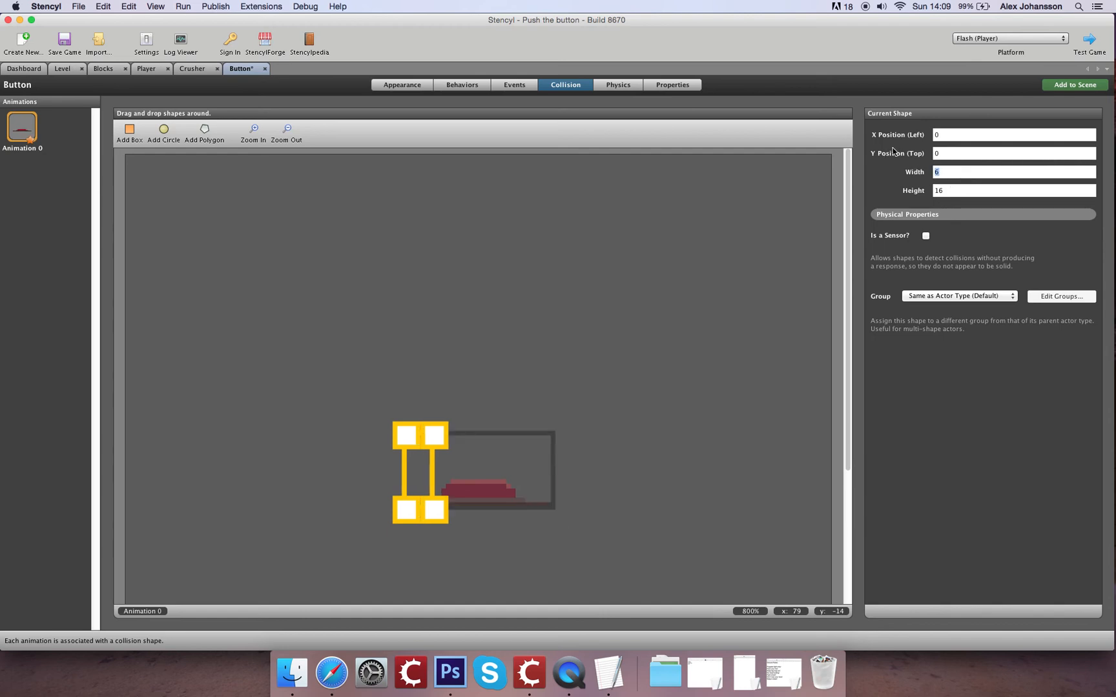
{"action": "type", "text": "16"}
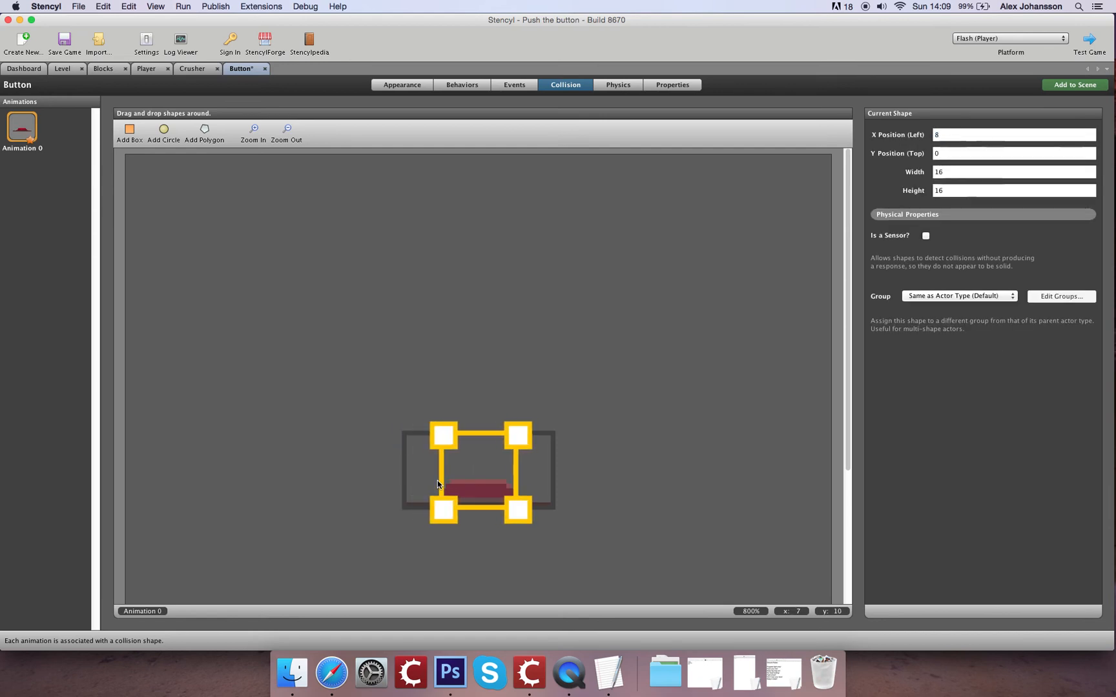
{"action": "left_click", "coordinate": [447, 416]}
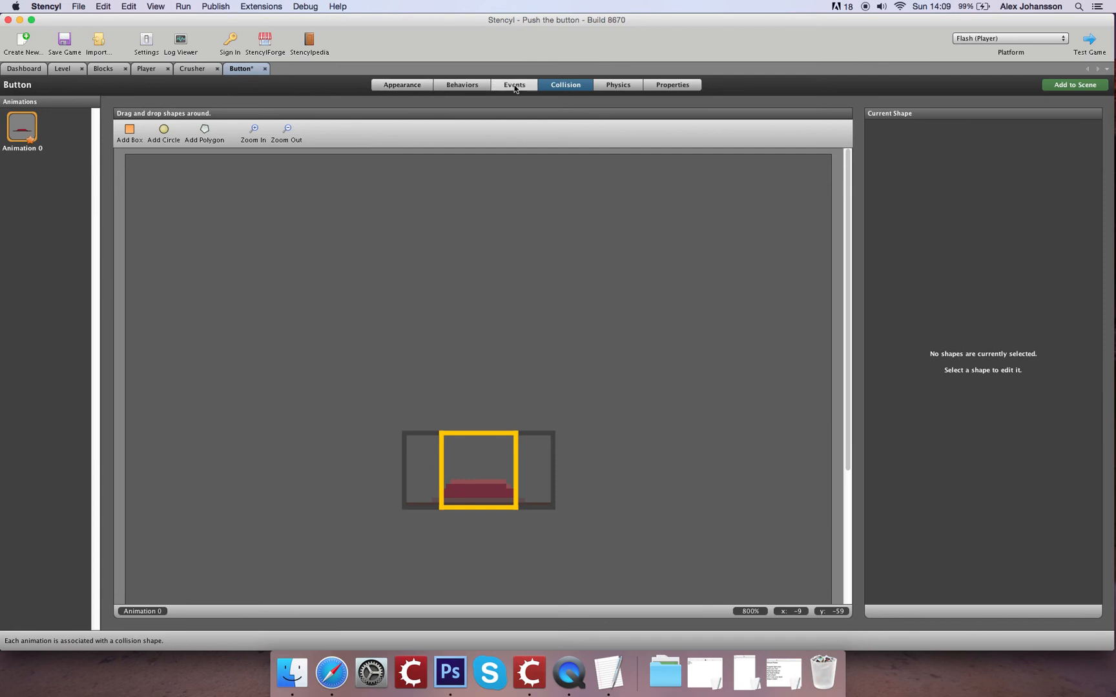
{"action": "mouse_move", "coordinate": [344, 76]}
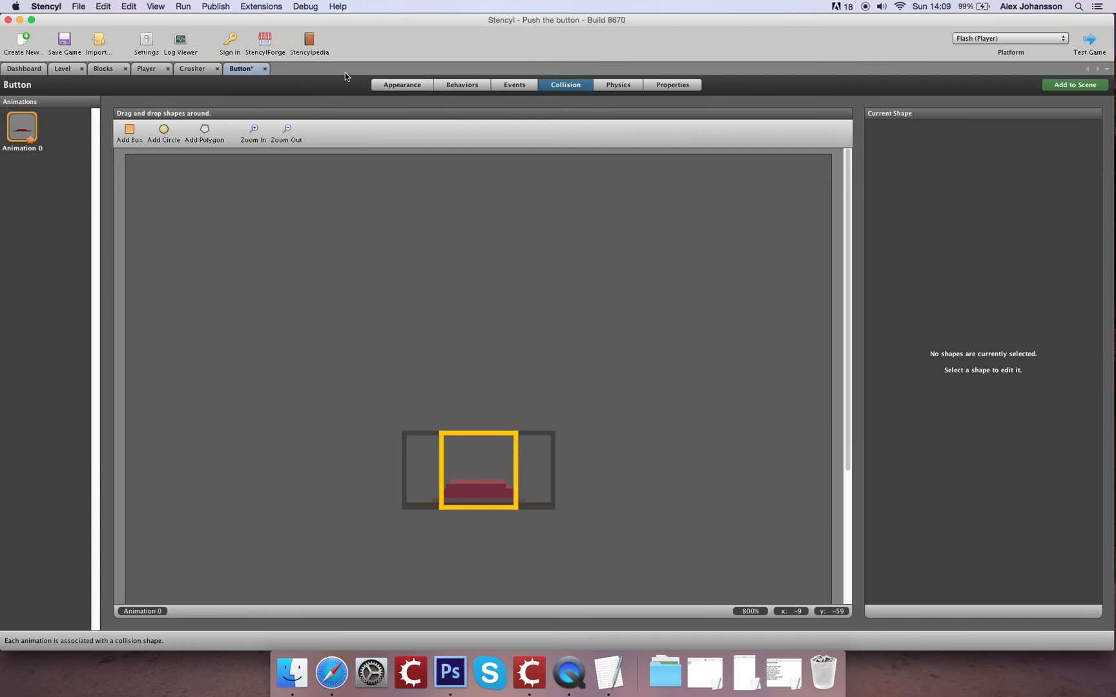
{"action": "left_click", "coordinate": [400, 85]}
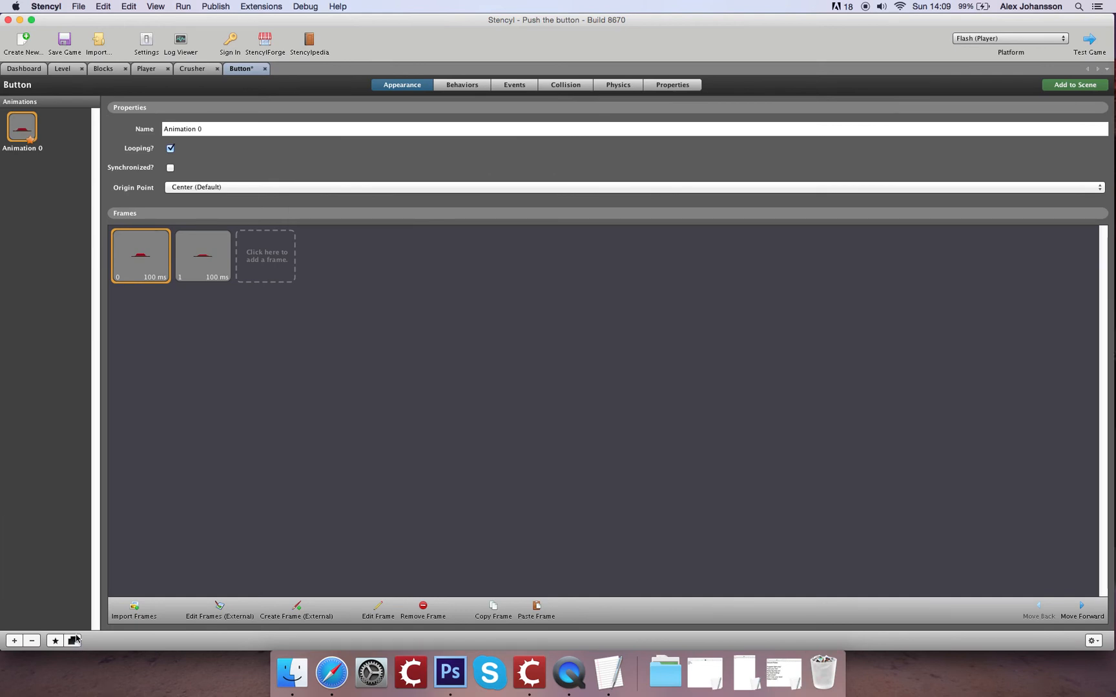
- Review the Button's original and copied animations and the copy's collision shape
{"action": "left_click", "coordinate": [14, 641]}
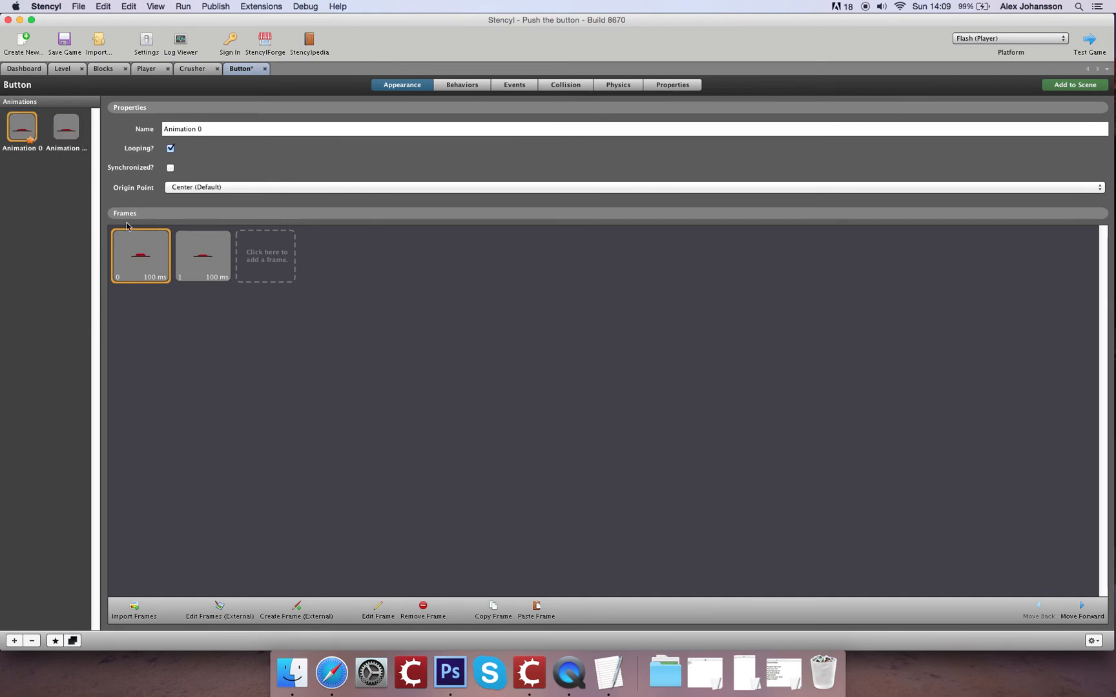
{"action": "left_click", "coordinate": [64, 127]}
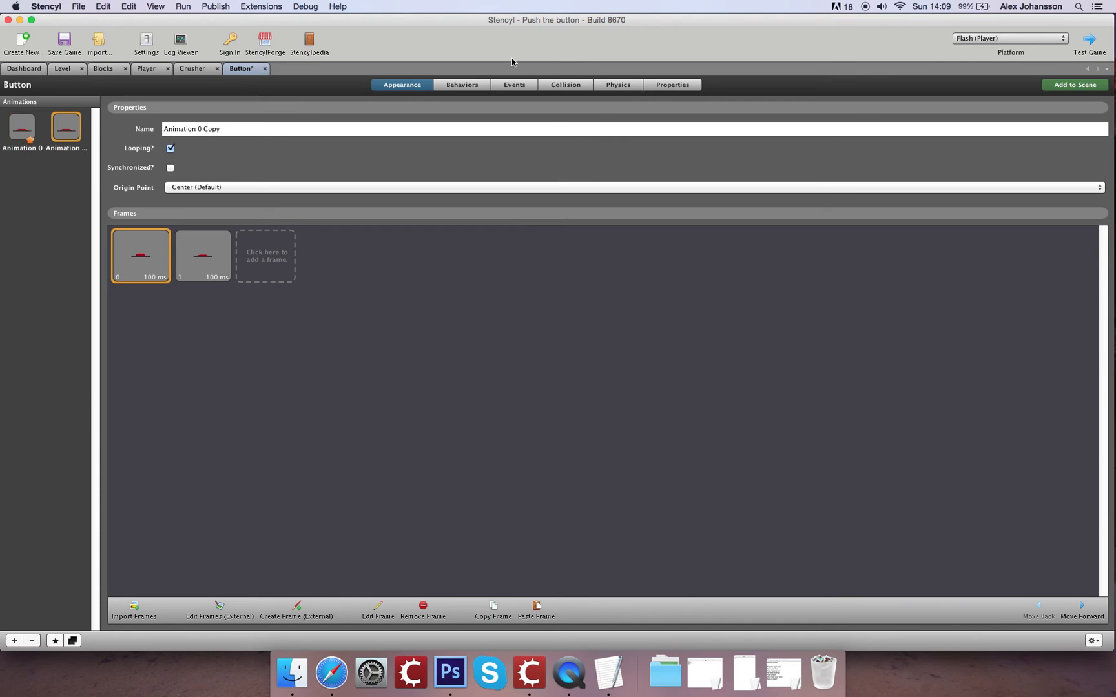
{"action": "left_click", "coordinate": [564, 84]}
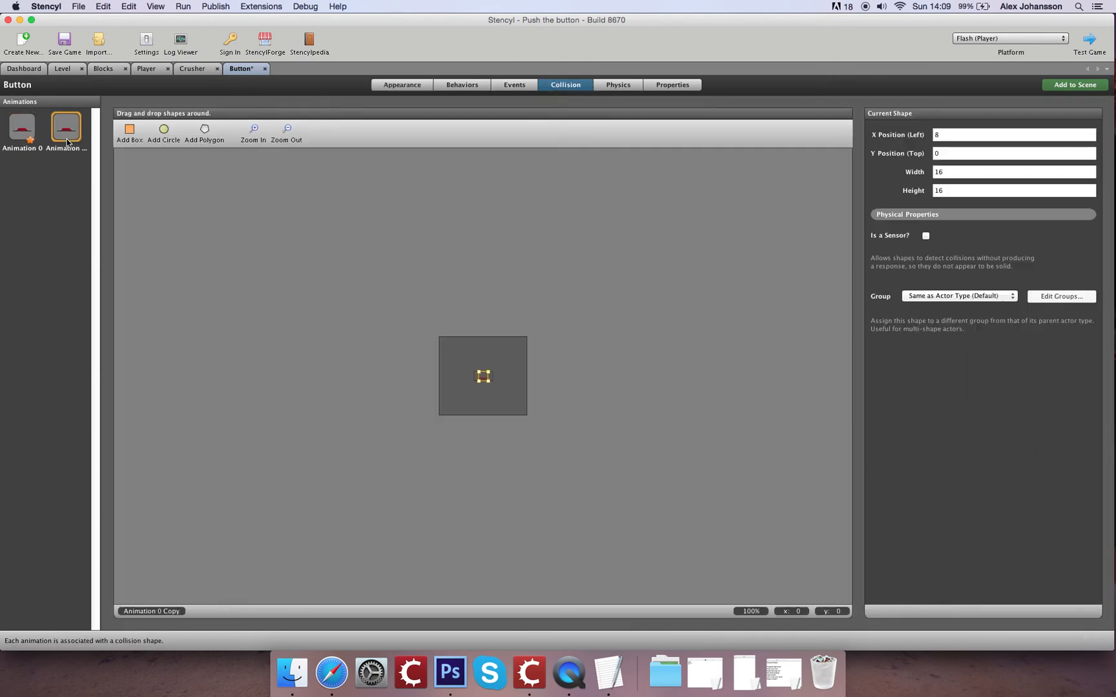
{"action": "left_click", "coordinate": [401, 85]}
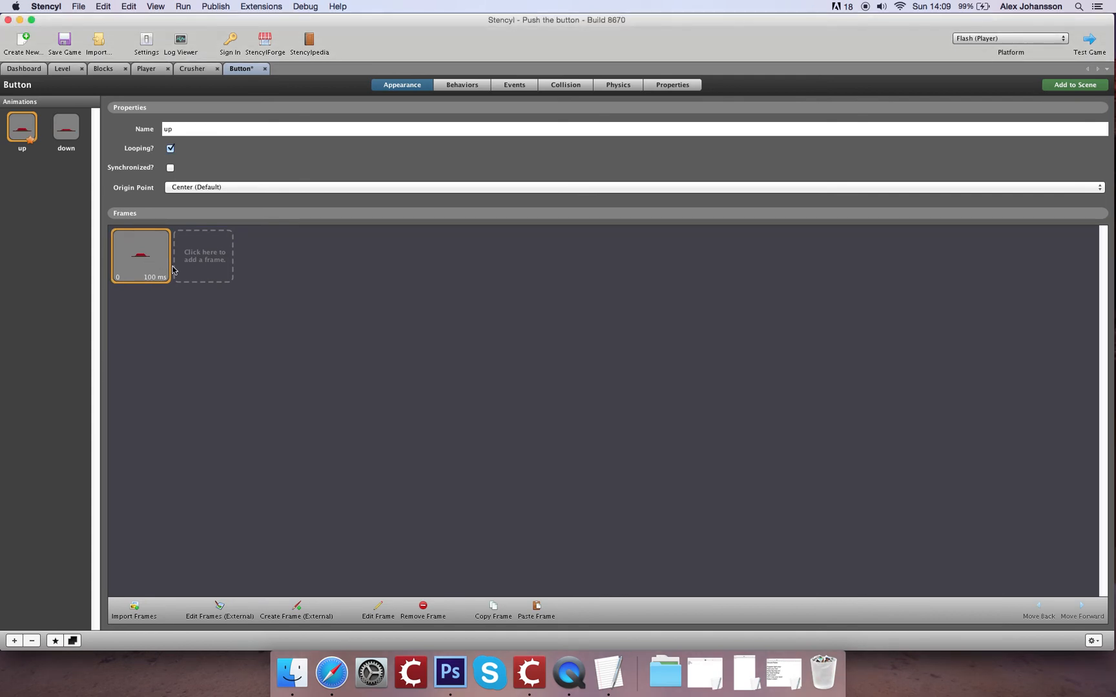
- Remove the first frame from the down animation, leaving it a single frame
{"action": "left_click", "coordinate": [65, 127]}
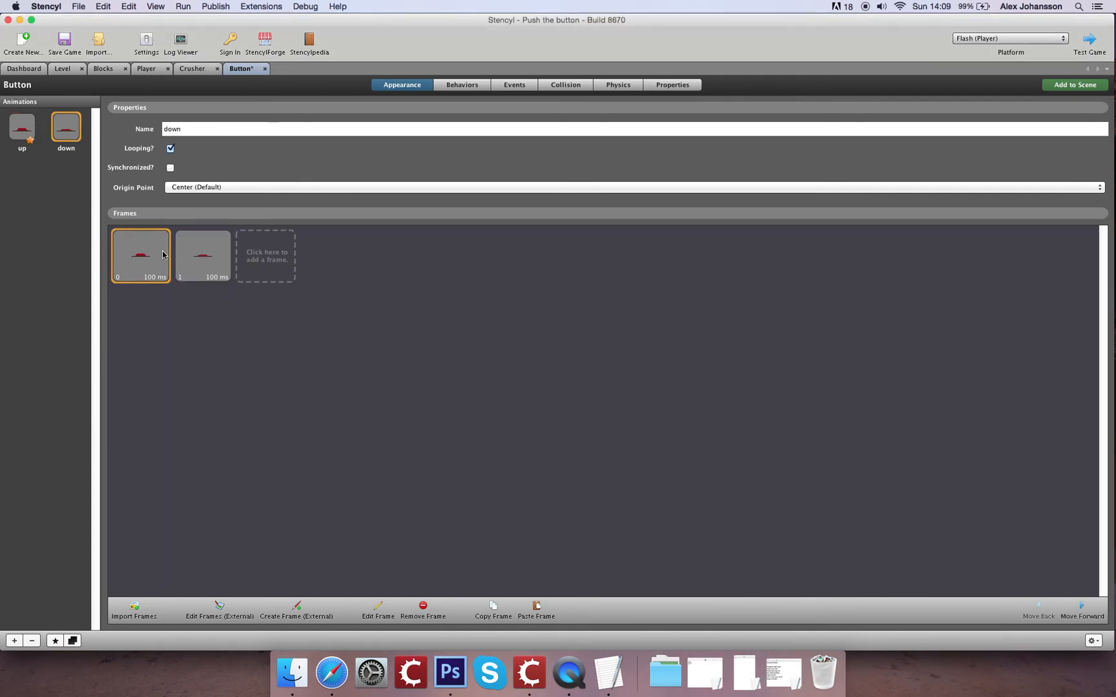
{"action": "left_click", "coordinate": [422, 609]}
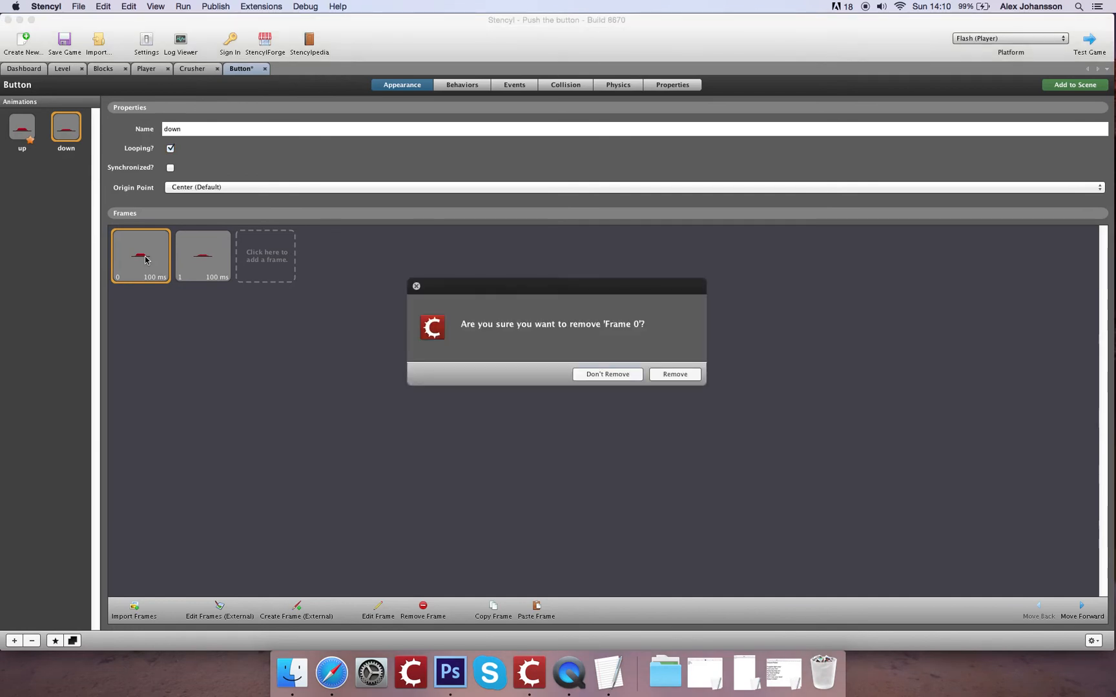
{"action": "left_click", "coordinate": [674, 374]}
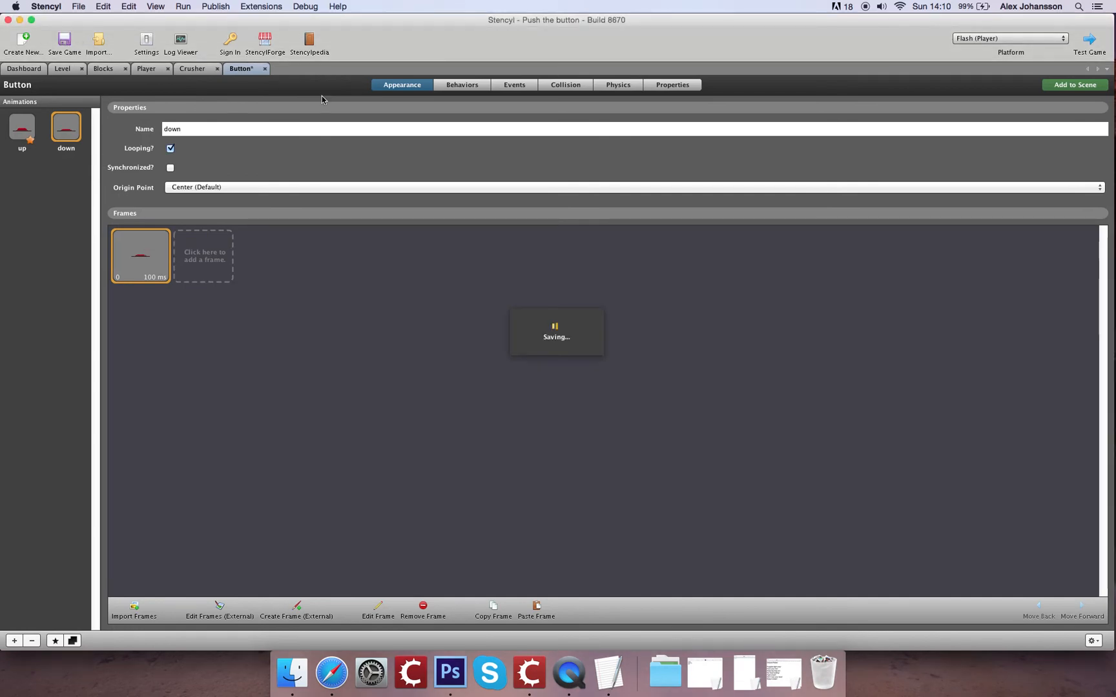
{"action": "left_click", "coordinate": [565, 84]}
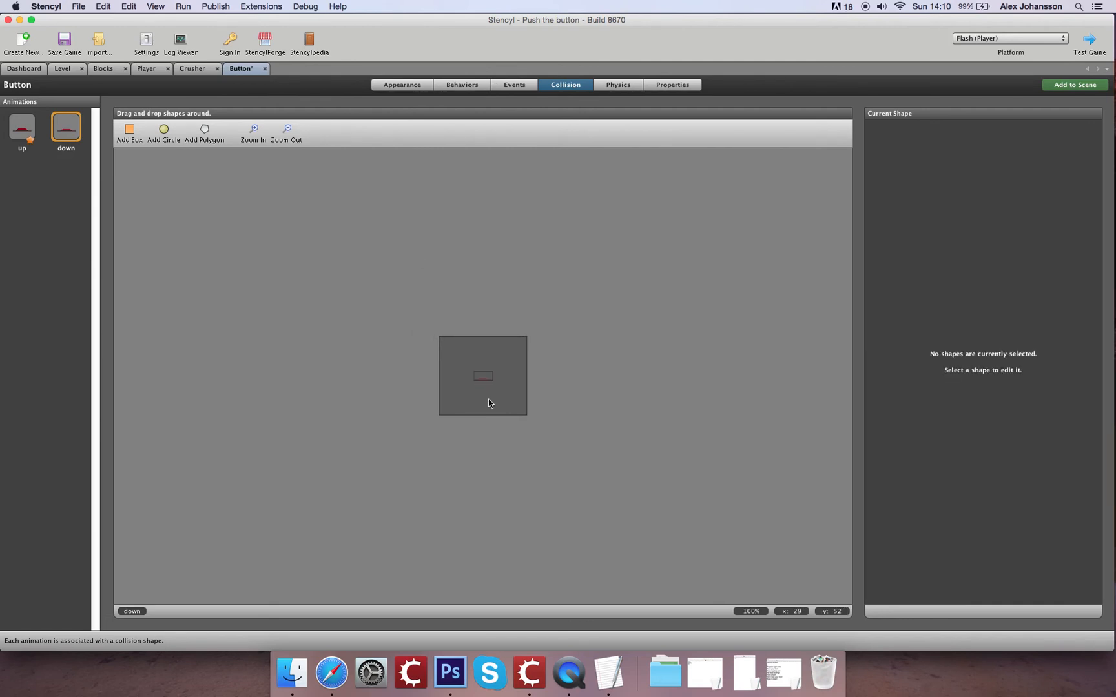
{"action": "mouse_move", "coordinate": [79, 50]}
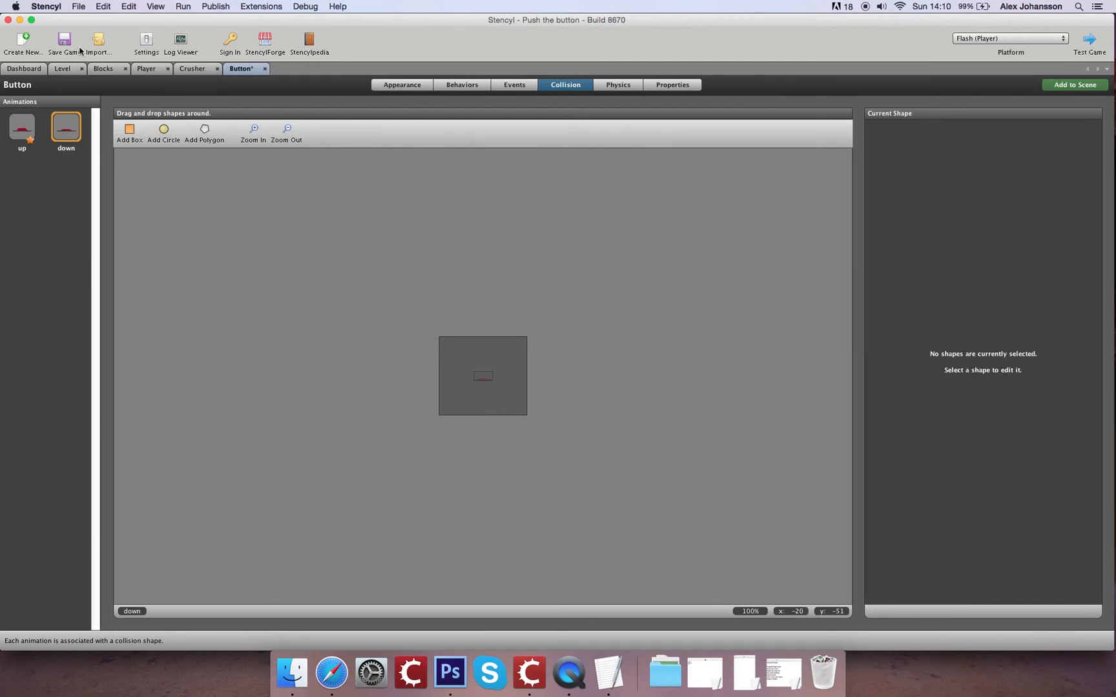
- Save the game and mark the up animation's collision box as a sensor
{"action": "left_click", "coordinate": [63, 41]}
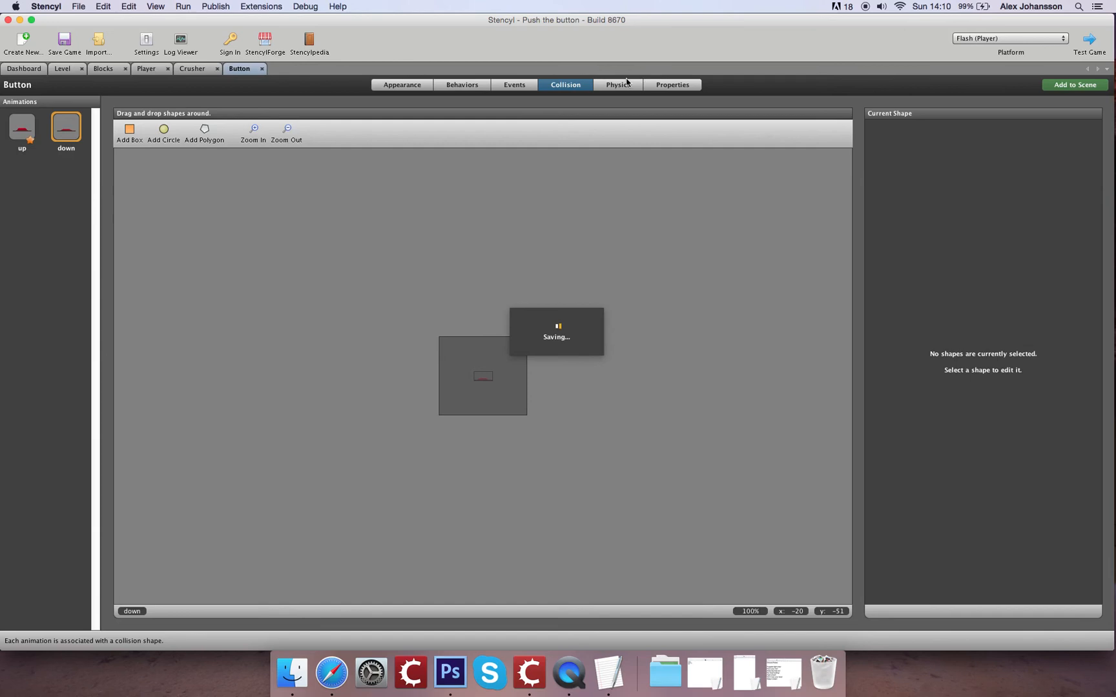
{"action": "left_click", "coordinate": [617, 85]}
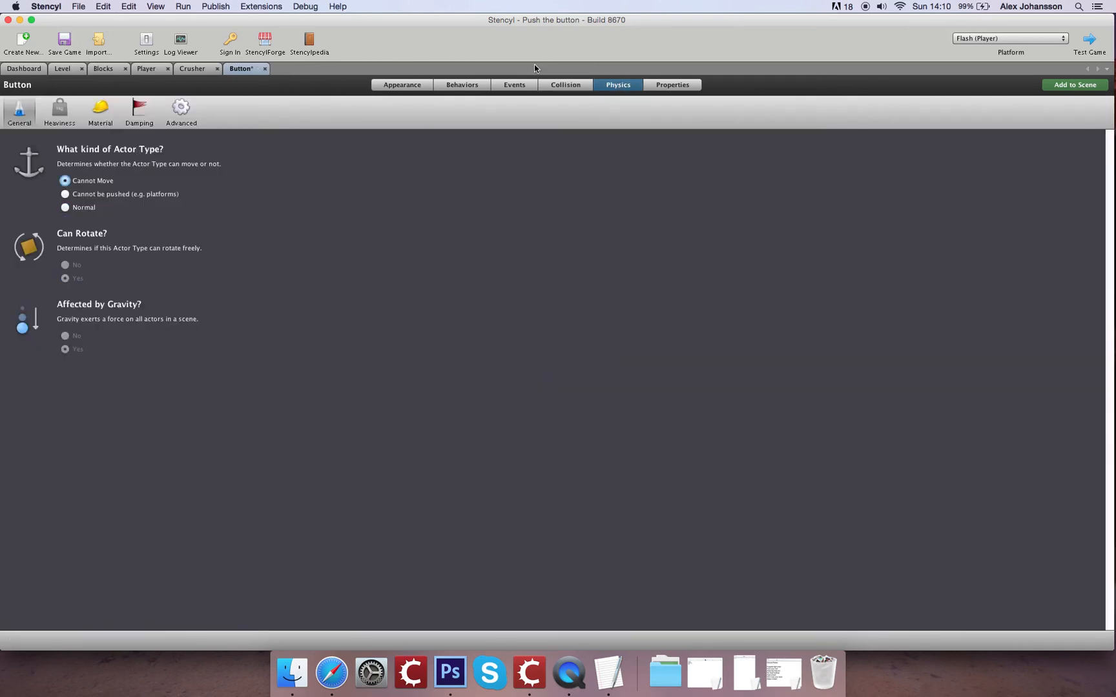
{"action": "left_click", "coordinate": [565, 85]}
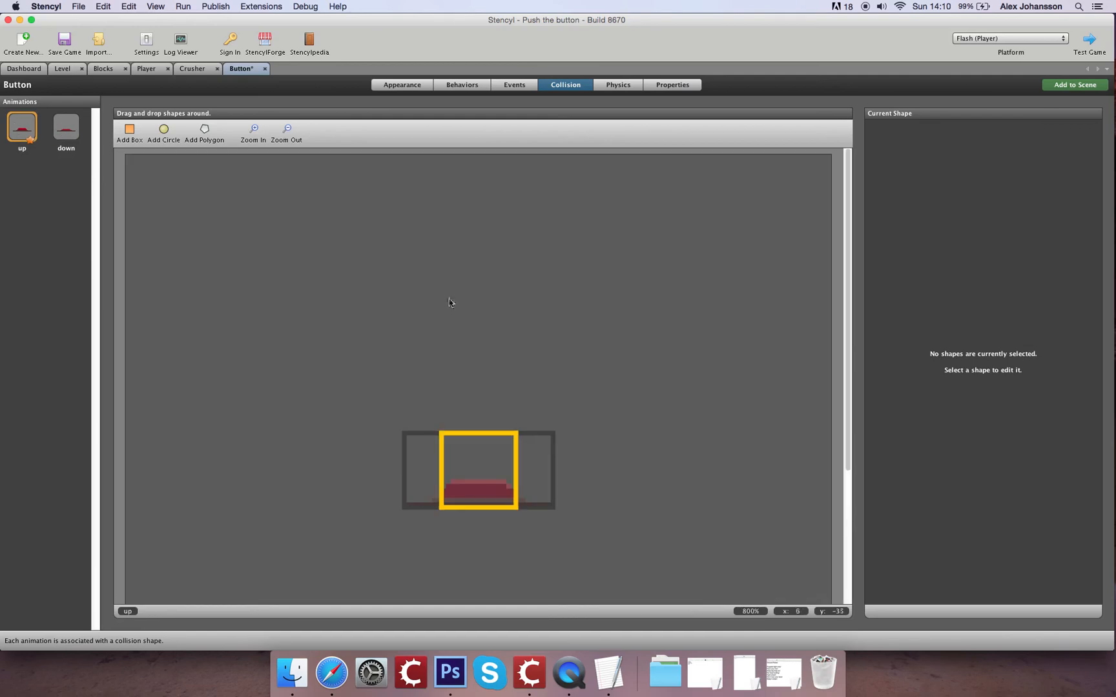
{"action": "left_click", "coordinate": [479, 469]}
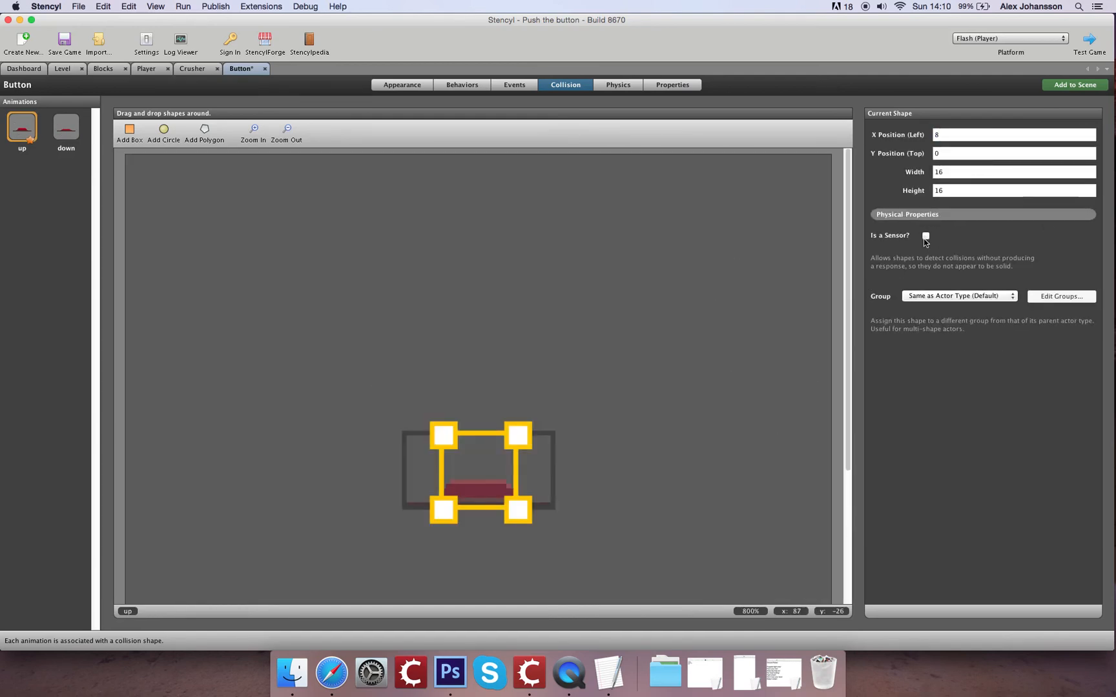
{"action": "left_click", "coordinate": [925, 236]}
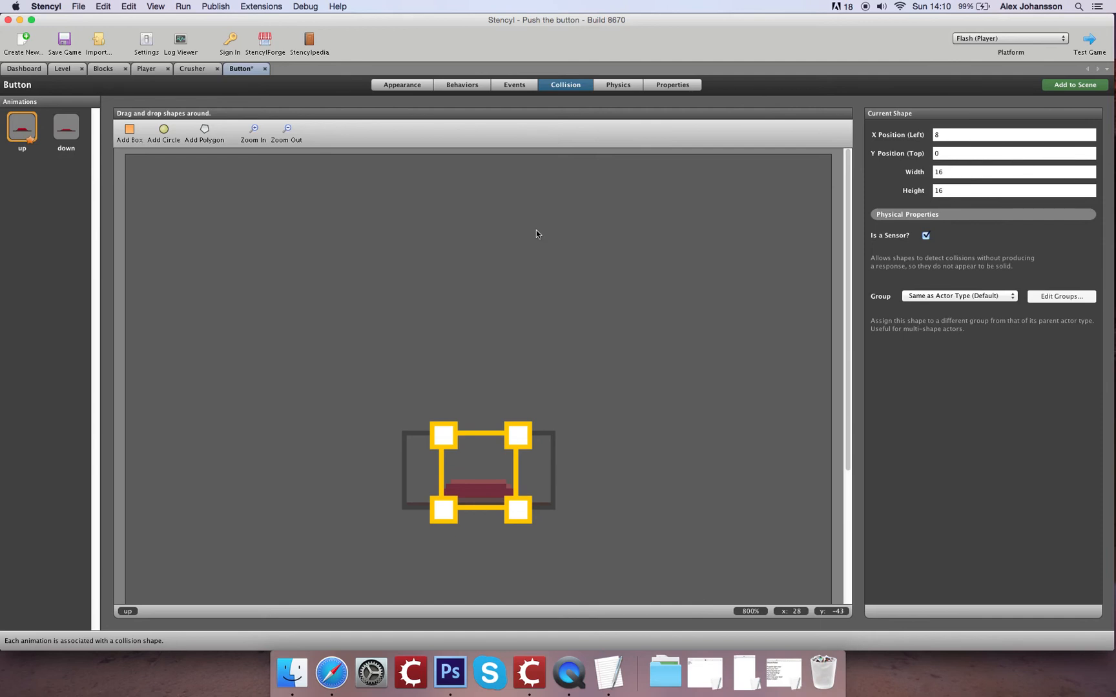
- Keep the Button's physics set to Cannot Move, save, and return to the actor types list
{"action": "left_click", "coordinate": [617, 85]}
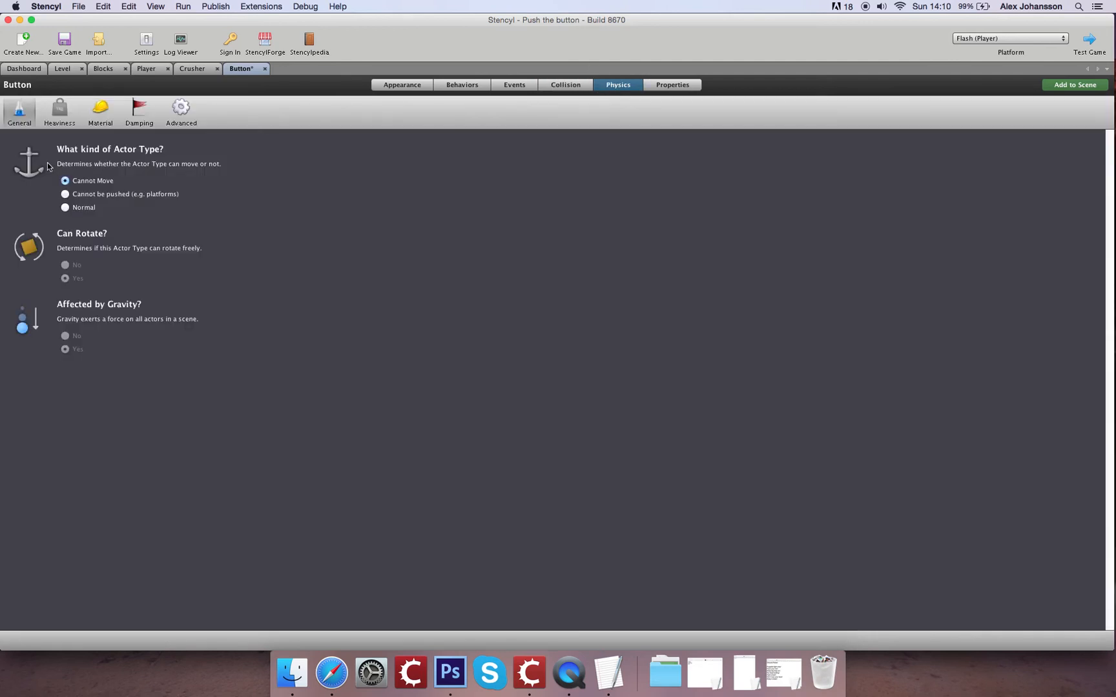
{"action": "left_click", "coordinate": [64, 43]}
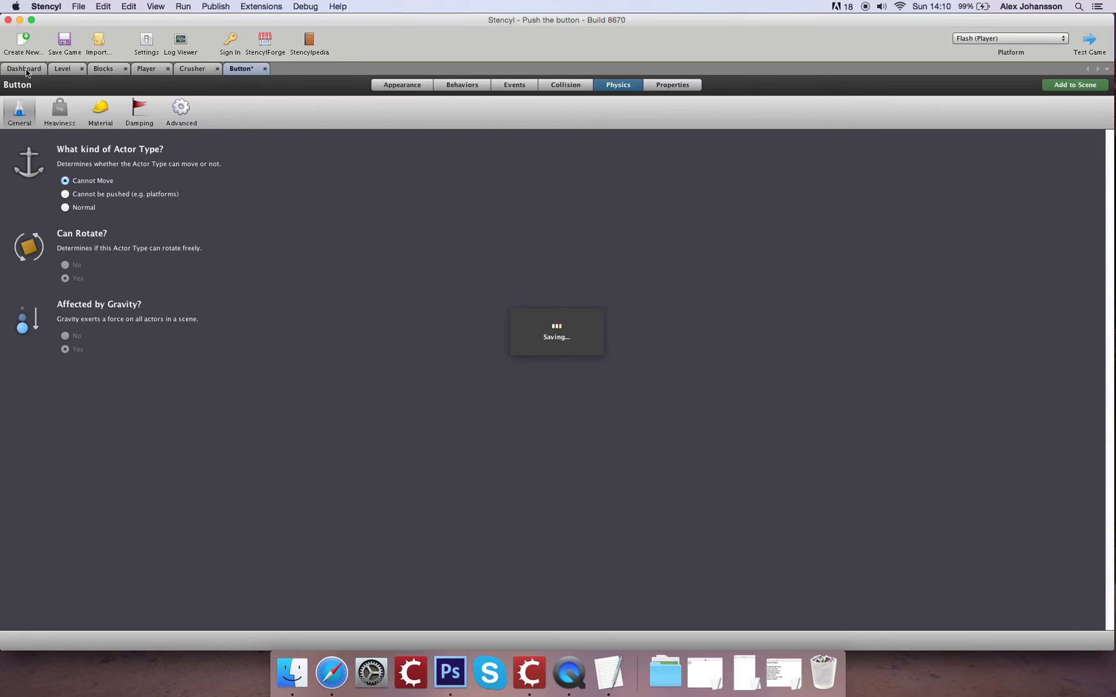
{"action": "left_click", "coordinate": [23, 69]}
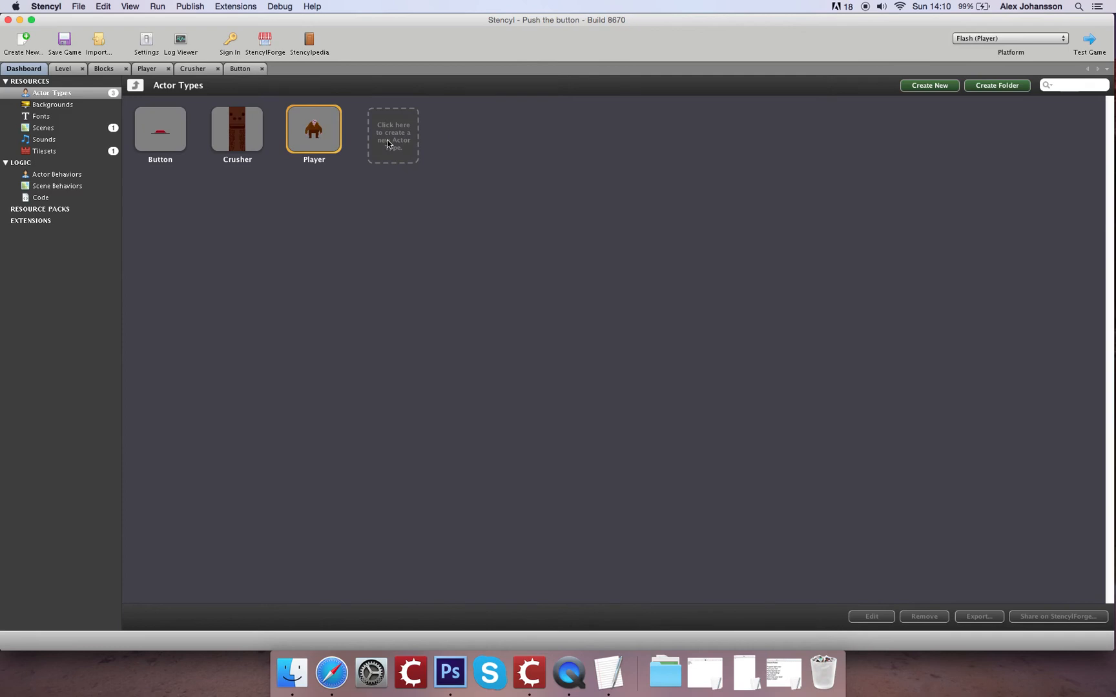
- Create a new actor type named Particles
{"action": "left_click", "coordinate": [393, 135]}
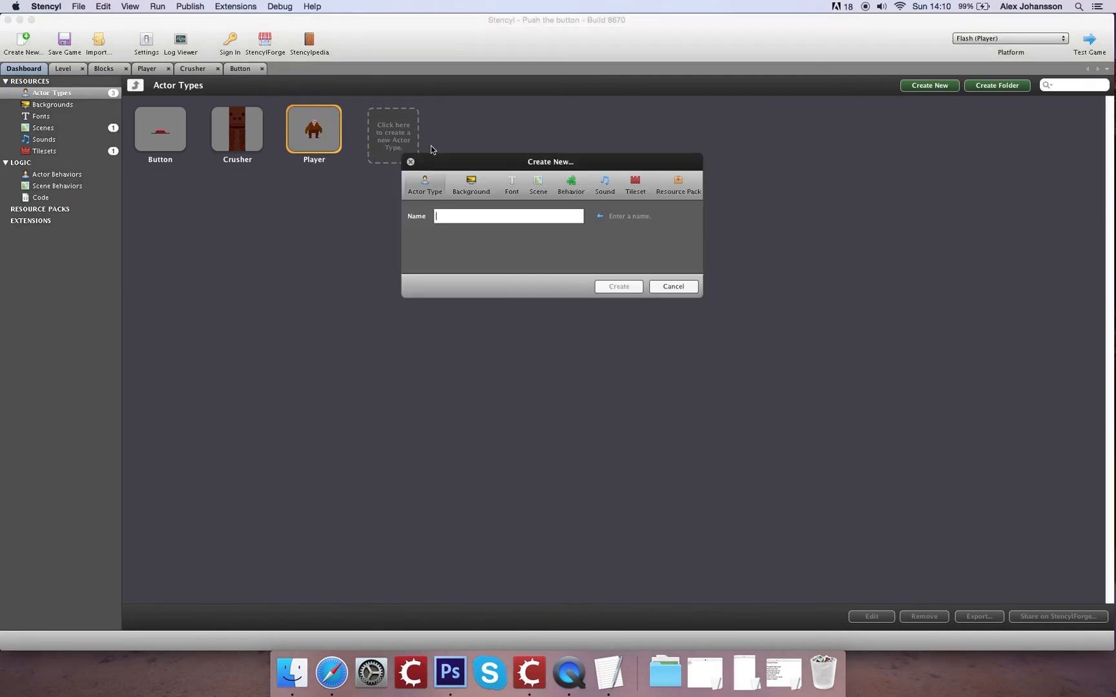
{"action": "type", "text": "Partic"}
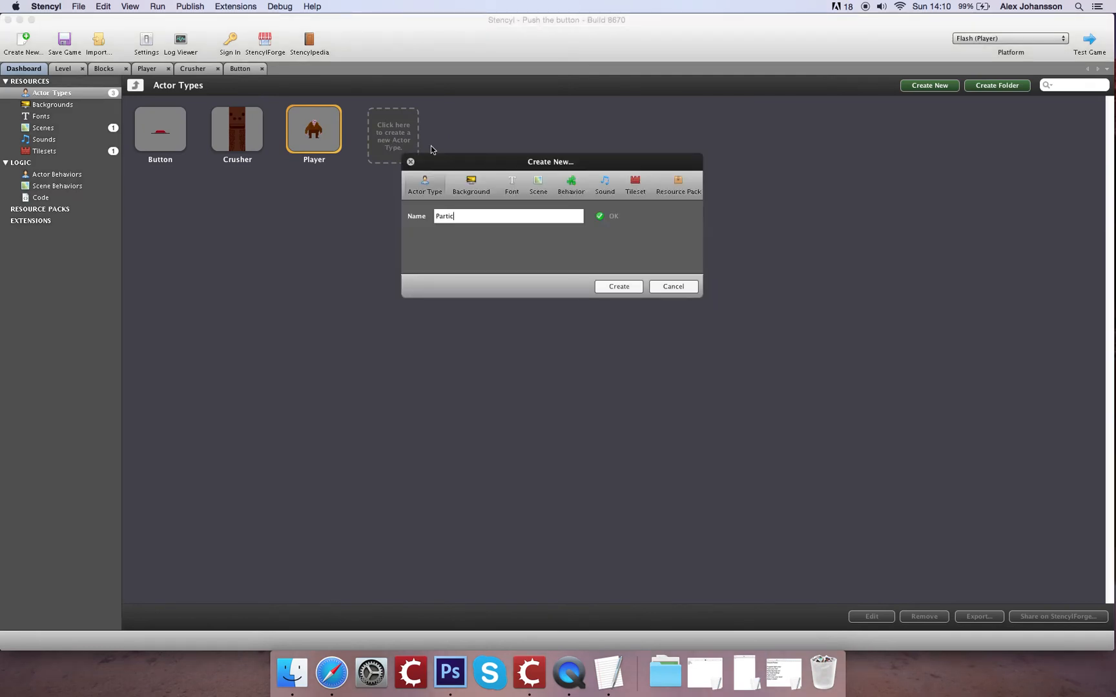
{"action": "type", "text": "les"}
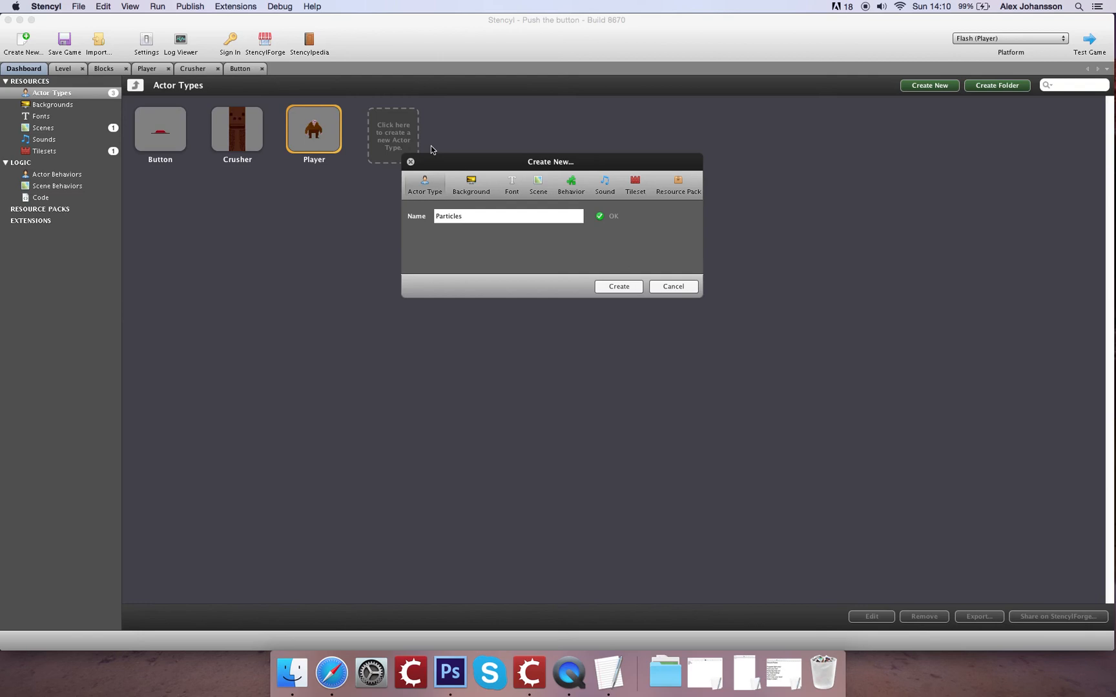
{"action": "left_click", "coordinate": [671, 286]}
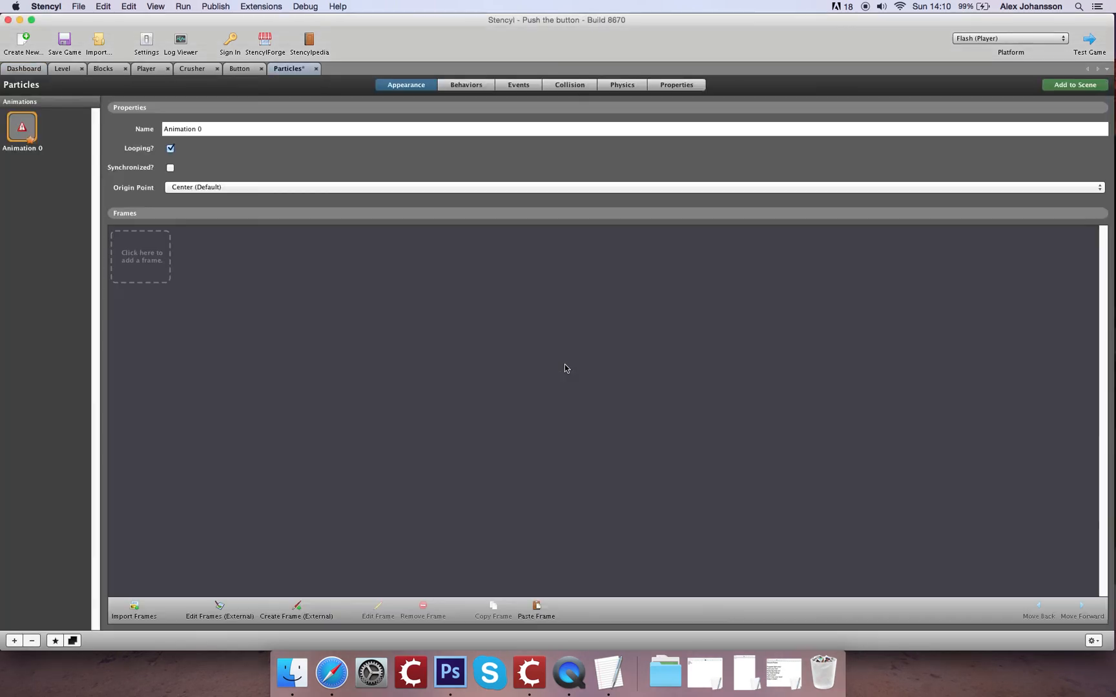
- Import frames from Particles.png, splitting the strip into 4 rows
{"action": "left_click", "coordinate": [133, 610]}
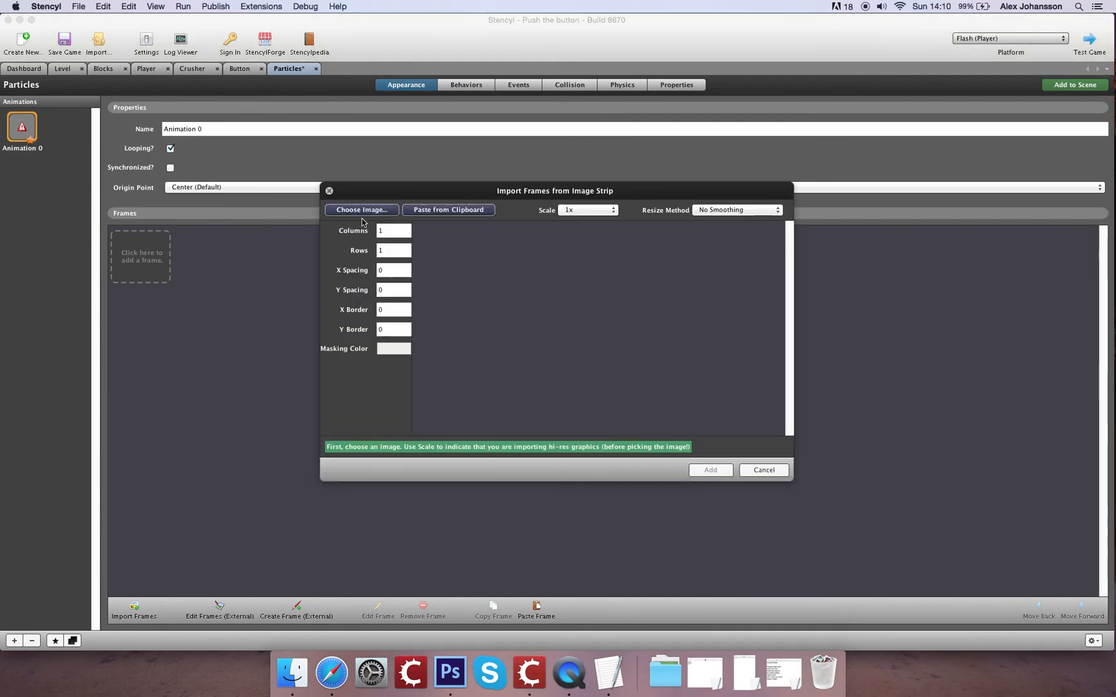
{"action": "left_click", "coordinate": [361, 209]}
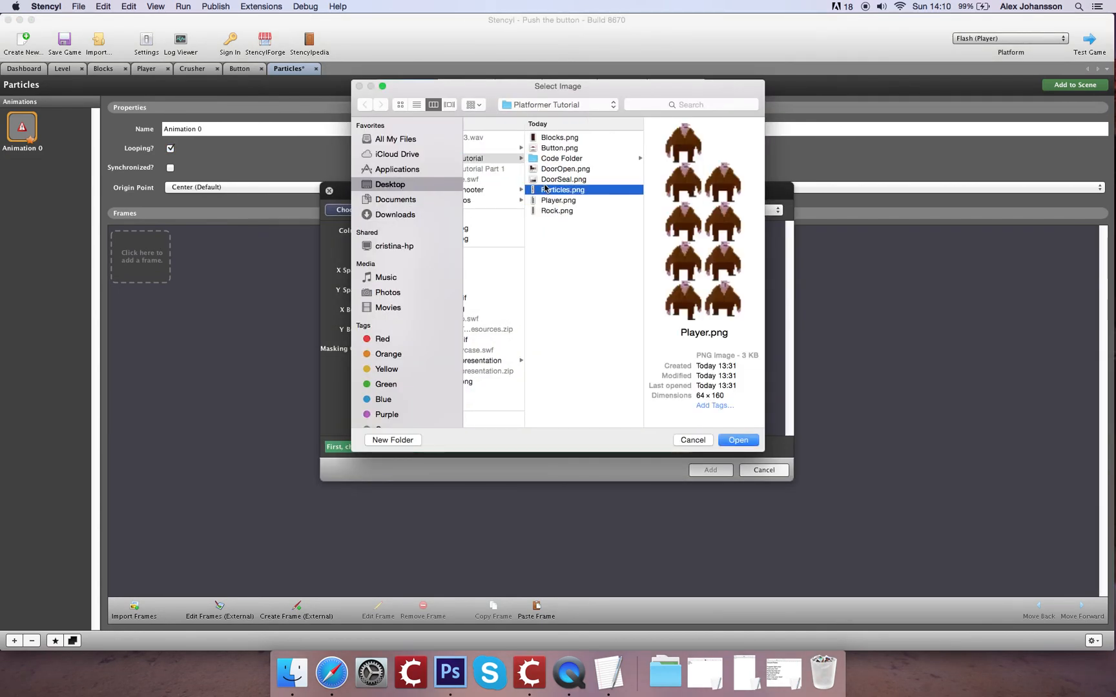
{"action": "left_click", "coordinate": [563, 189]}
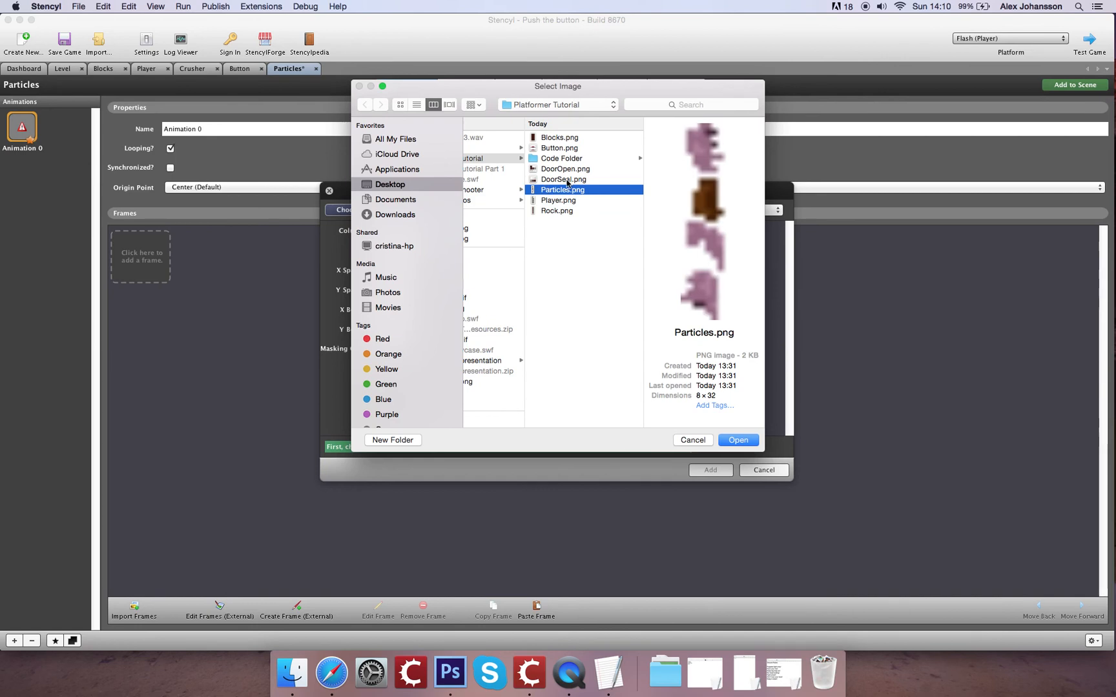
{"action": "left_click", "coordinate": [738, 440]}
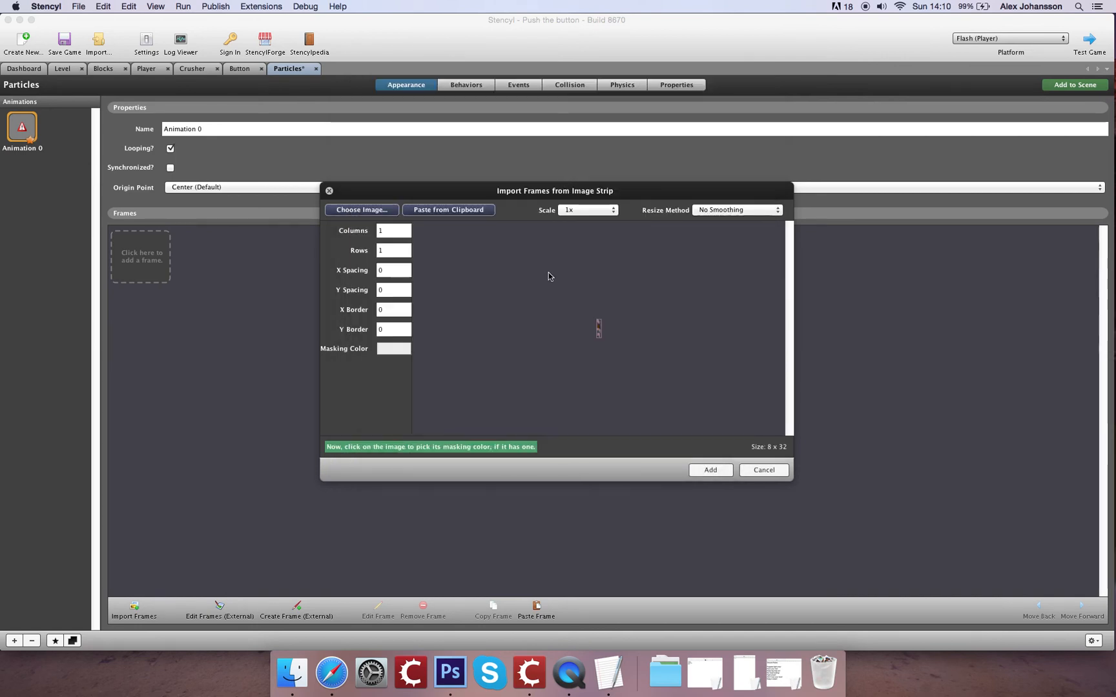
{"action": "type", "text": "2"}
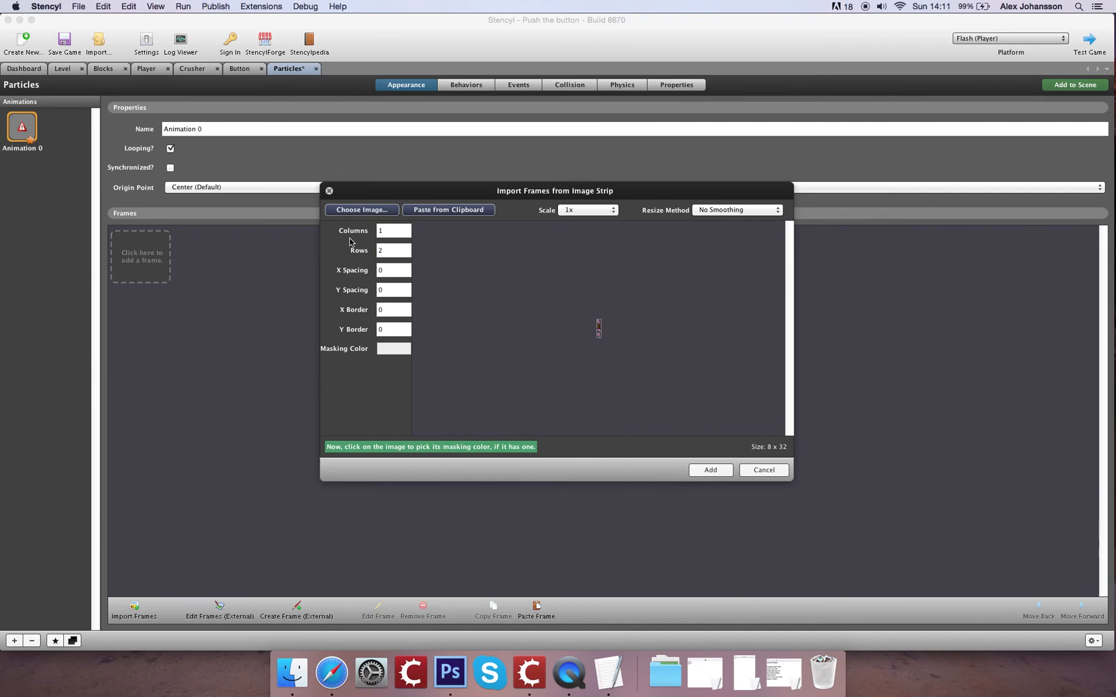
{"action": "type", "text": "4"}
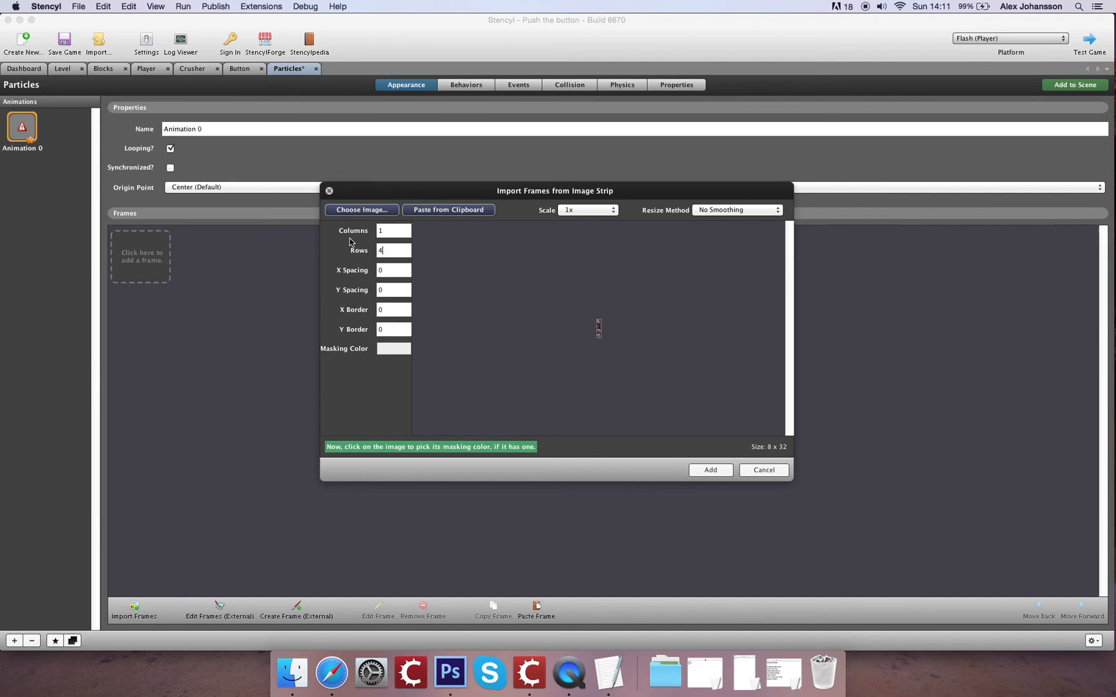
- Add the particle frames and split them into animations 1–4 with one frame each
{"action": "left_click", "coordinate": [570, 84]}
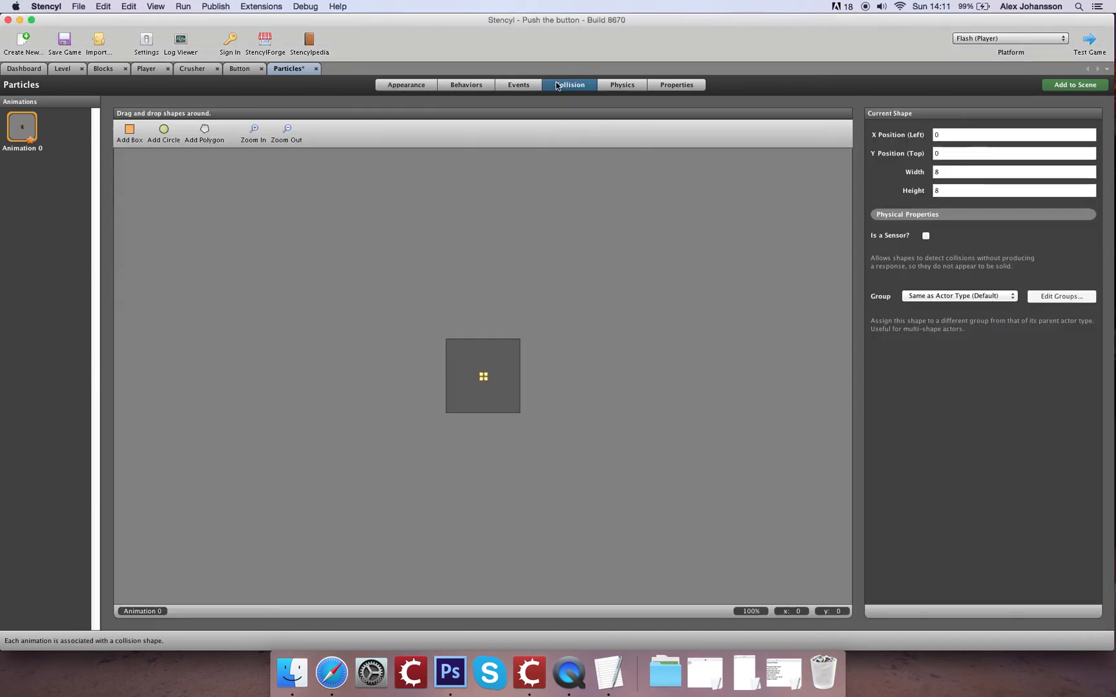
{"action": "mouse_move", "coordinate": [541, 430]}
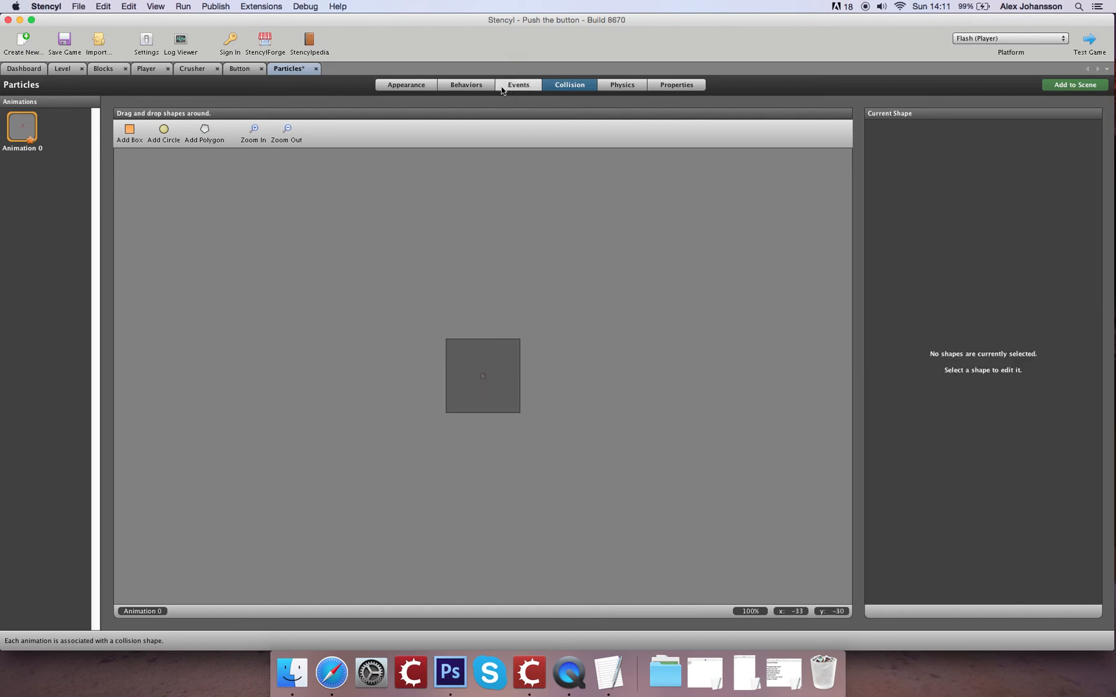
{"action": "left_click", "coordinate": [405, 84]}
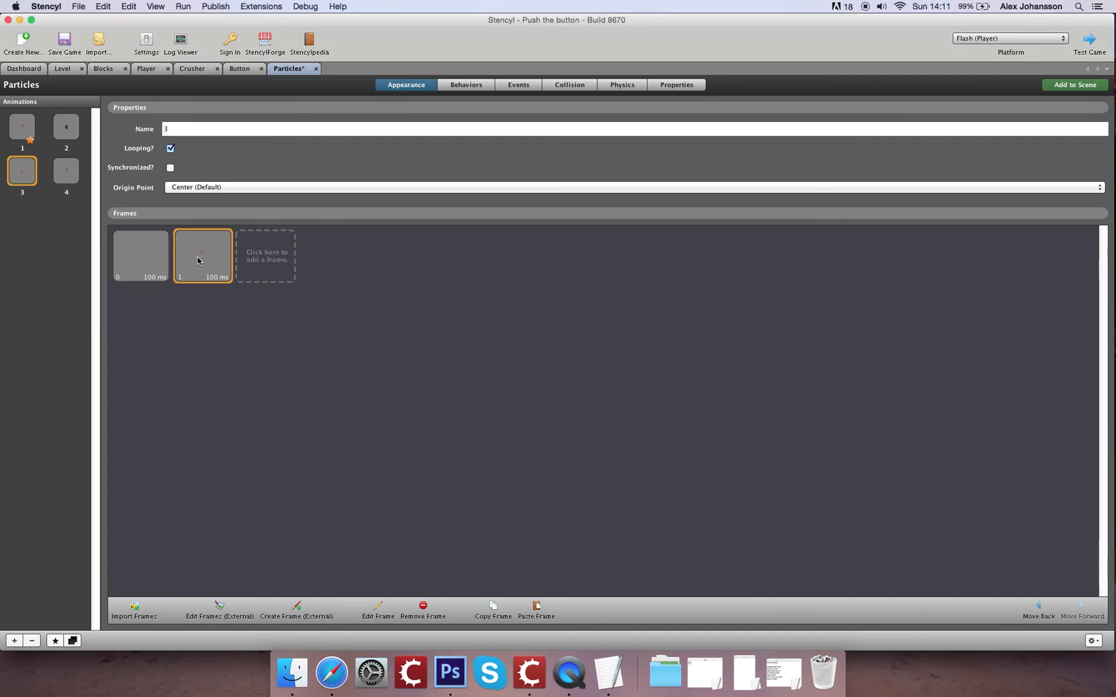
{"action": "left_click", "coordinate": [66, 170]}
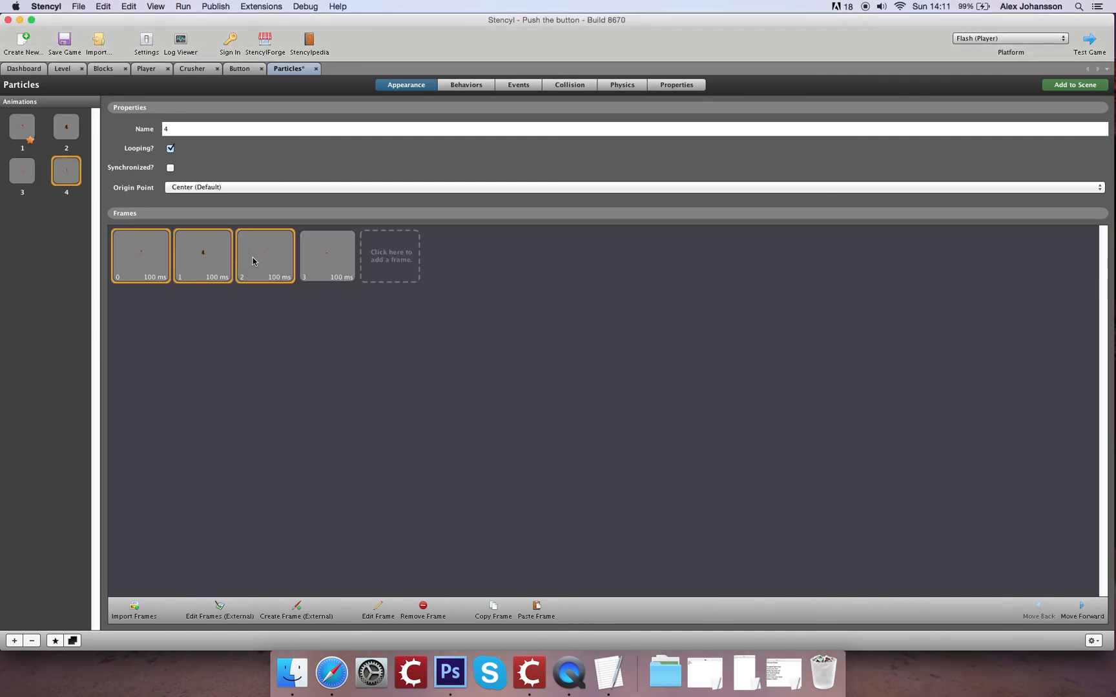
{"action": "left_click", "coordinate": [422, 609]}
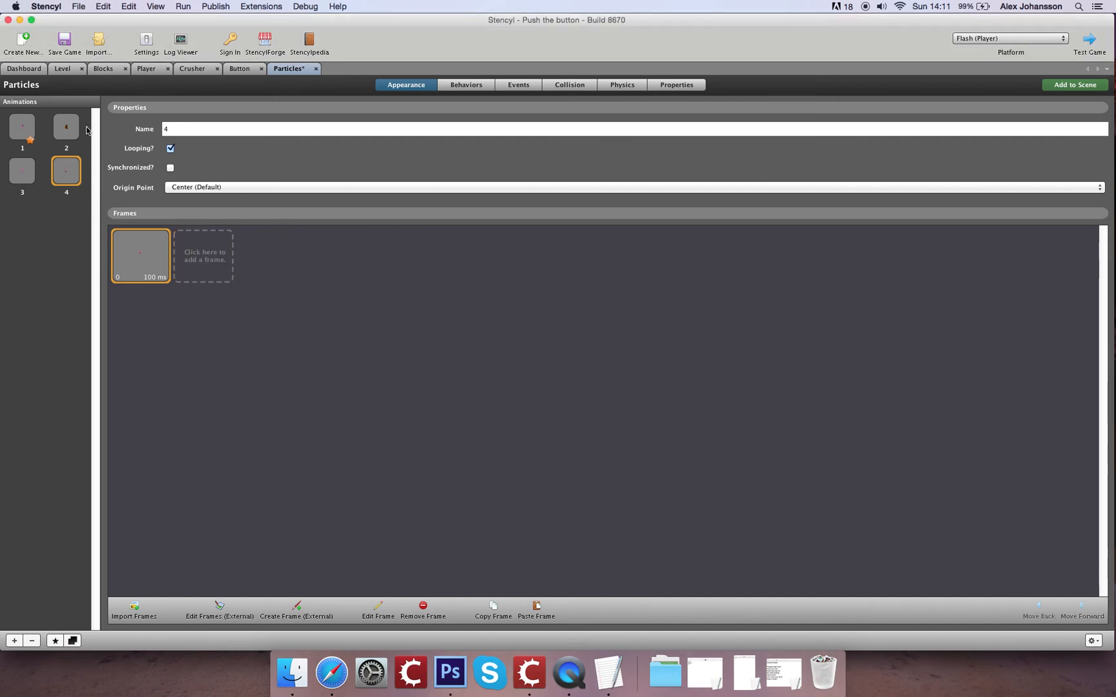
- Save the game and go back to the actor types list
{"action": "left_click", "coordinate": [63, 40]}
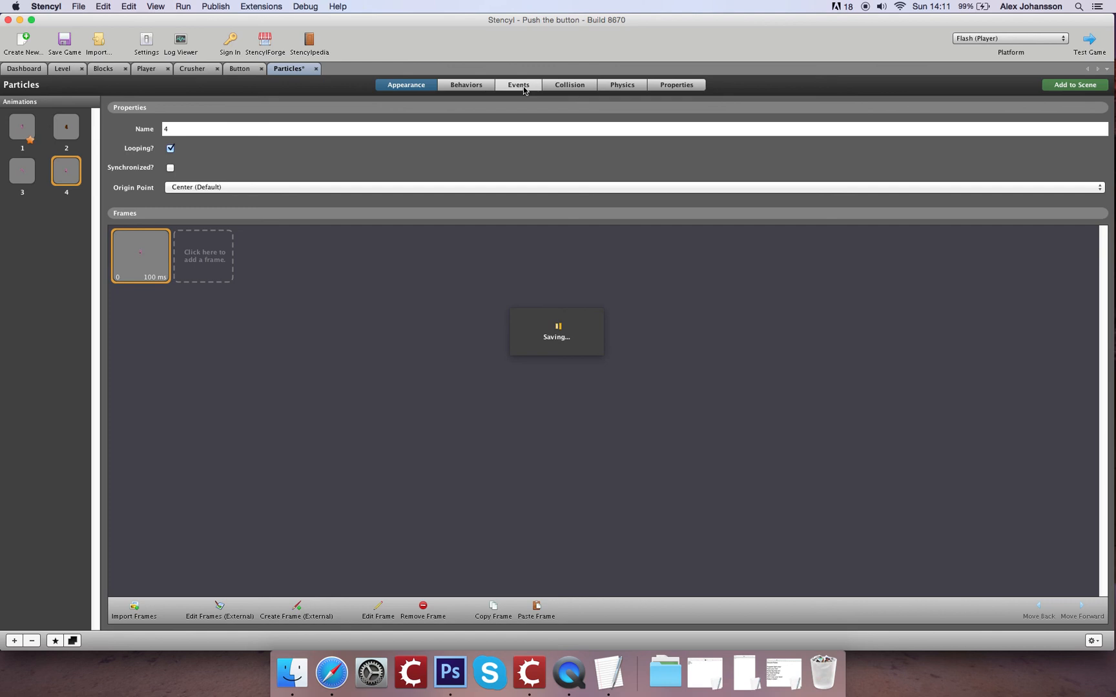
{"action": "left_click", "coordinate": [518, 85]}
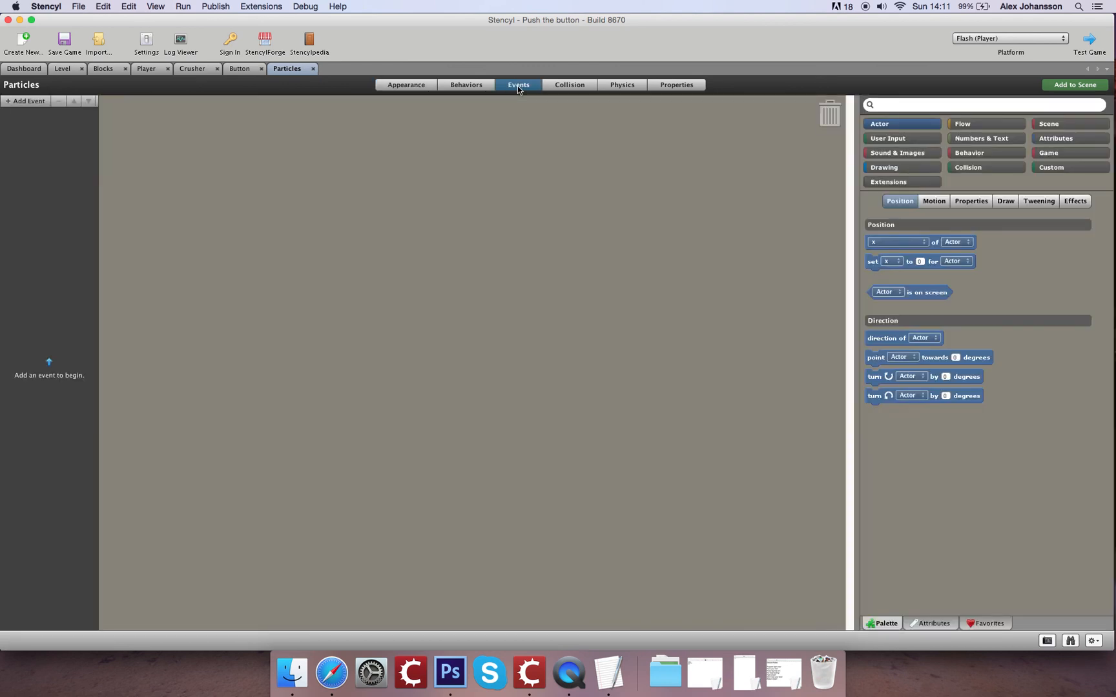
{"action": "left_click", "coordinate": [405, 85]}
{"action": "type", "text": "Door"}
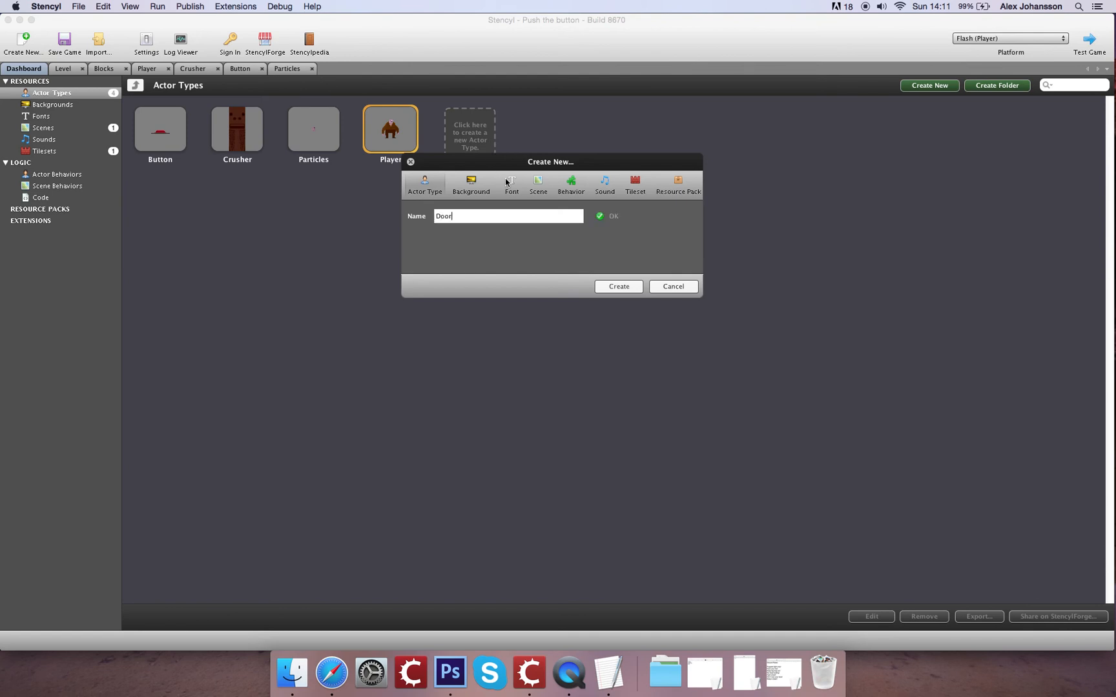
- Create the Door actor with an animation of DoorOpen.png frames sliced 3 columns by 3 rows
{"action": "left_click", "coordinate": [618, 286]}
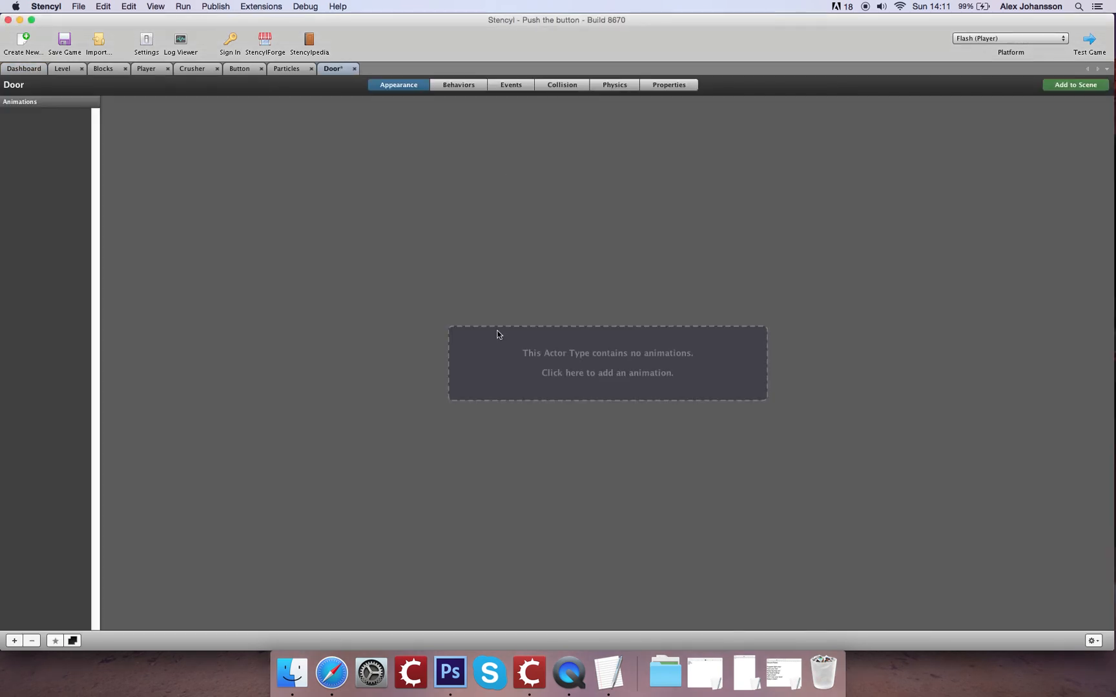
{"action": "left_click", "coordinate": [607, 363]}
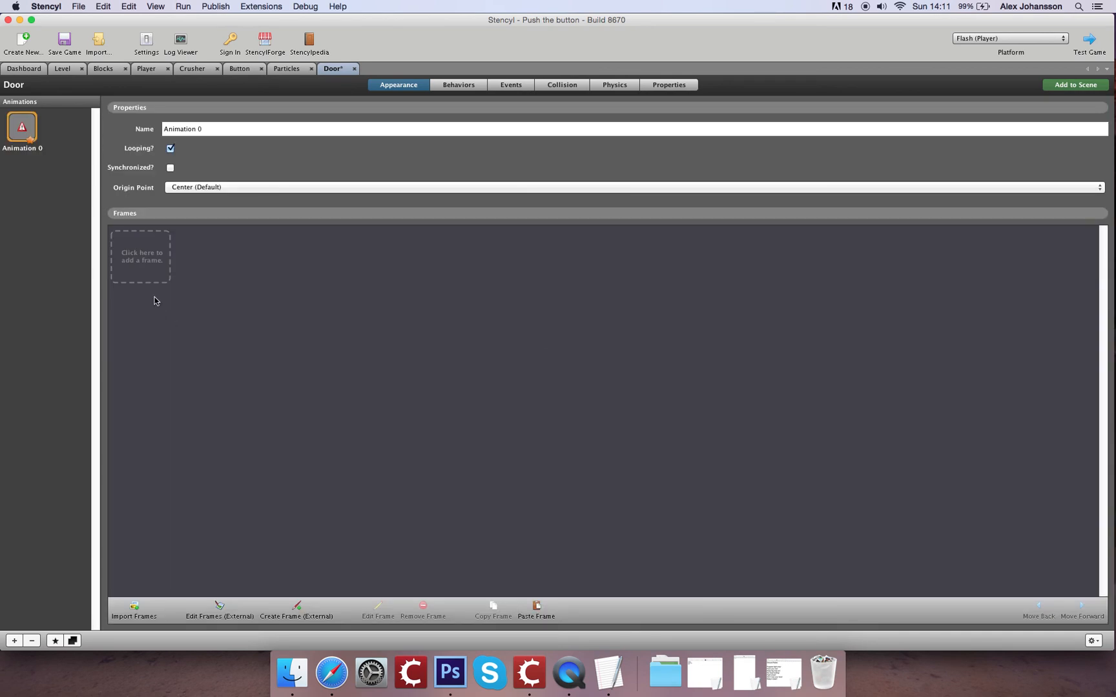
{"action": "left_click", "coordinate": [133, 610]}
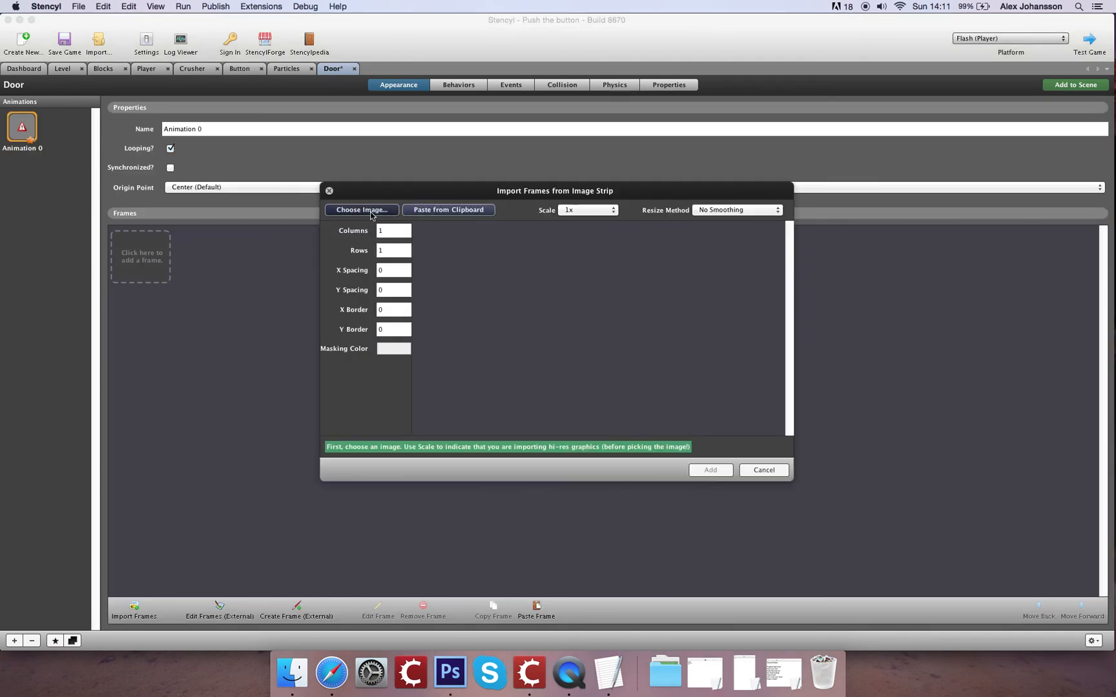
{"action": "left_click", "coordinate": [361, 209]}
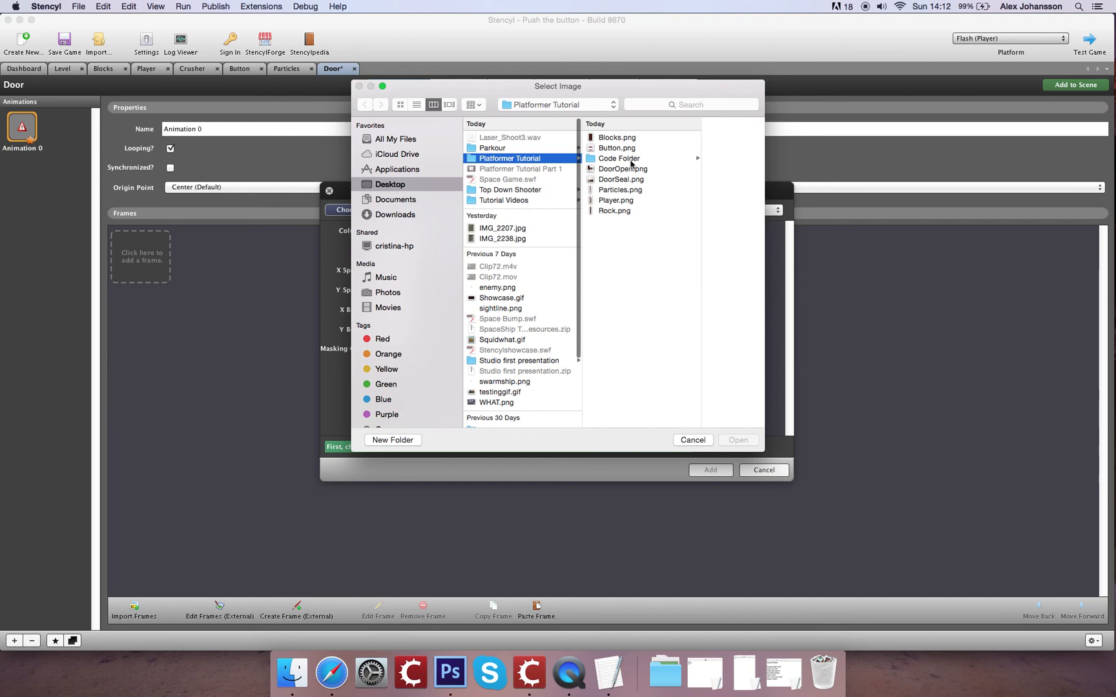
{"action": "left_click", "coordinate": [622, 168]}
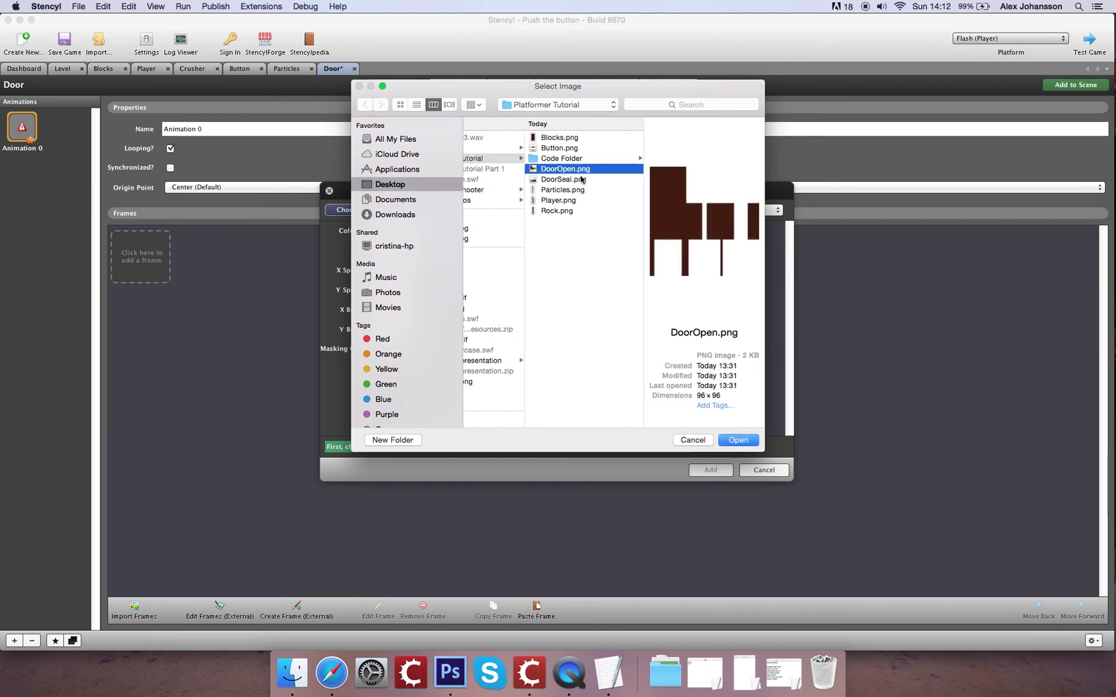
{"action": "left_click", "coordinate": [738, 440]}
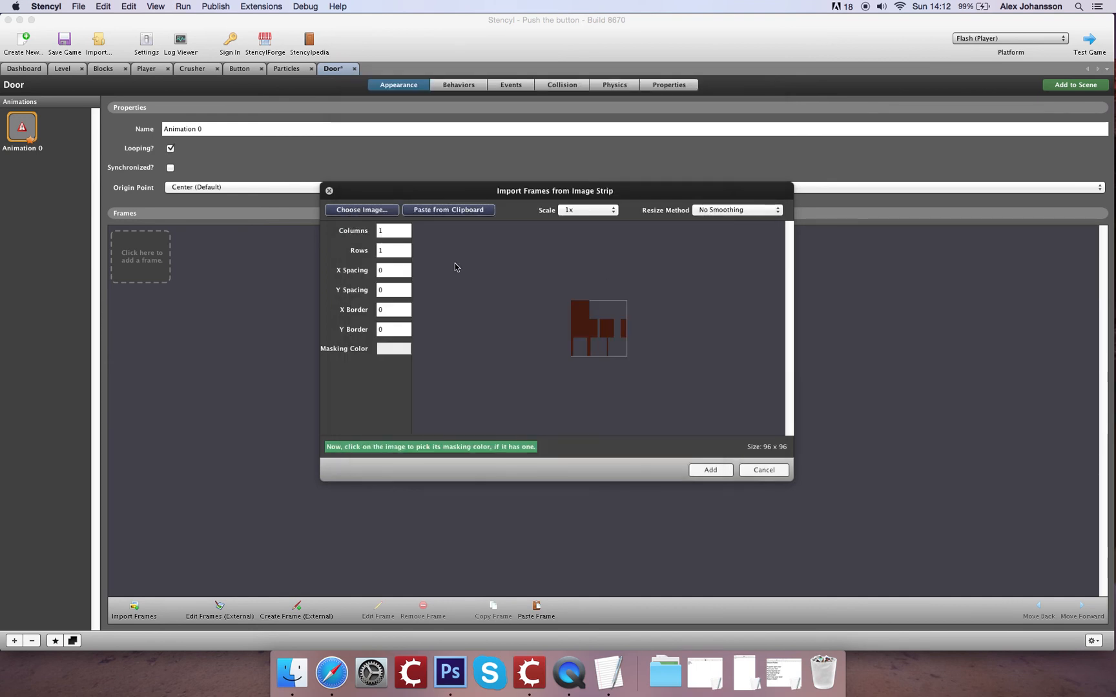
{"action": "type", "text": "6"}
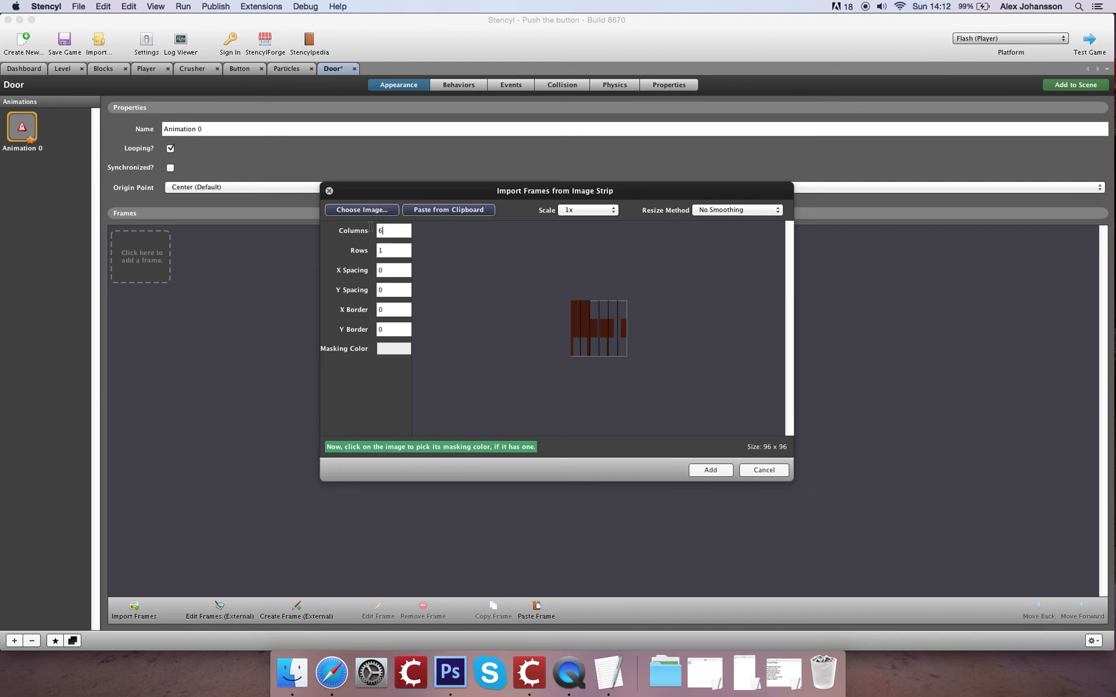
{"action": "type", "text": "3"}
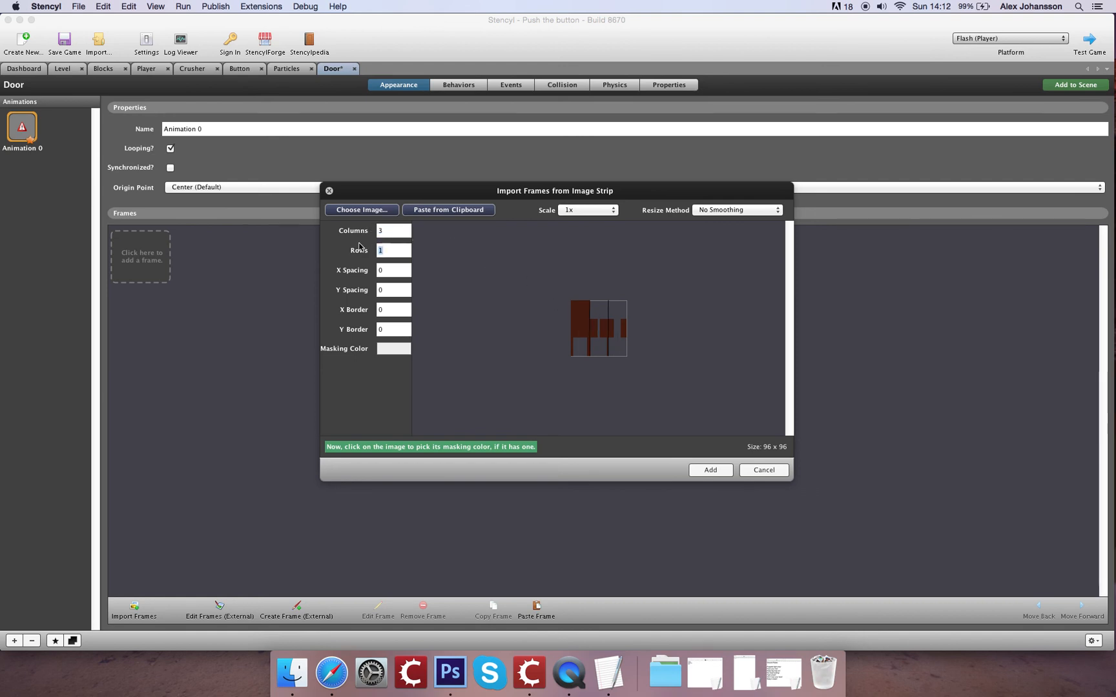
{"action": "type", "text": "3"}
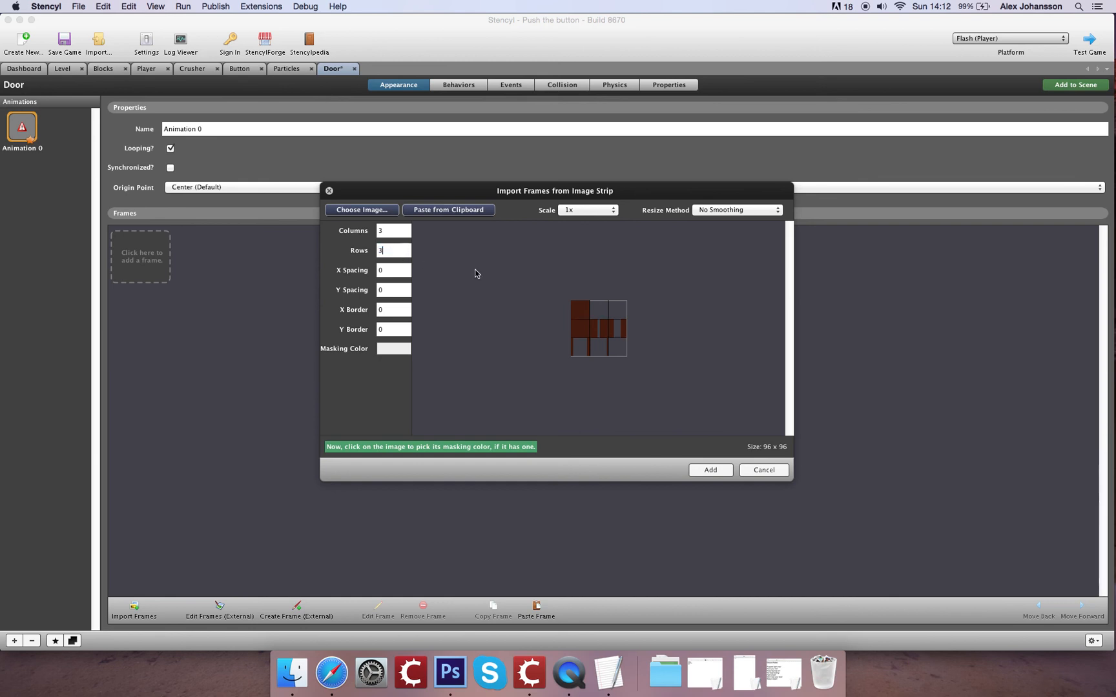
{"action": "mouse_move", "coordinate": [612, 322]}
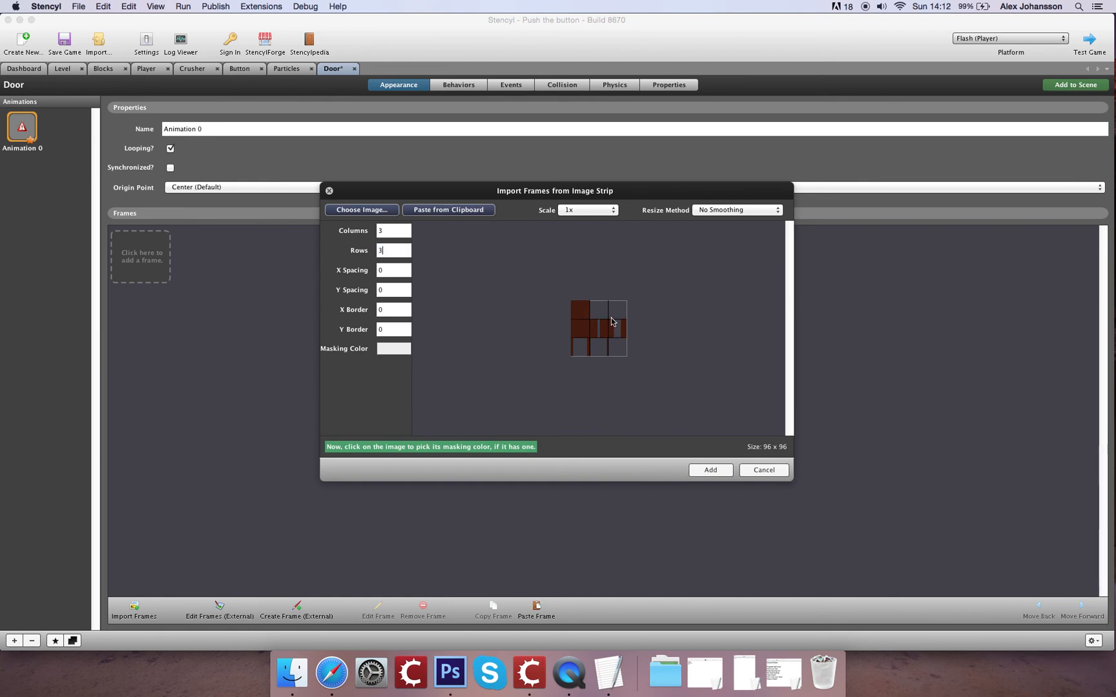
{"action": "left_click", "coordinate": [709, 470]}
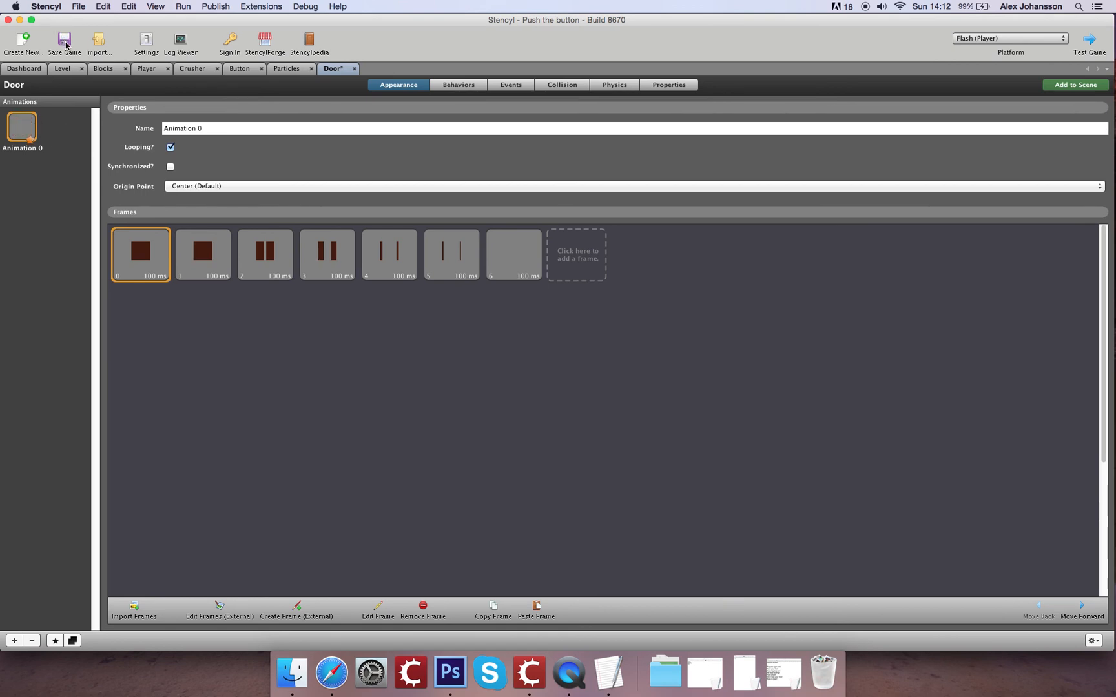
- Set the Door actor unable to move, check its collision box, and save
{"action": "left_click", "coordinate": [63, 42]}
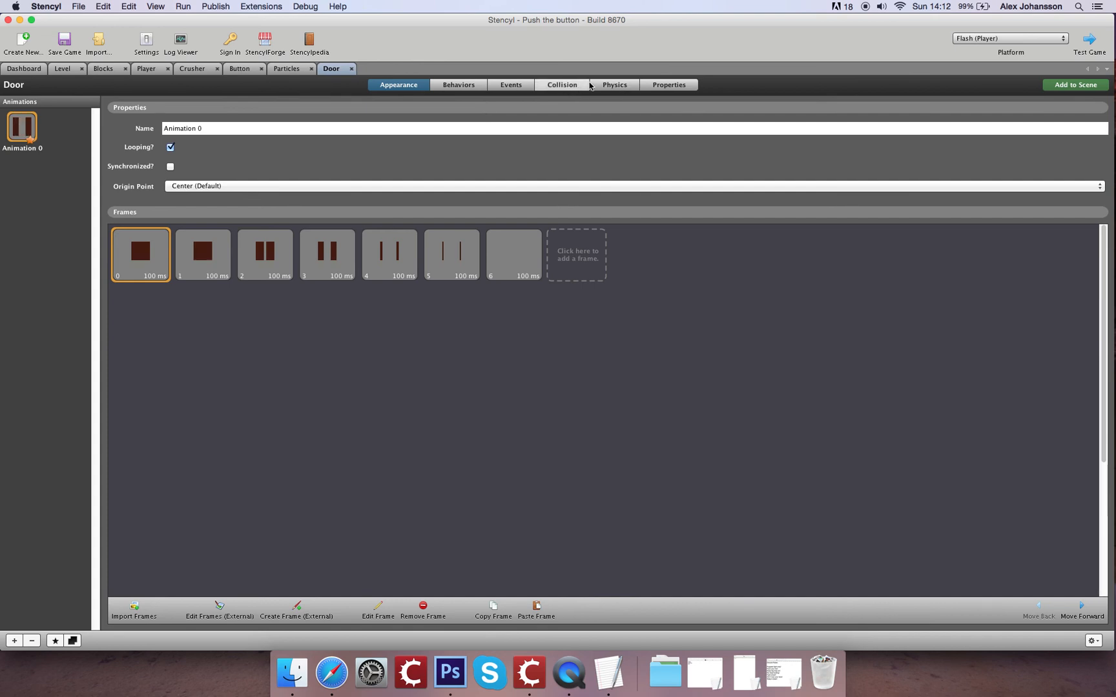
{"action": "left_click", "coordinate": [614, 84]}
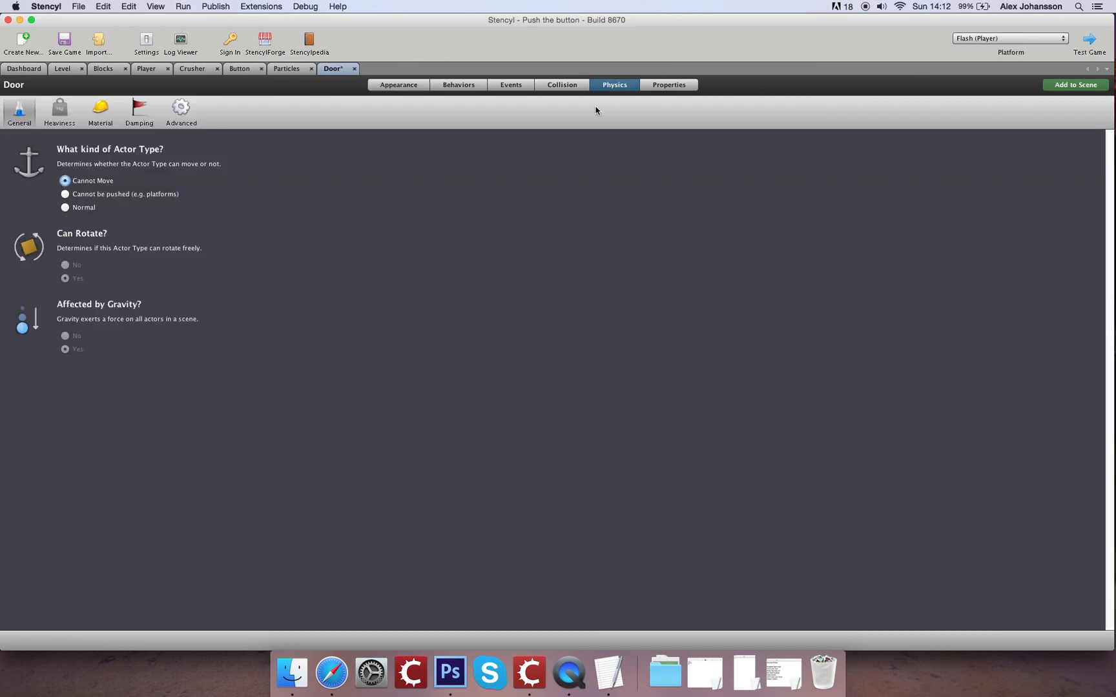
{"action": "left_click", "coordinate": [562, 85]}
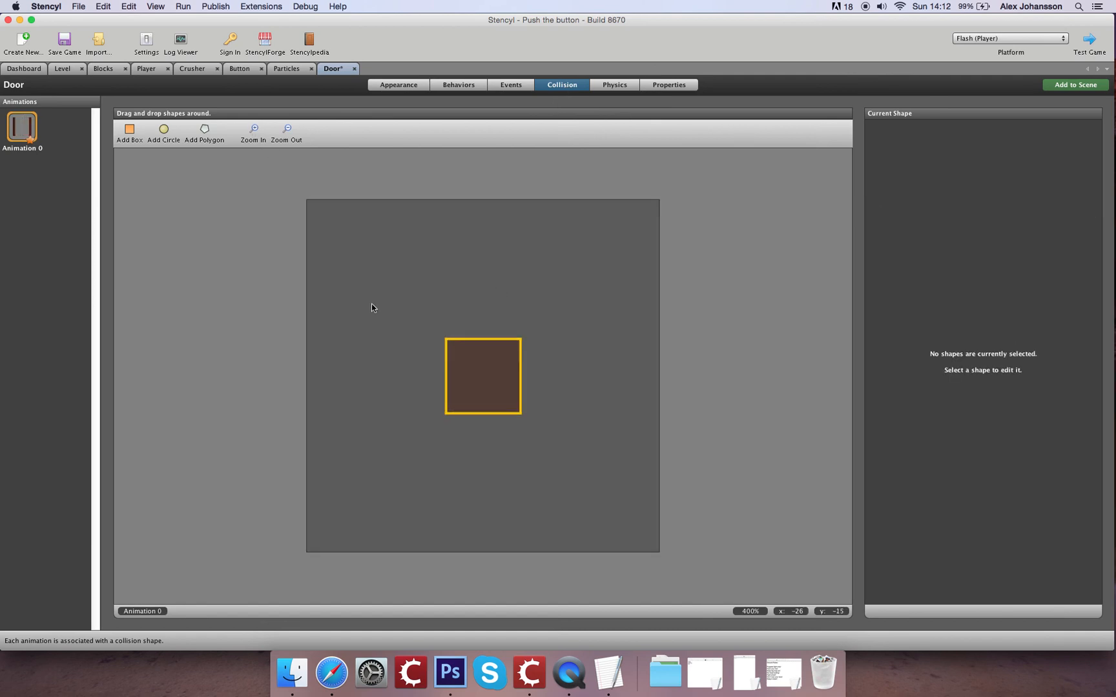
{"action": "left_click", "coordinate": [482, 376]}
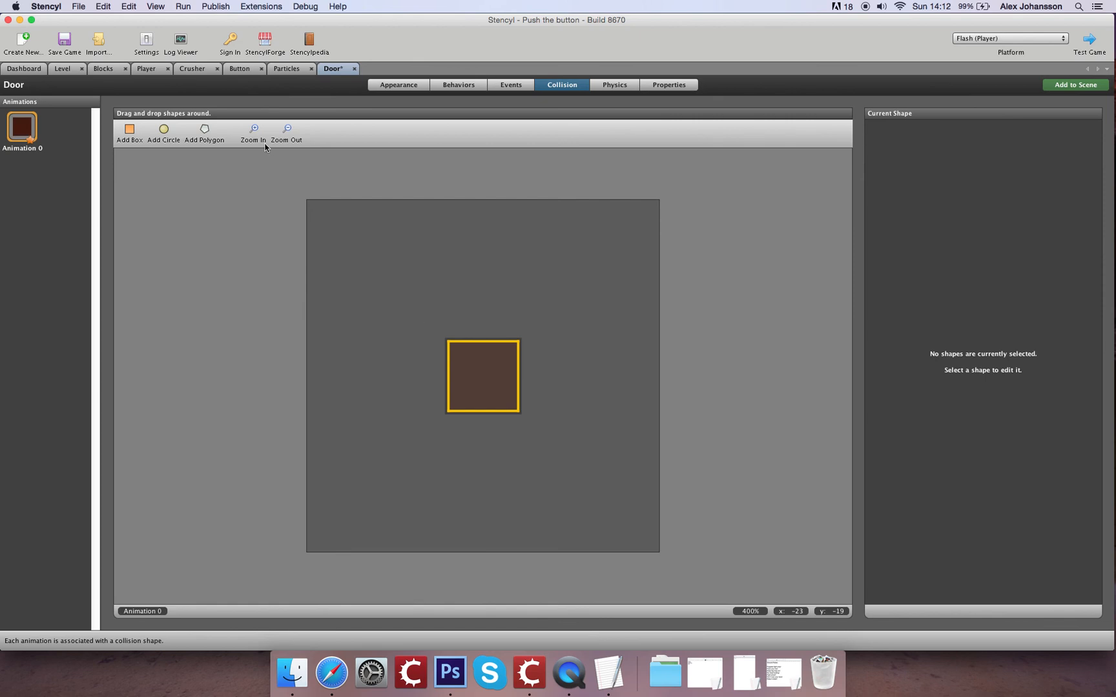
{"action": "left_click", "coordinate": [64, 40]}
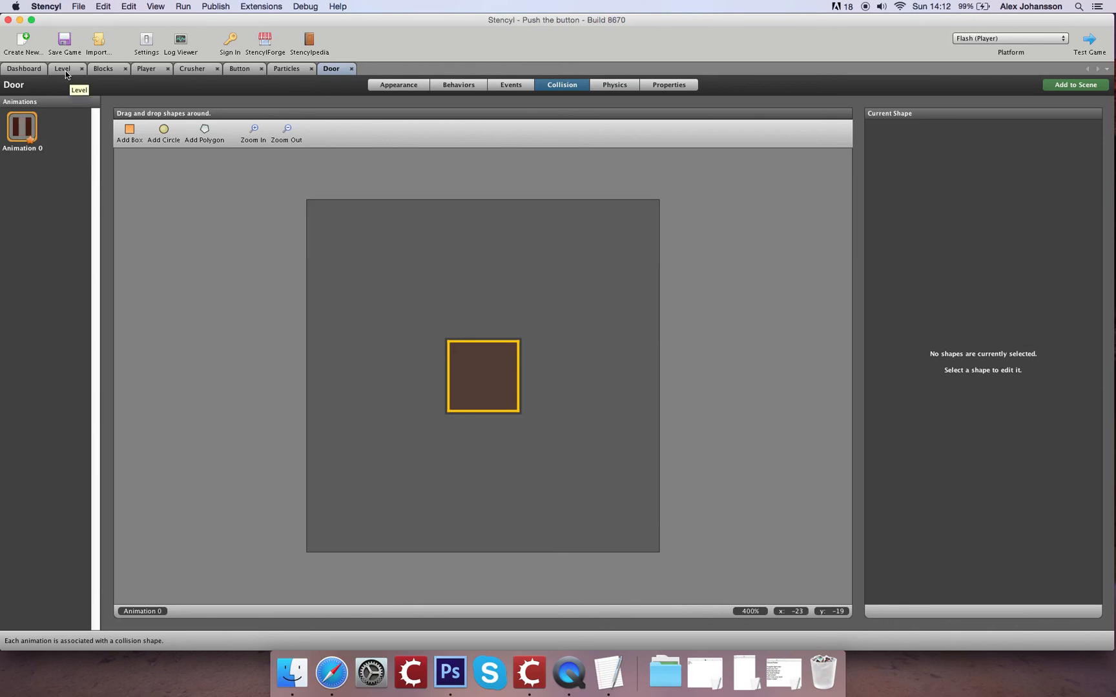
- Place a Button actor from the Actors palette onto the pit floor beneath the crushers
{"action": "left_click", "coordinate": [62, 69]}
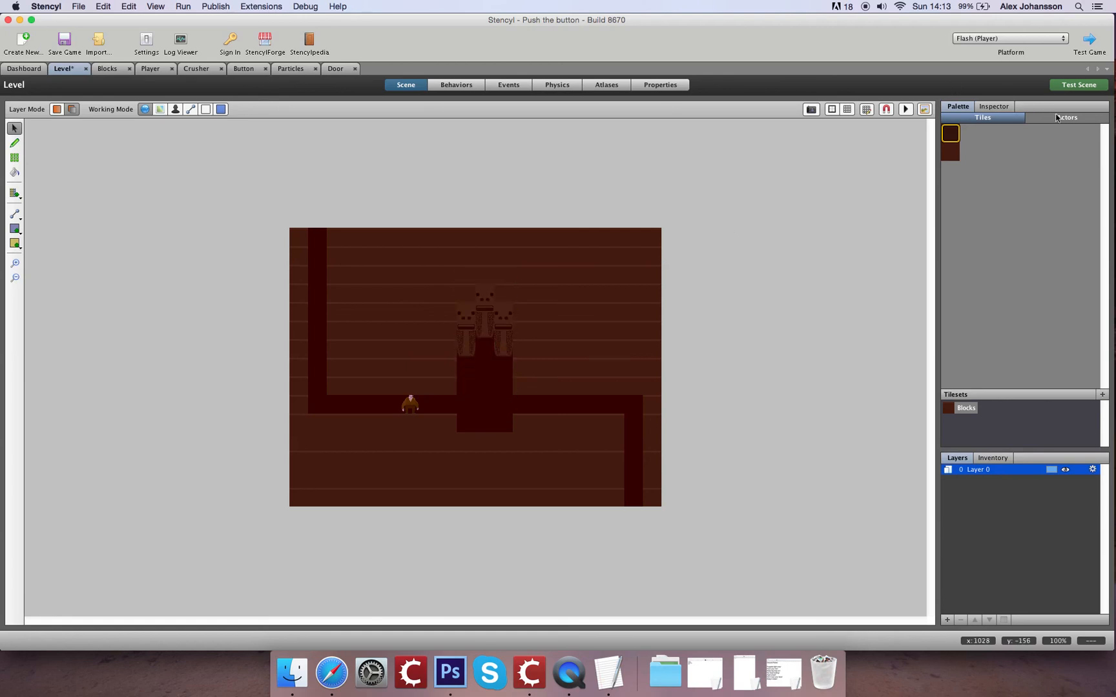
{"action": "left_click", "coordinate": [1066, 118]}
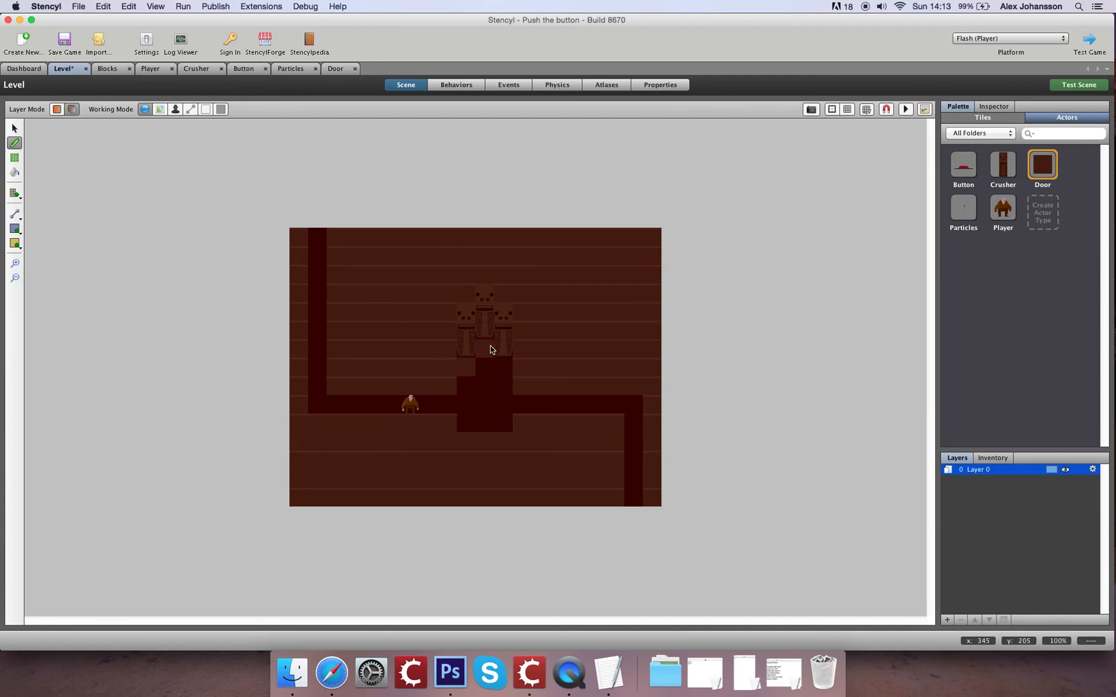
{"action": "mouse_move", "coordinate": [503, 369]}
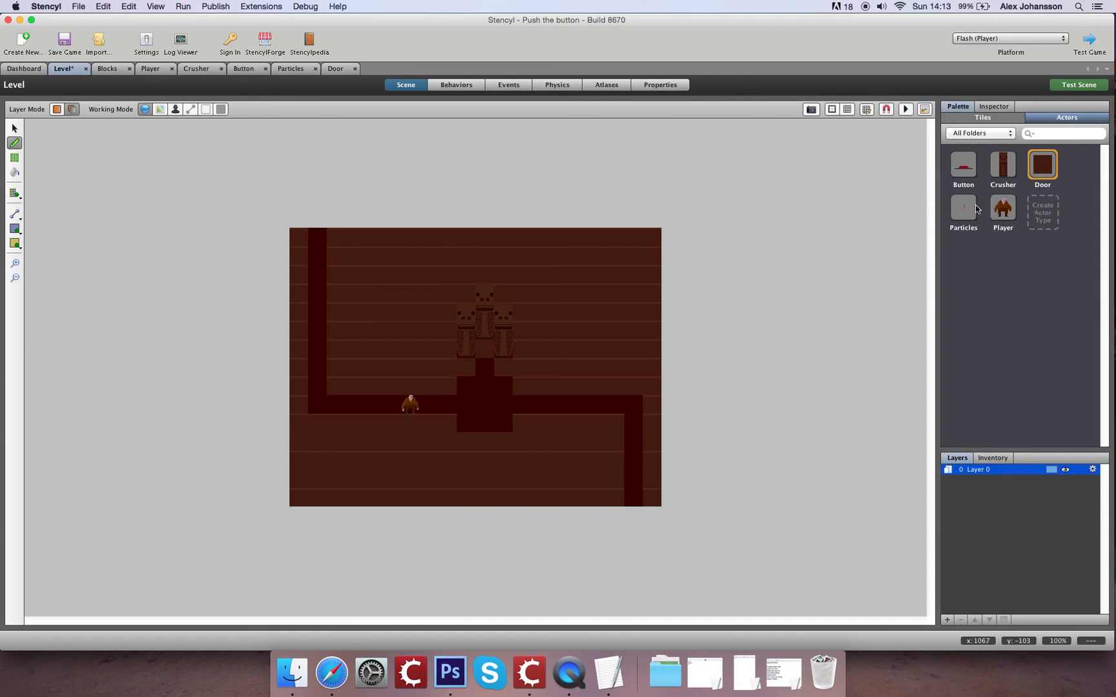
{"action": "left_click", "coordinate": [963, 165]}
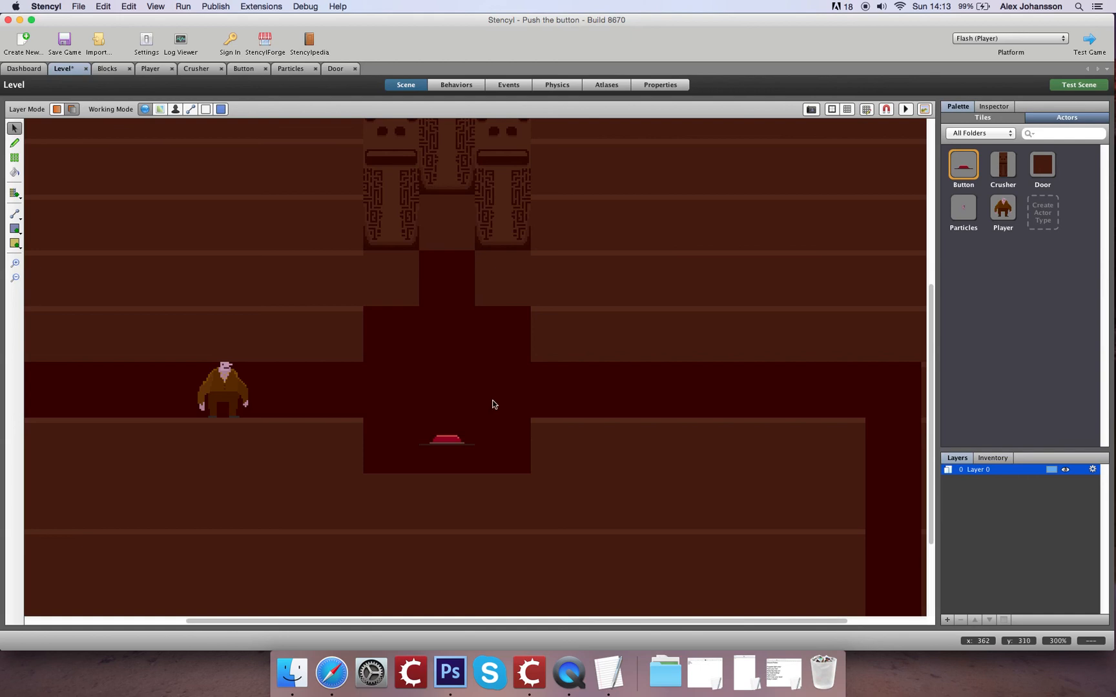
{"action": "mouse_move", "coordinate": [409, 411]}
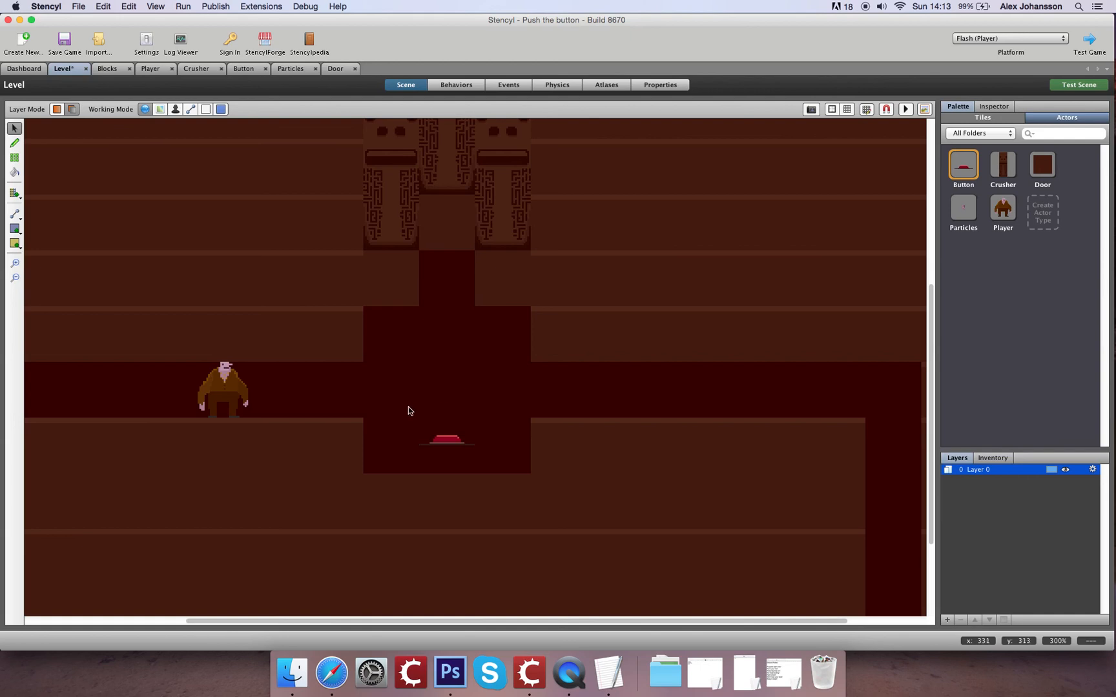
{"action": "left_click", "coordinate": [446, 438]}
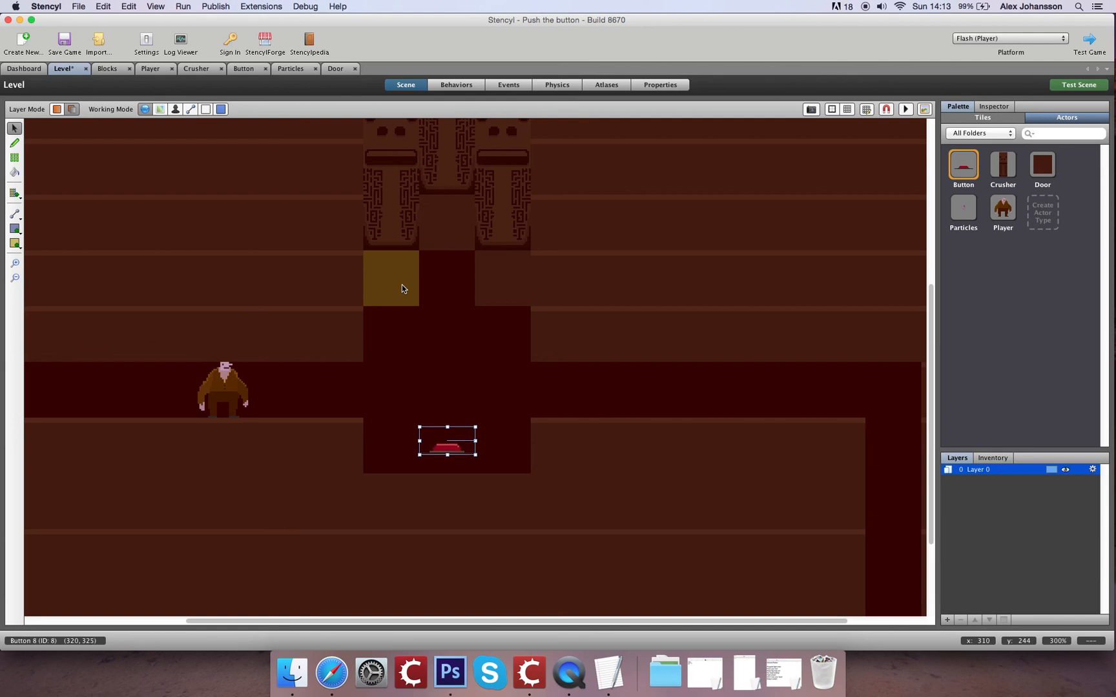
{"action": "left_click_drag", "start_coordinate": [447, 439], "coordinate": [447, 459]}
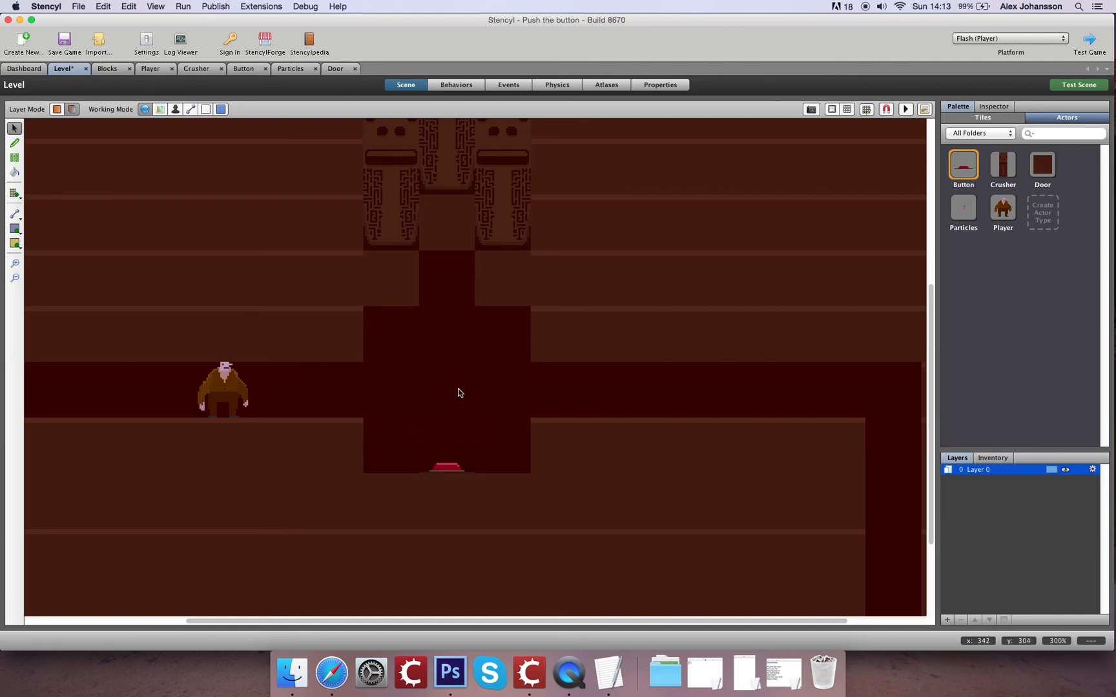
{"action": "mouse_move", "coordinate": [523, 356]}
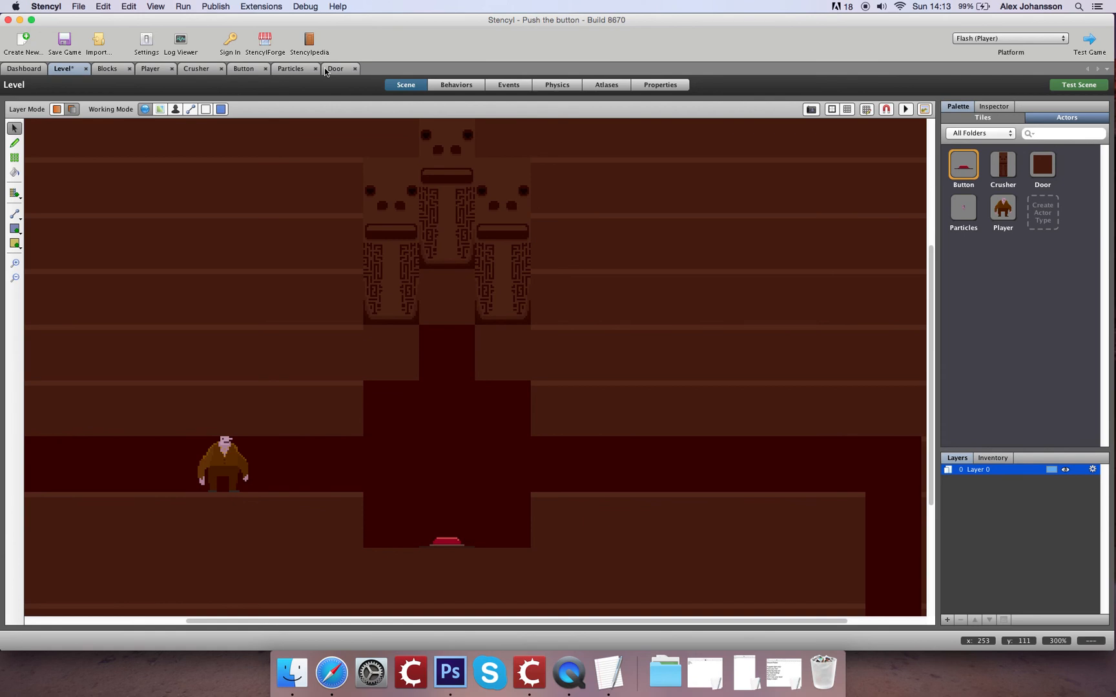
- Duplicate the Door animation as closed and opening, trimming closed to its first frame
{"action": "left_click", "coordinate": [335, 68]}
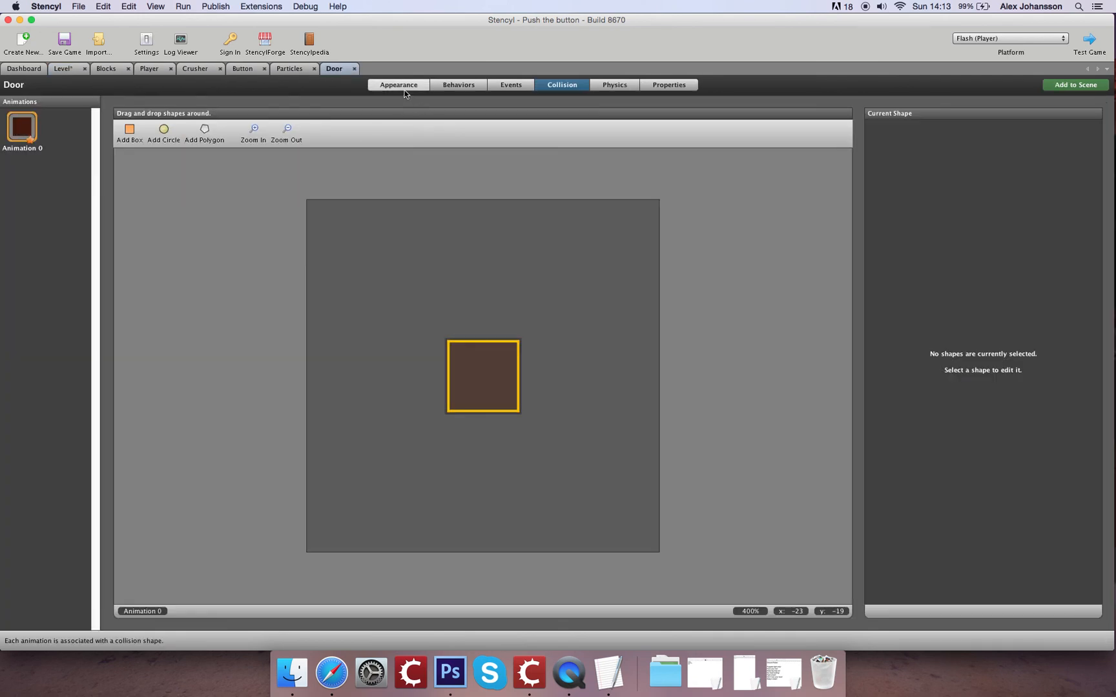
{"action": "left_click", "coordinate": [398, 85]}
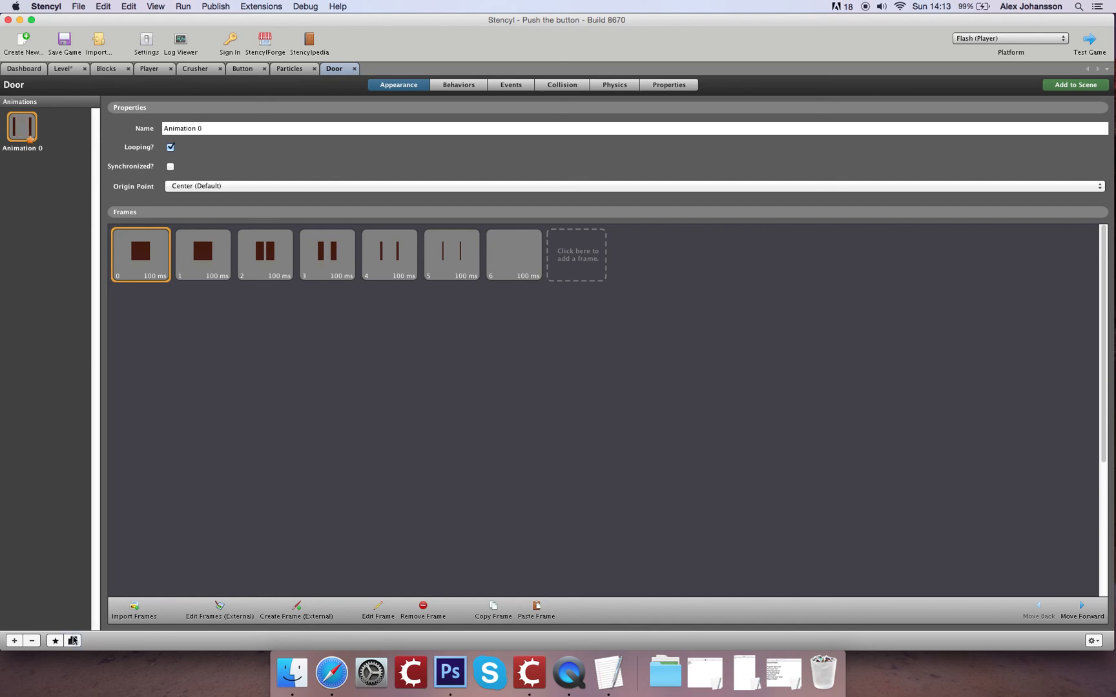
{"action": "left_click", "coordinate": [72, 641]}
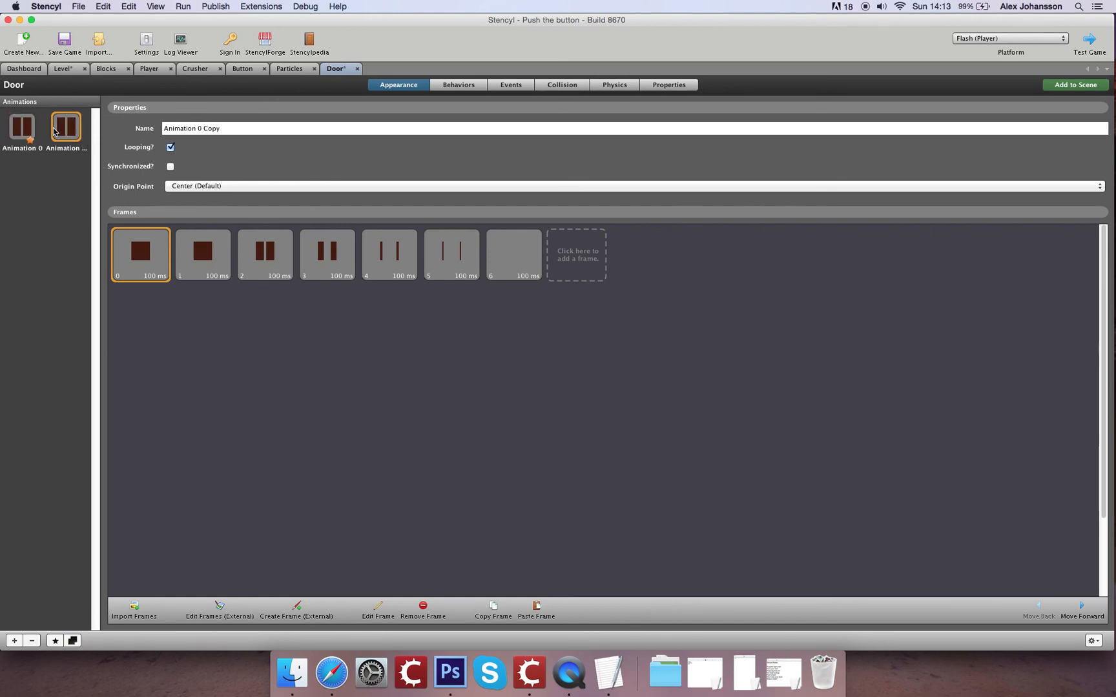
{"action": "type", "text": "c"}
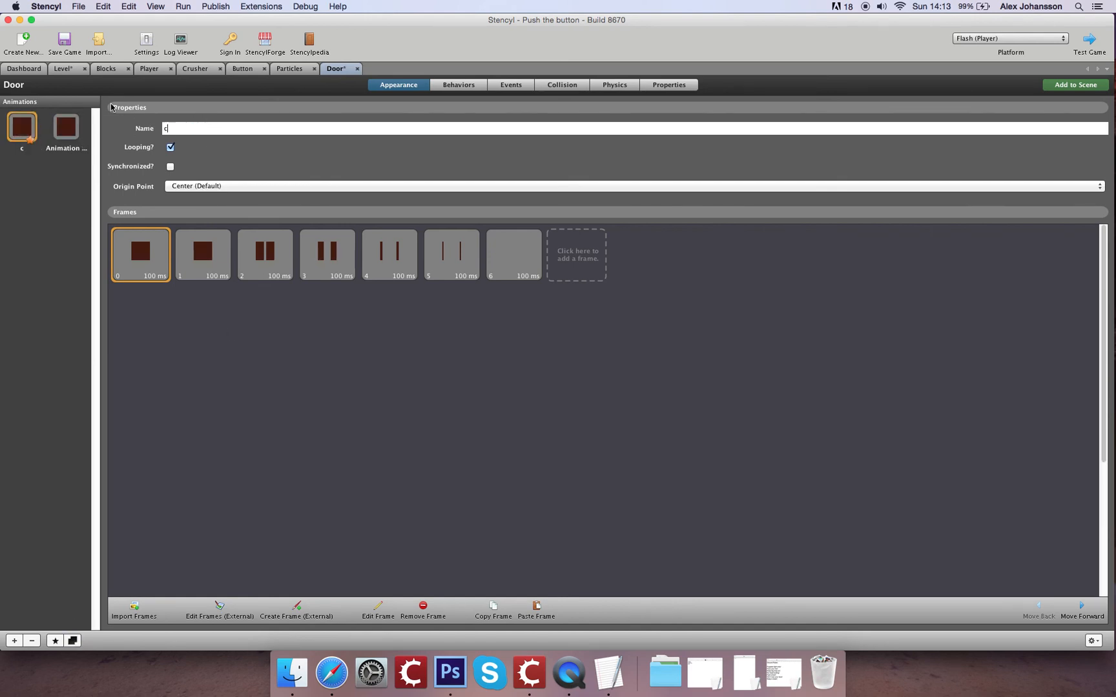
{"action": "type", "text": "losed"}
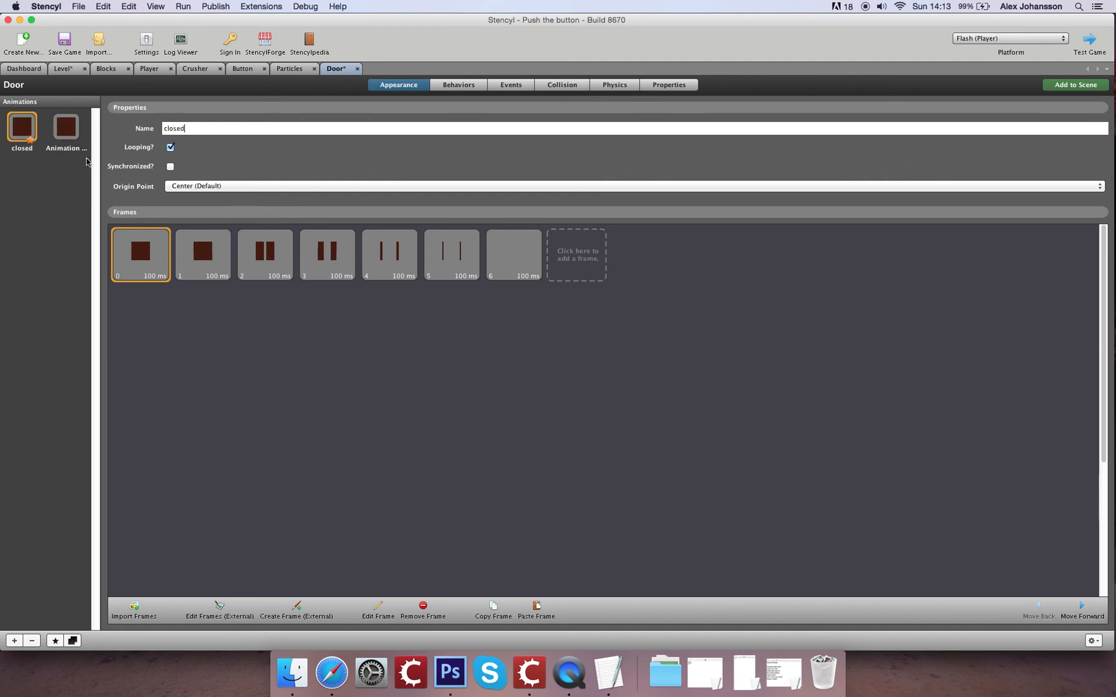
{"action": "left_click", "coordinate": [65, 128]}
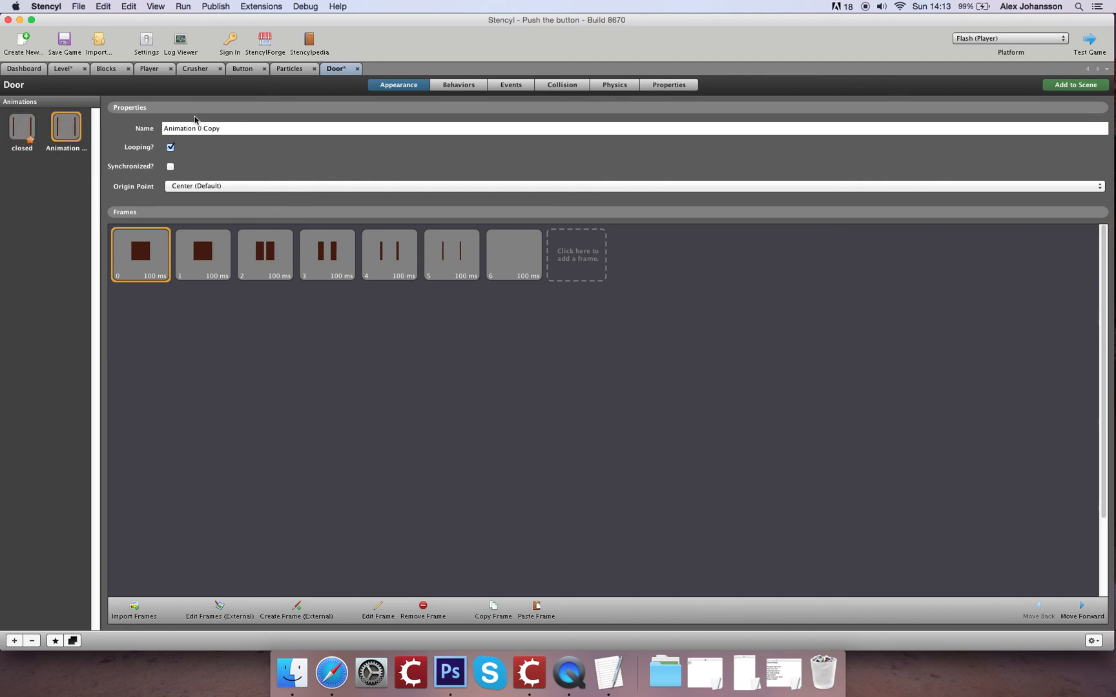
{"action": "type", "text": "openin"}
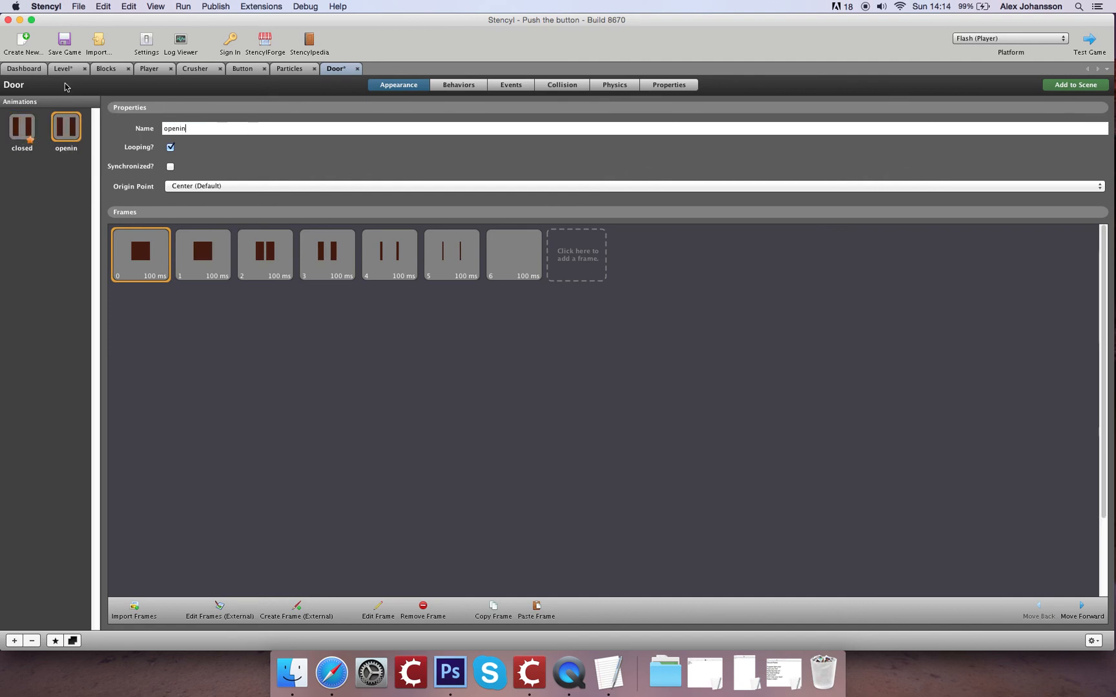
{"action": "left_click", "coordinate": [22, 128]}
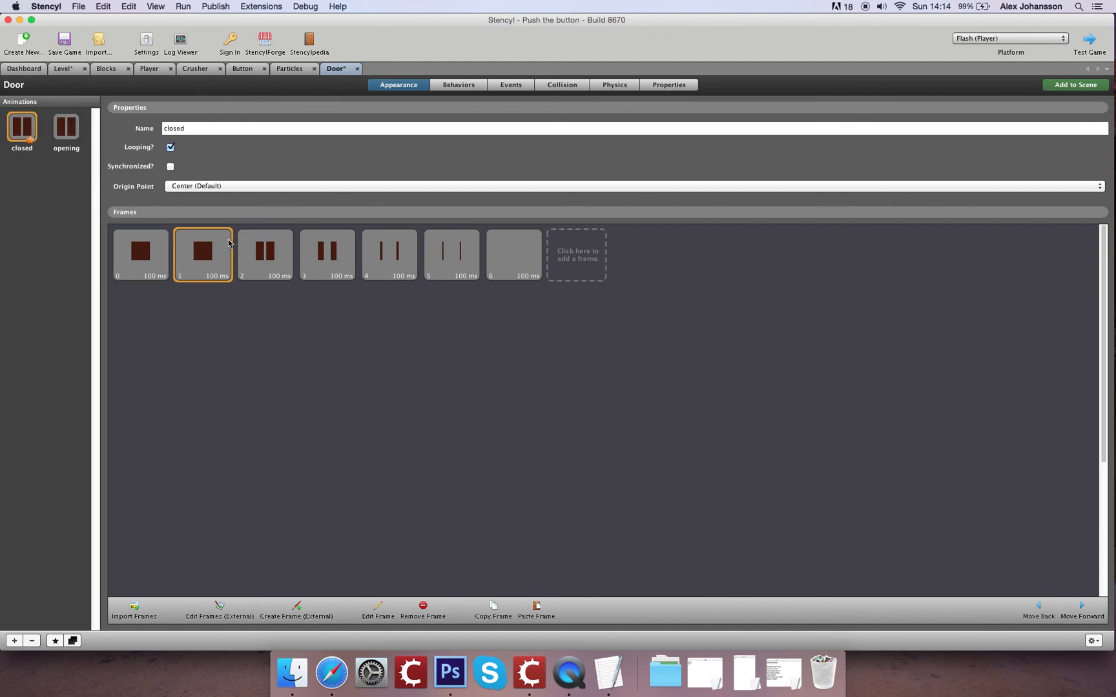
{"action": "left_click", "coordinate": [422, 607]}
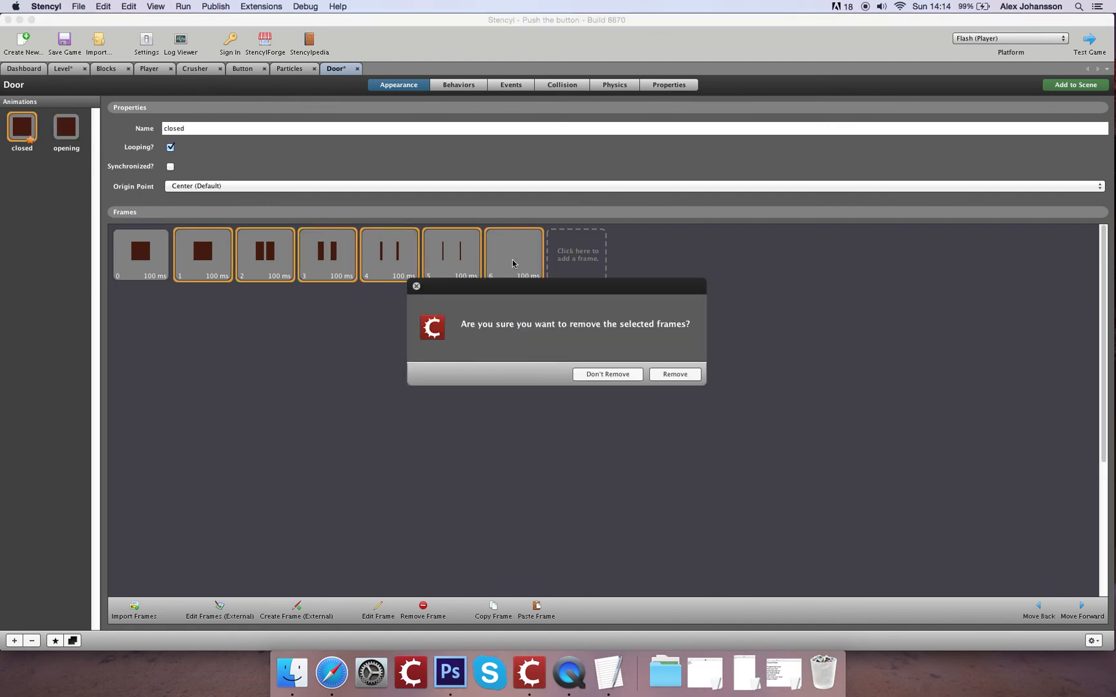
{"action": "left_click", "coordinate": [674, 374]}
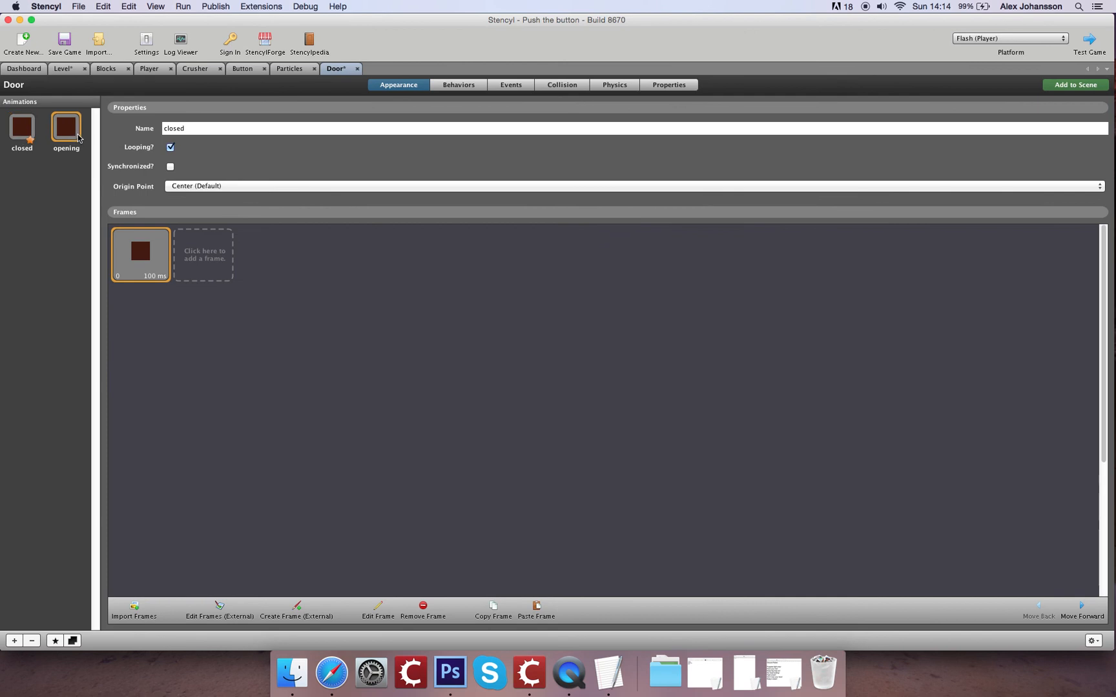
- Turn off looping on the opening animation, save the game, and return to the level
{"action": "left_click", "coordinate": [65, 127]}
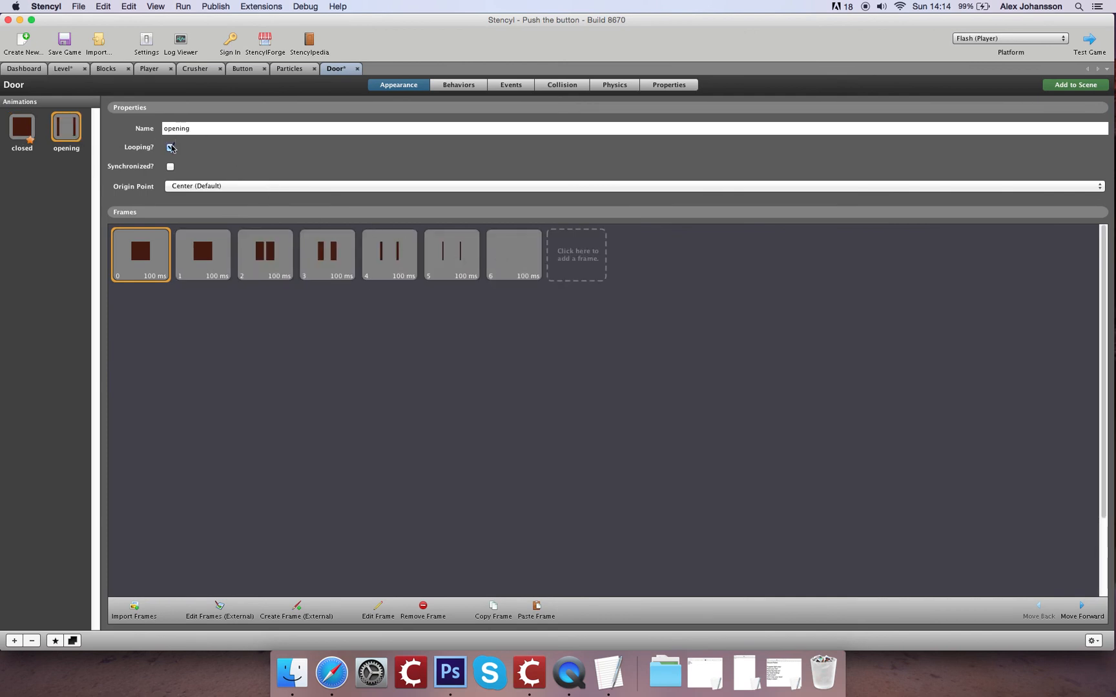
{"action": "left_click", "coordinate": [169, 147]}
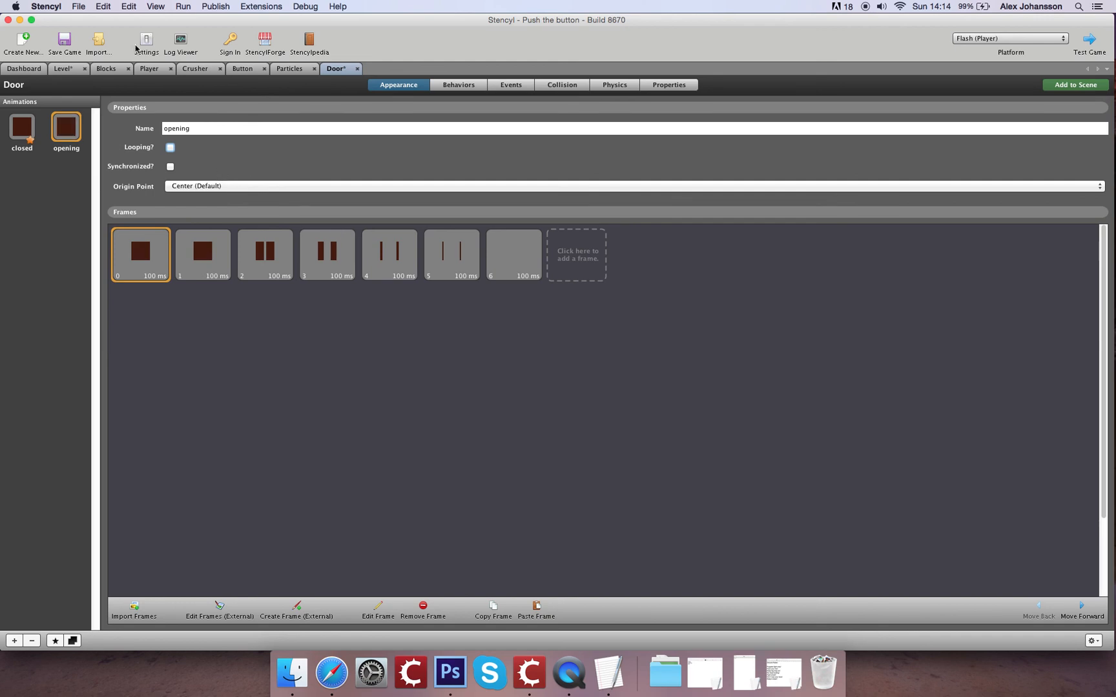
{"action": "mouse_move", "coordinate": [265, 202]}
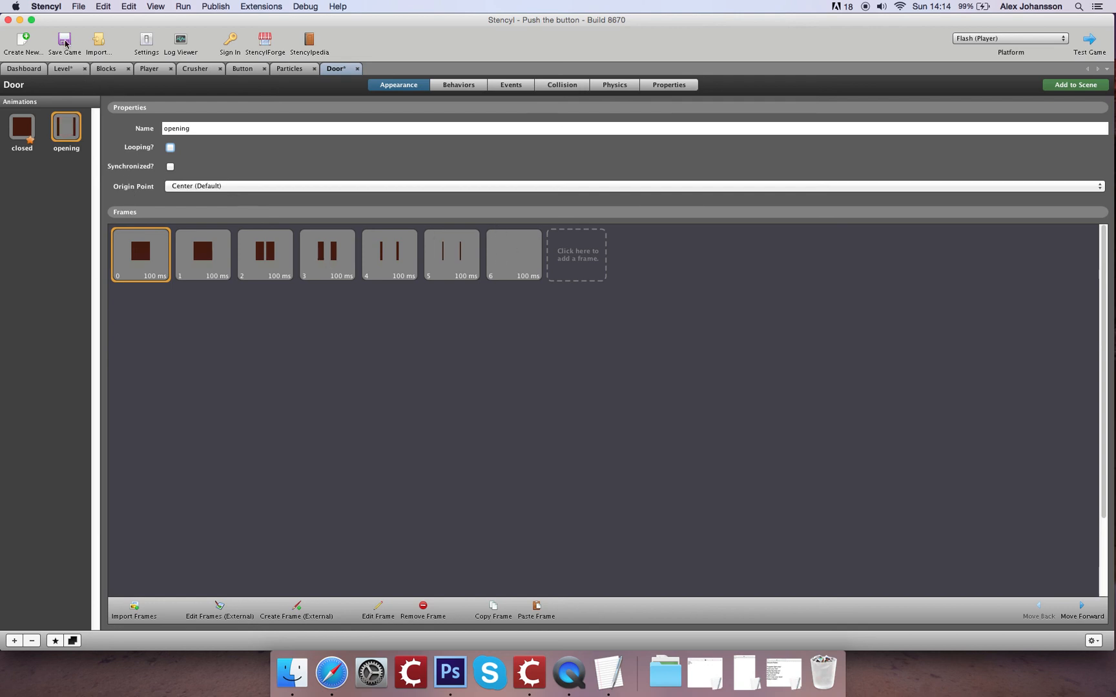
{"action": "left_click", "coordinate": [63, 41]}
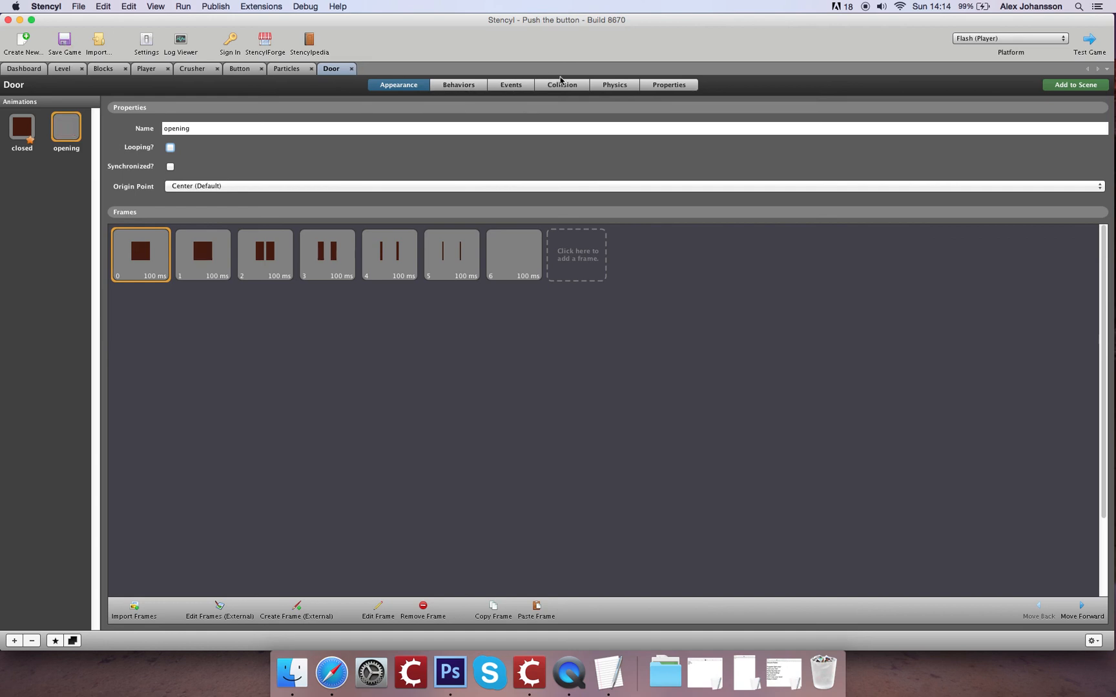
{"action": "left_click", "coordinate": [63, 69]}
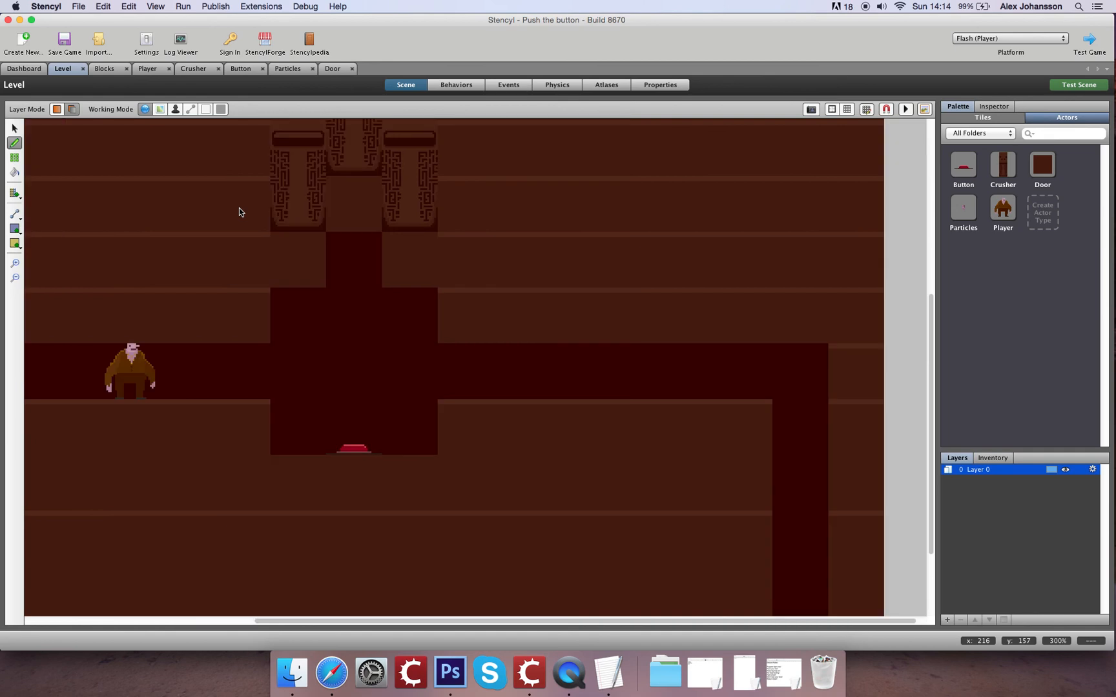
- Zoom out on the Level scene to view the placed button, then save the game
{"action": "left_click", "coordinate": [15, 278]}
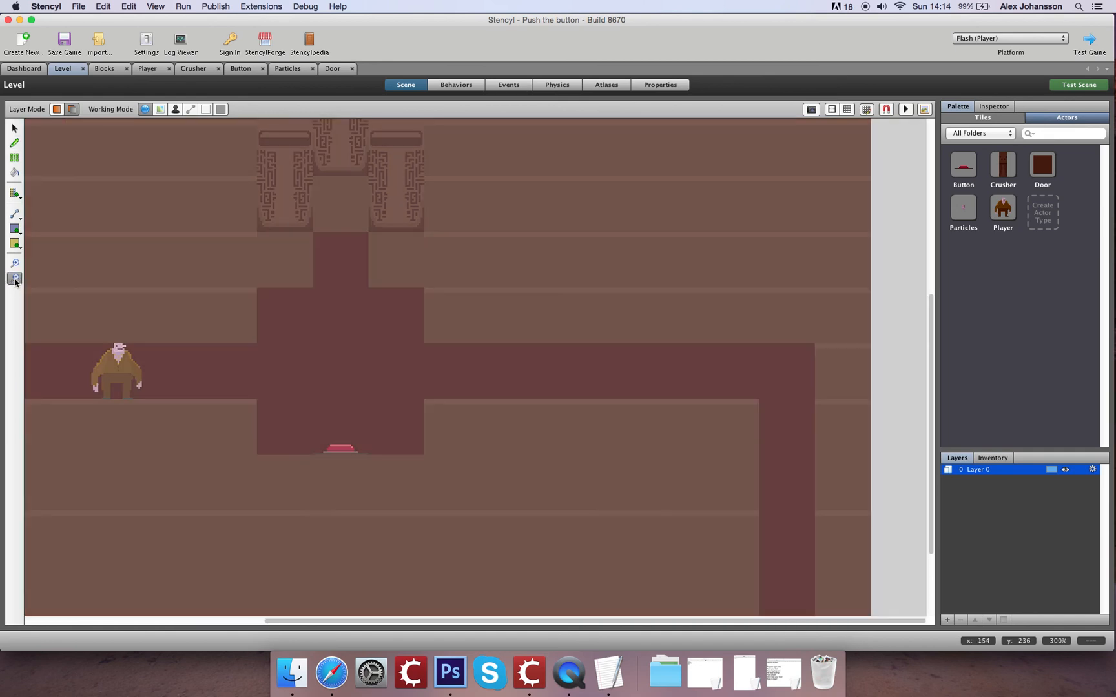
{"action": "left_click", "coordinate": [14, 278]}
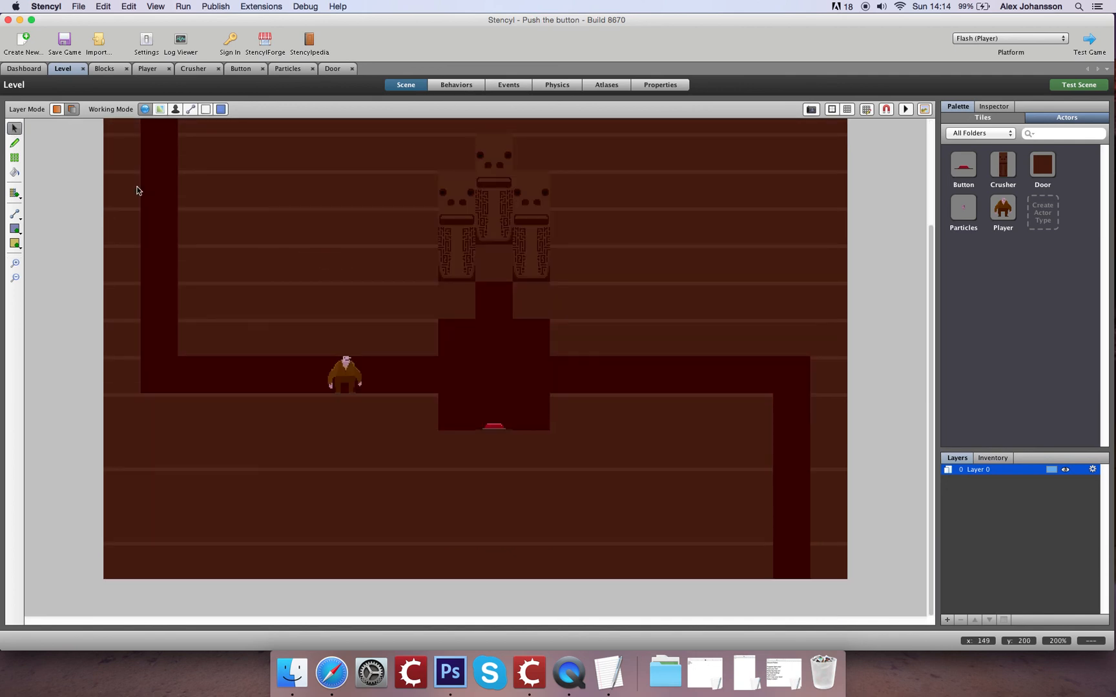
{"action": "left_click", "coordinate": [63, 40]}
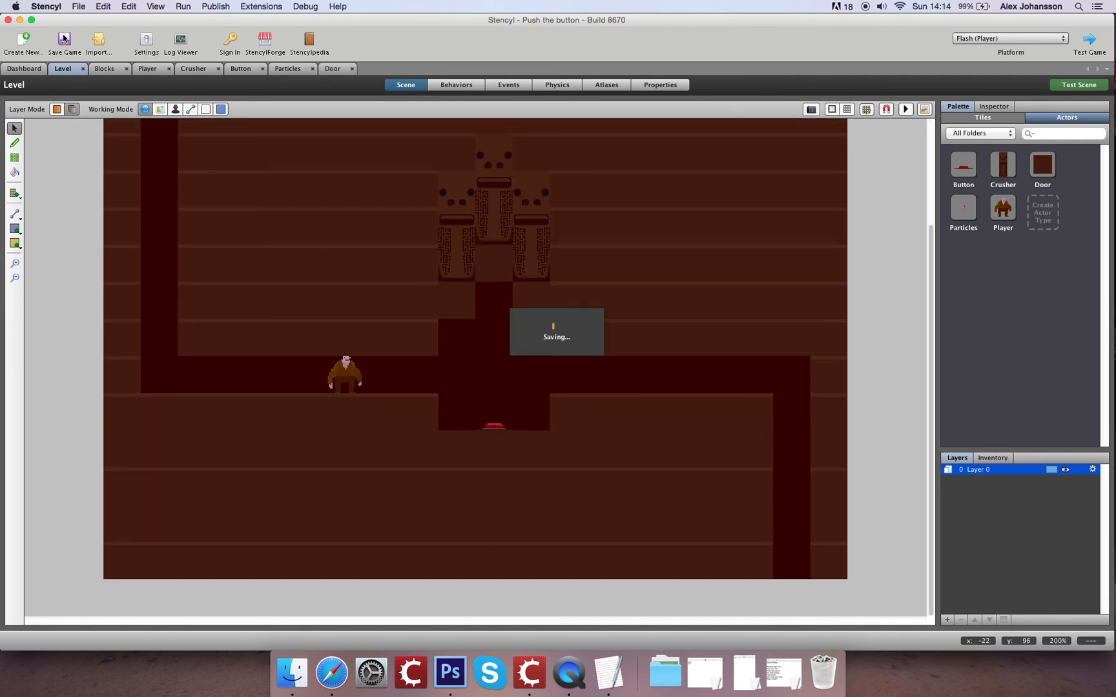